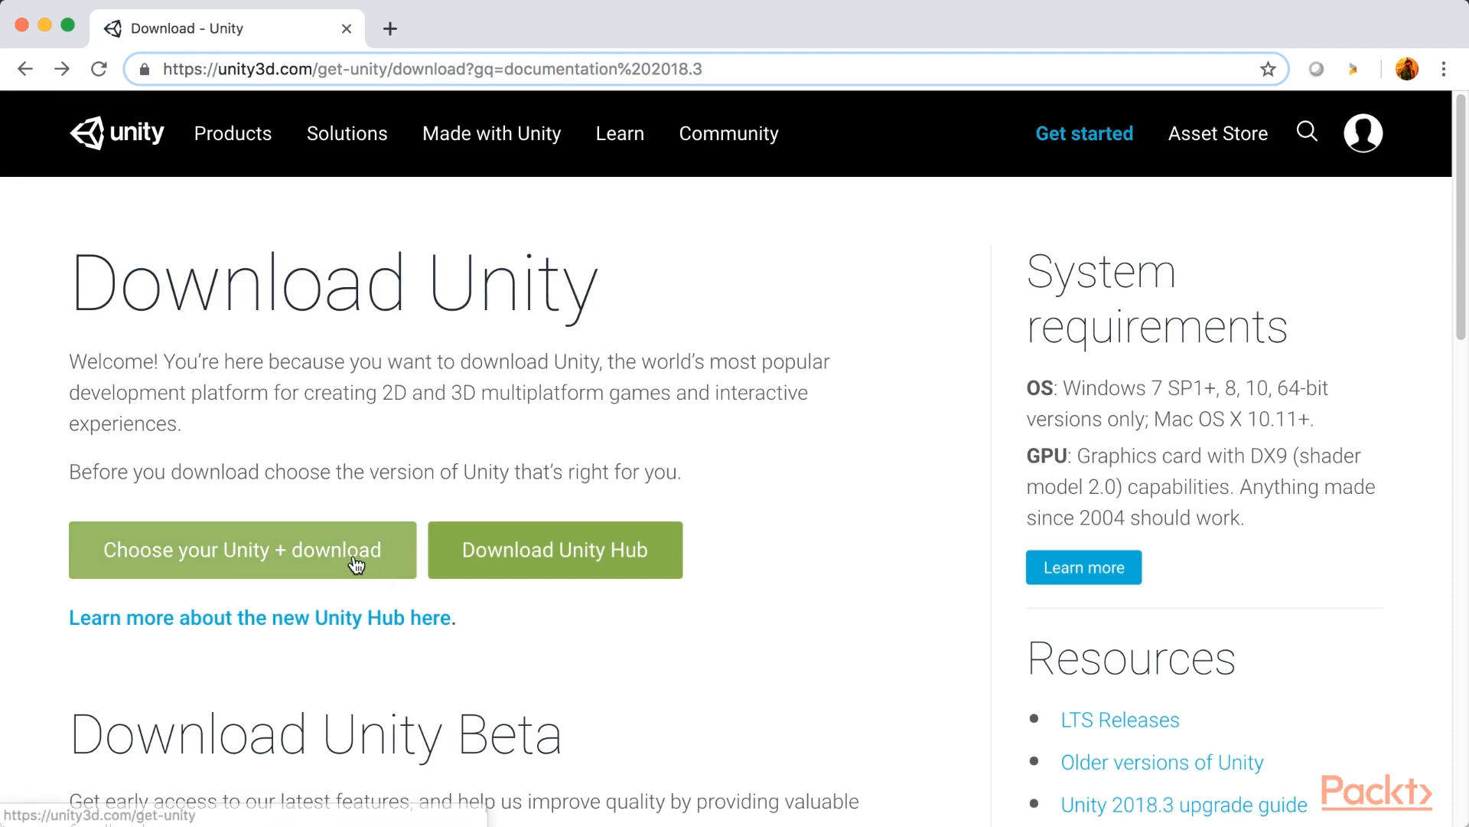
Go to the Unity plan selection page and choose the free Unity Personal plan
{"action": "left_click", "coordinate": [242, 550]}
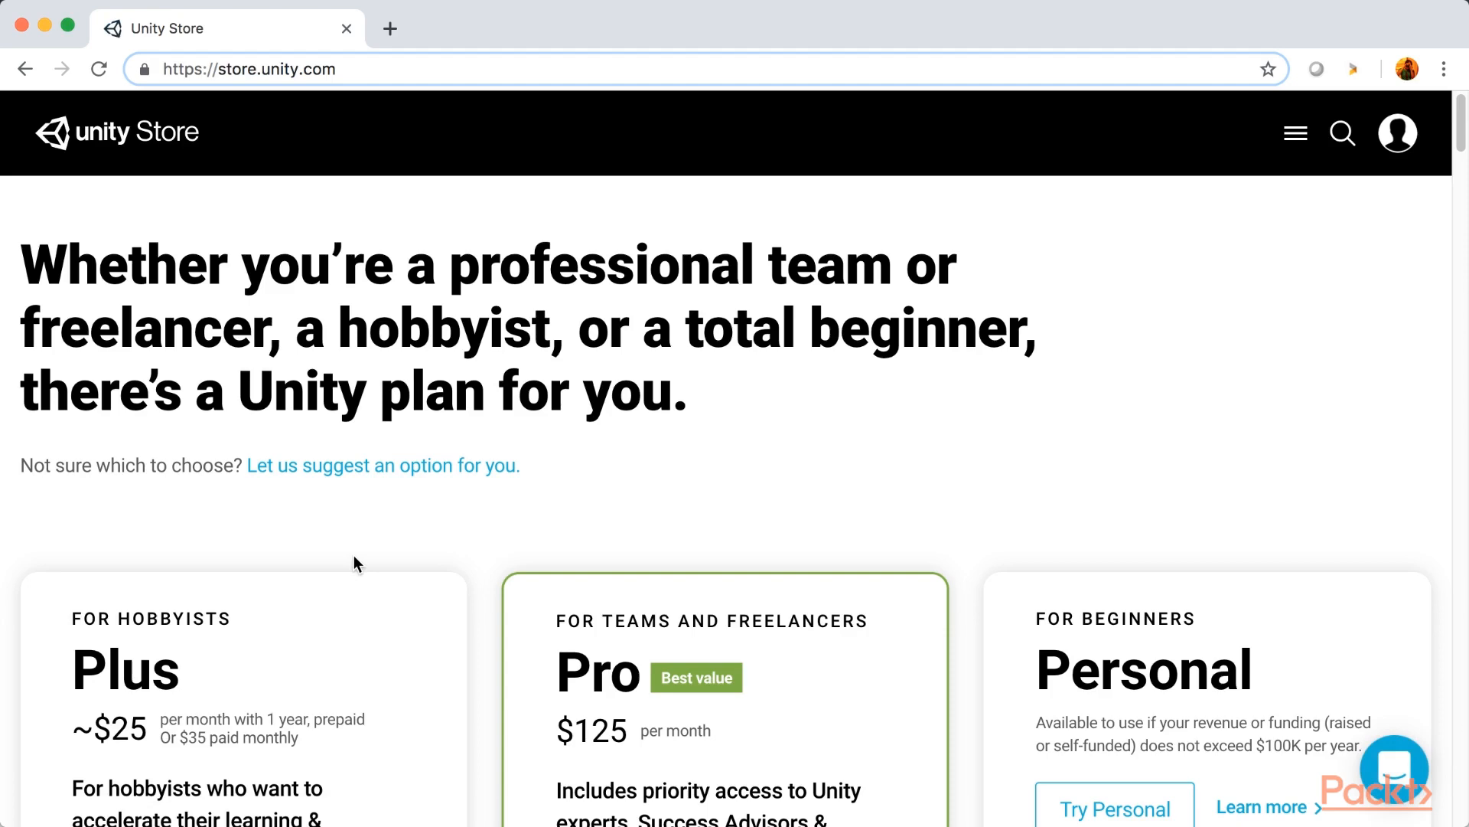
{"action": "scroll", "scroll_direction": "down", "scroll_amount": 3}
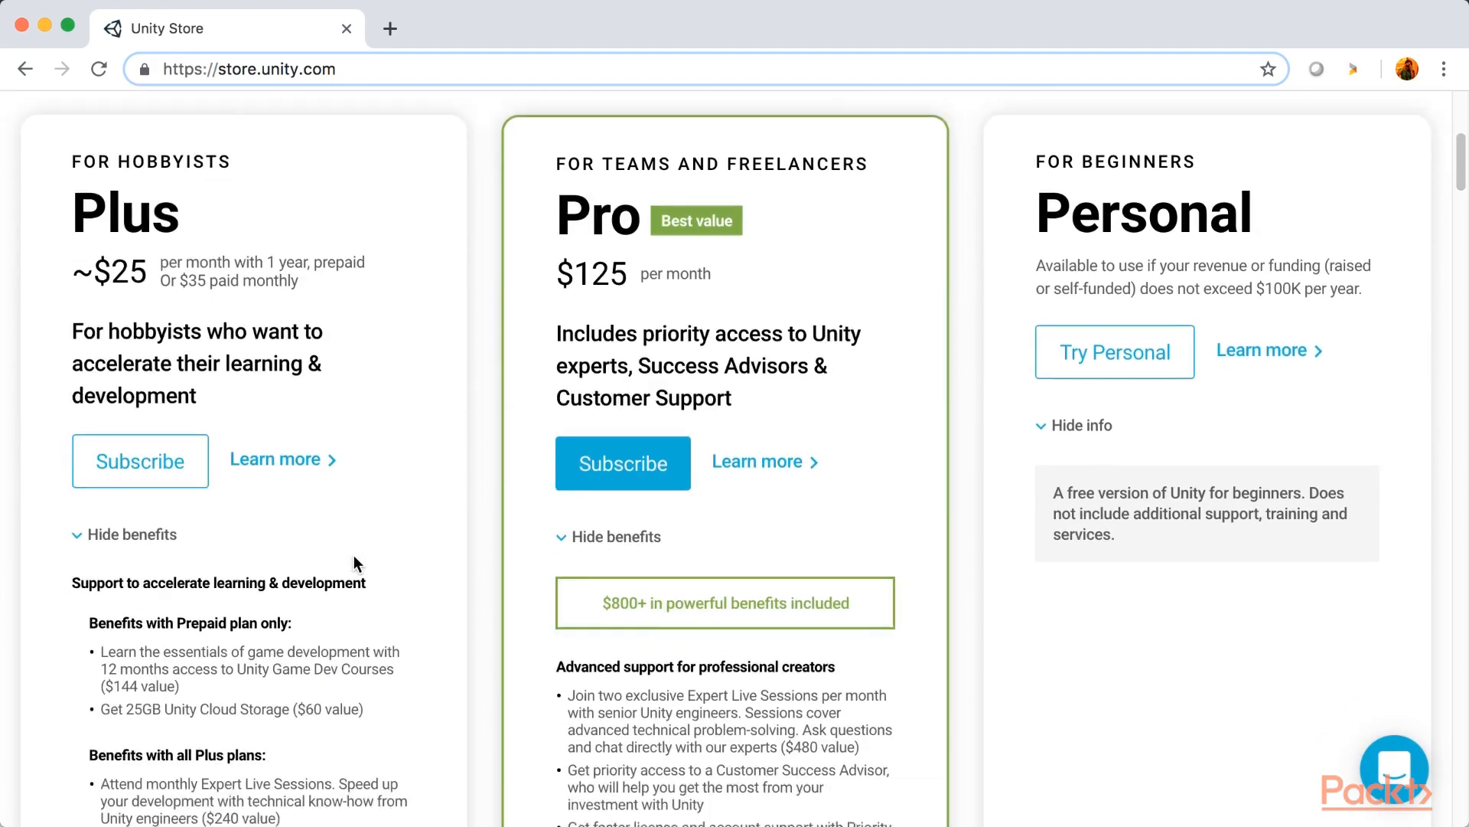
{"action": "scroll", "scroll_direction": "up", "scroll_amount": 3}
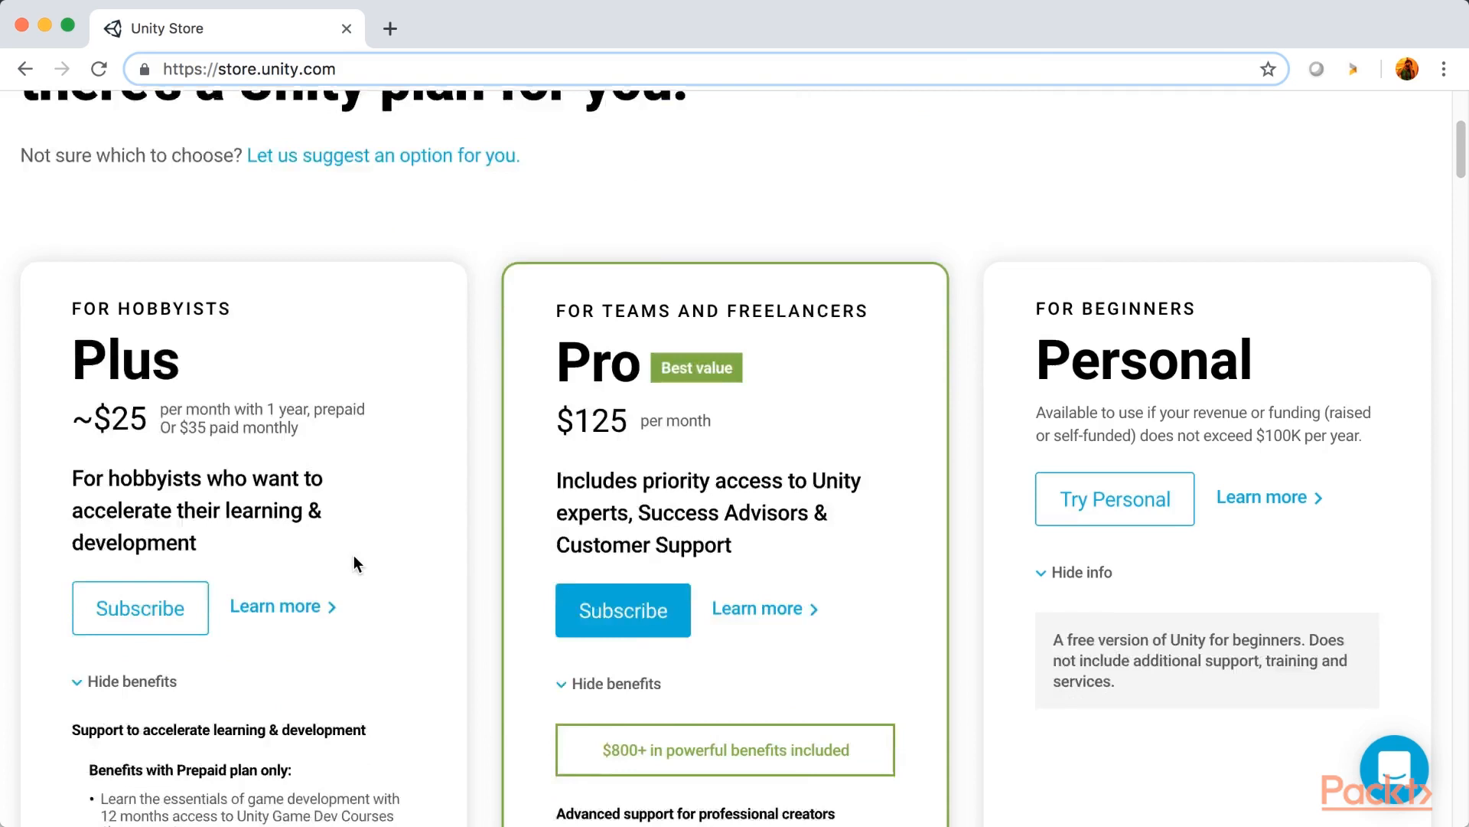
{"action": "scroll", "scroll_direction": "down", "scroll_amount": 3}
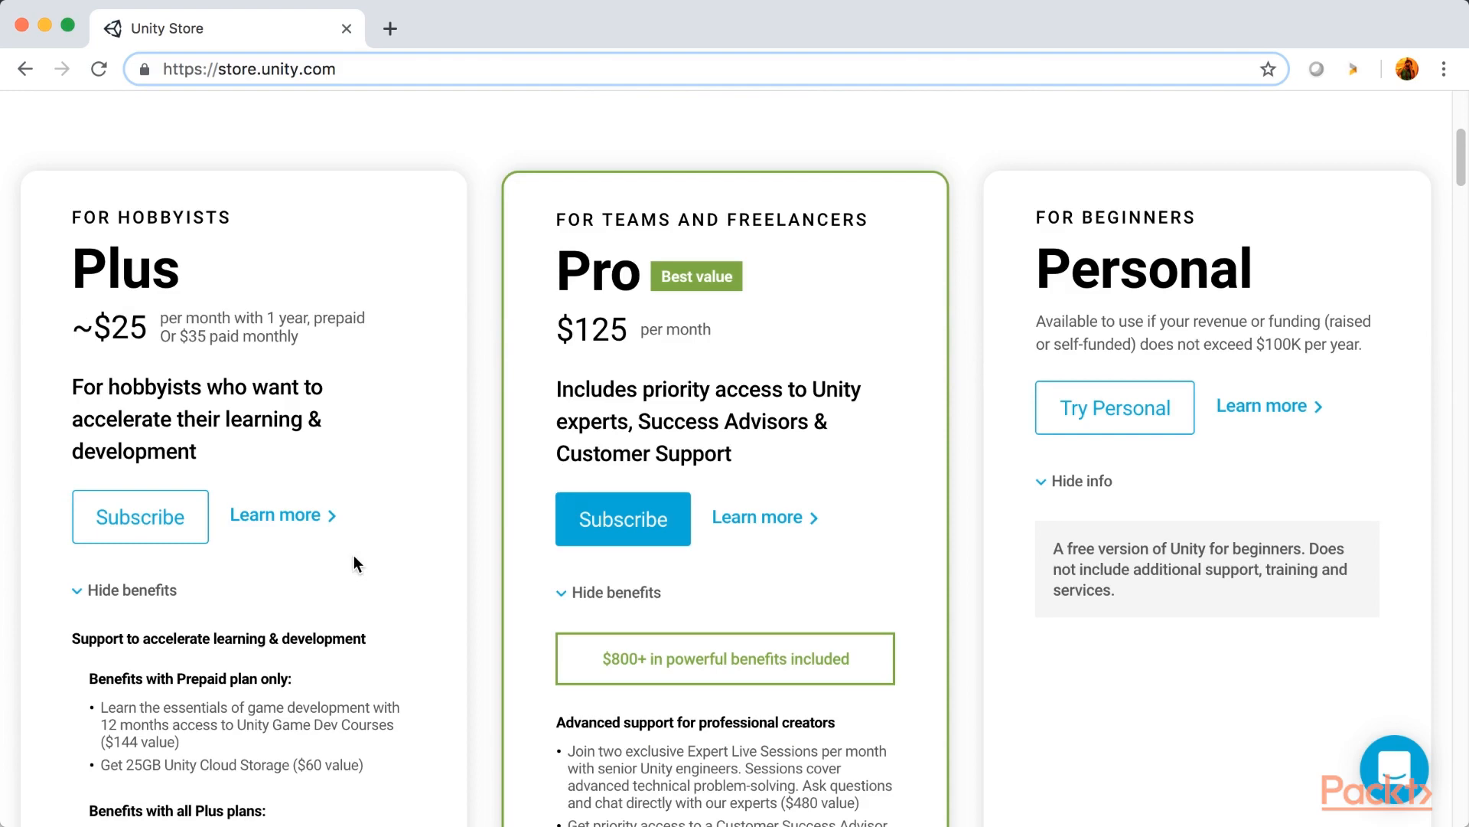
{"action": "left_click", "coordinate": [1113, 406]}
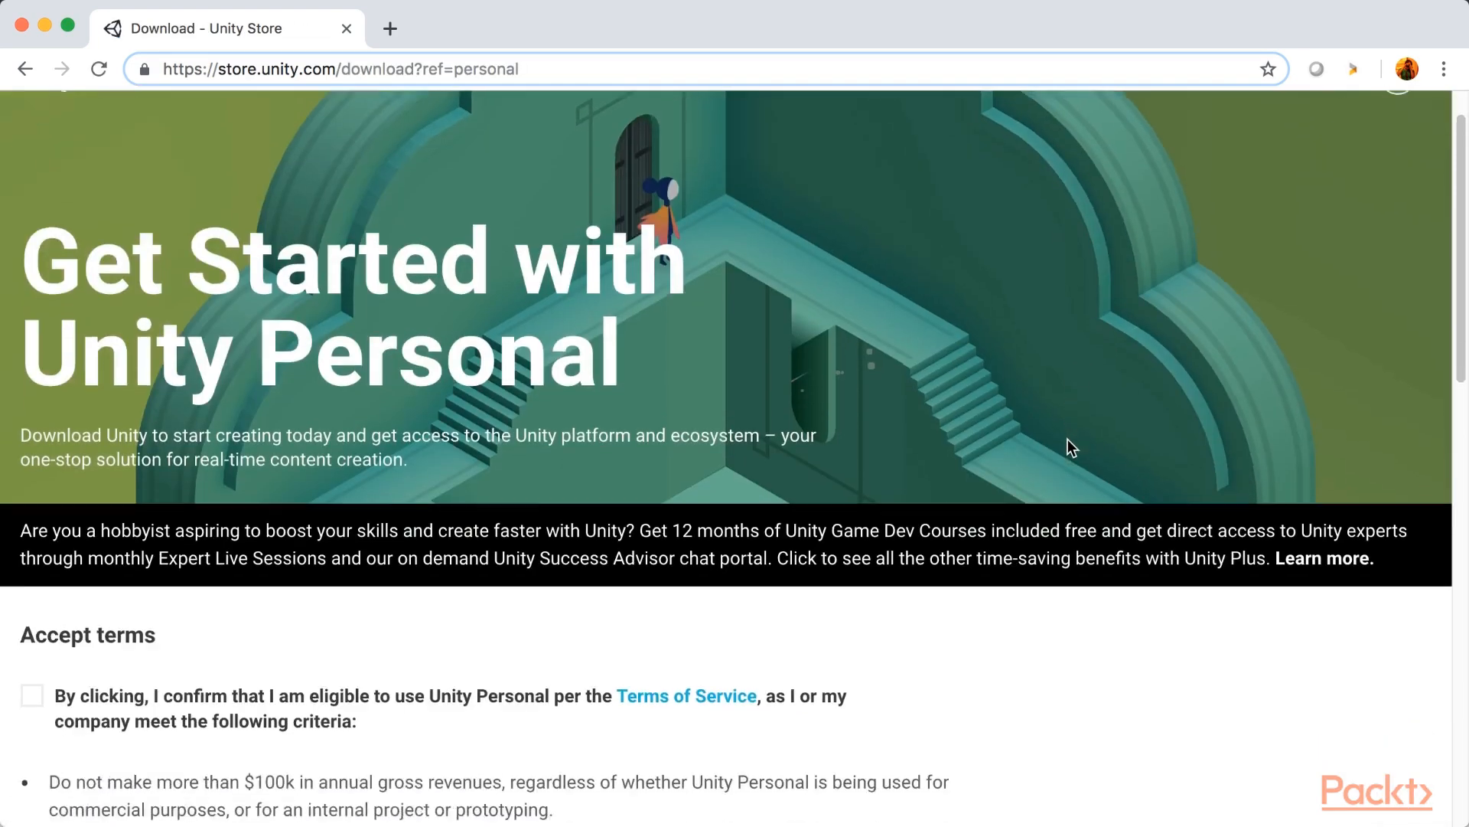
Confirm Unity Personal eligibility and download the installer for Mac OS X
{"action": "scroll", "scroll_direction": "down", "scroll_amount": 3}
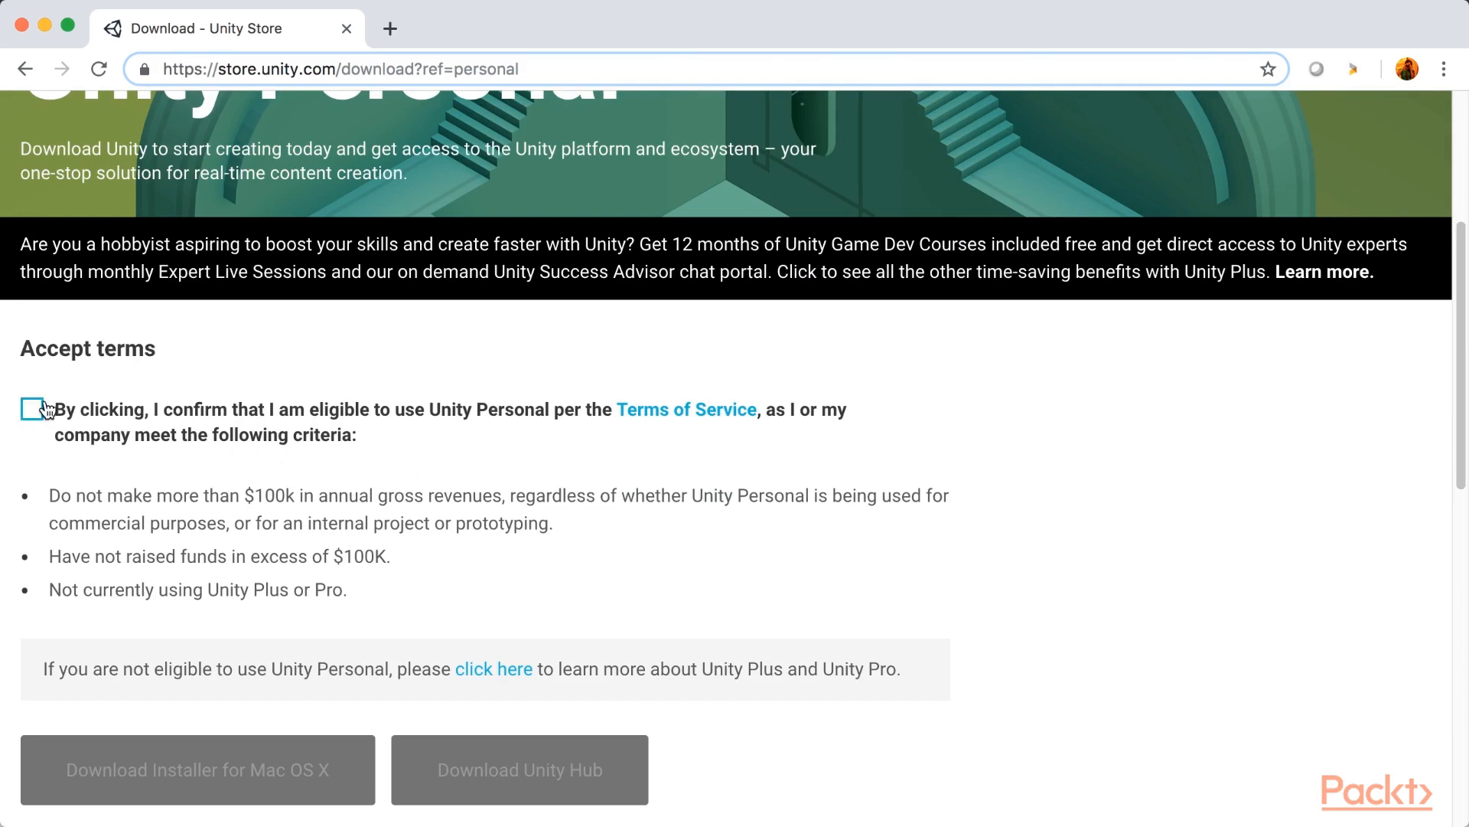
{"action": "left_click", "coordinate": [34, 409]}
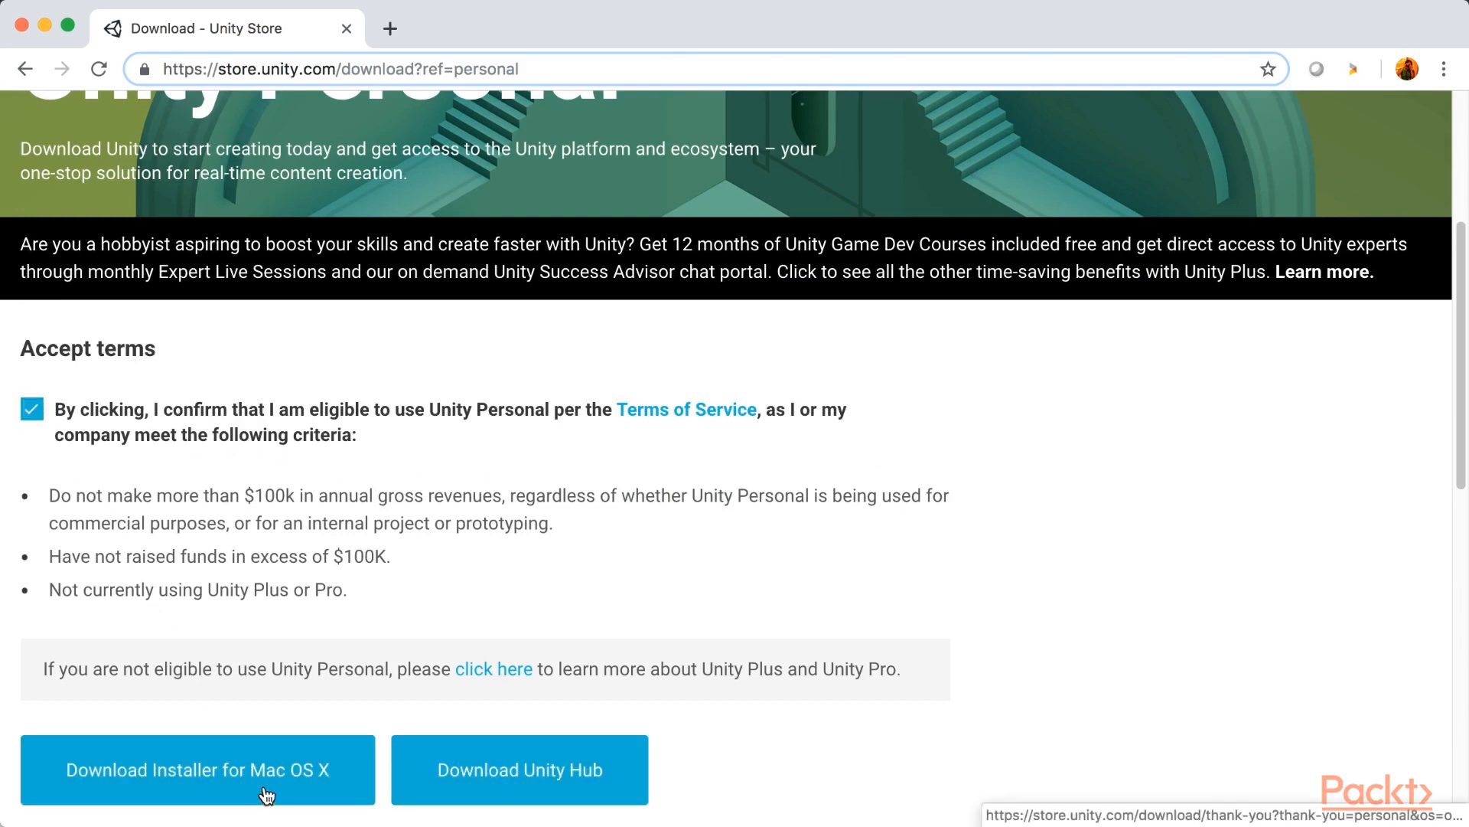
{"action": "left_click", "coordinate": [197, 768]}
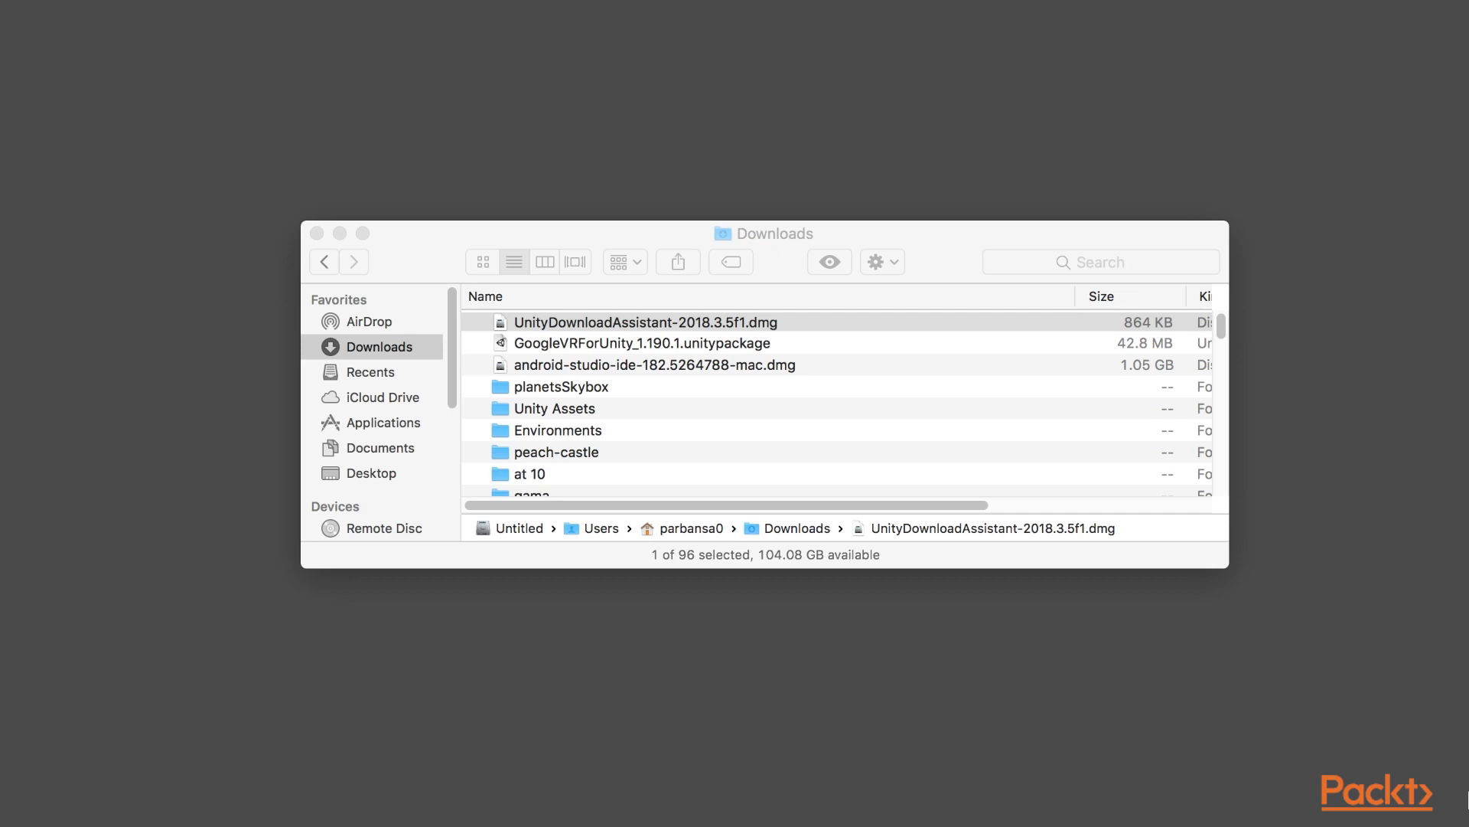
Mount the UnityDownloadAssistant disk image and run the assistant, approving the internet-download warning
{"action": "left_click", "coordinate": [644, 322]}
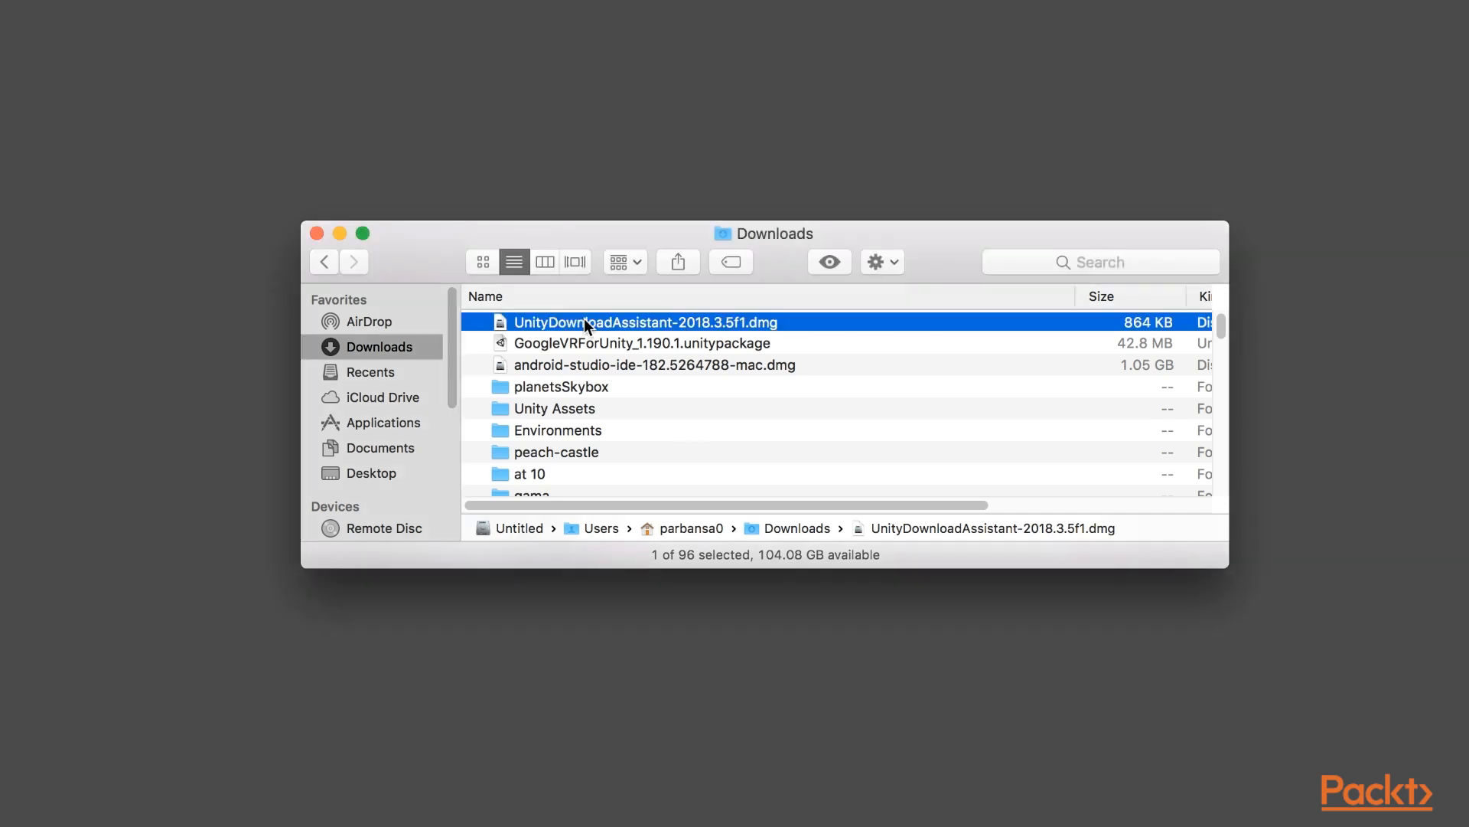
{"action": "double_click", "coordinate": [644, 322]}
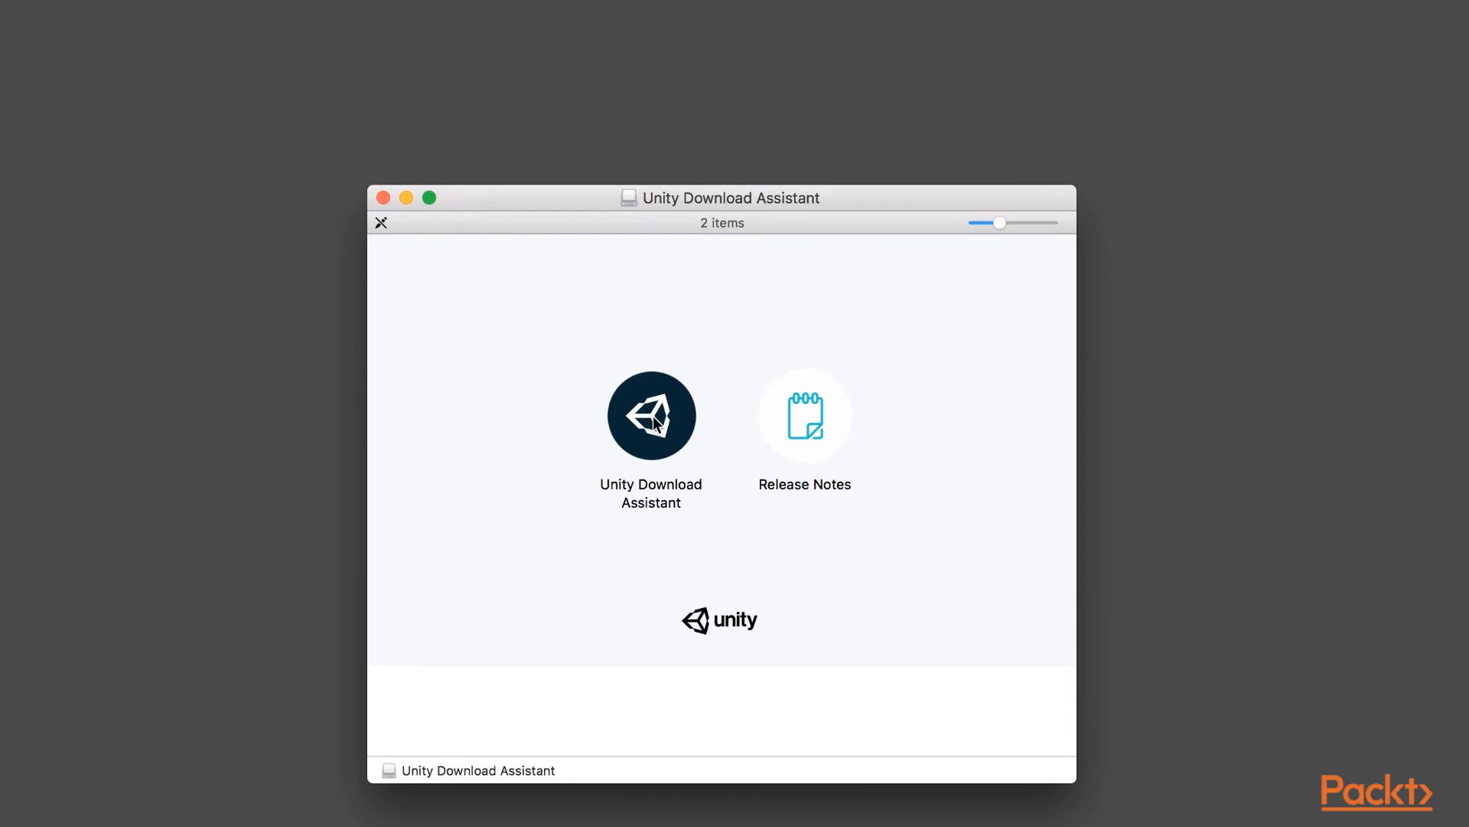
{"action": "double_click", "coordinate": [650, 415]}
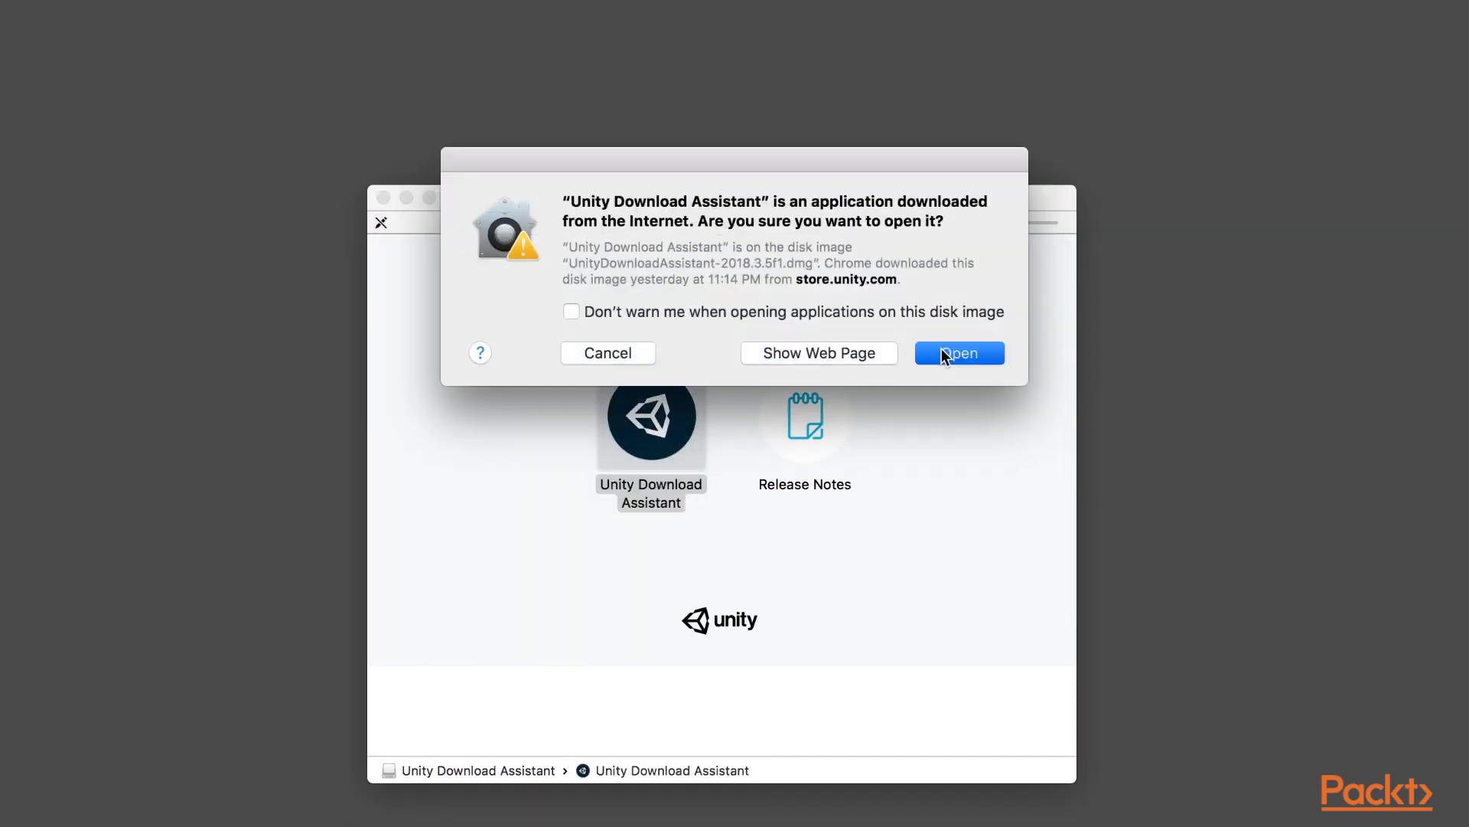
{"action": "left_click", "coordinate": [959, 352]}
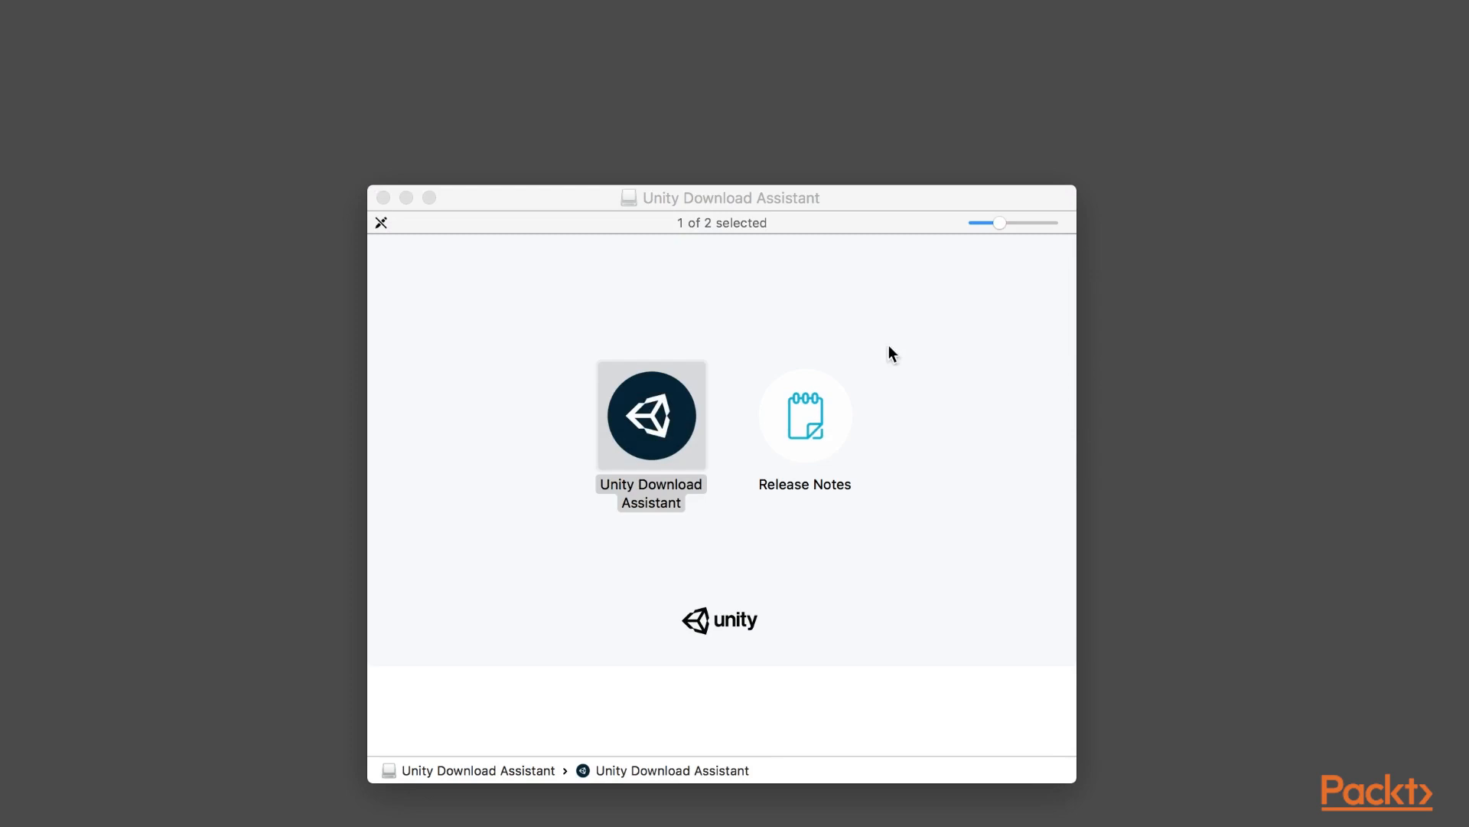
Start the install wizard, pass the introduction and Terms of Service, and accept the license
{"action": "double_click", "coordinate": [650, 415]}
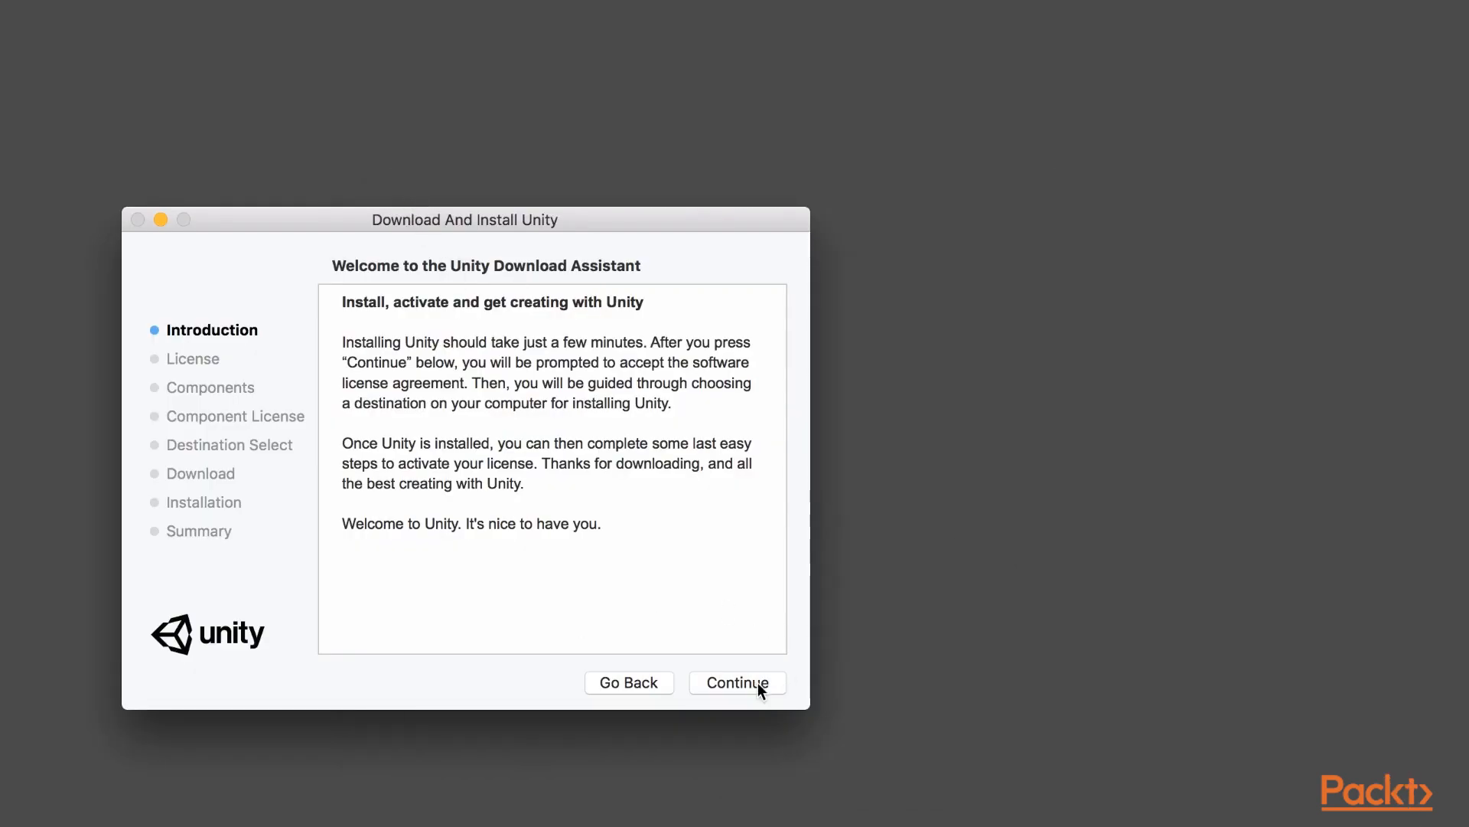
{"action": "left_click", "coordinate": [738, 682]}
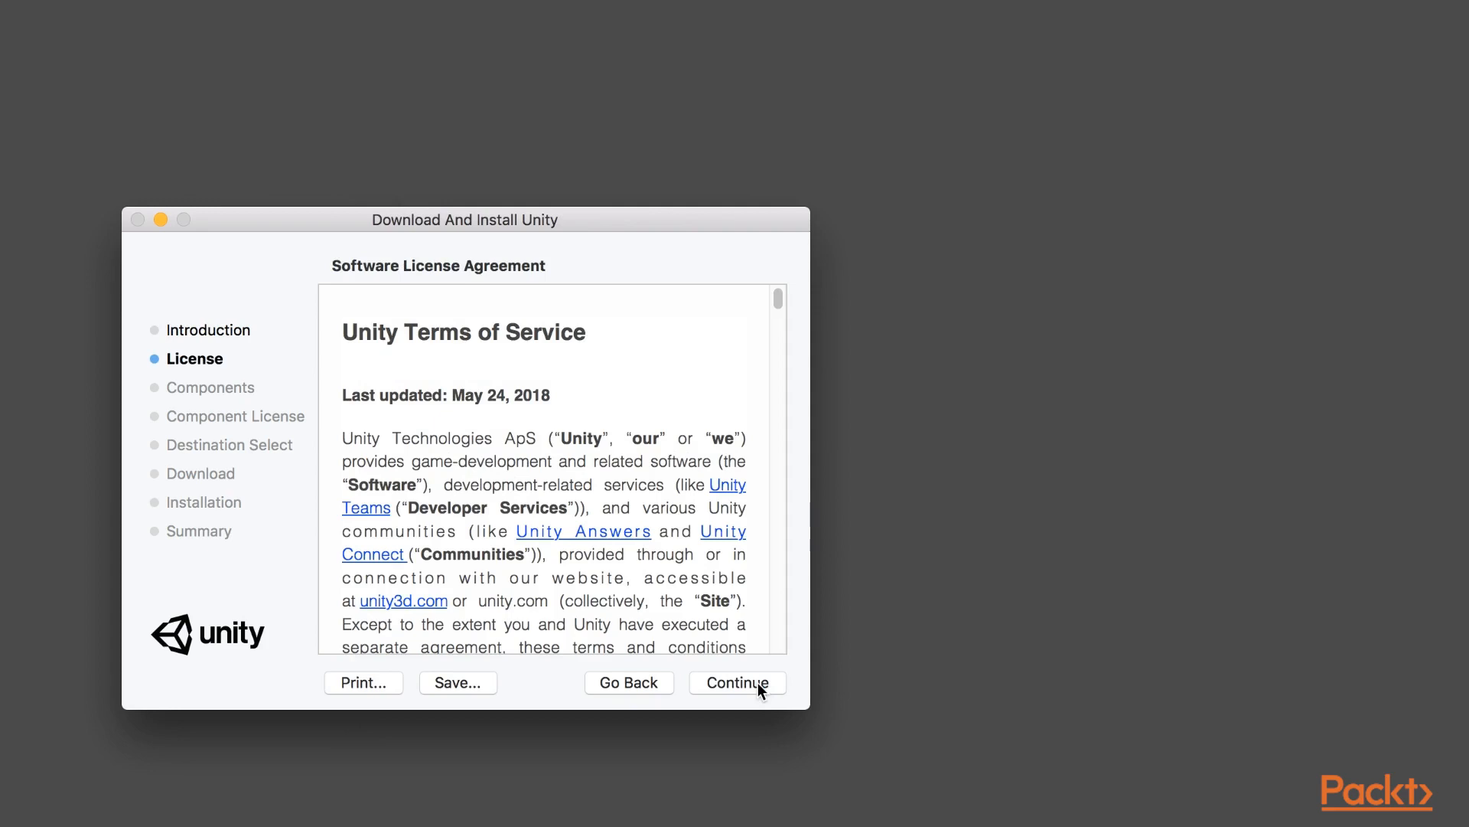
{"action": "left_click", "coordinate": [736, 681]}
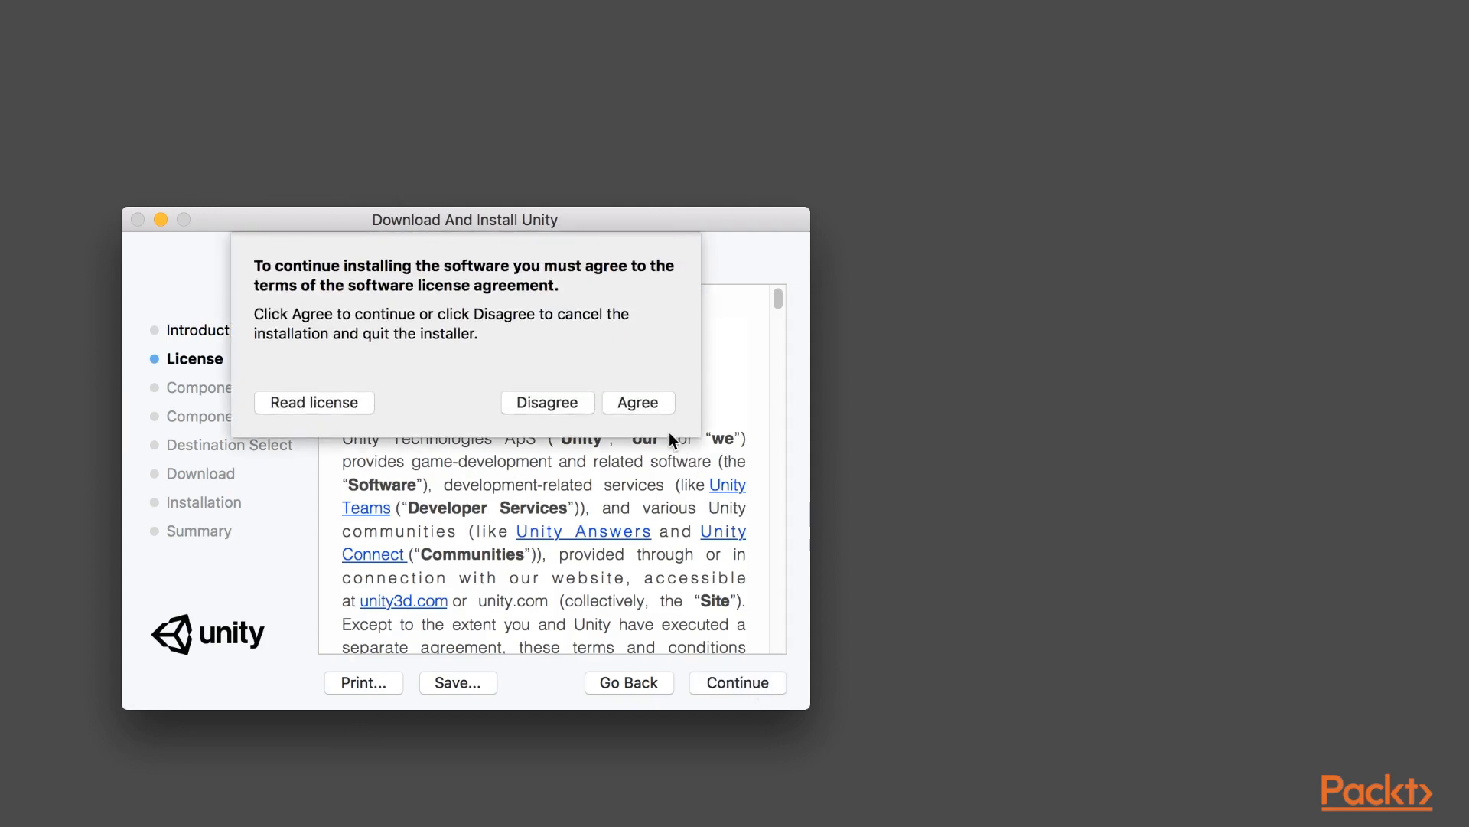
{"action": "left_click", "coordinate": [639, 402]}
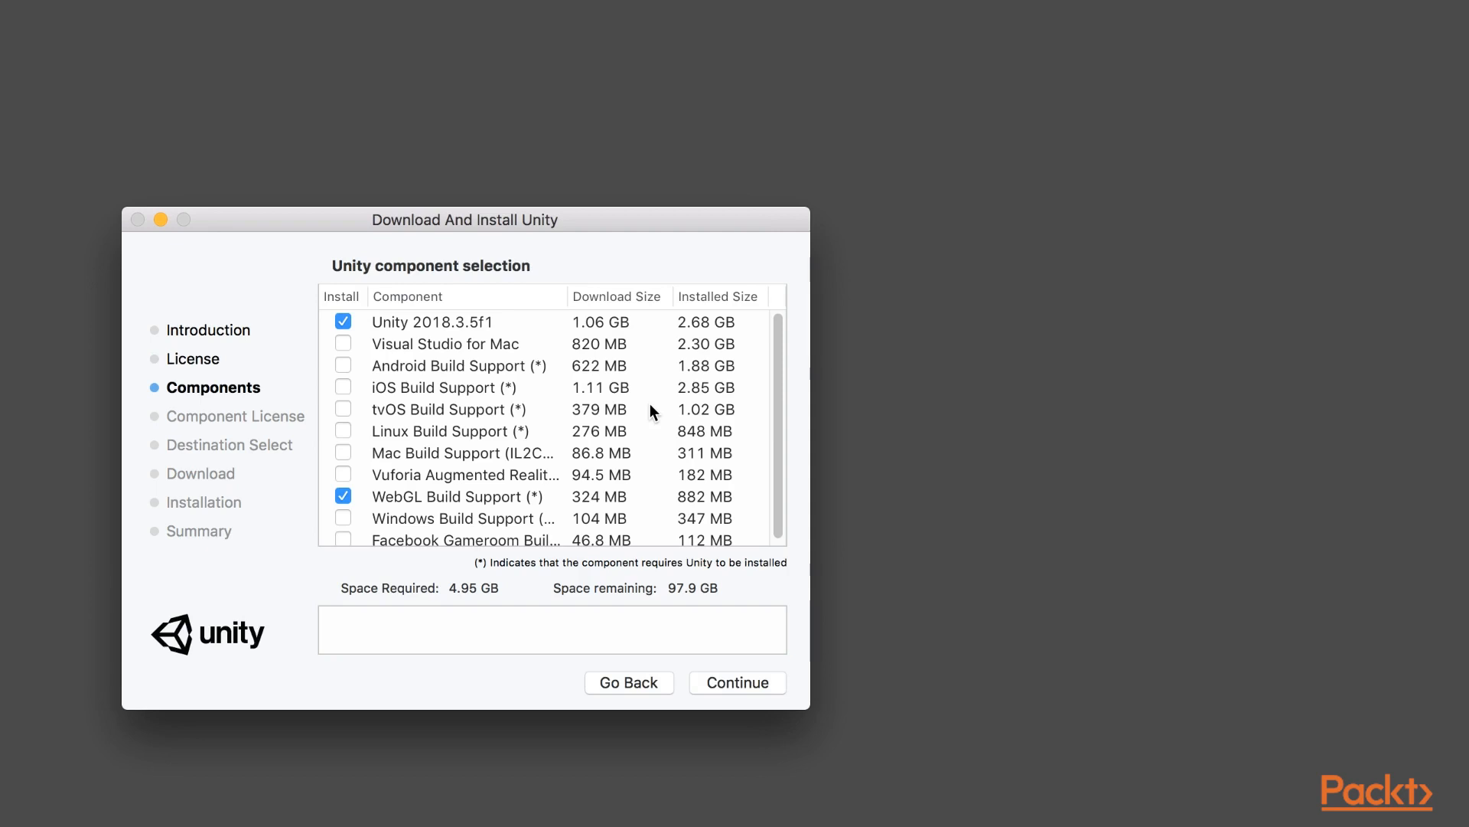
{"action": "mouse_move", "coordinate": [367, 364]}
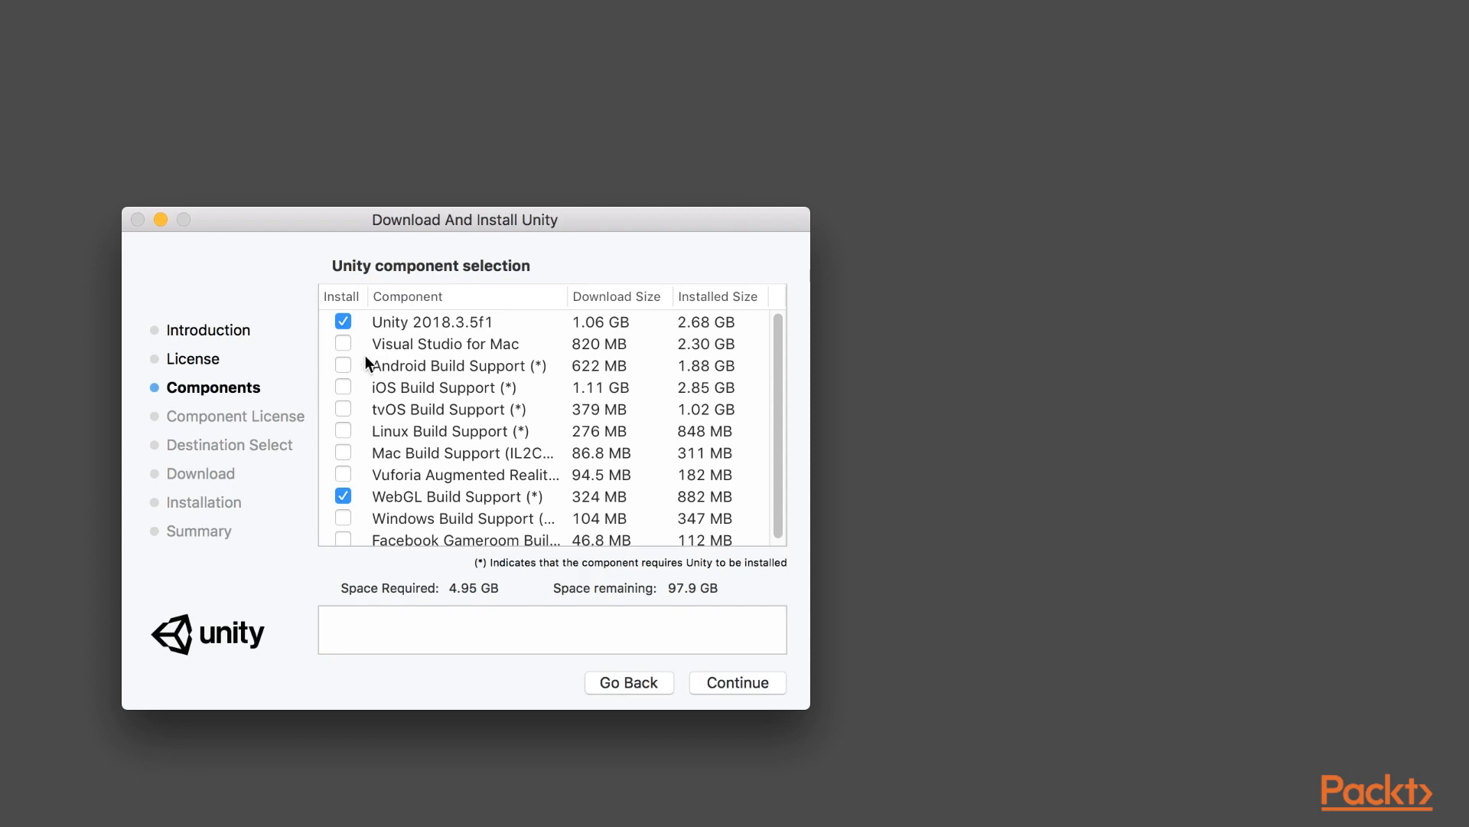
Add Visual Studio for Mac and Android Build Support to the components and continue
{"action": "left_click", "coordinate": [343, 343]}
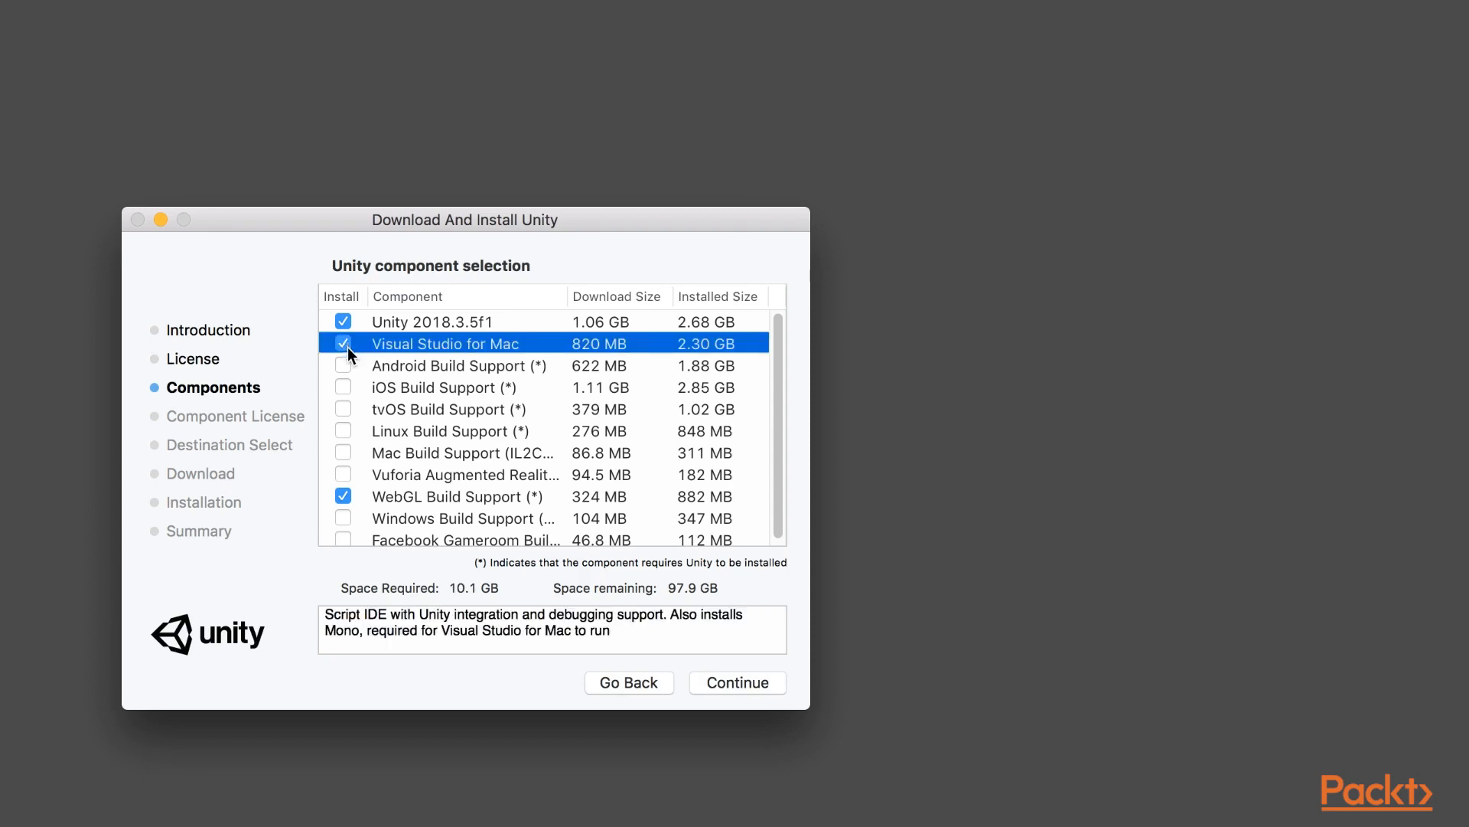
{"action": "left_click", "coordinate": [343, 366]}
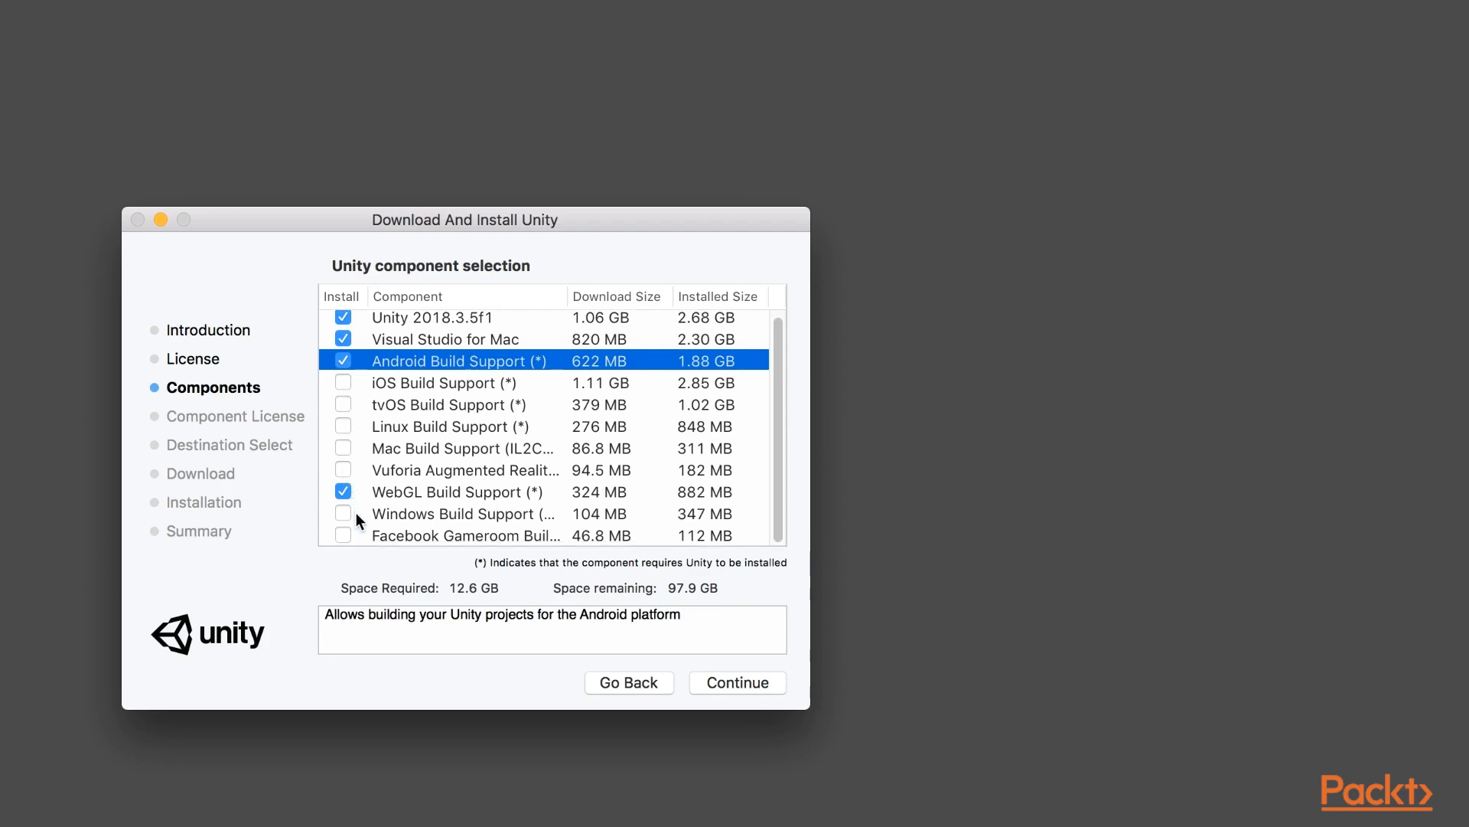
{"action": "mouse_move", "coordinate": [343, 384]}
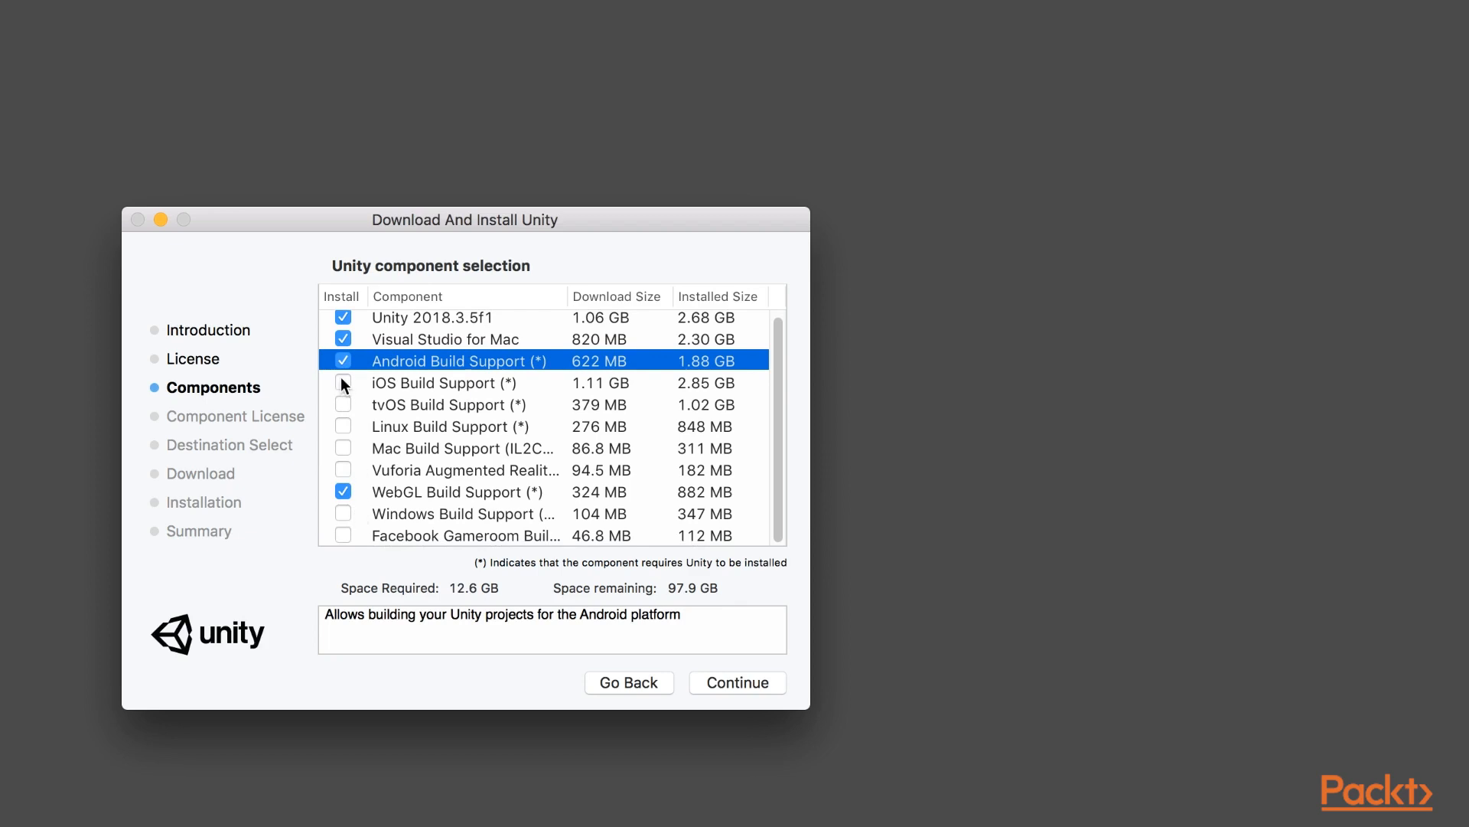
{"action": "mouse_move", "coordinate": [345, 390]}
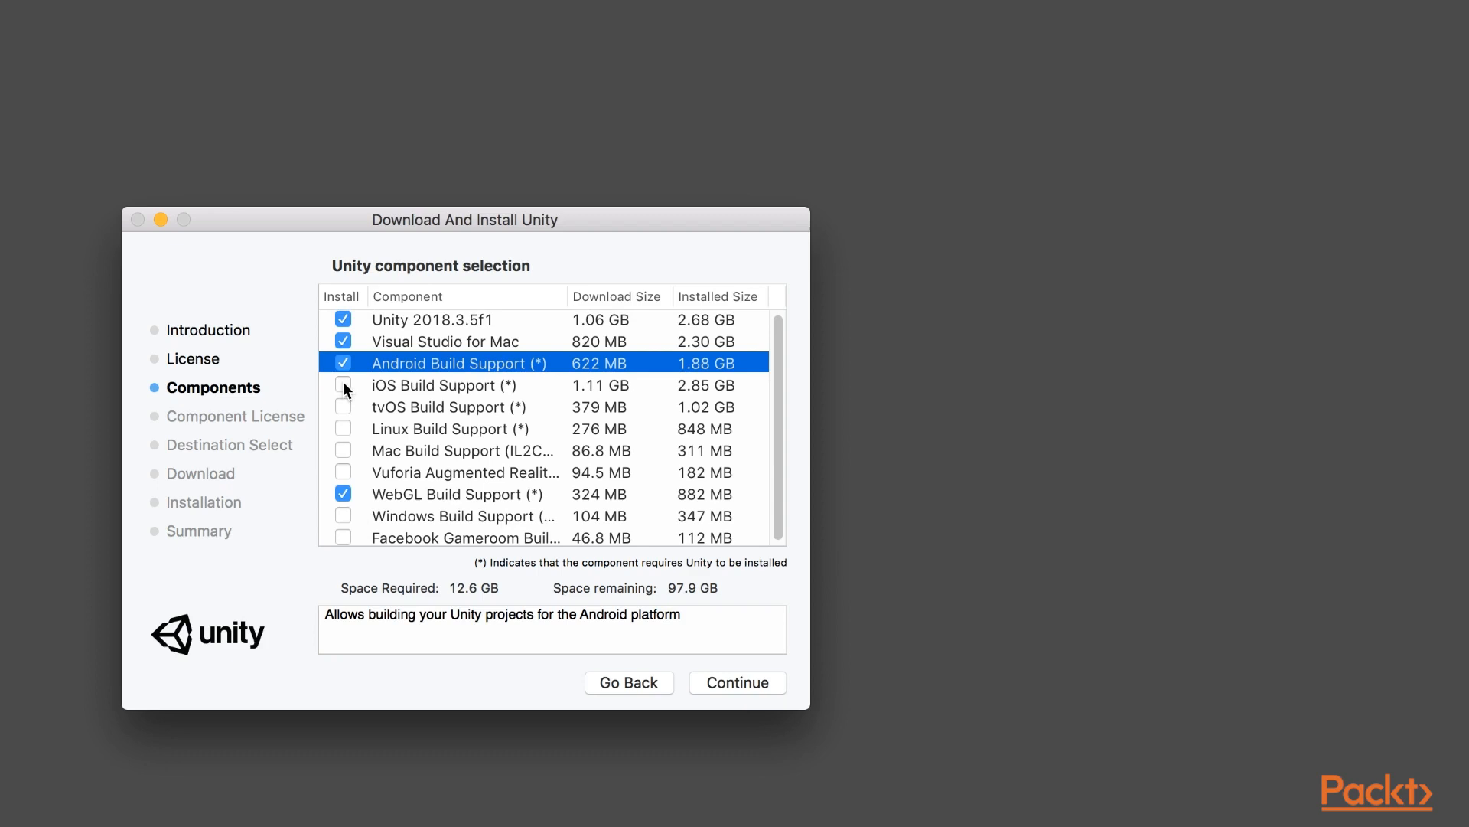
{"action": "mouse_move", "coordinate": [711, 687]}
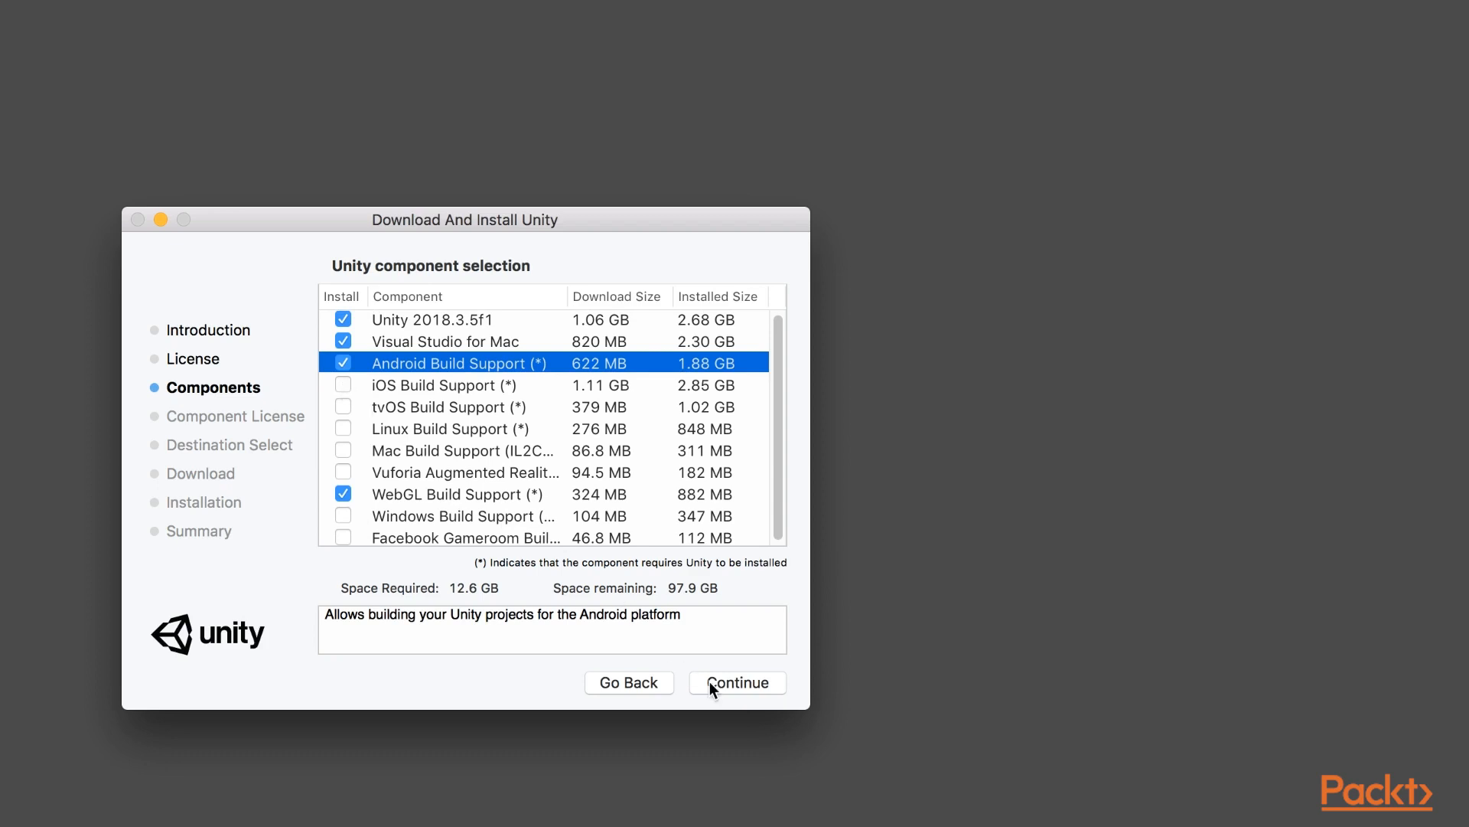
{"action": "left_click", "coordinate": [737, 681]}
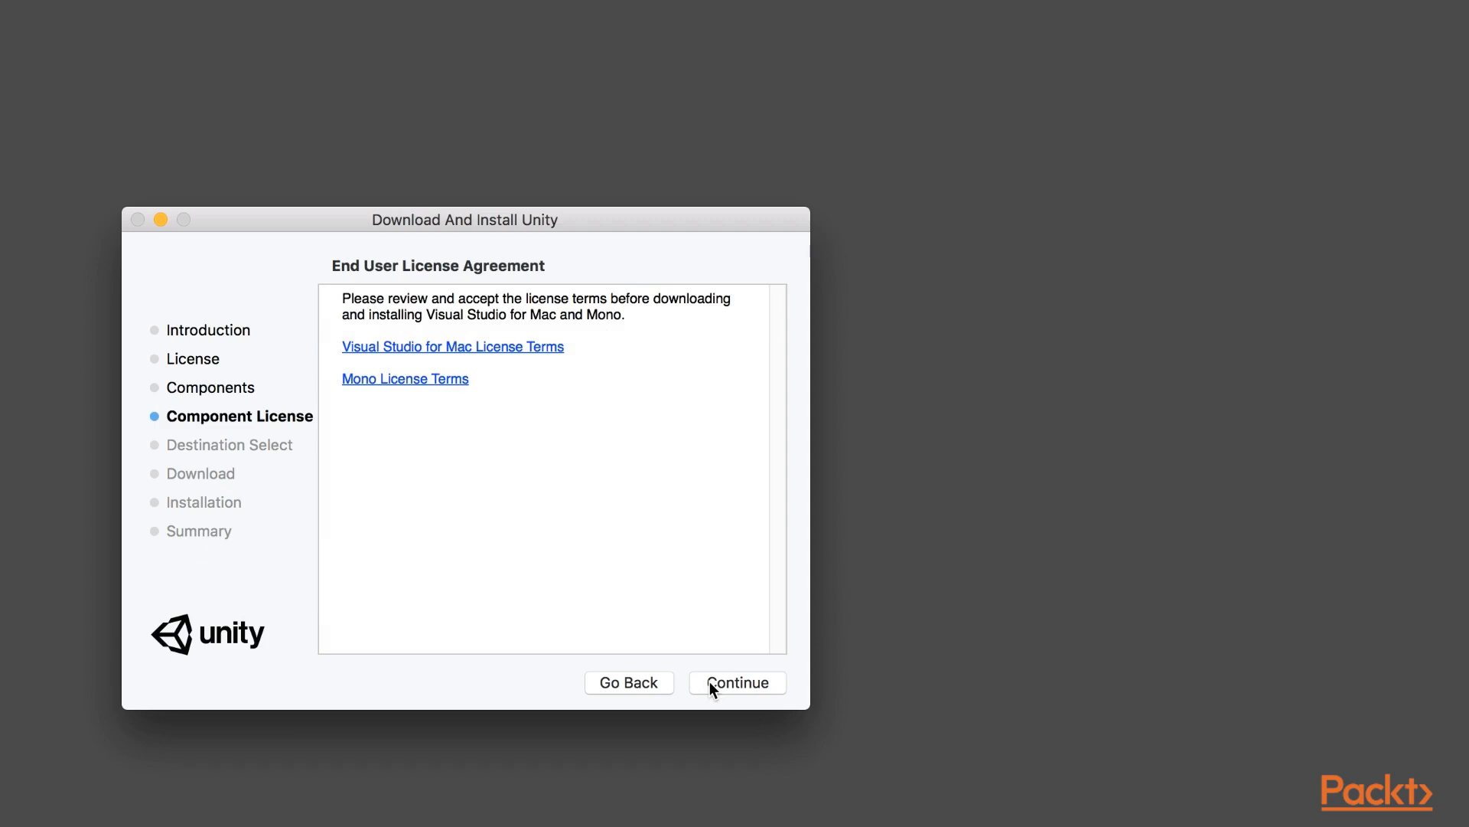
Accept the Visual Studio and Mono license terms and authorize the installer with the password
{"action": "left_click", "coordinate": [736, 682]}
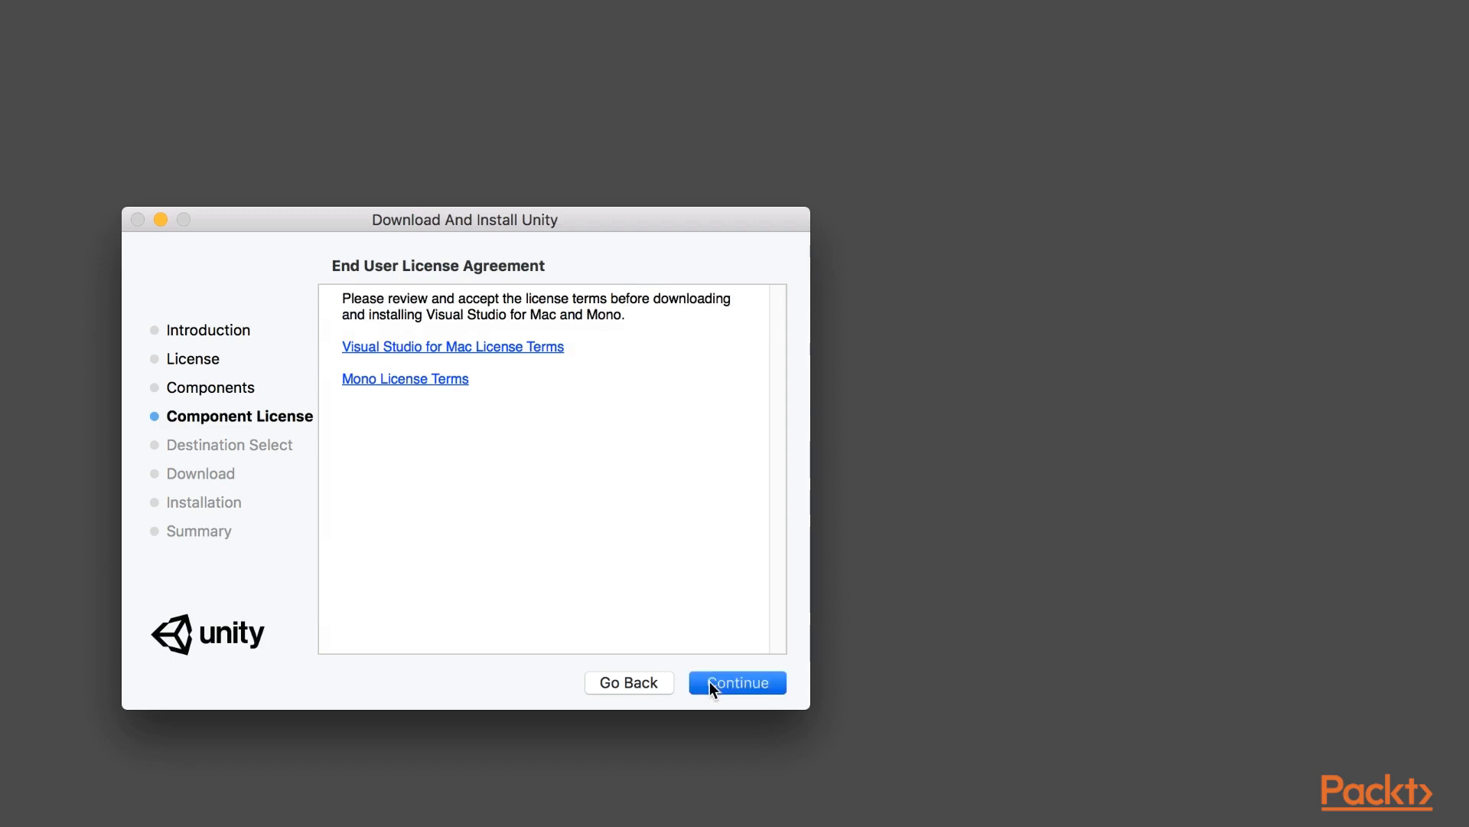
{"action": "left_click", "coordinate": [737, 681]}
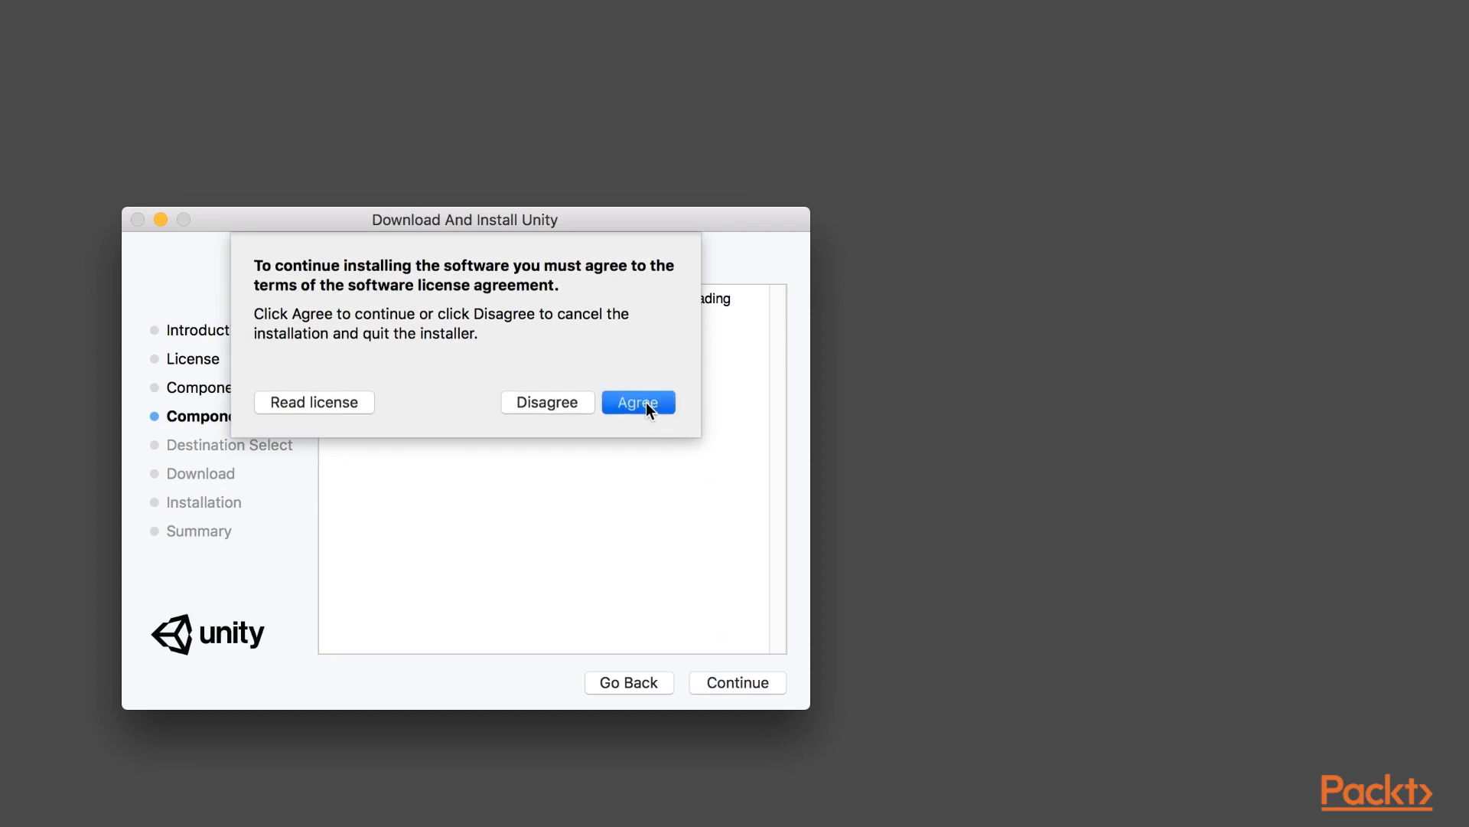
{"action": "left_click", "coordinate": [638, 402]}
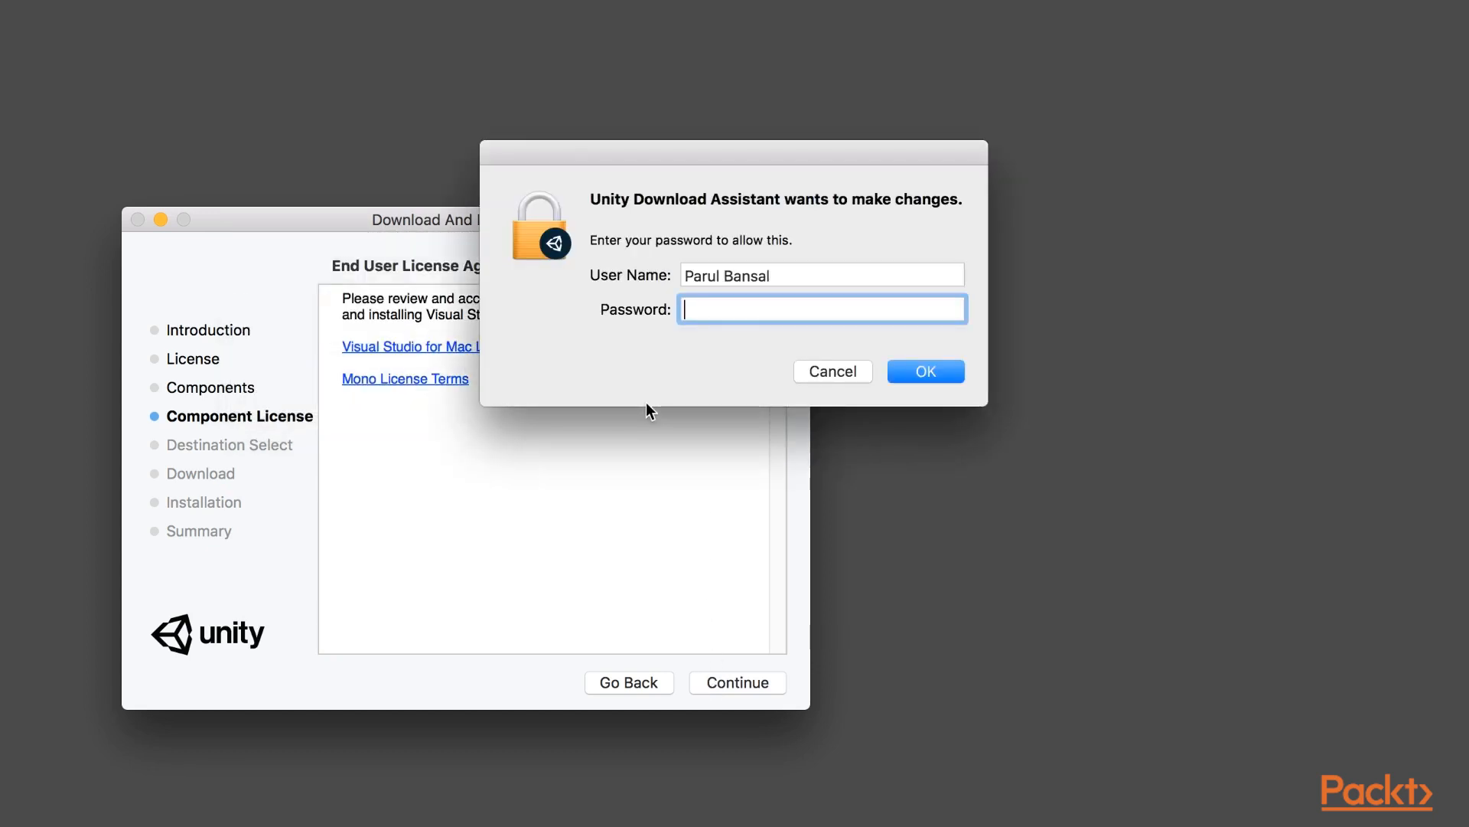
{"action": "type", "text": "••"}
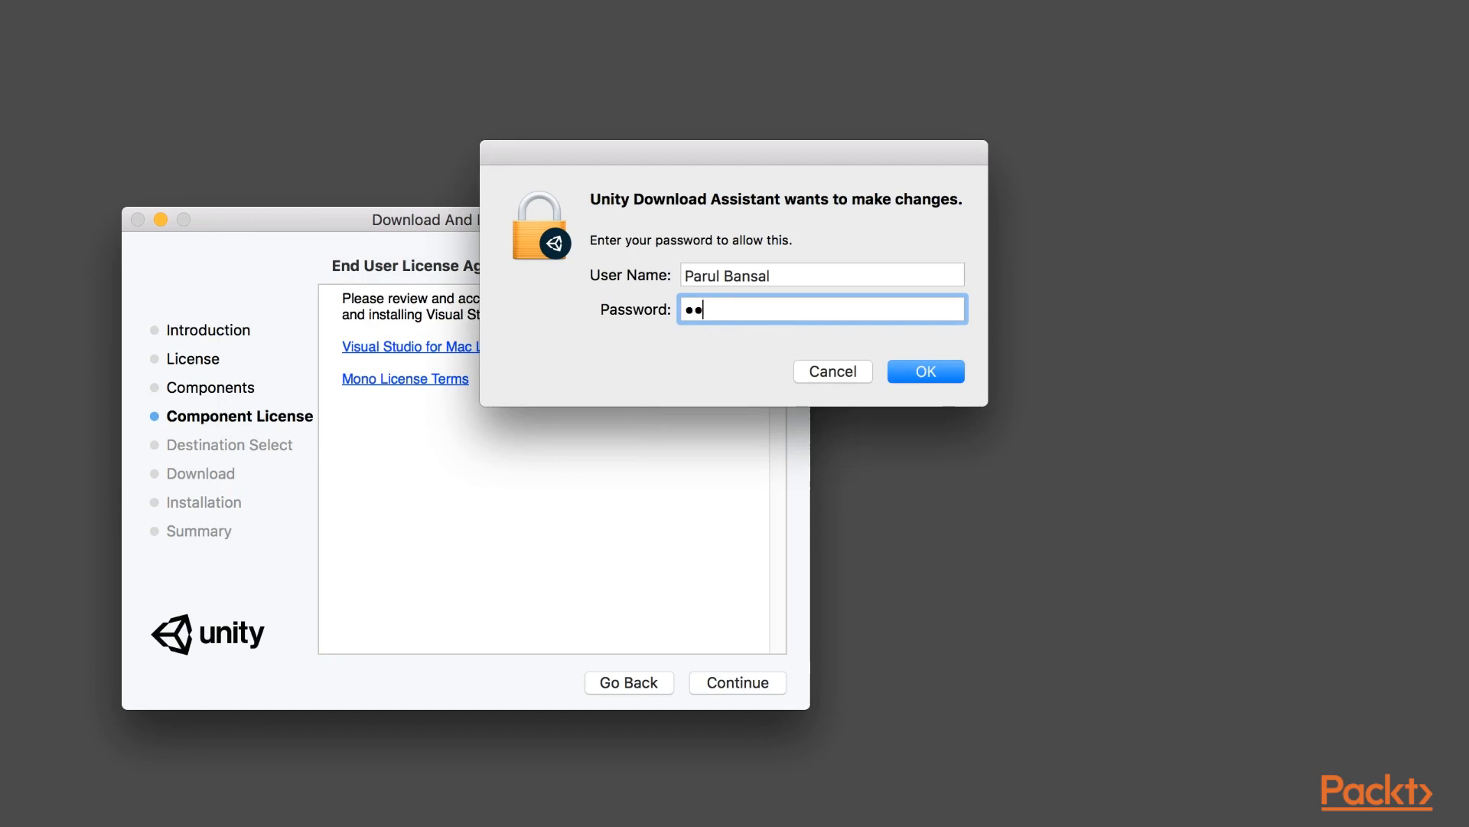
{"action": "left_click", "coordinate": [924, 372]}
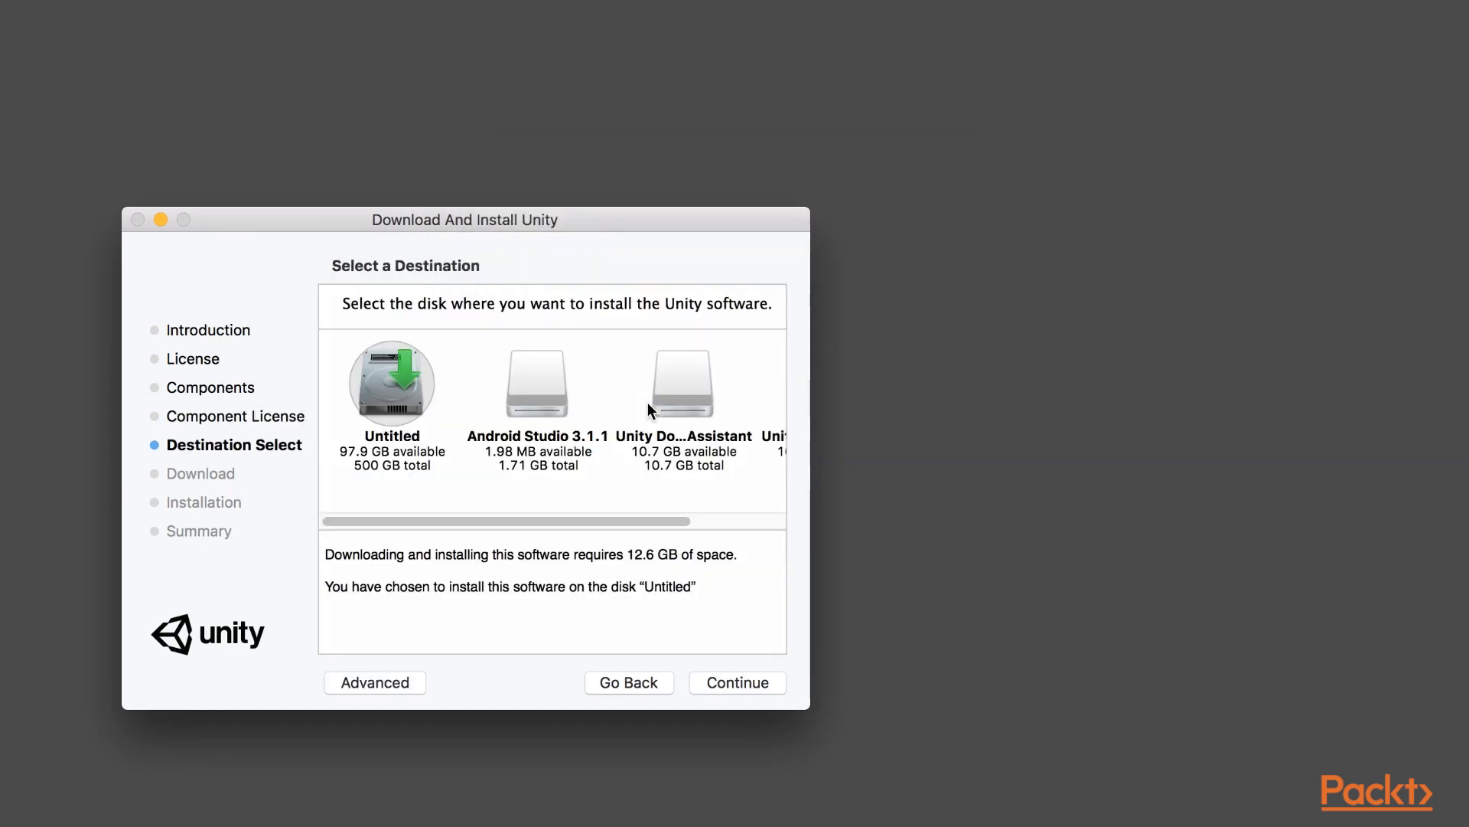
{"action": "mouse_move", "coordinate": [745, 650]}
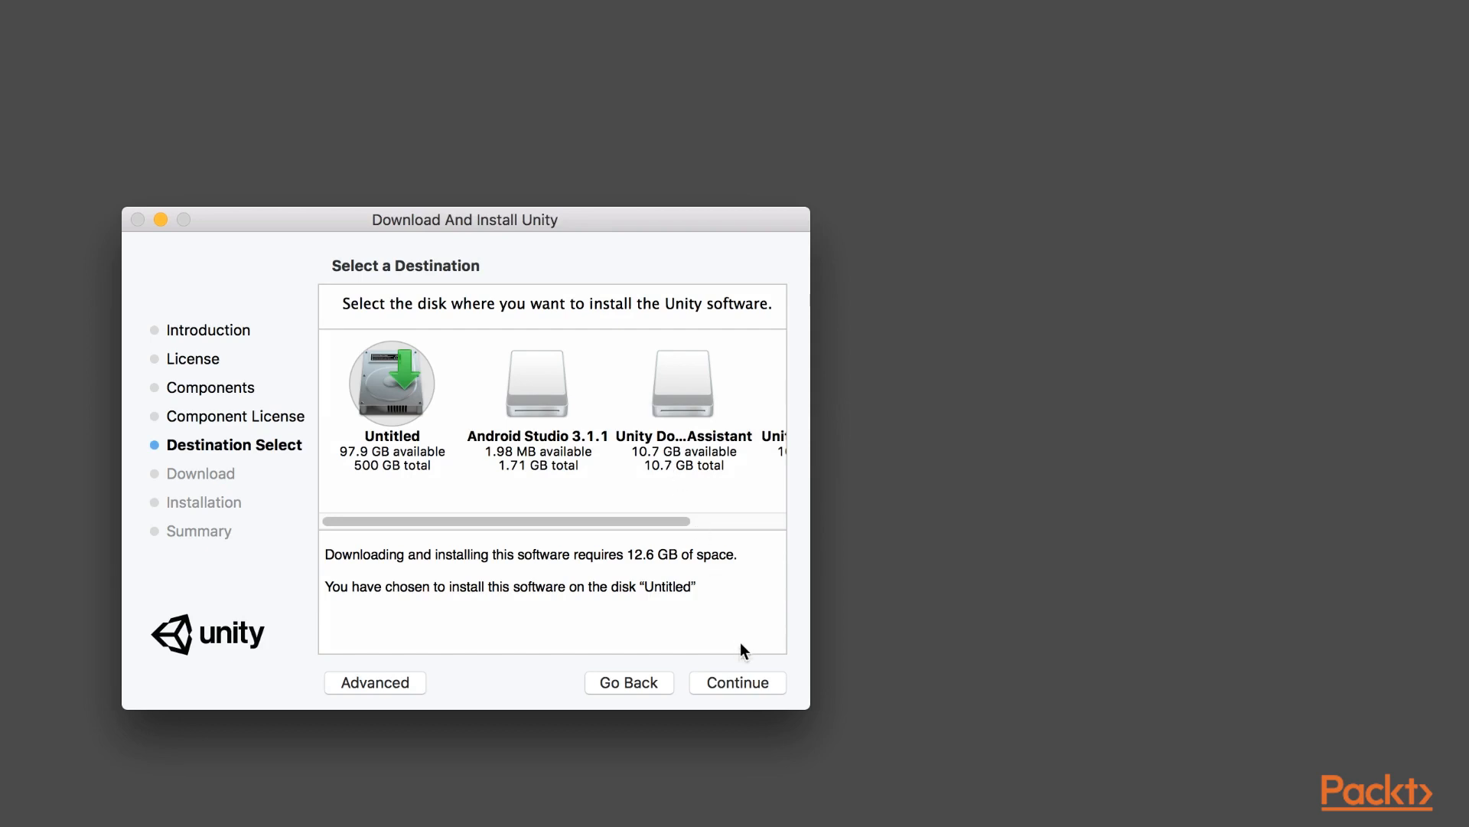
{"action": "mouse_move", "coordinate": [748, 690]}
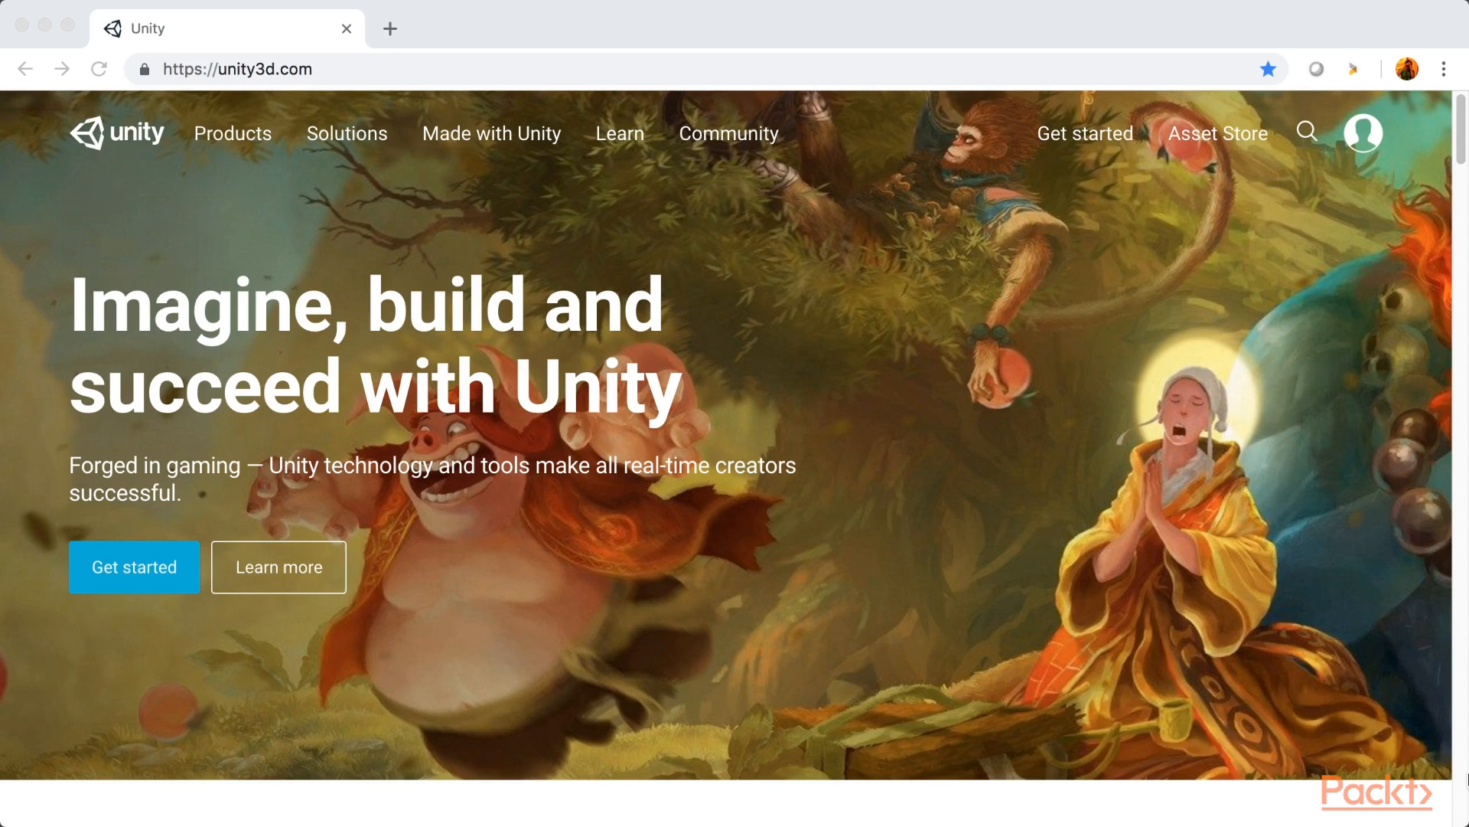
{"action": "mouse_move", "coordinate": [1281, 148]}
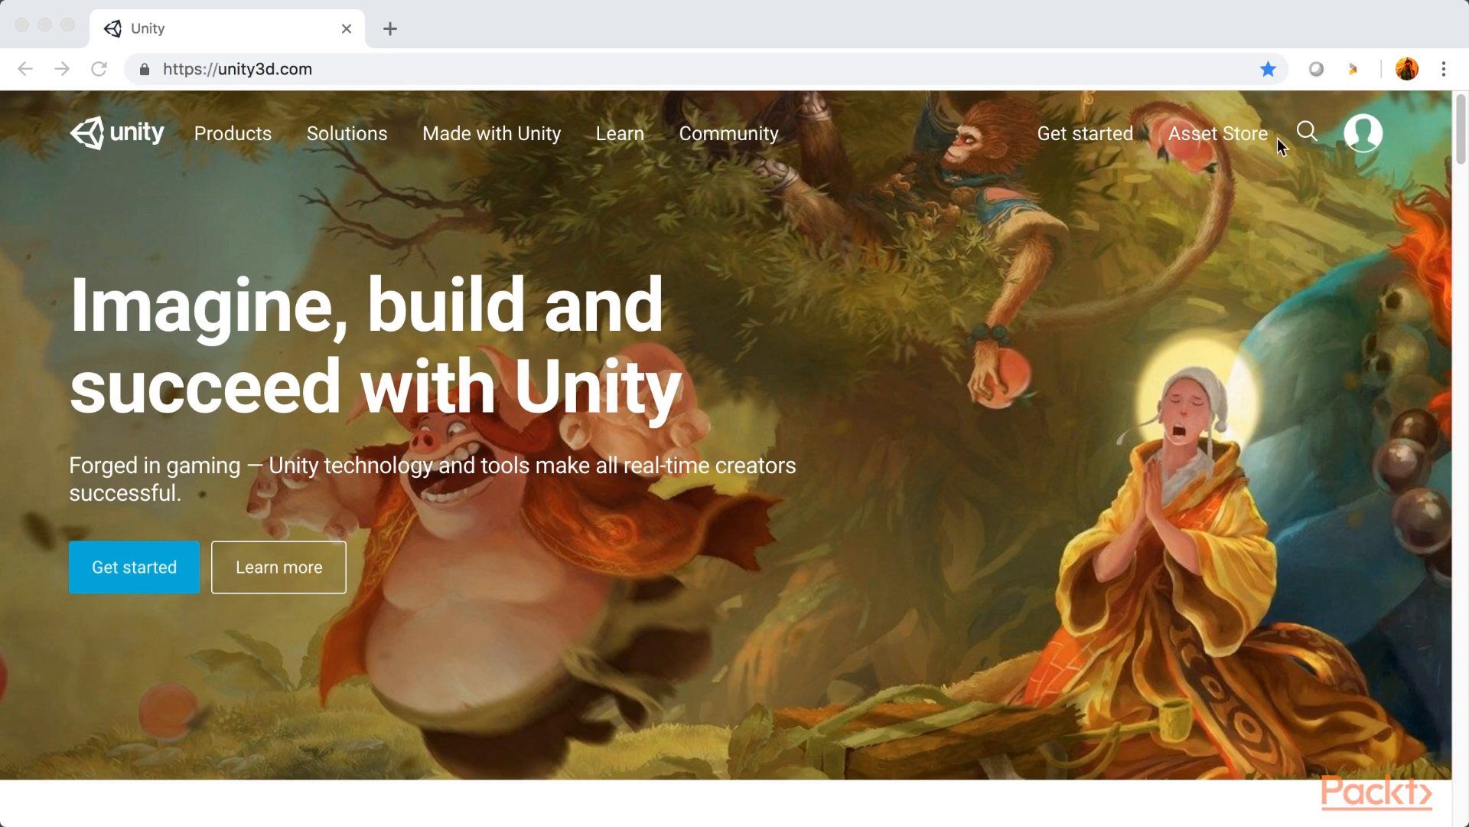
{"action": "mouse_move", "coordinate": [1306, 146]}
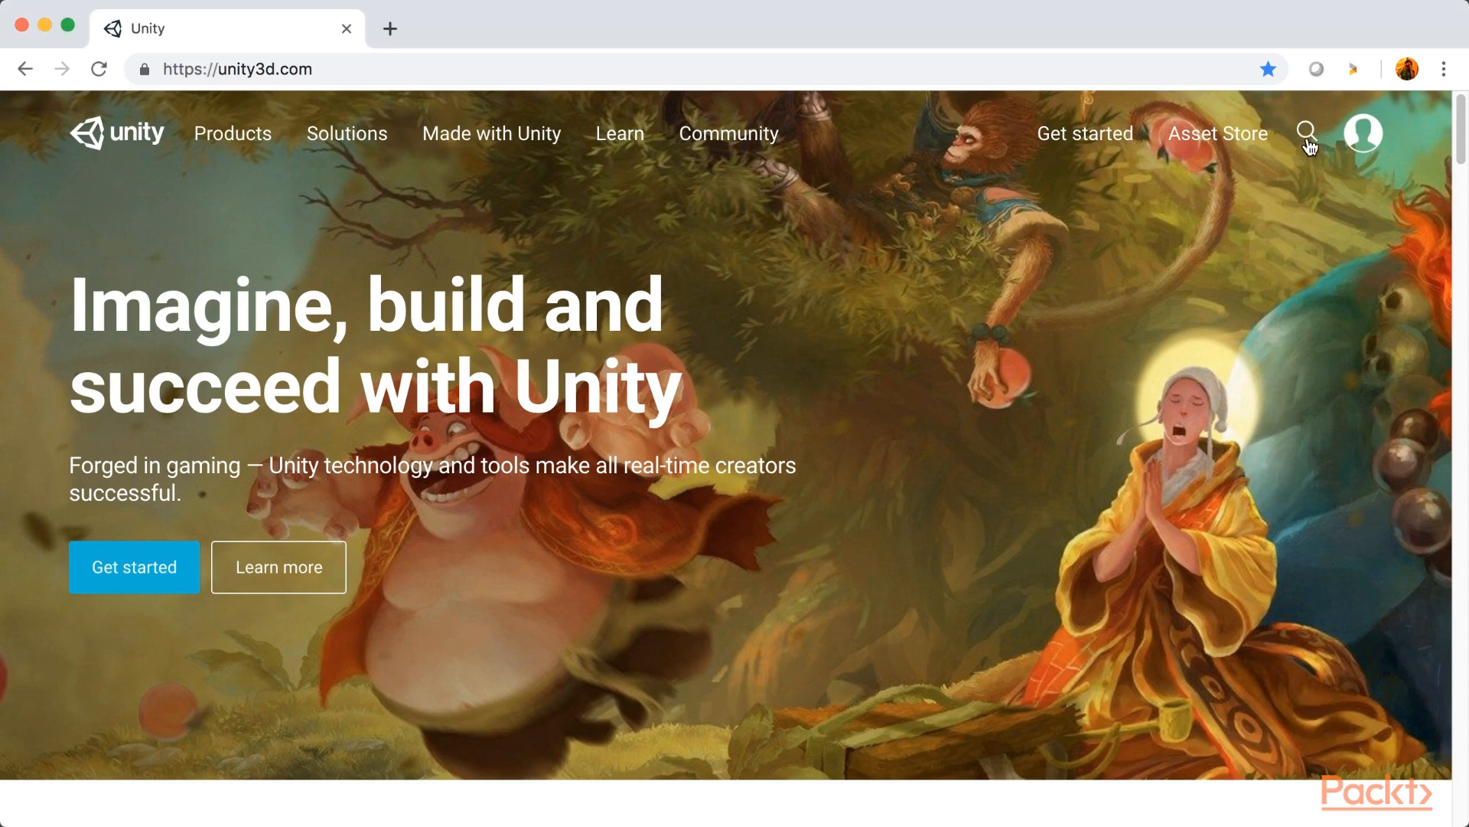
Search the site for 'tutorials' and open Unity Learn Tutorials in a new tab
{"action": "left_click", "coordinate": [1306, 133]}
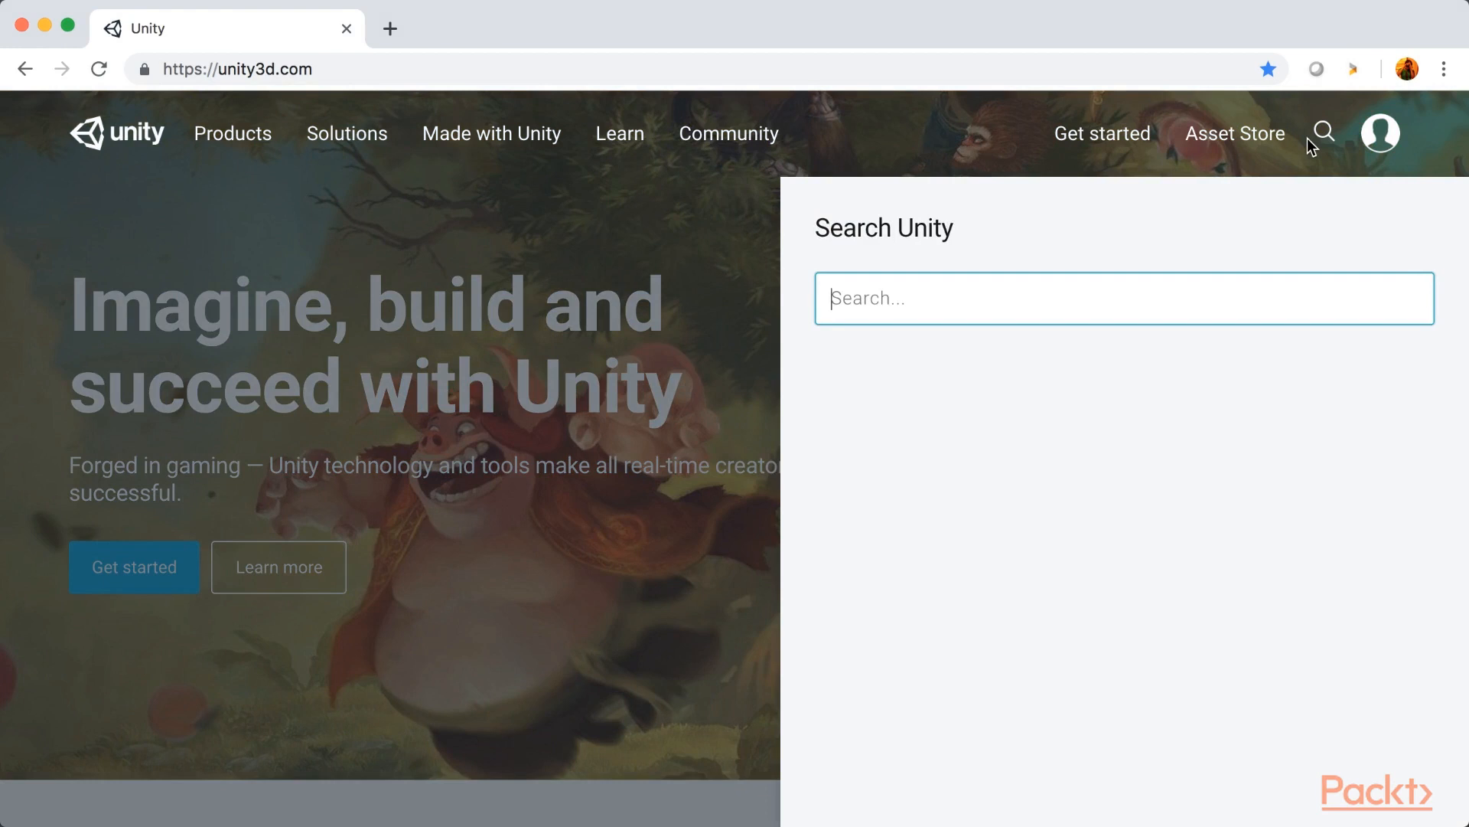
{"action": "type", "text": "tutorials"}
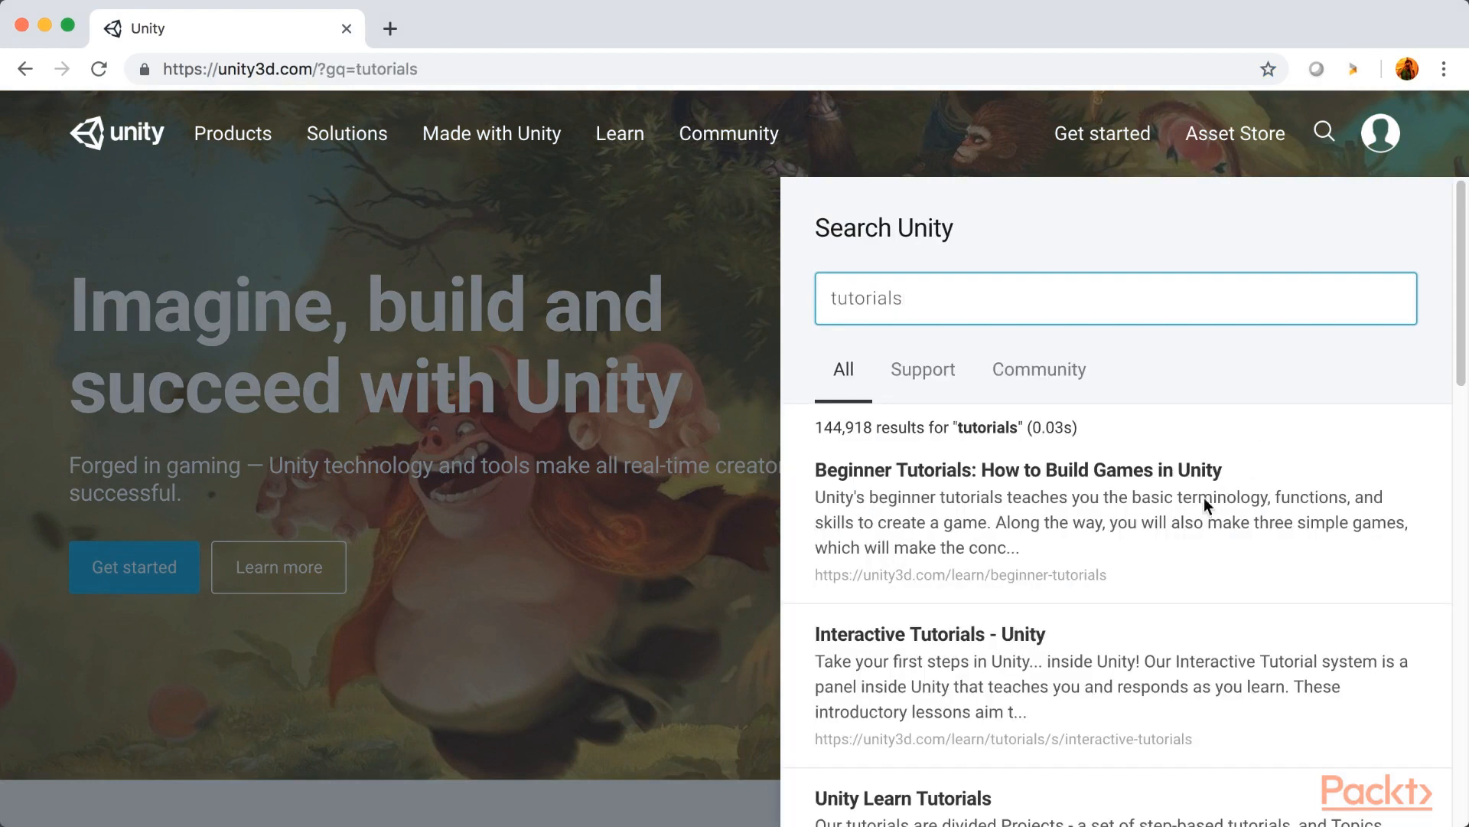
{"action": "scroll", "scroll_direction": "down", "scroll_amount": 3}
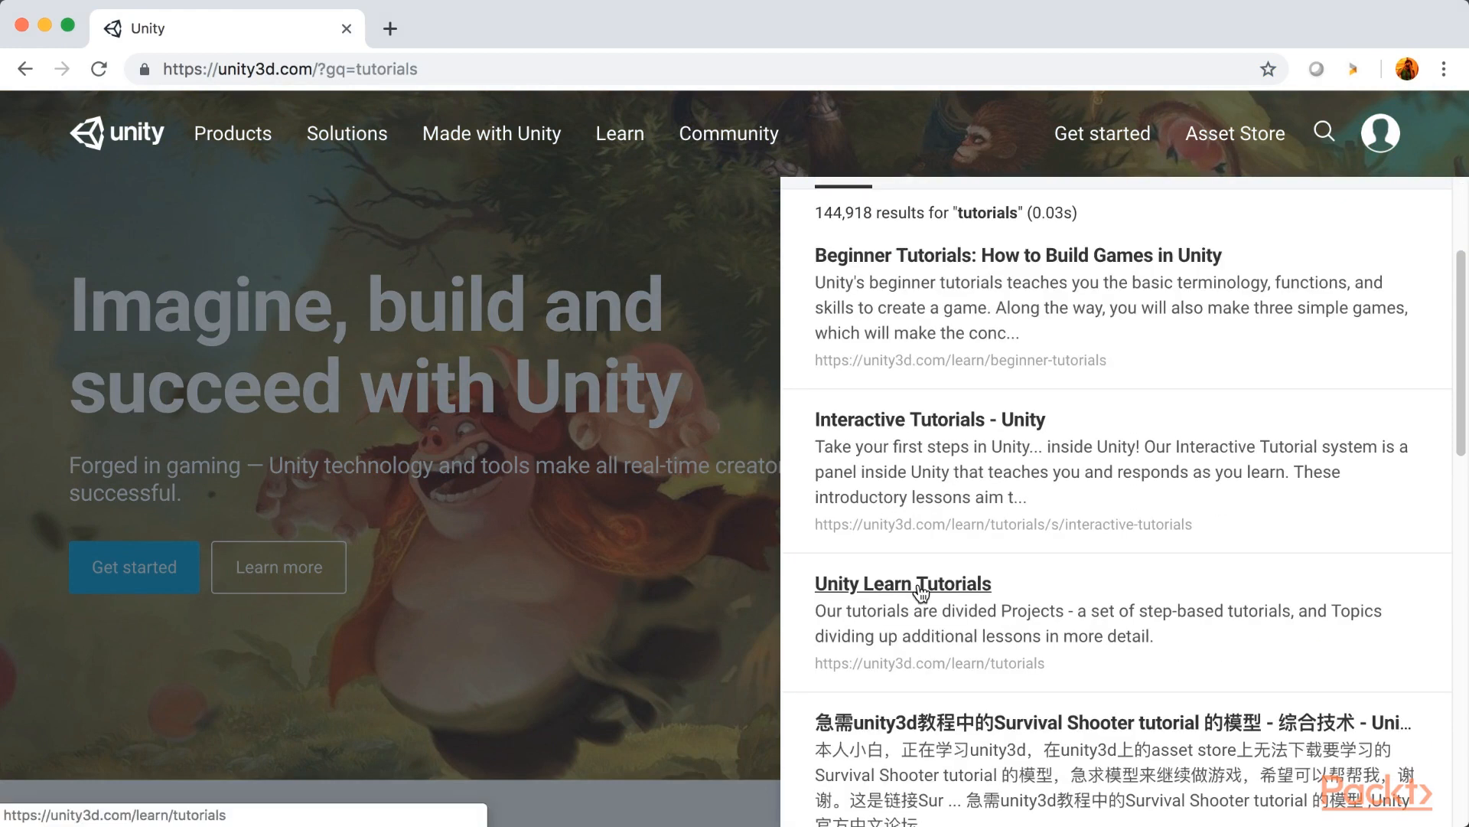
{"action": "middle_click", "coordinate": [902, 583]}
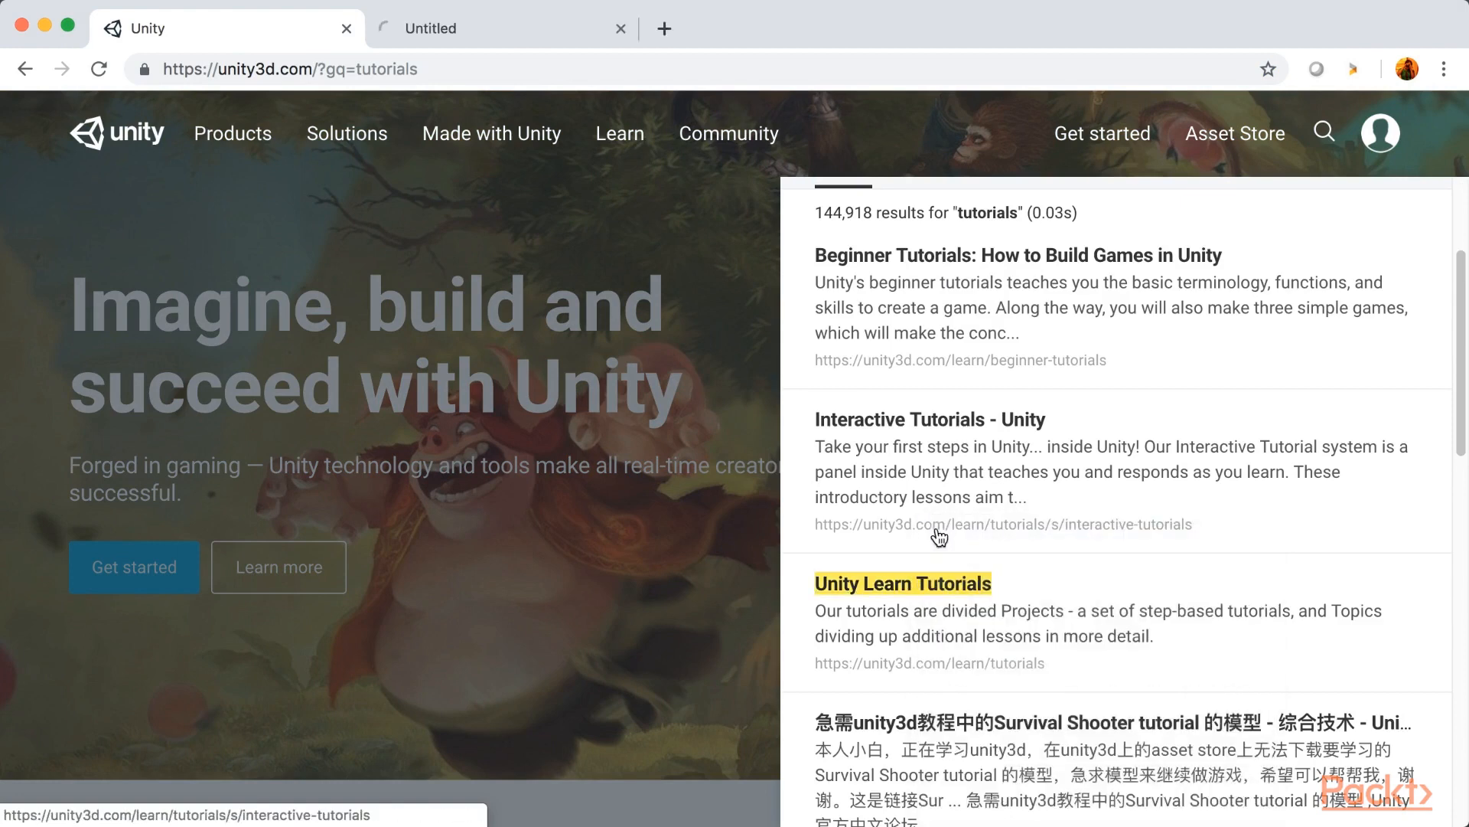
{"action": "left_click", "coordinate": [902, 583]}
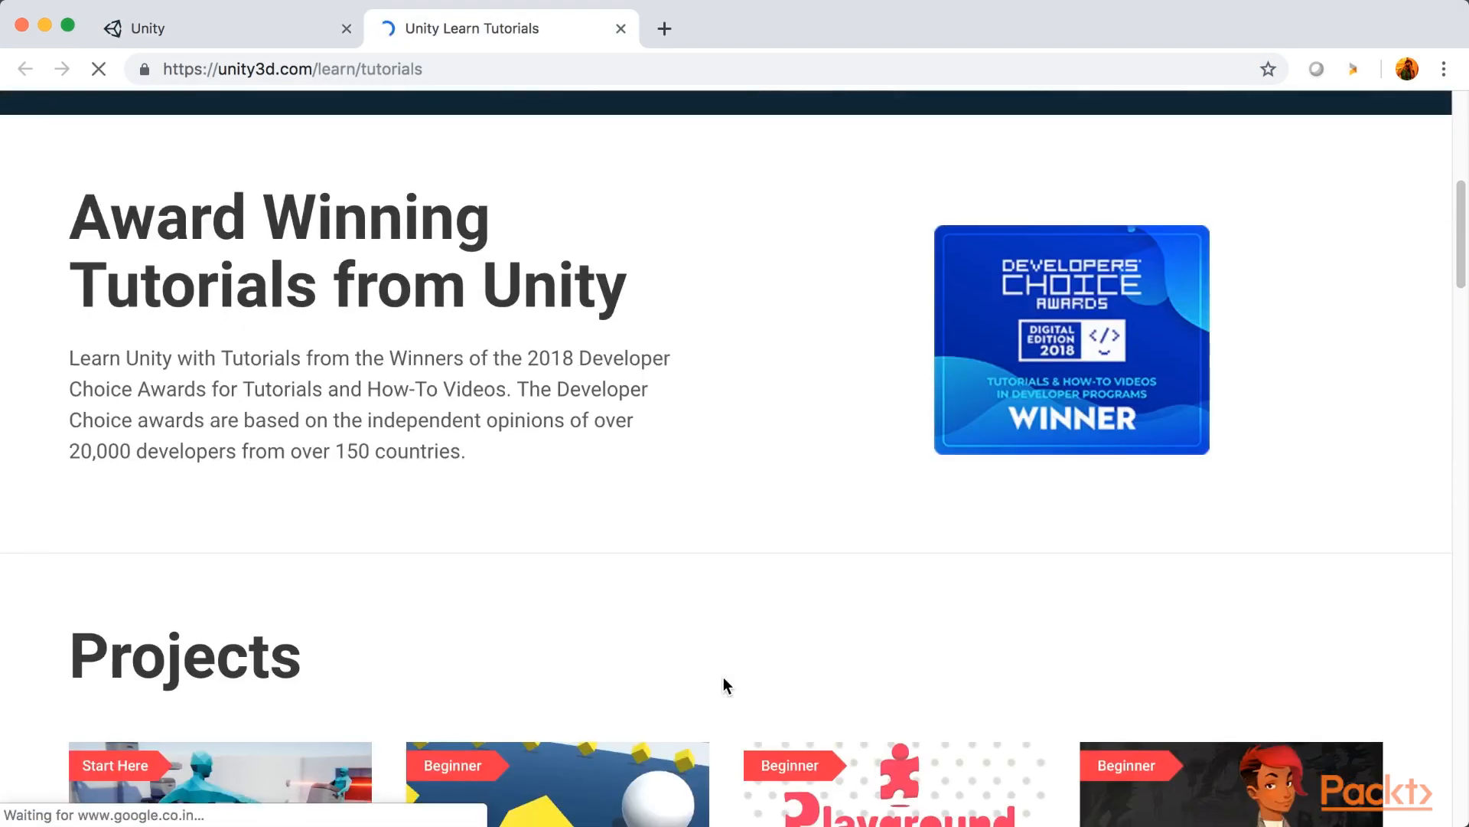
Browse the Learn Tutorials page's project tutorials and topic categories
{"action": "scroll", "scroll_direction": "down", "scroll_amount": 3}
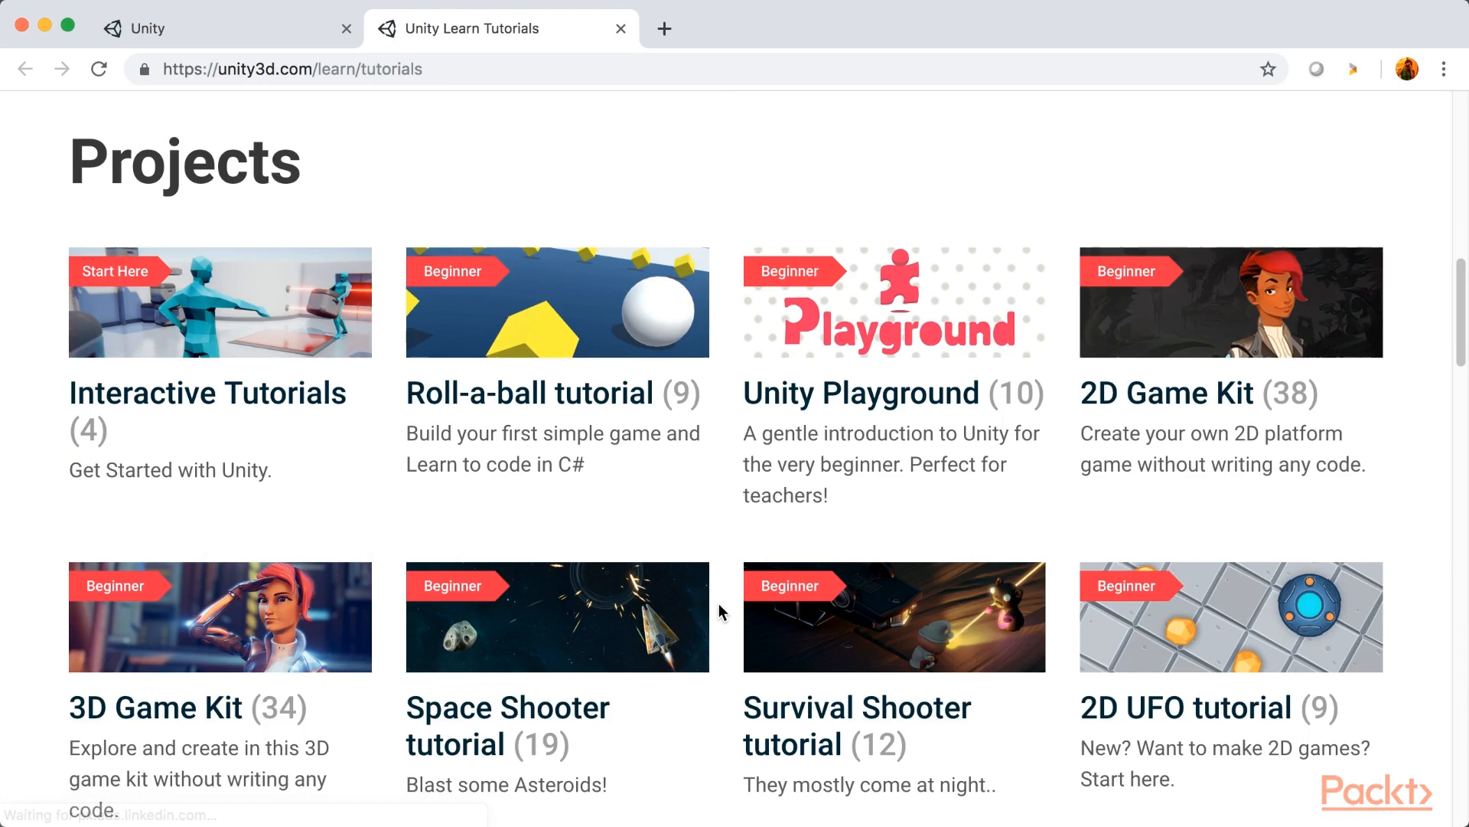
{"action": "scroll", "scroll_direction": "down", "scroll_amount": 3}
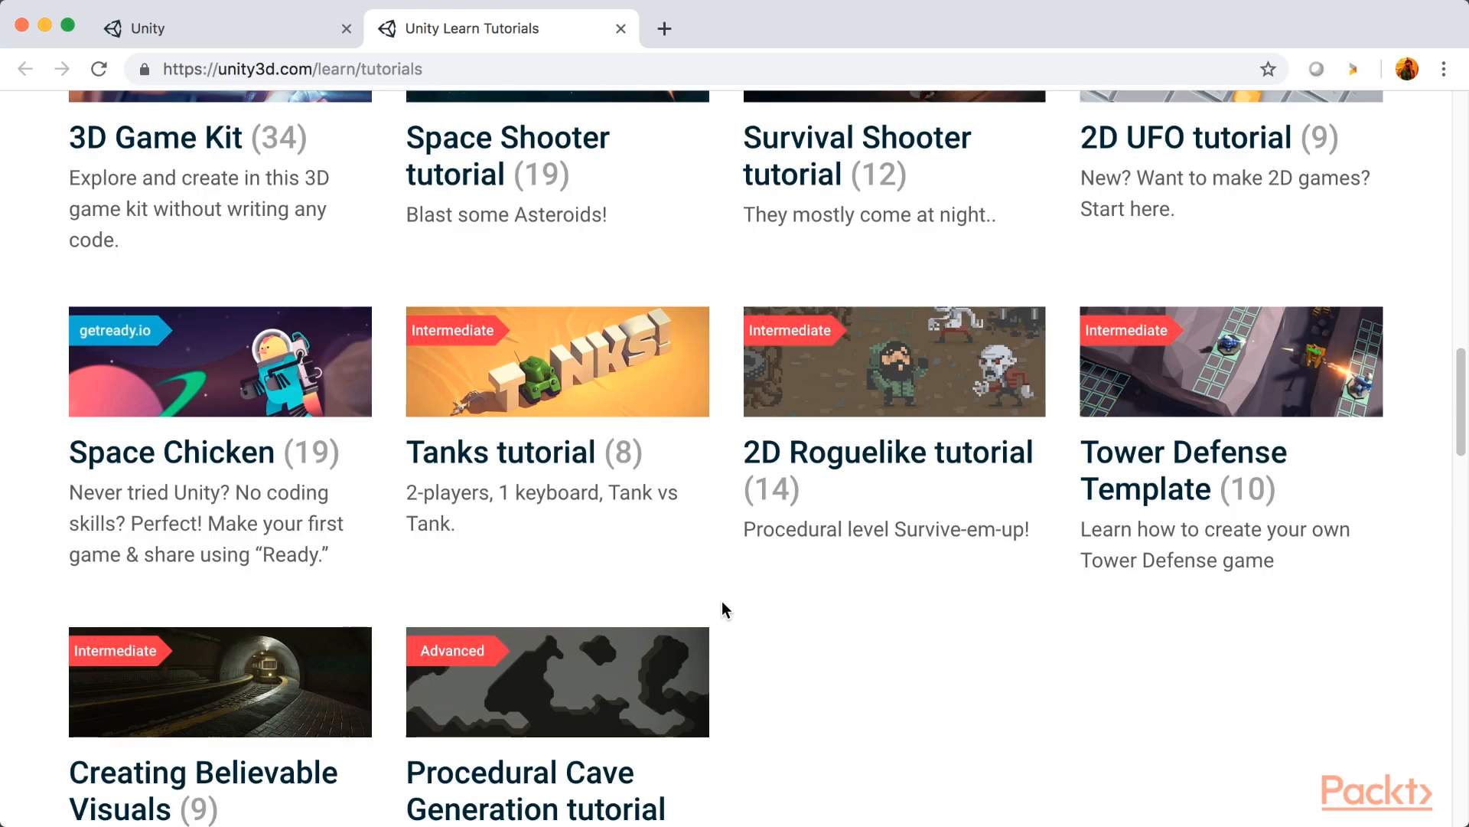
{"action": "scroll", "scroll_direction": "up", "scroll_amount": 3}
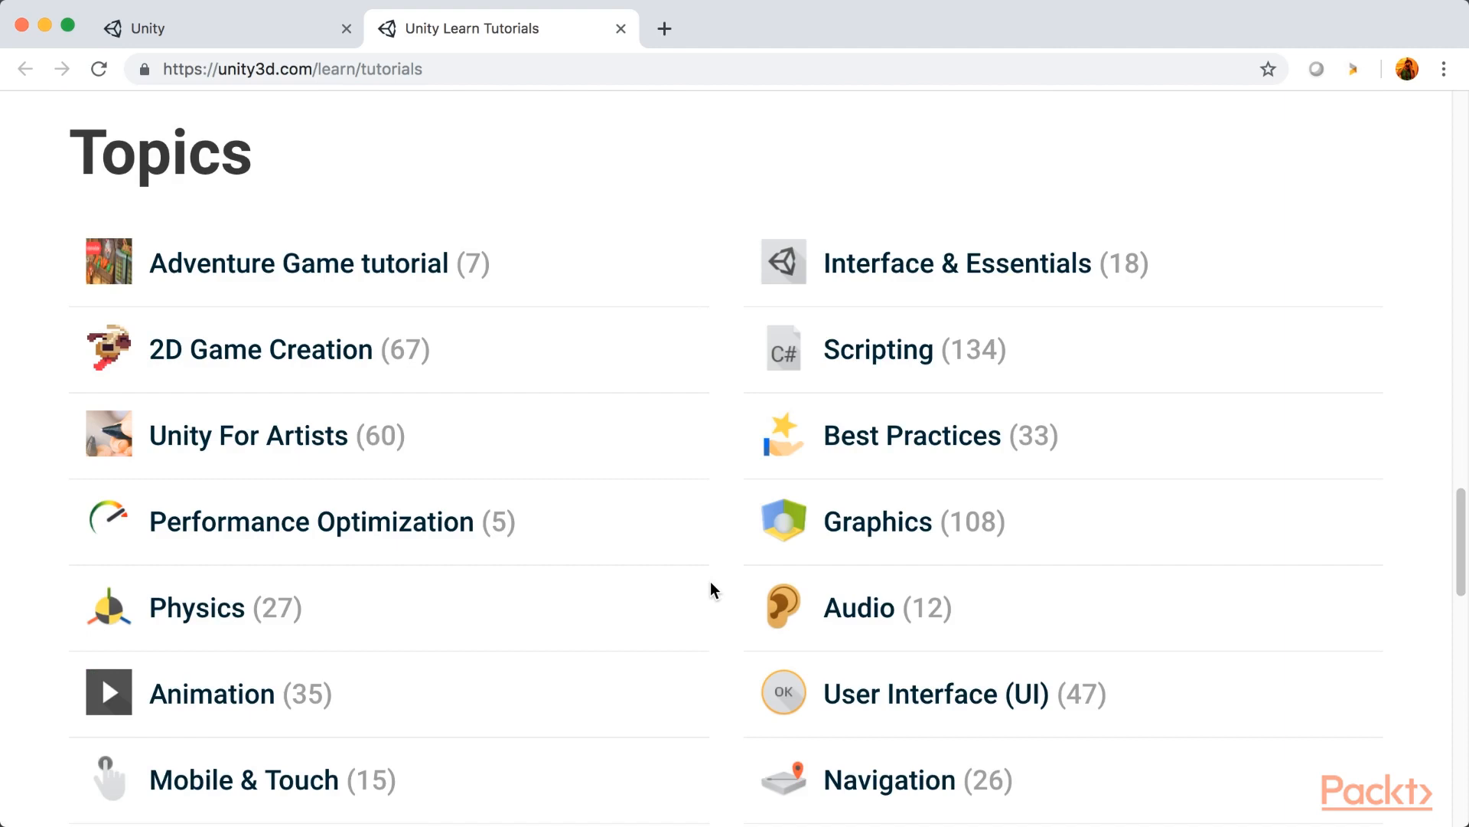
{"action": "scroll", "scroll_direction": "down", "scroll_amount": 3}
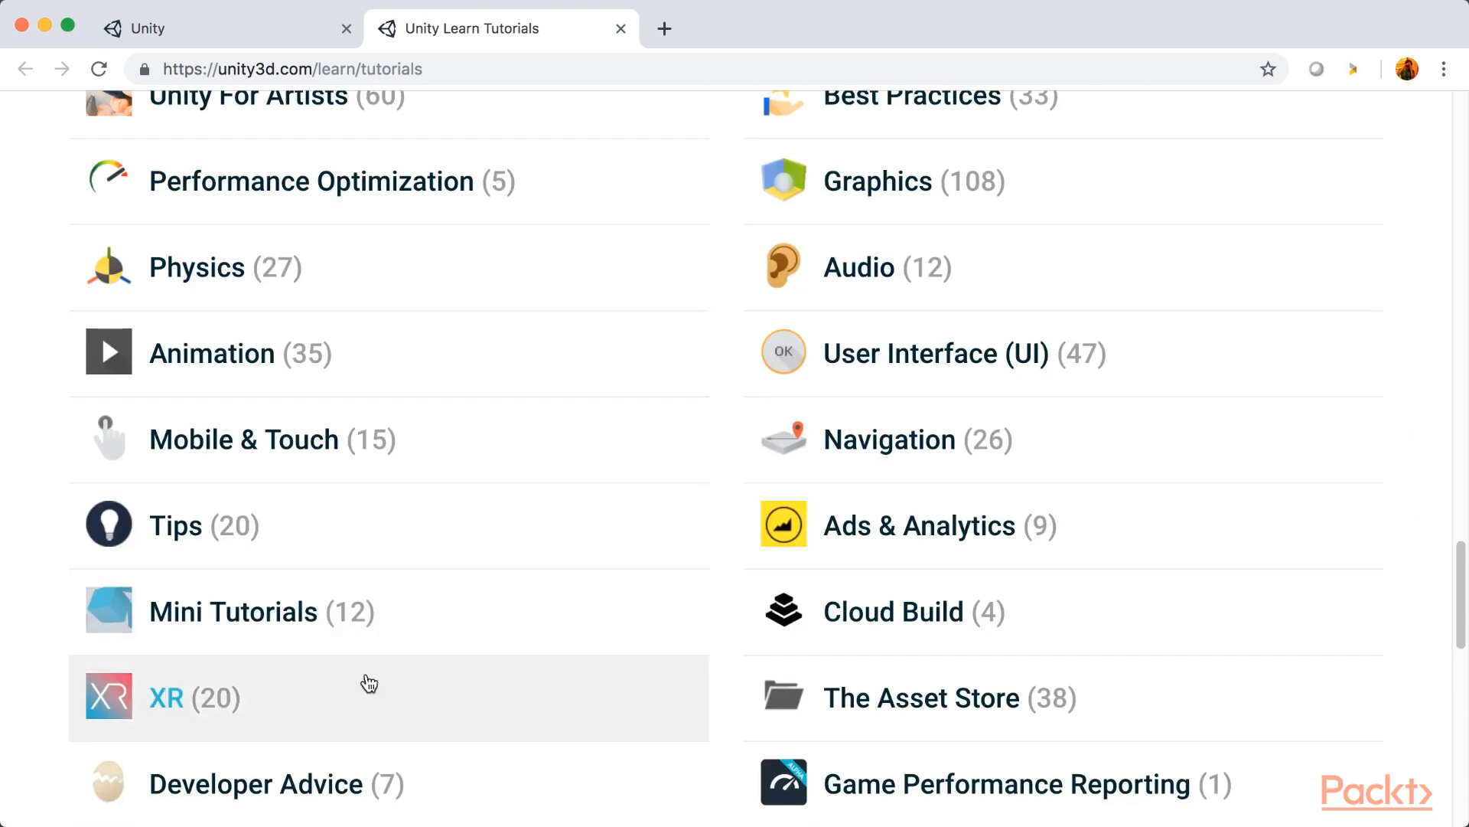
{"action": "mouse_move", "coordinate": [183, 705]}
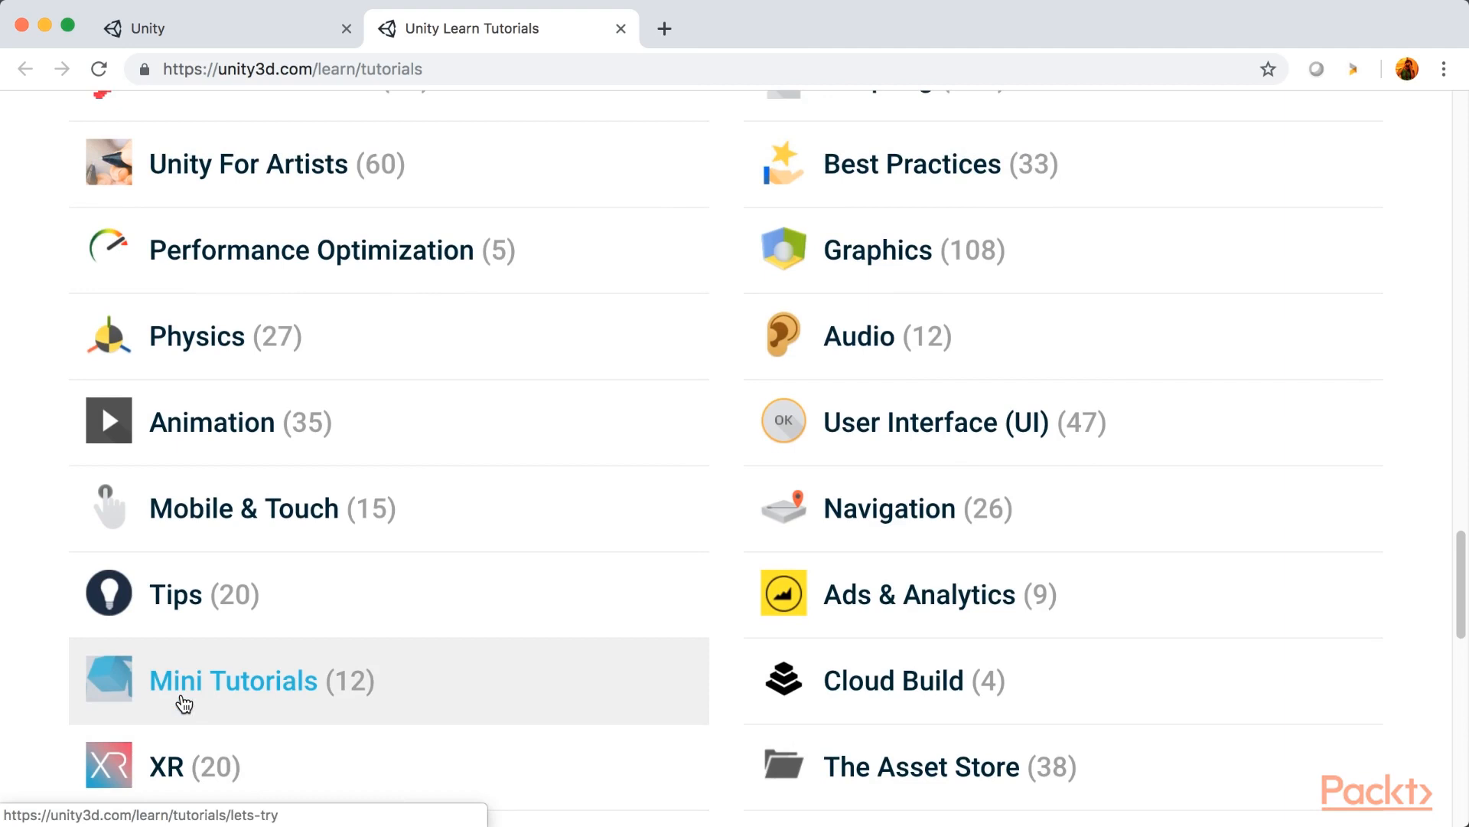
{"action": "mouse_move", "coordinate": [785, 426]}
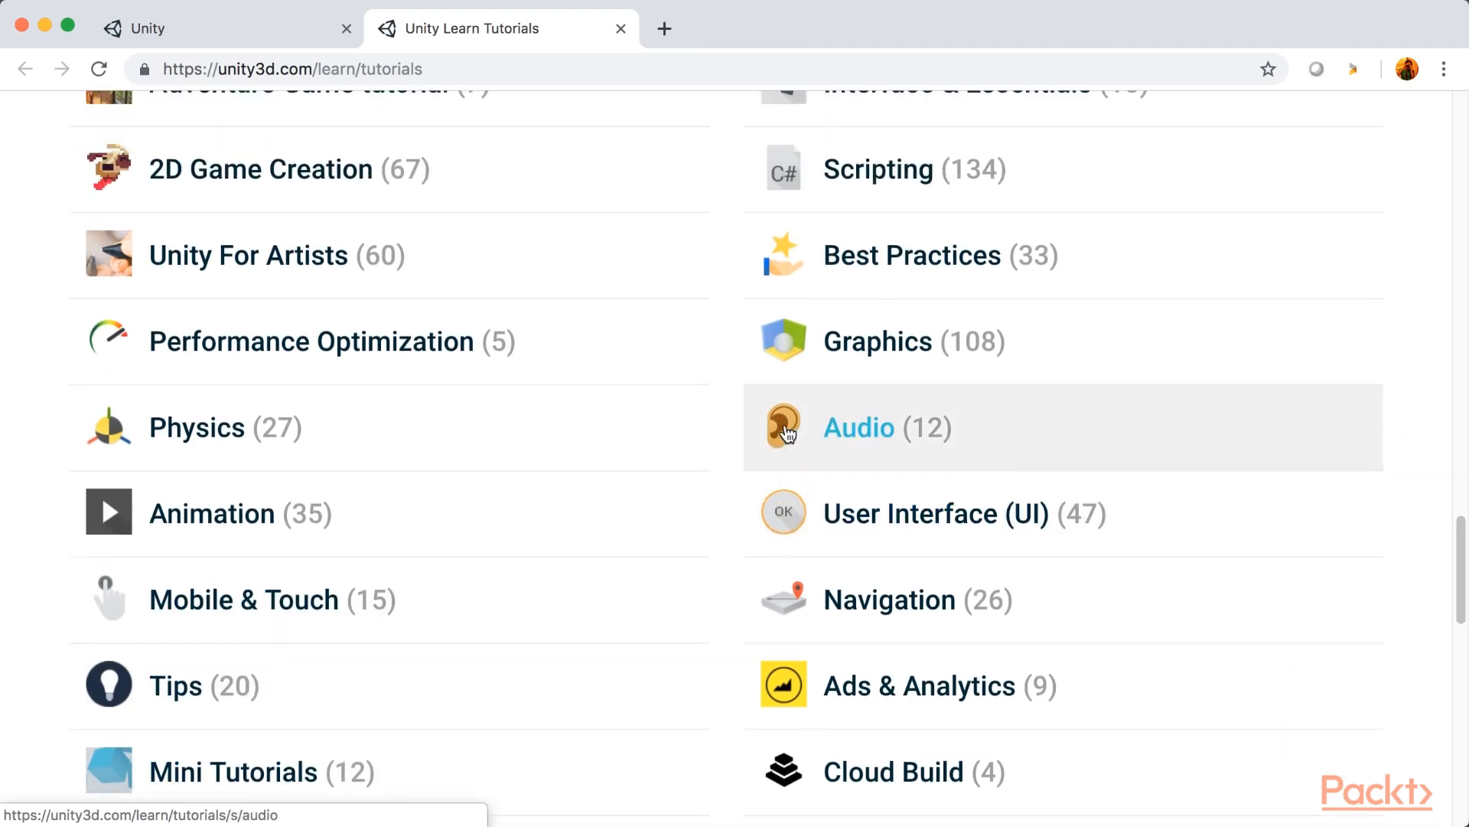
{"action": "scroll", "scroll_direction": "up", "scroll_amount": 3}
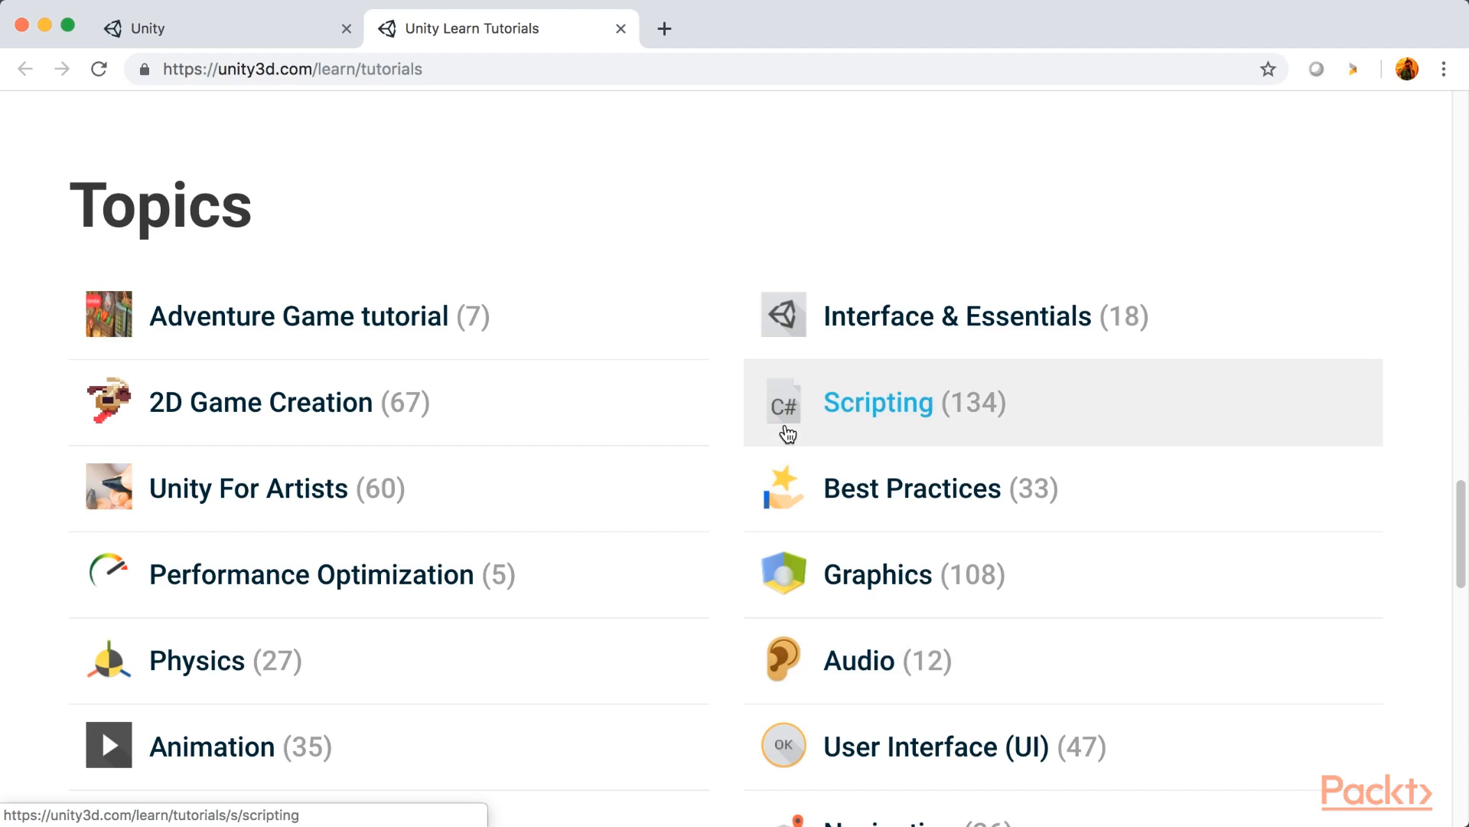
{"action": "mouse_move", "coordinate": [272, 106]}
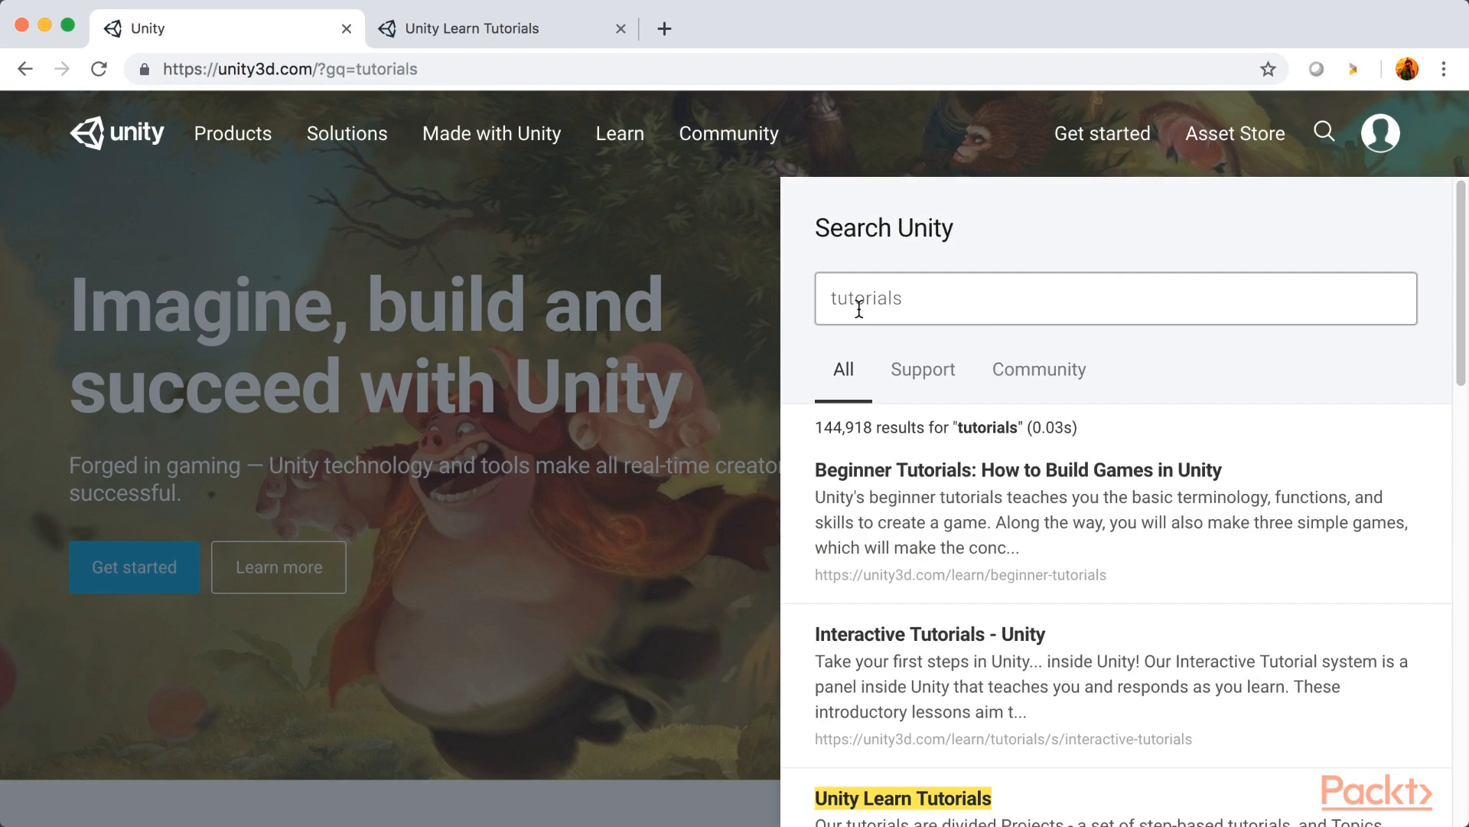
Search for 'documentation' and open the 2018.3 'Unity - Manual: Documentation versions' result
{"action": "type", "text": "documentation"}
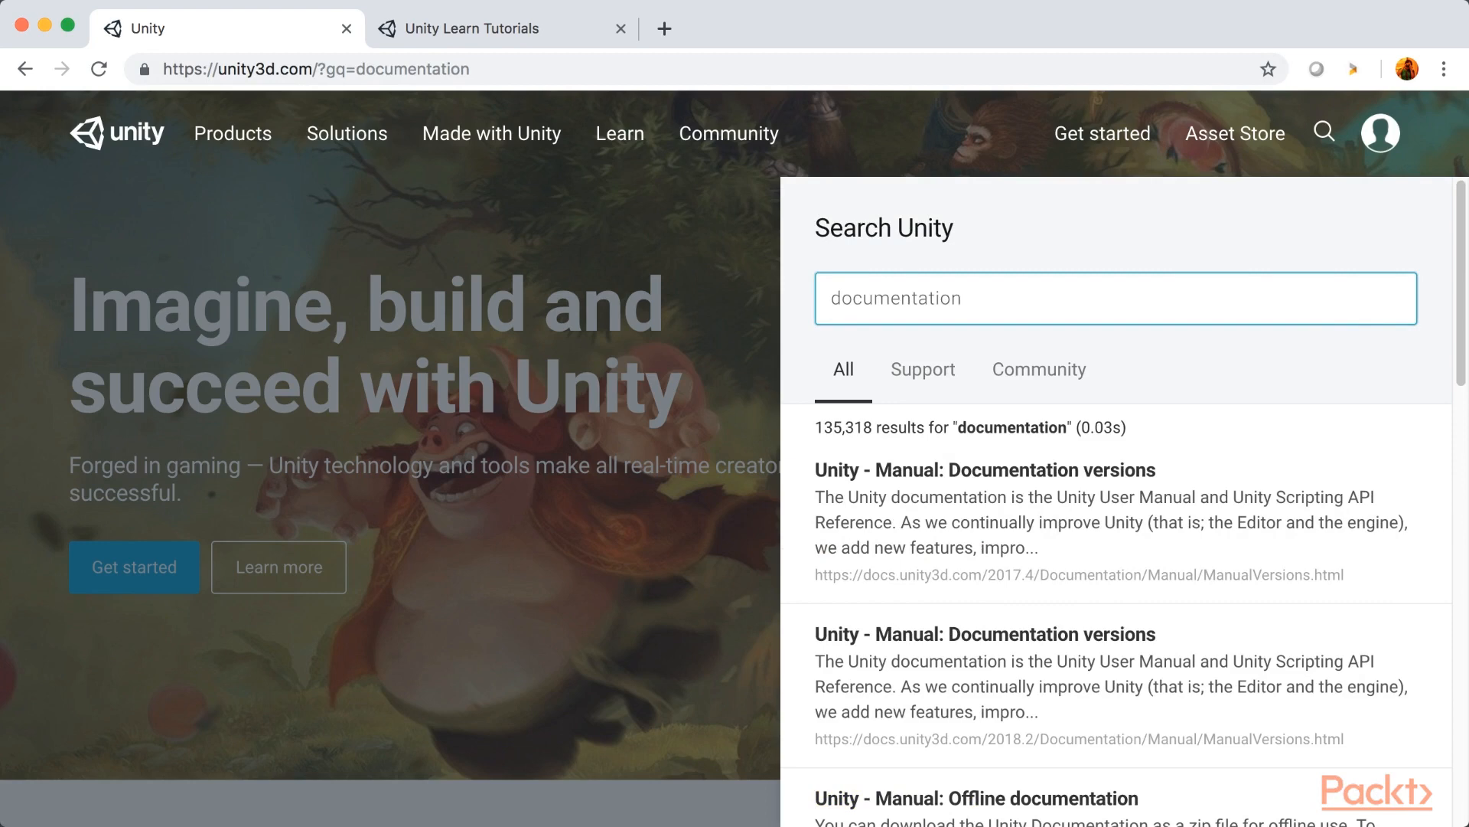
{"action": "scroll", "scroll_direction": "down", "scroll_amount": 3}
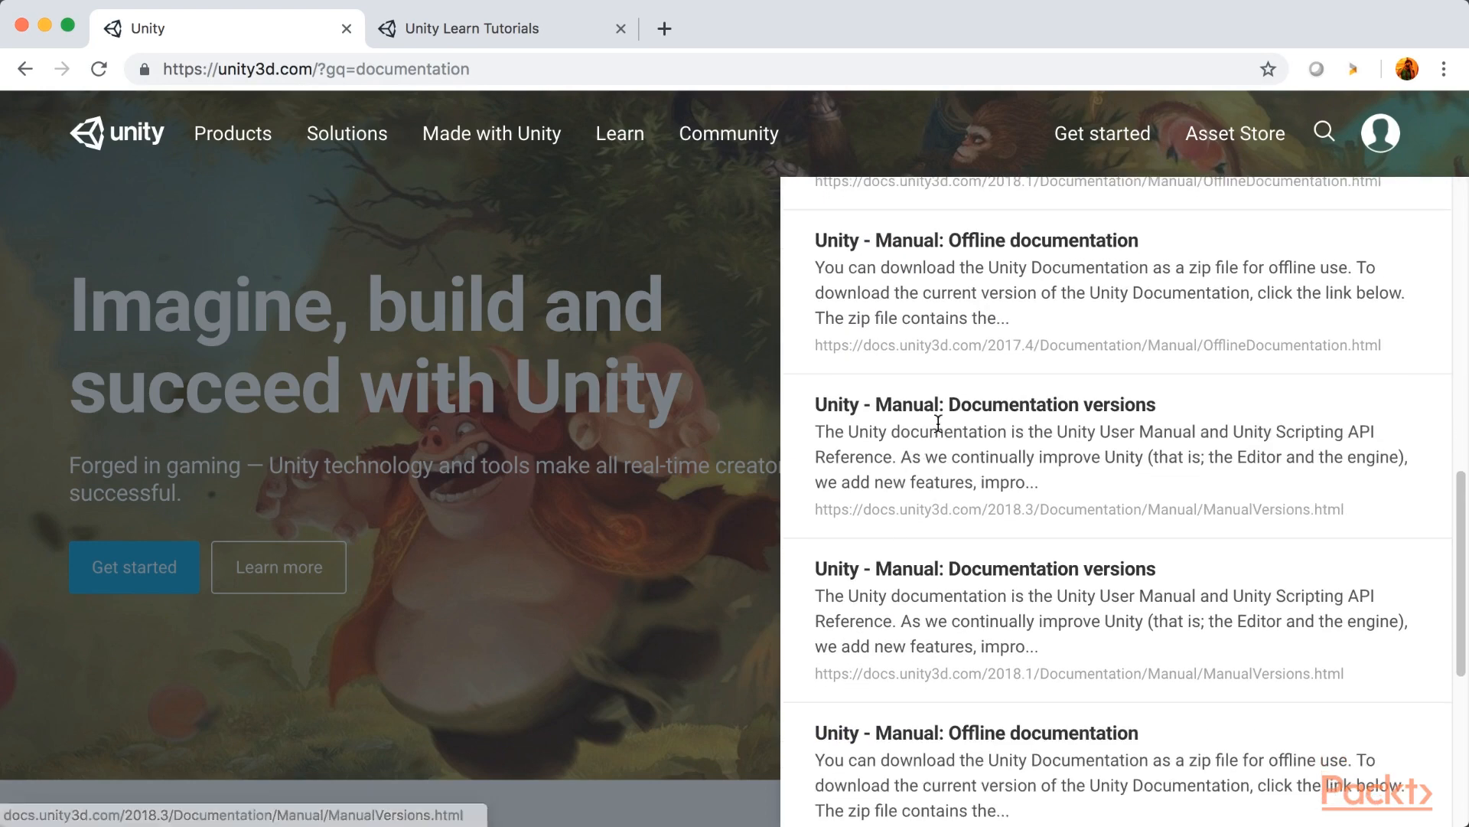
{"action": "left_click", "coordinate": [984, 405]}
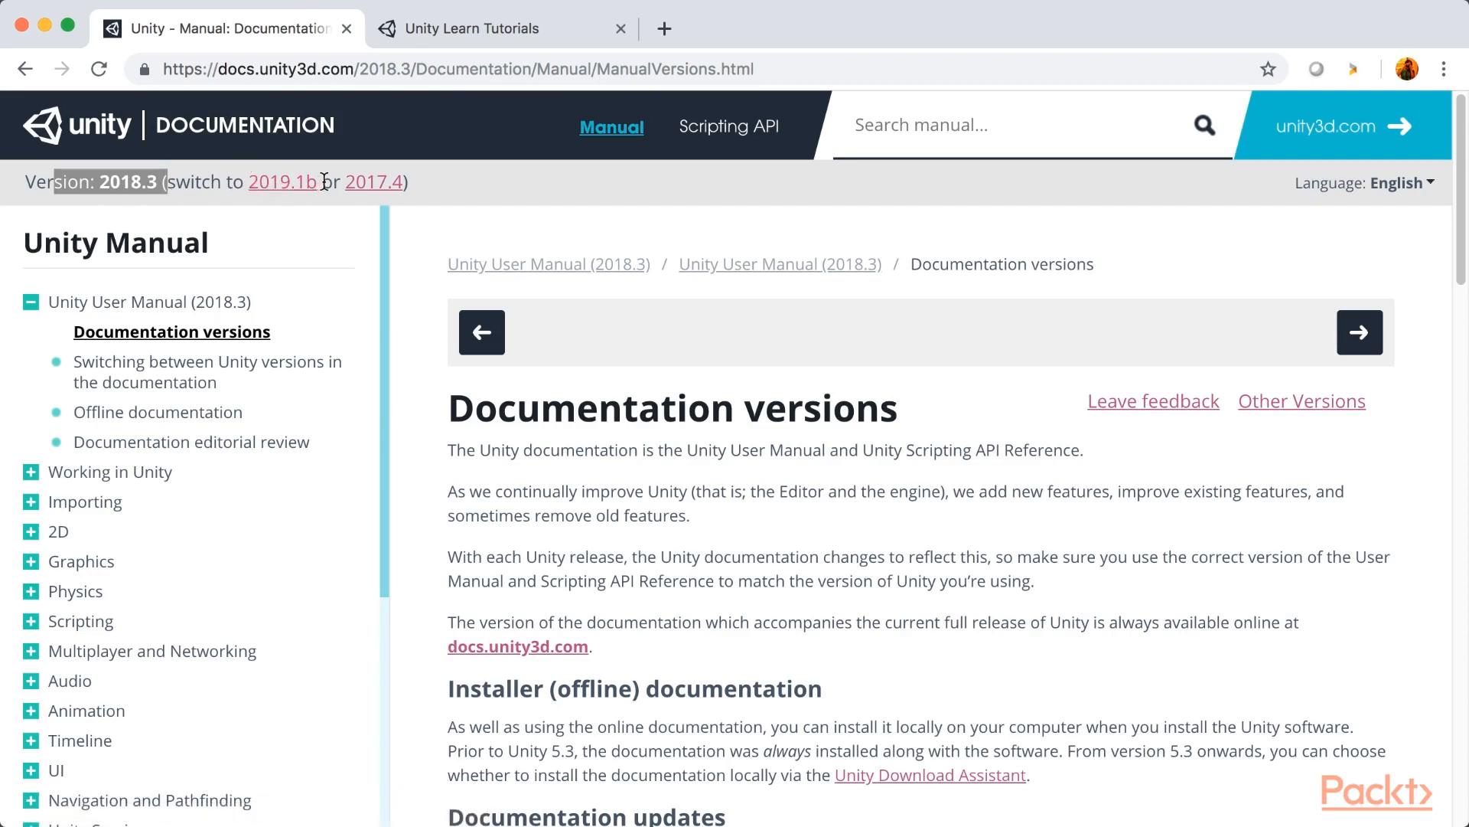
Open XR > XR SDKs > Google VR > Google VR quick start guide in the Manual sidebar
{"action": "scroll", "scroll_direction": "down", "scroll_amount": 3}
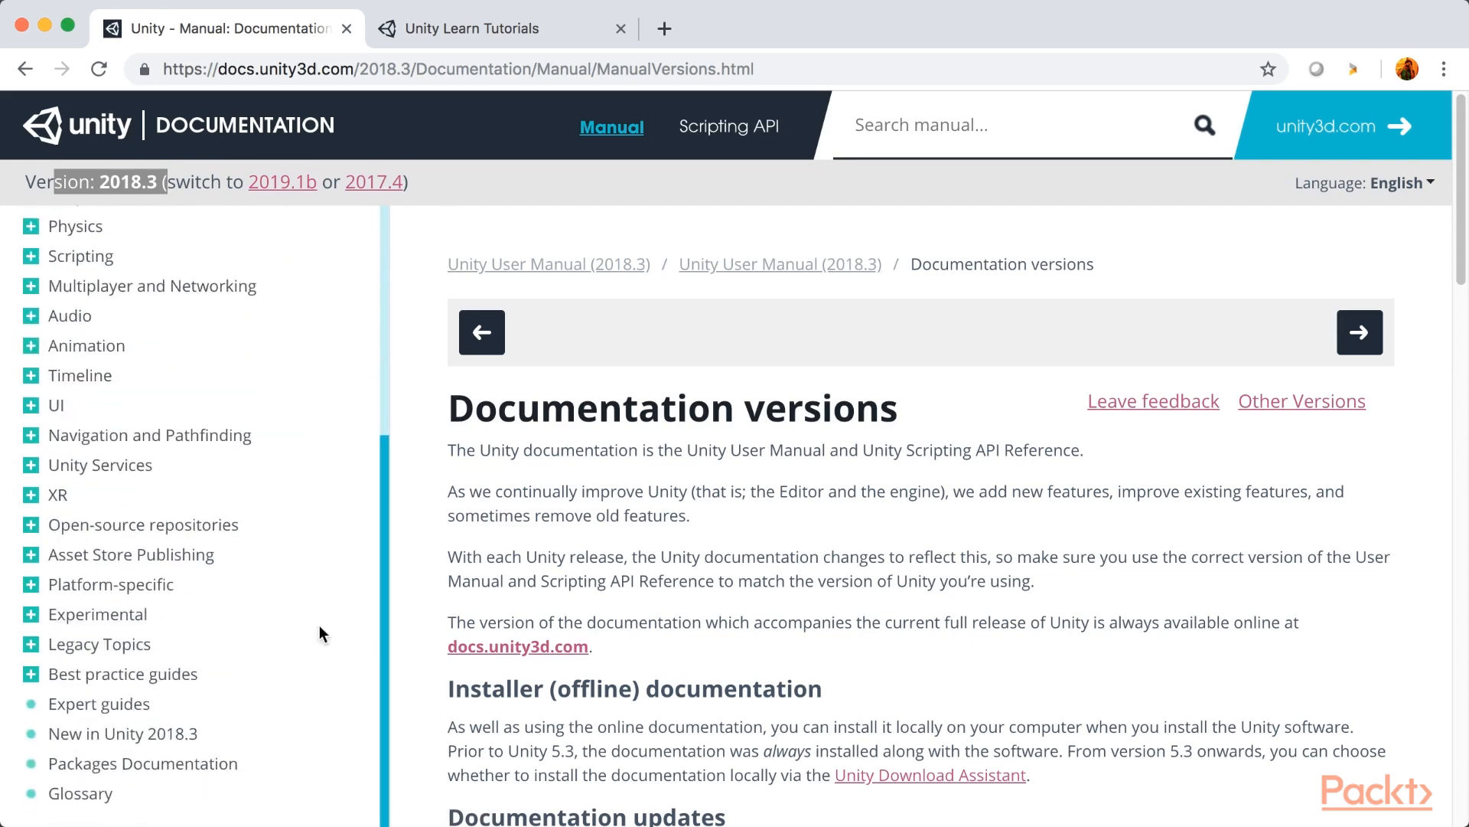
{"action": "mouse_move", "coordinate": [218, 405]}
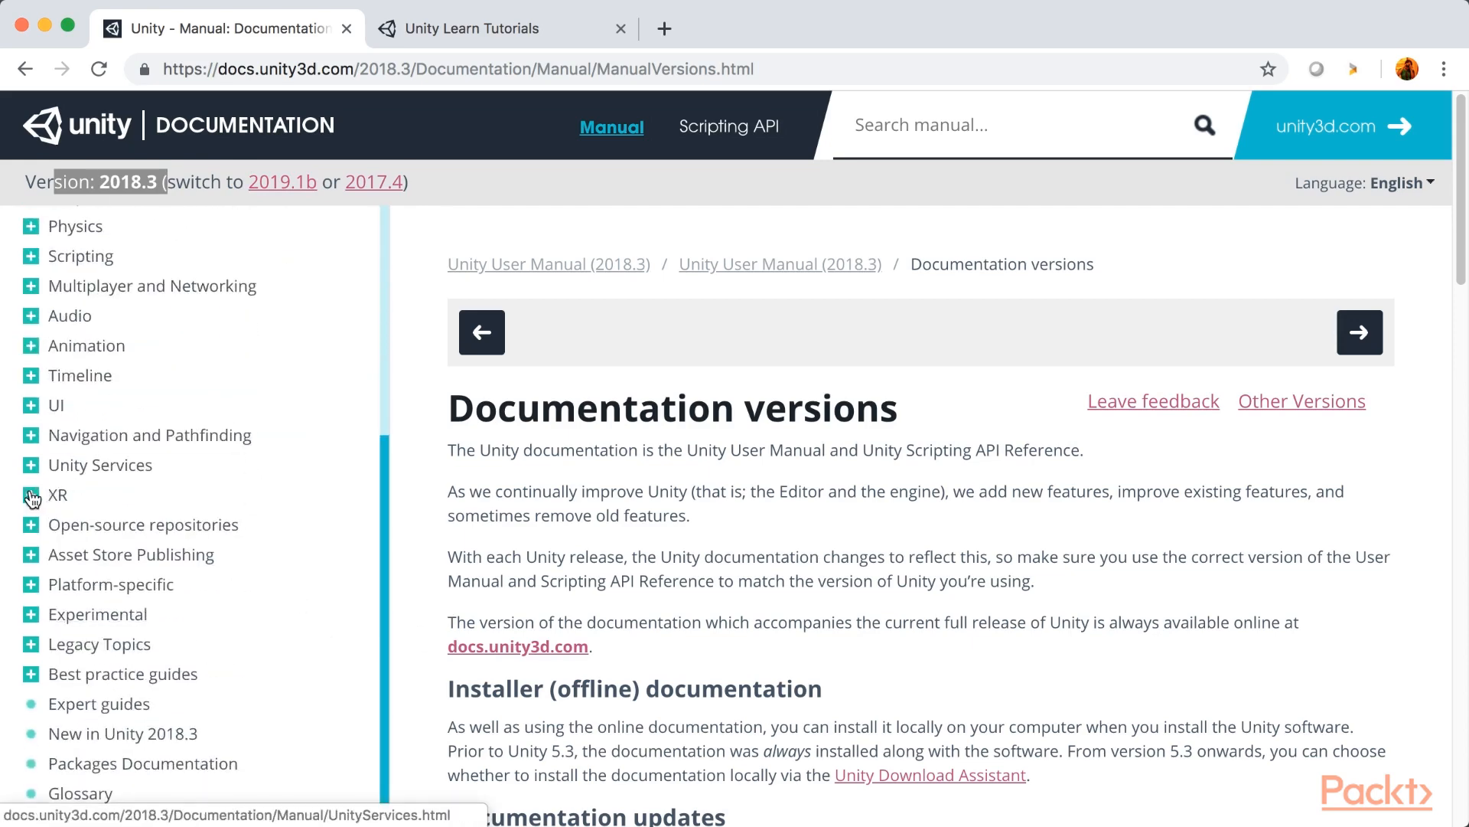
{"action": "left_click", "coordinate": [30, 495]}
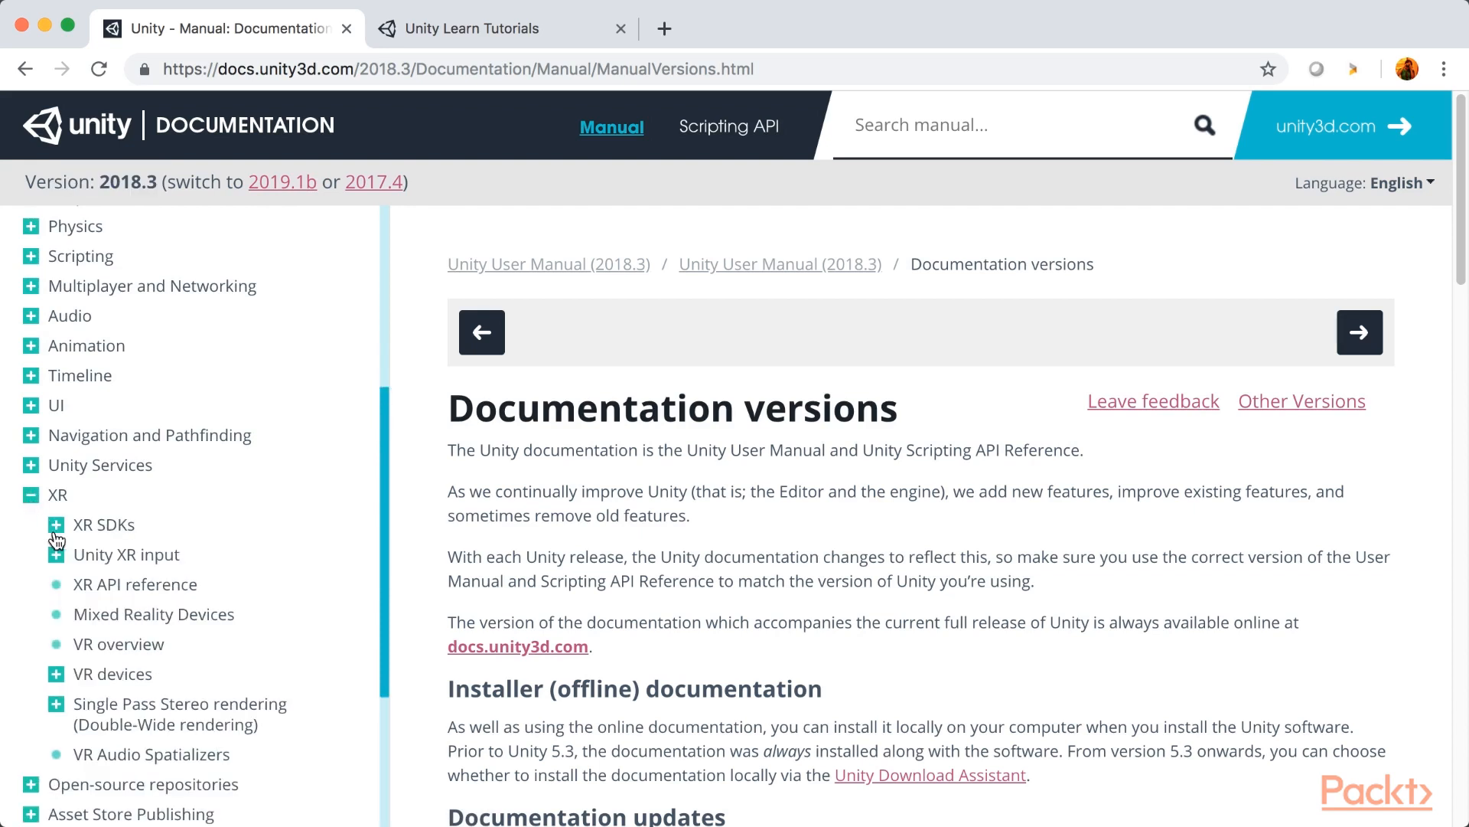
{"action": "left_click", "coordinate": [56, 523]}
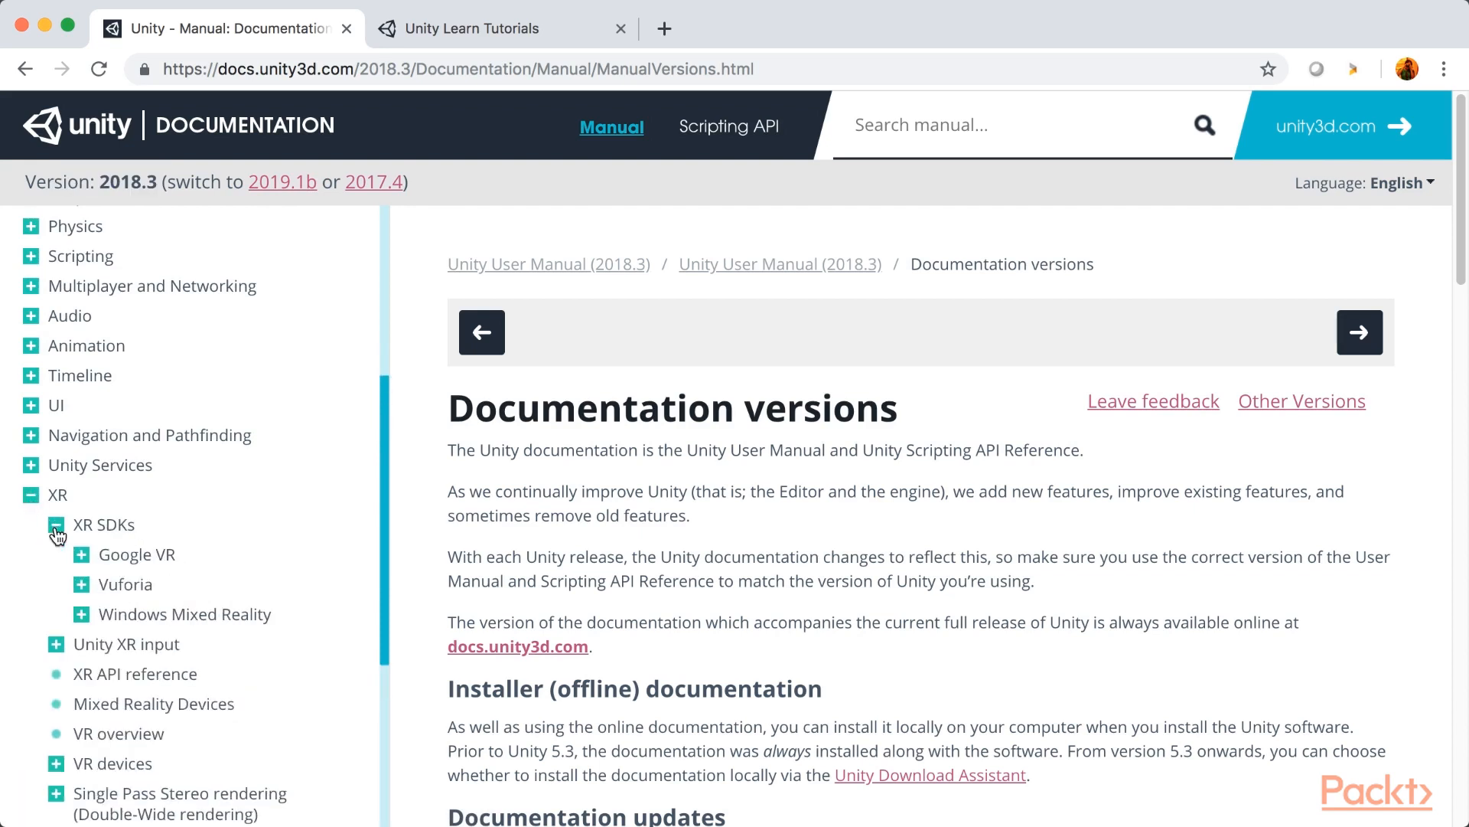
{"action": "left_click", "coordinate": [80, 554]}
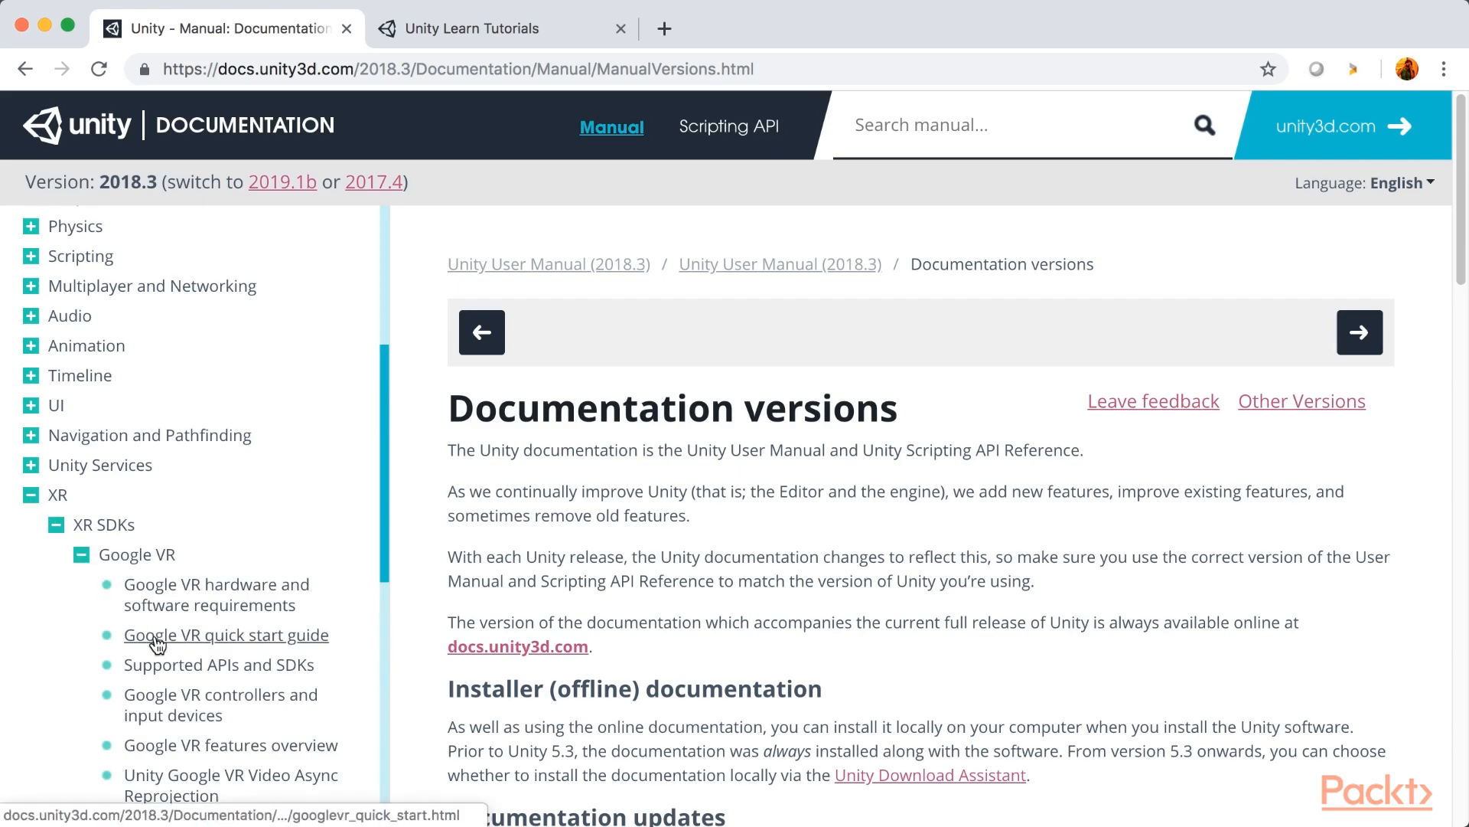
{"action": "left_click", "coordinate": [227, 635]}
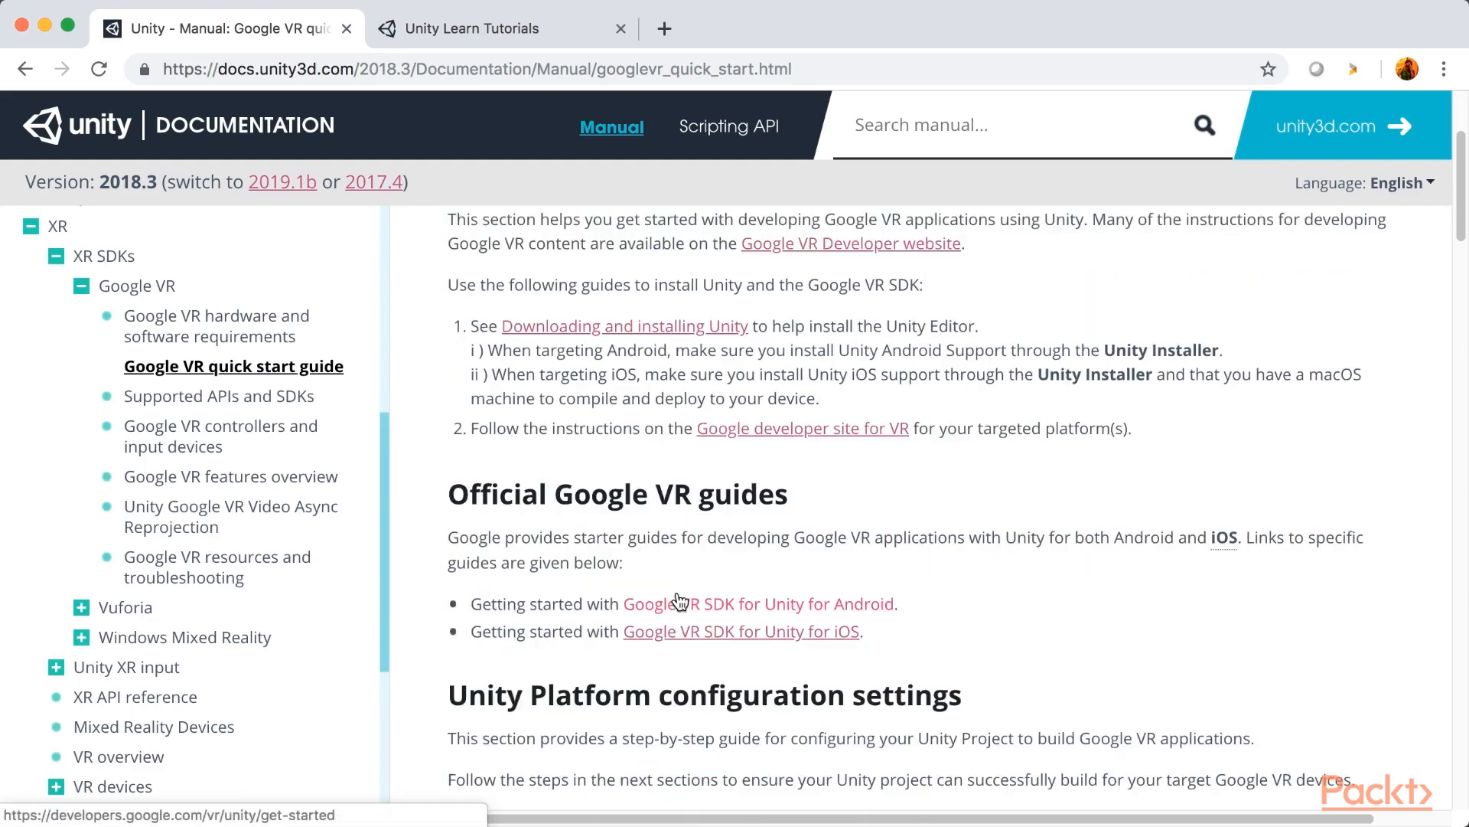
Scroll through the quick start guide's Daydream settings to the end of the page
{"action": "scroll", "scroll_direction": "down", "scroll_amount": 3}
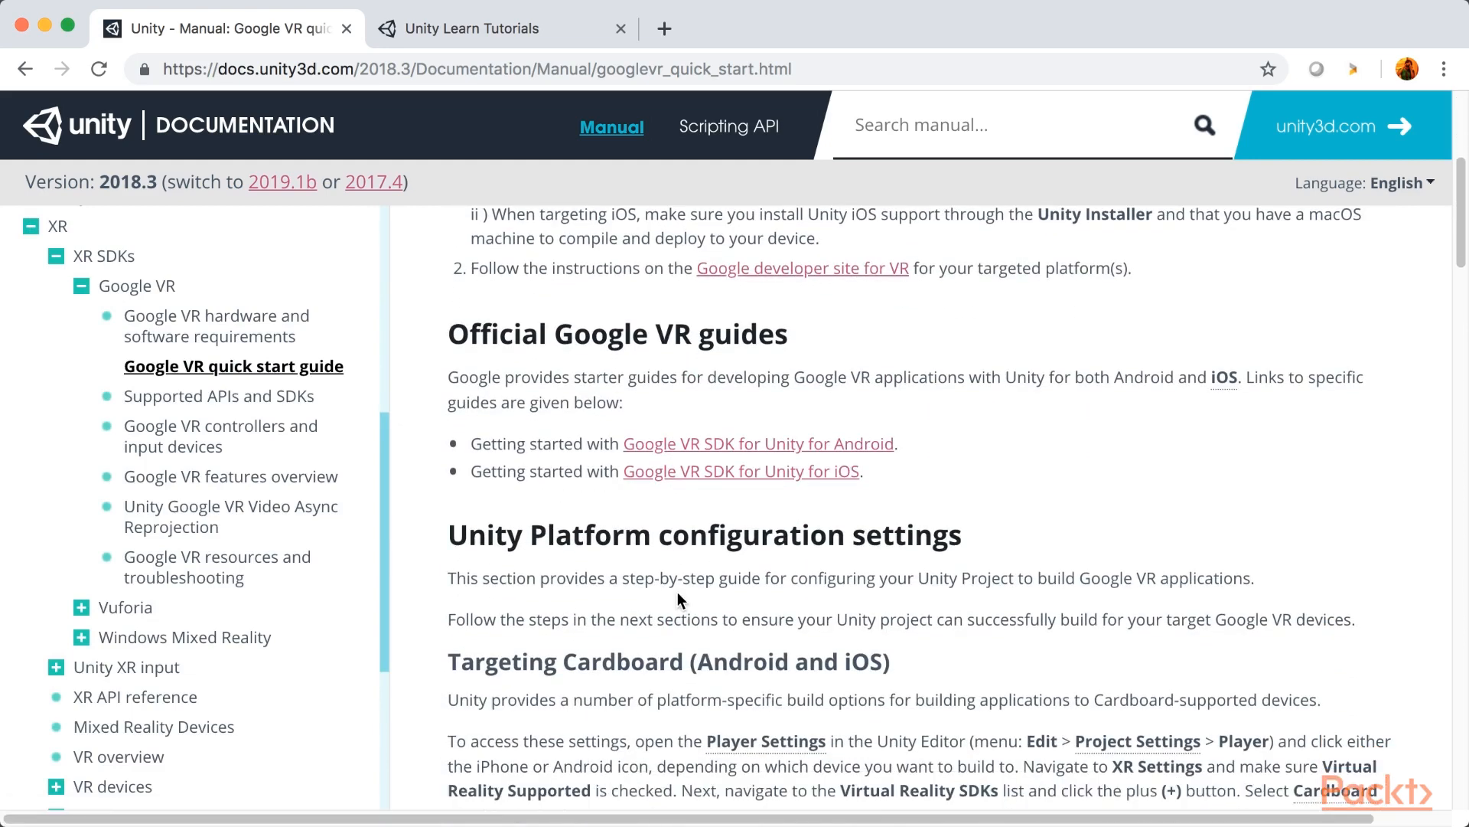
{"action": "scroll", "scroll_direction": "down", "scroll_amount": 3}
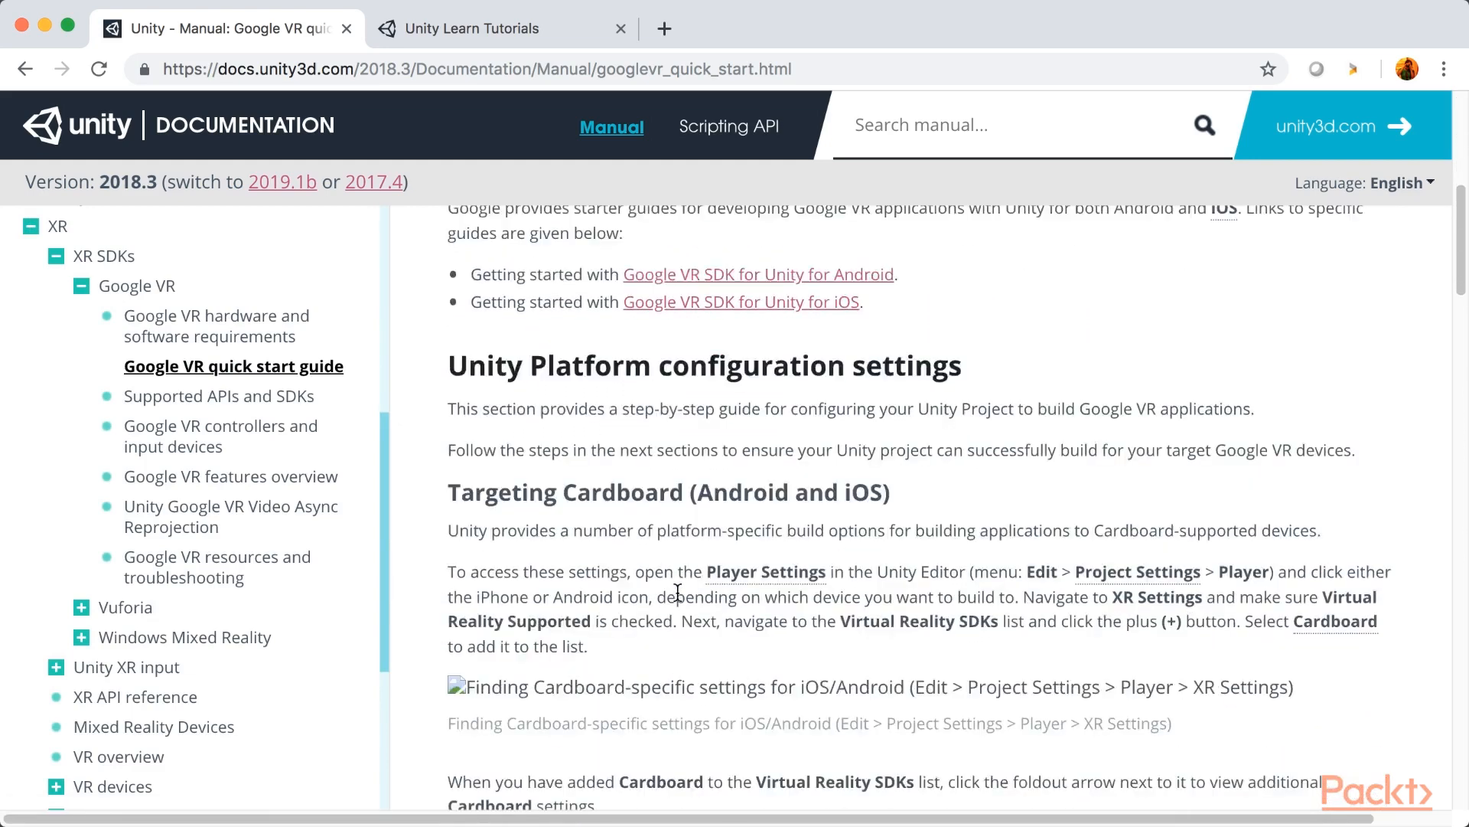
{"action": "scroll", "scroll_direction": "down", "scroll_amount": 3}
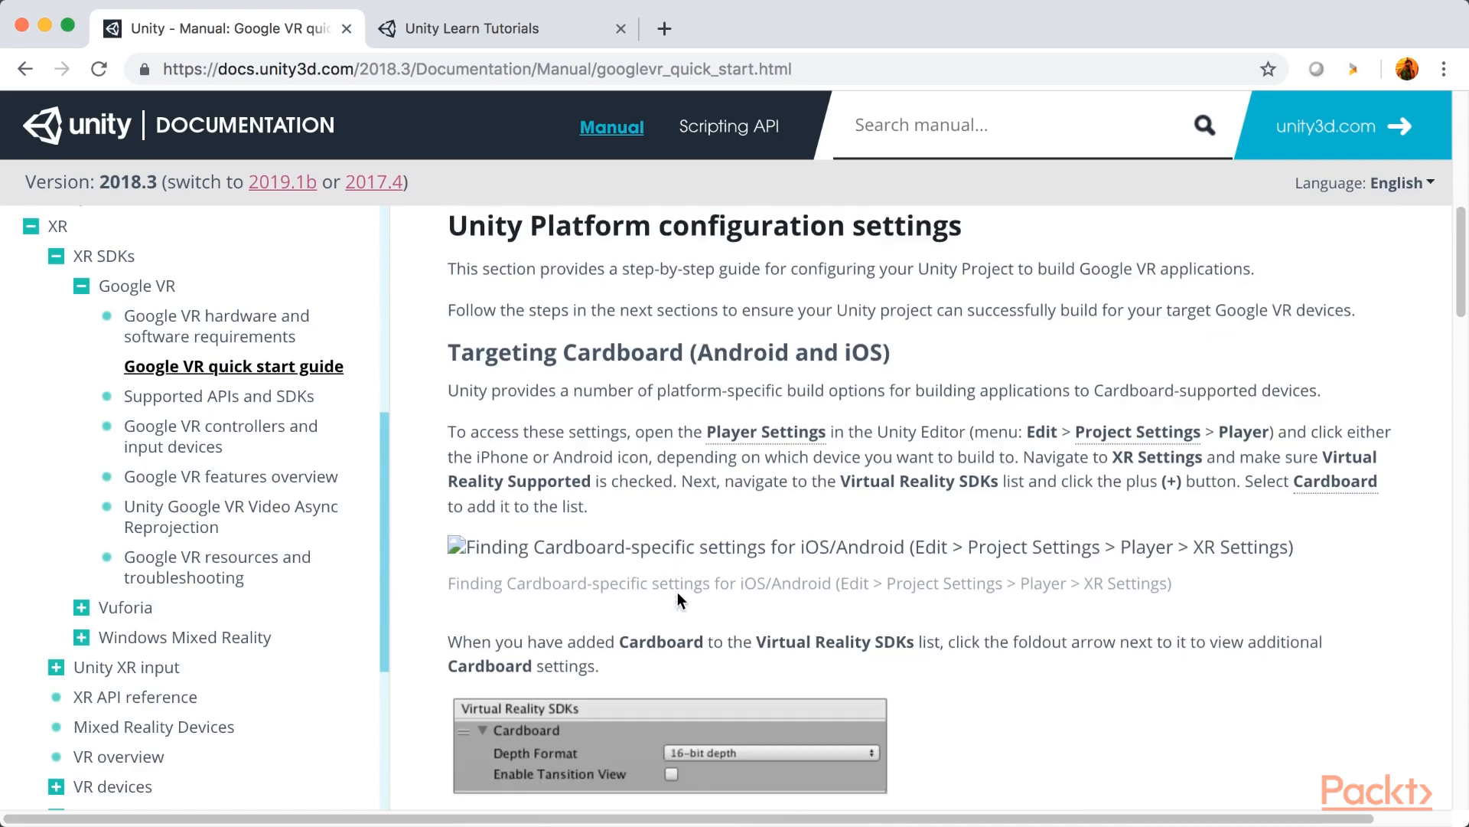
{"action": "scroll", "scroll_direction": "down", "scroll_amount": 3}
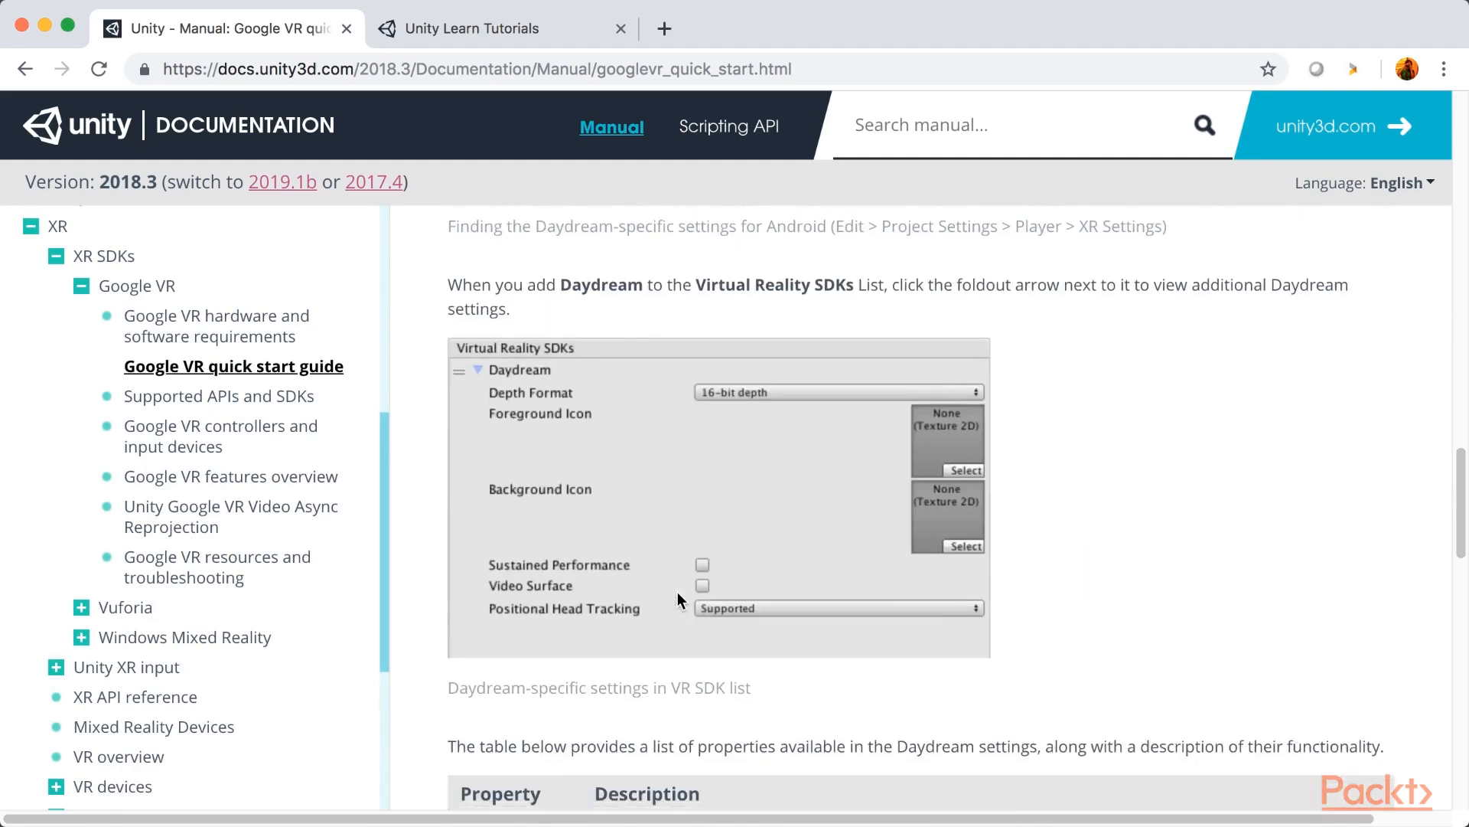
{"action": "scroll", "scroll_direction": "down", "scroll_amount": 3}
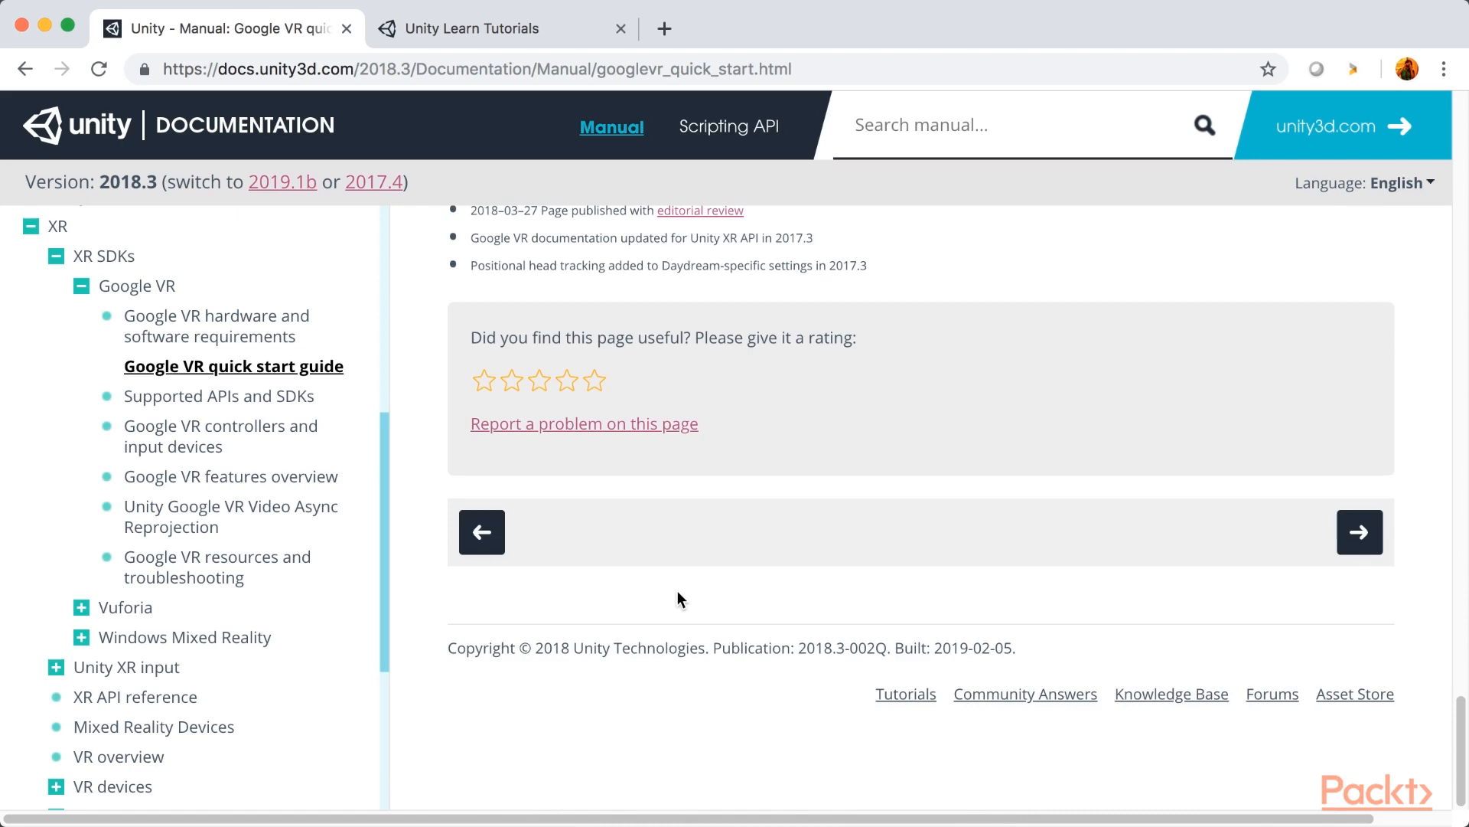
{"action": "mouse_move", "coordinate": [570, 113]}
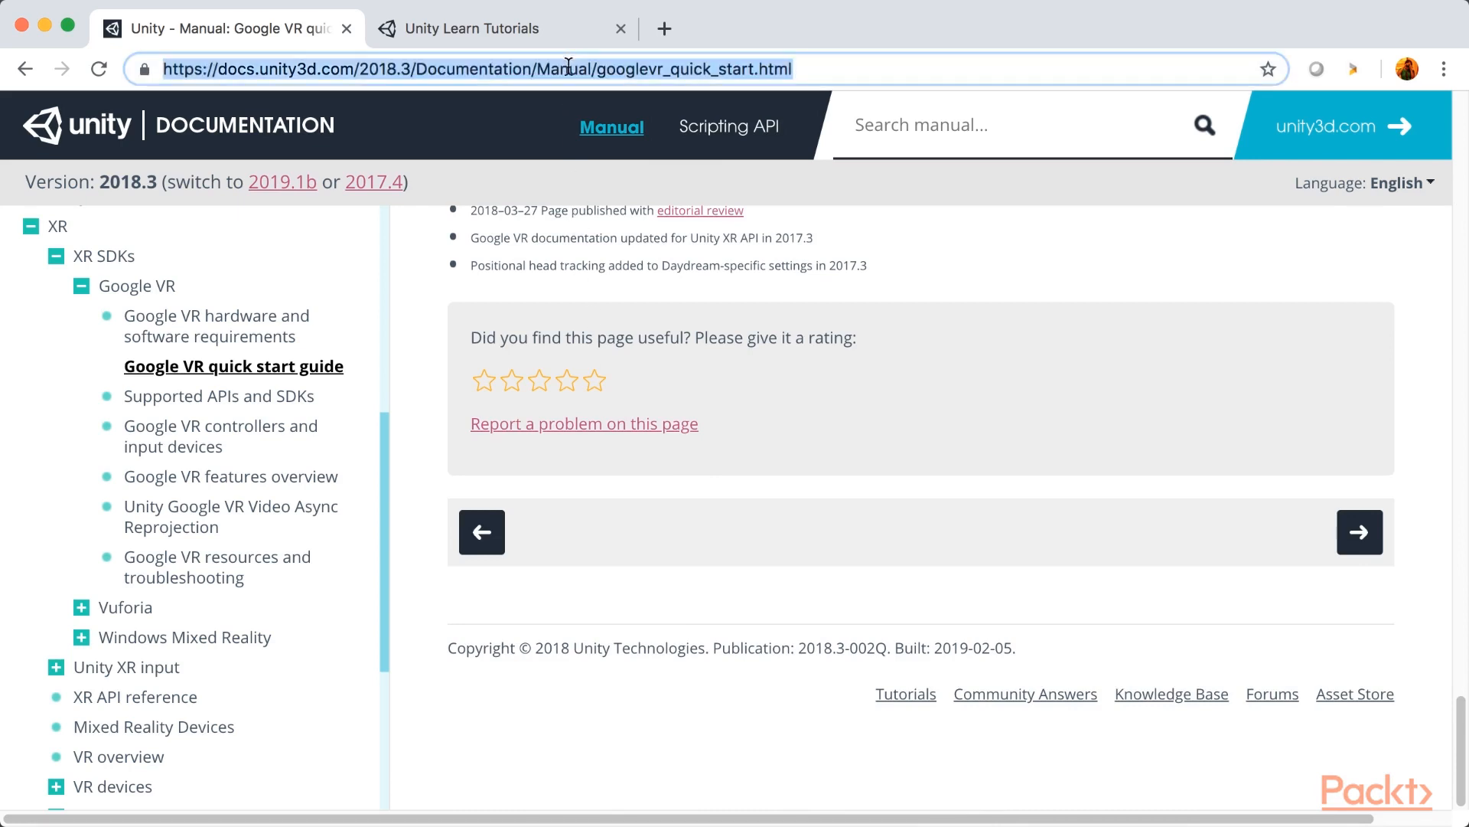
Enter 'unity download' in the address bar and select the VR Samples package title
{"action": "type", "text": "unity download"}
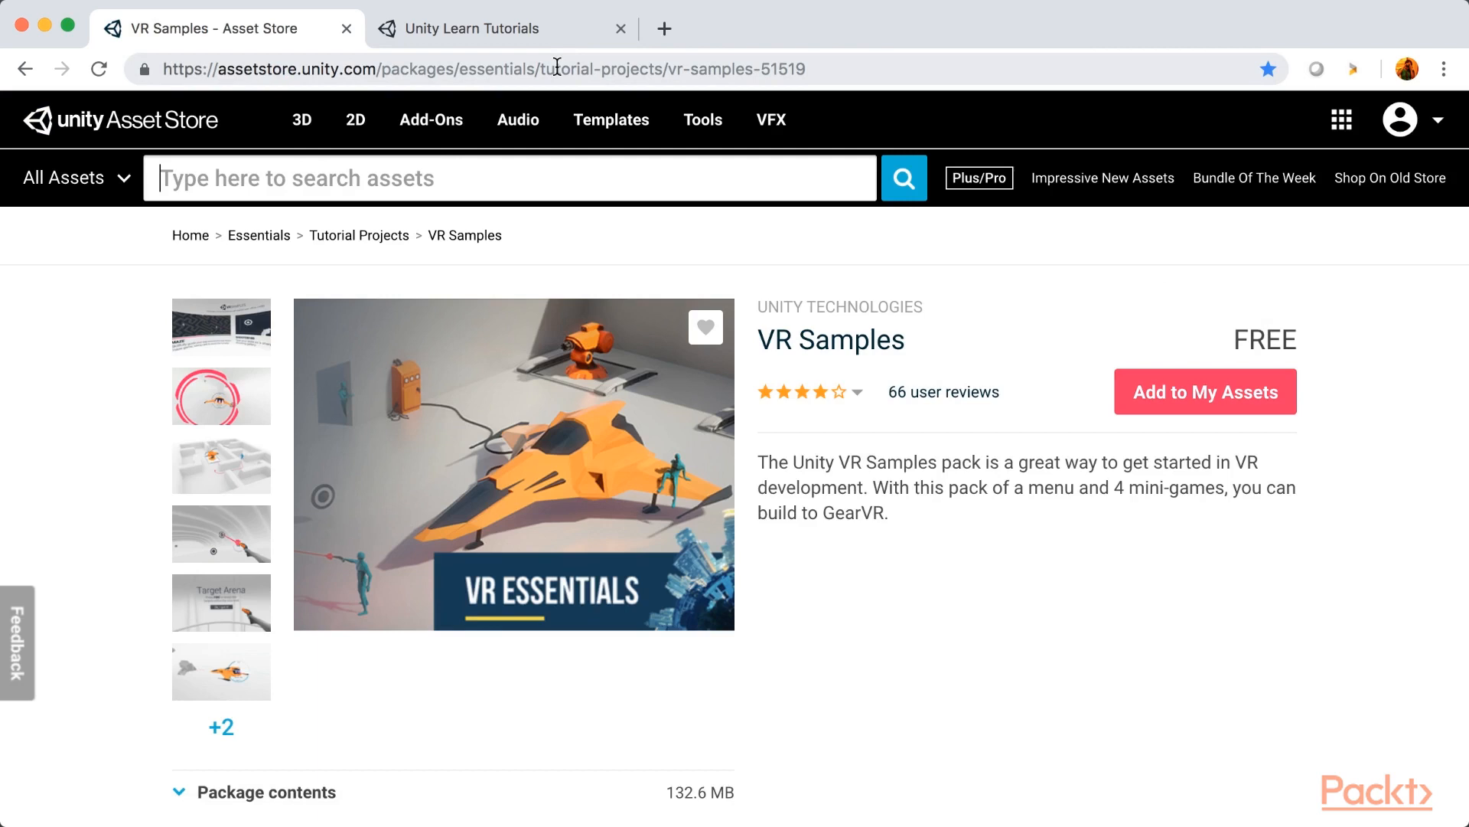
{"action": "mouse_move", "coordinate": [757, 323]}
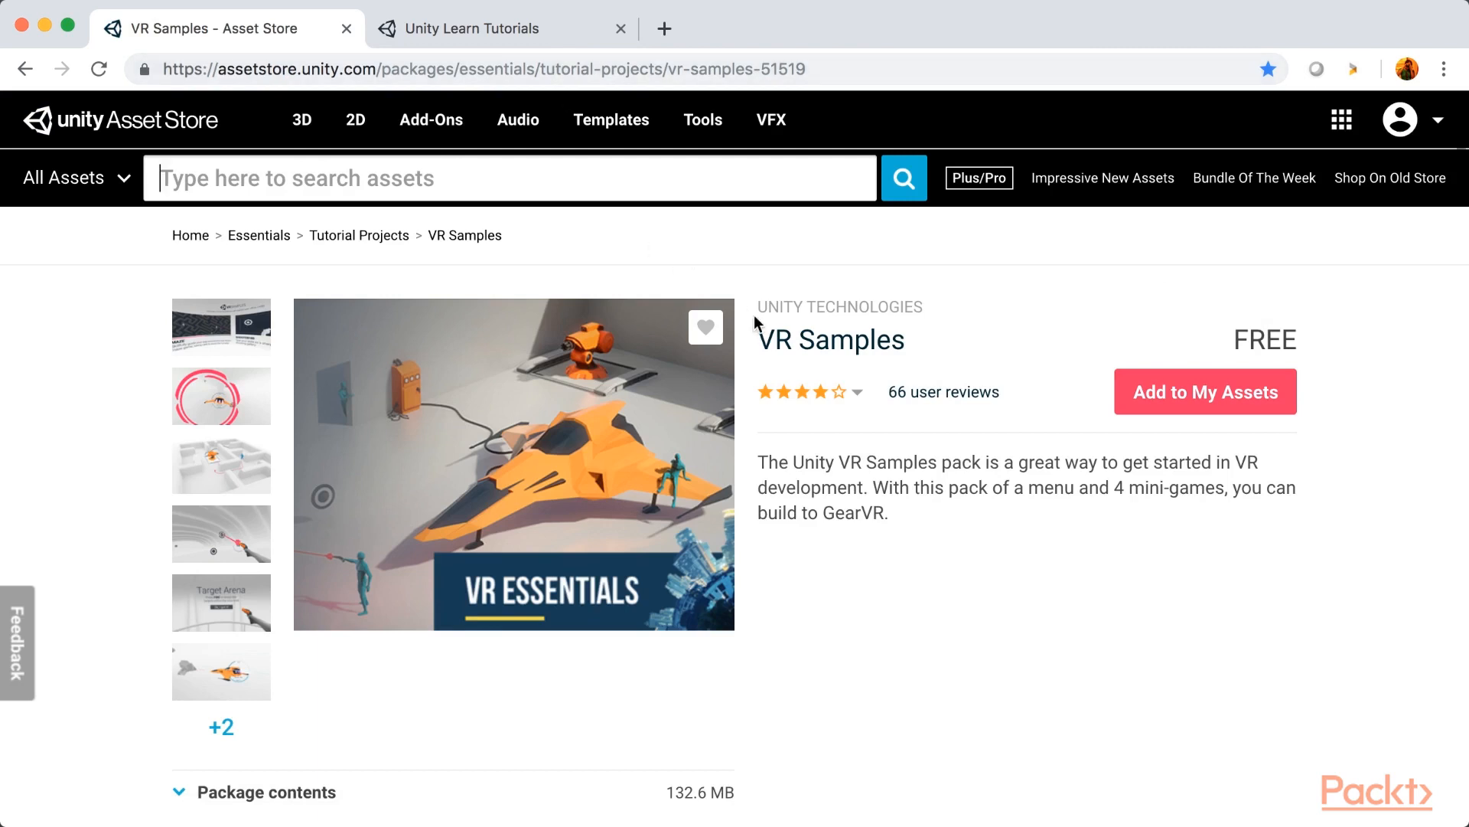
{"action": "double_click", "coordinate": [830, 339]}
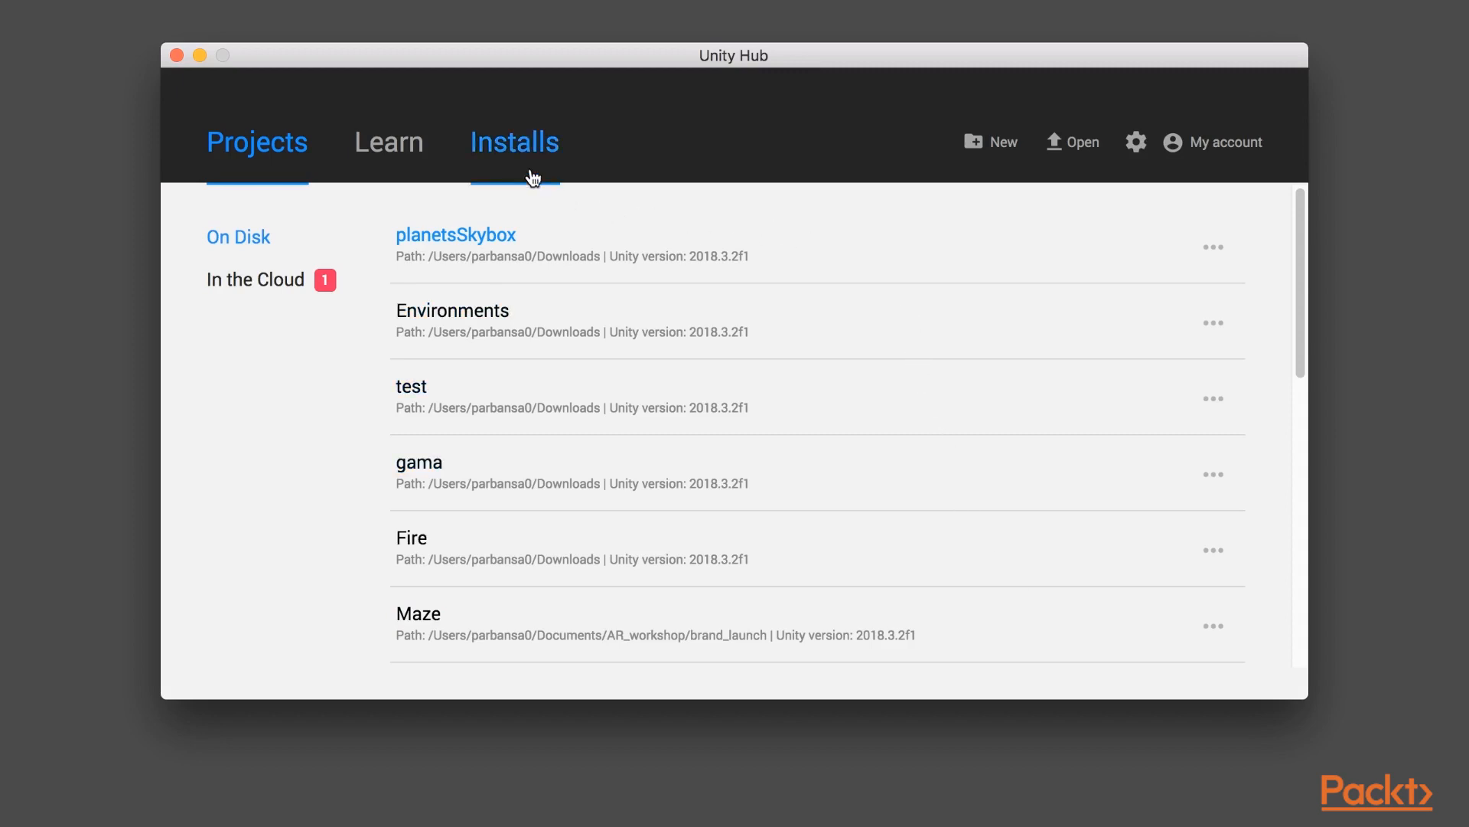
{"action": "mouse_move", "coordinate": [519, 173]}
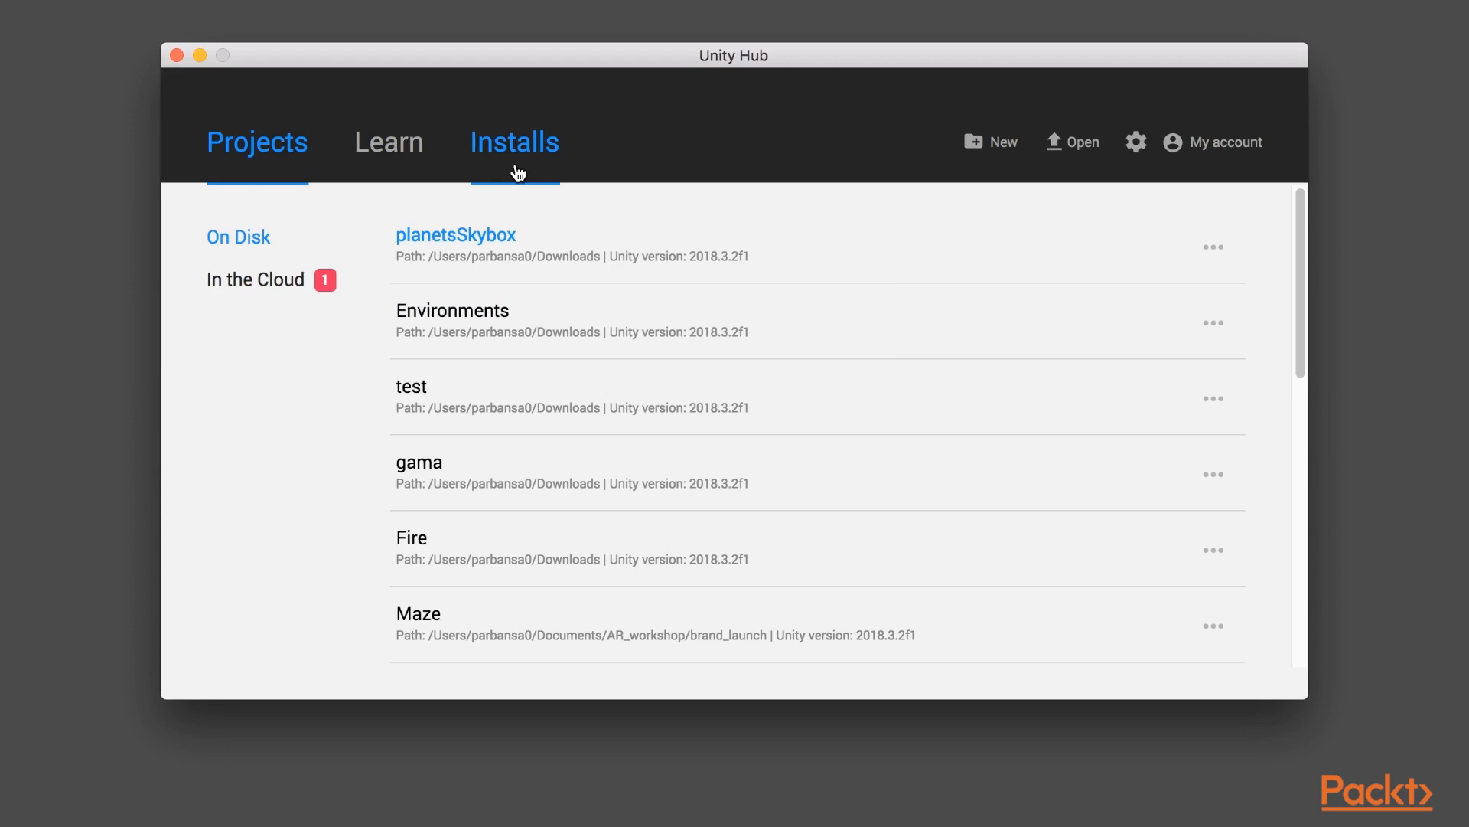
{"action": "left_click", "coordinate": [514, 141]}
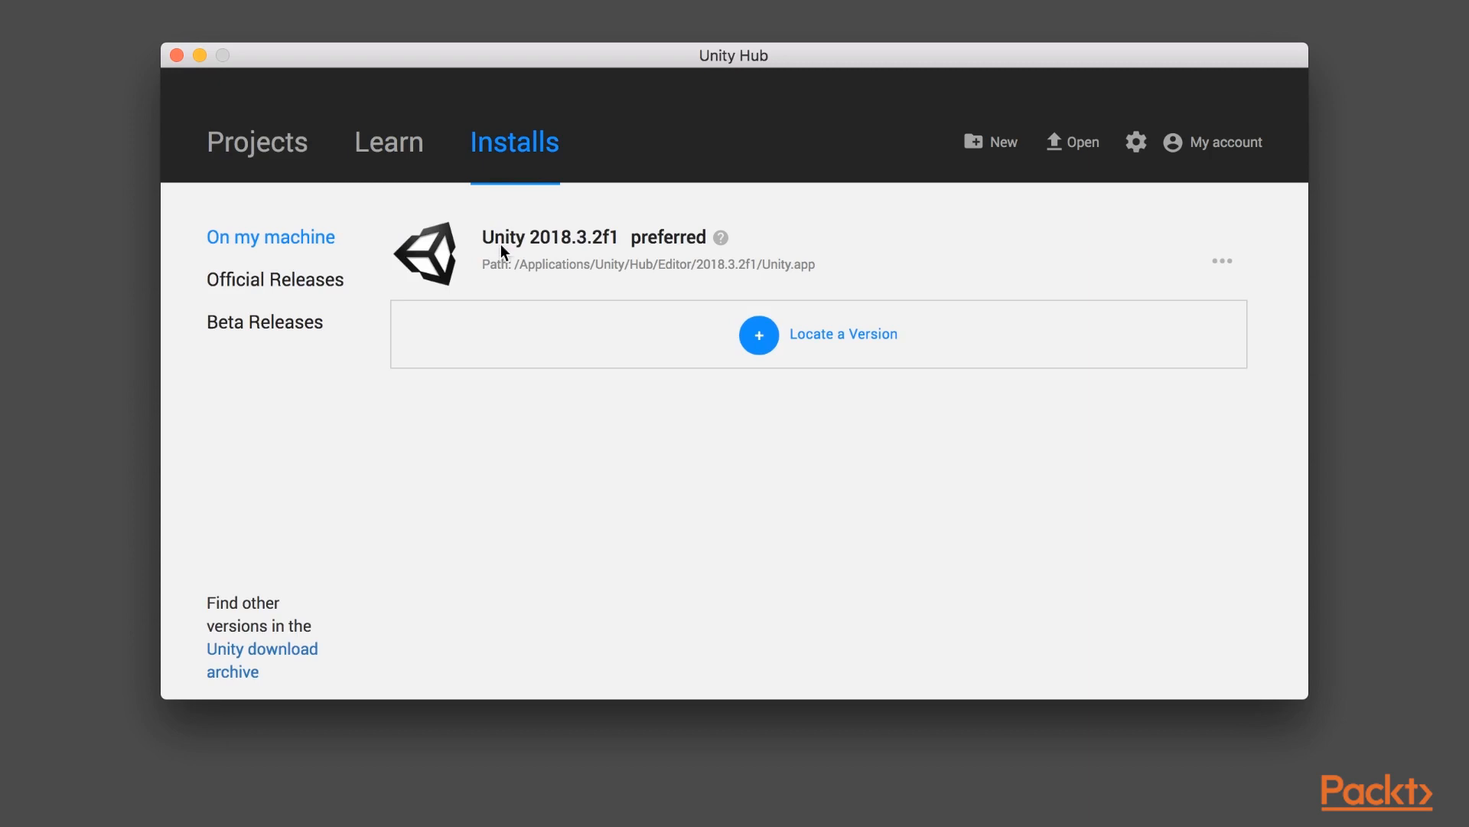
{"action": "mouse_move", "coordinate": [600, 366]}
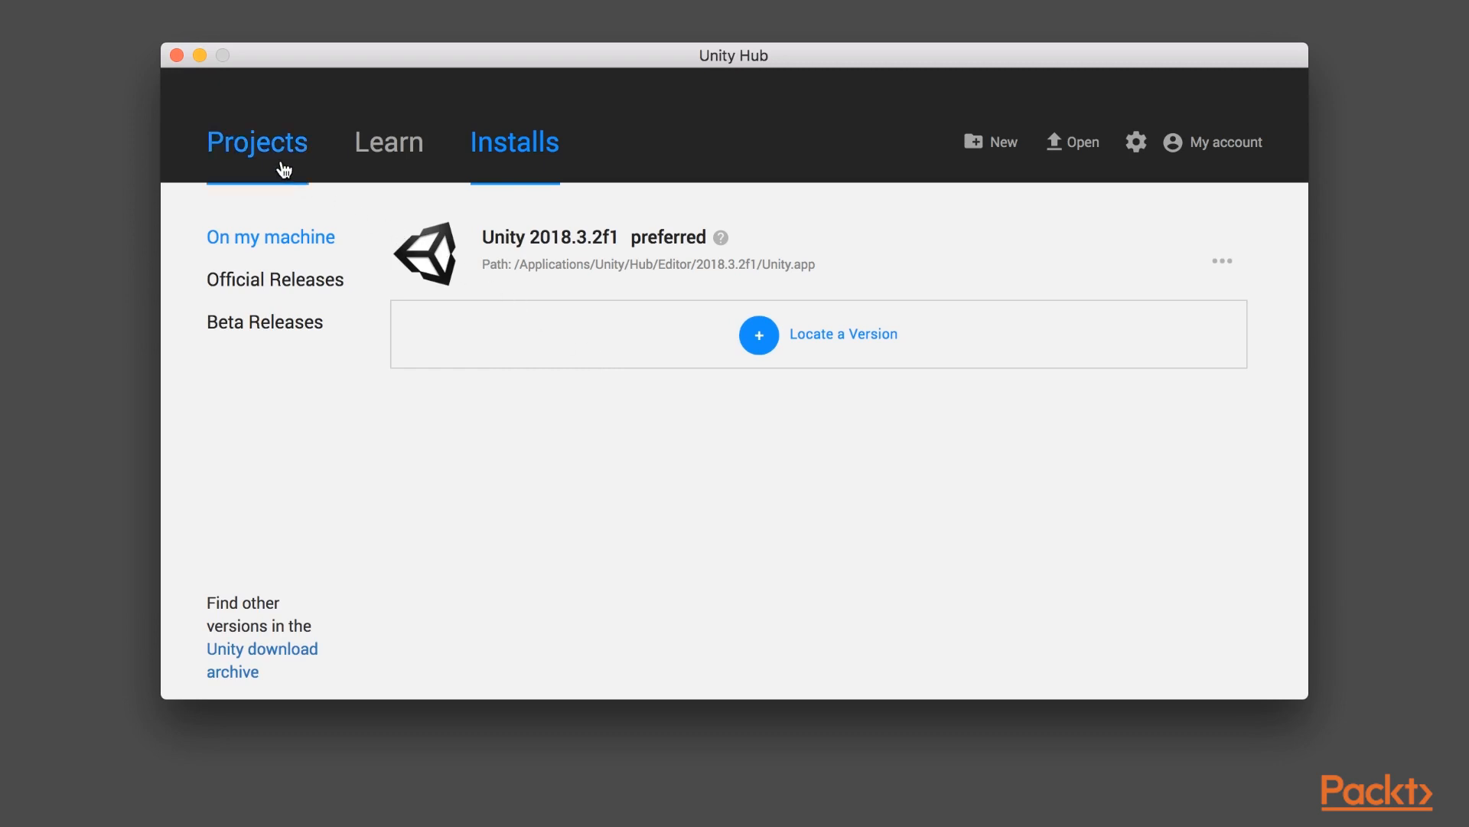
{"action": "left_click", "coordinate": [257, 143]}
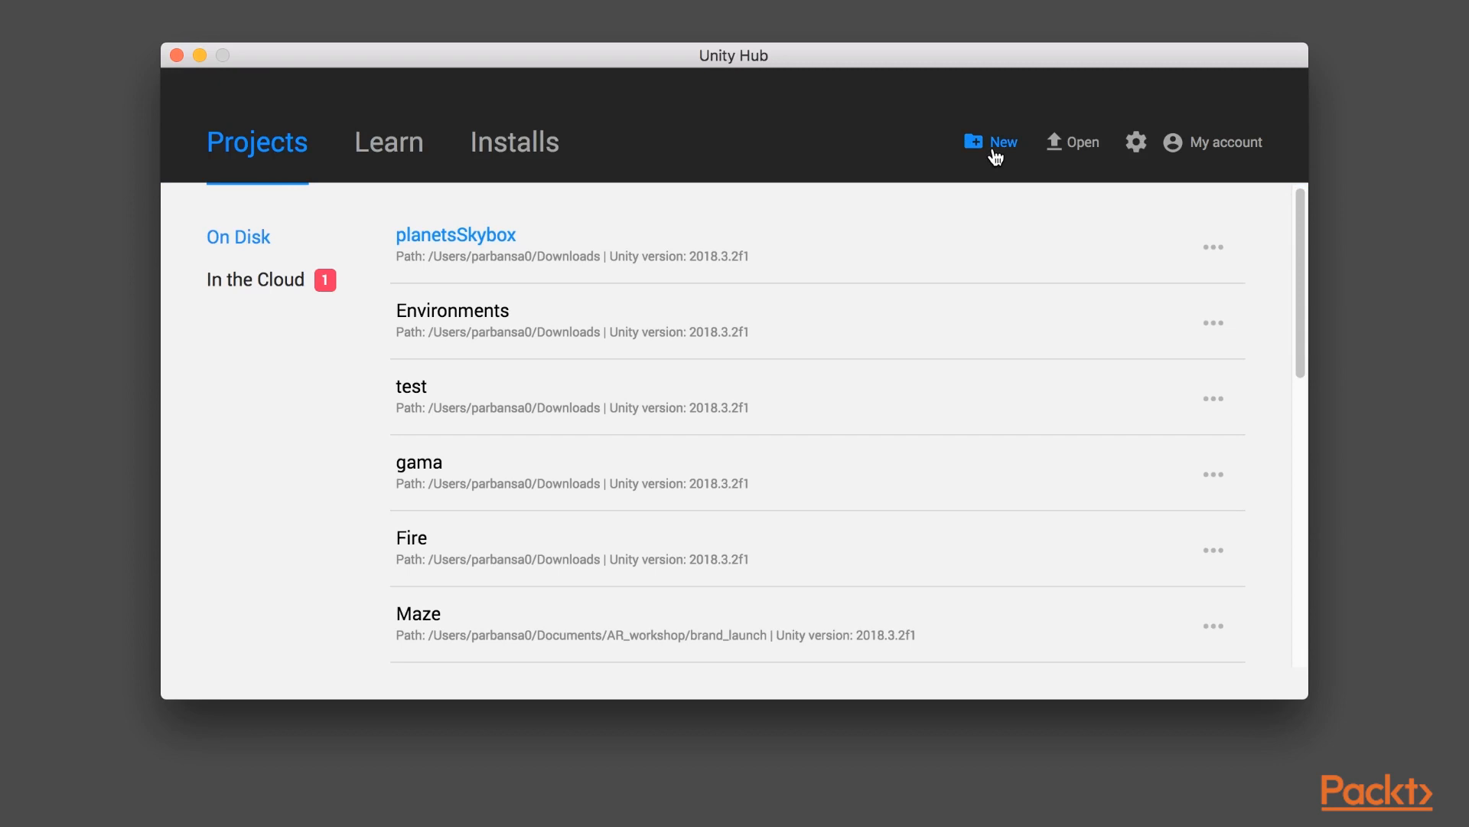
Create a new project 'PacktTest' with the 3D template and Unity Analytics off
{"action": "left_click", "coordinate": [991, 142]}
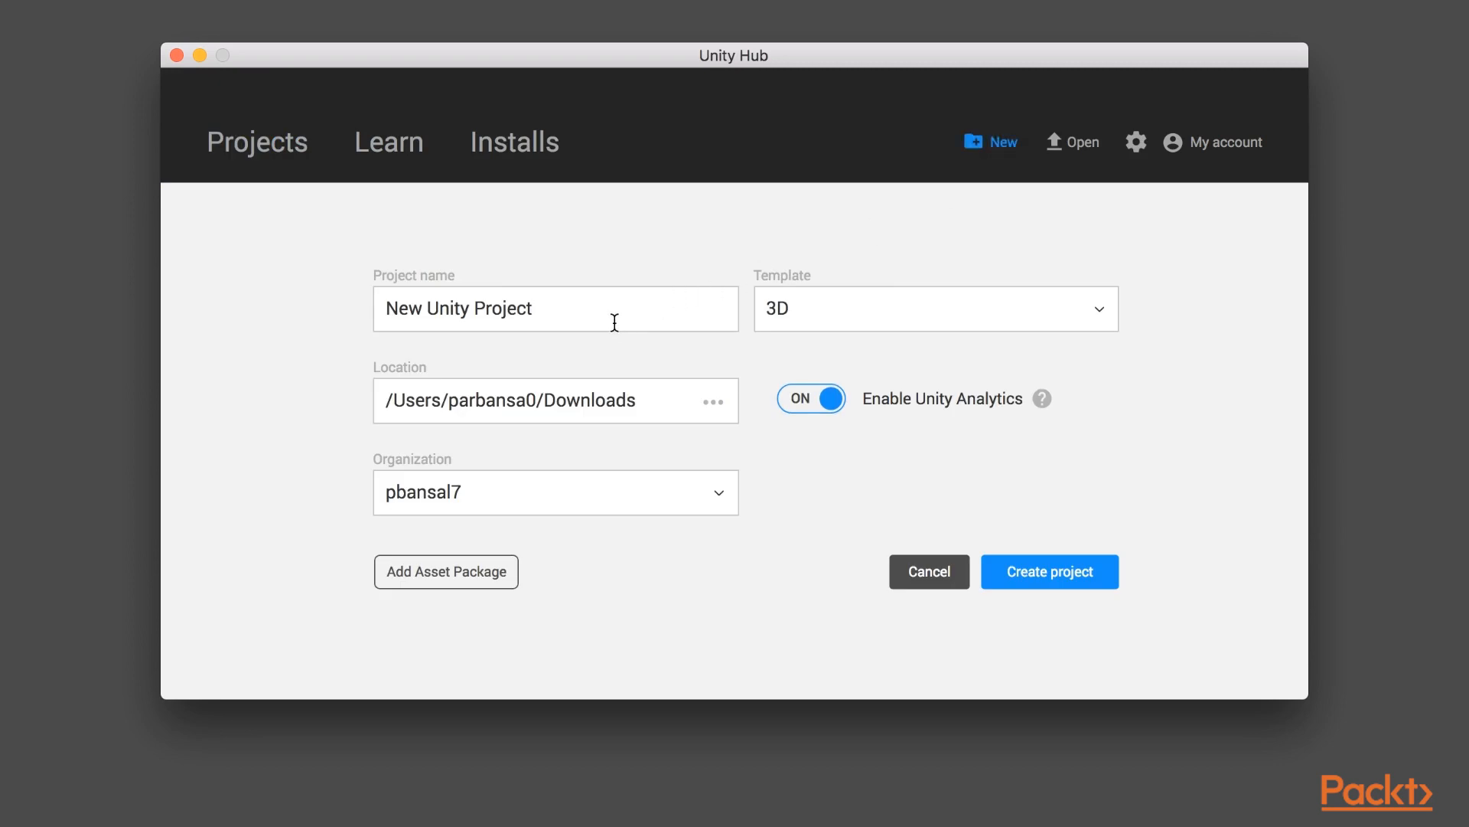
{"action": "left_click", "coordinate": [555, 309]}
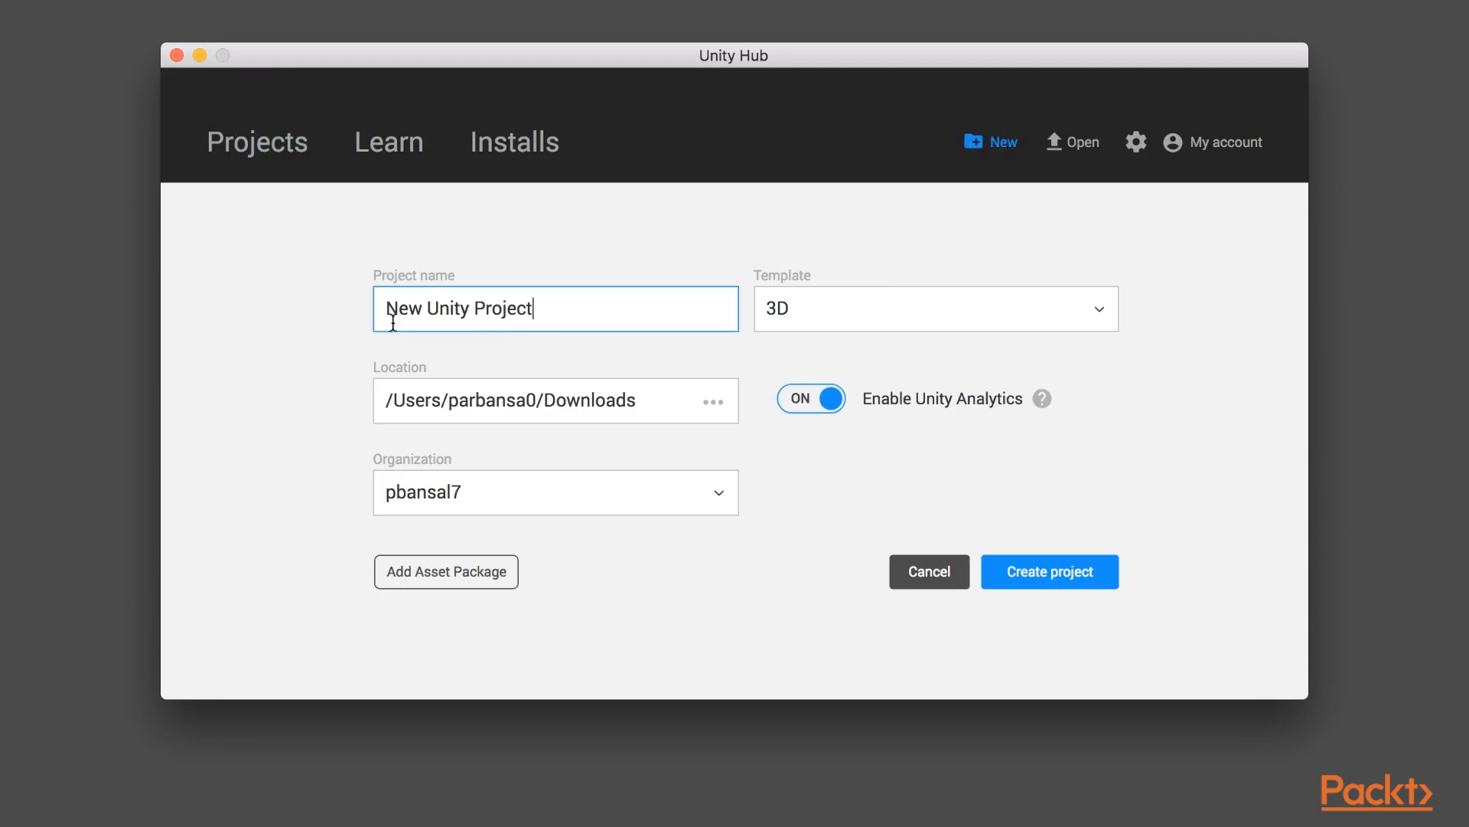
{"action": "type", "text": "Packt"}
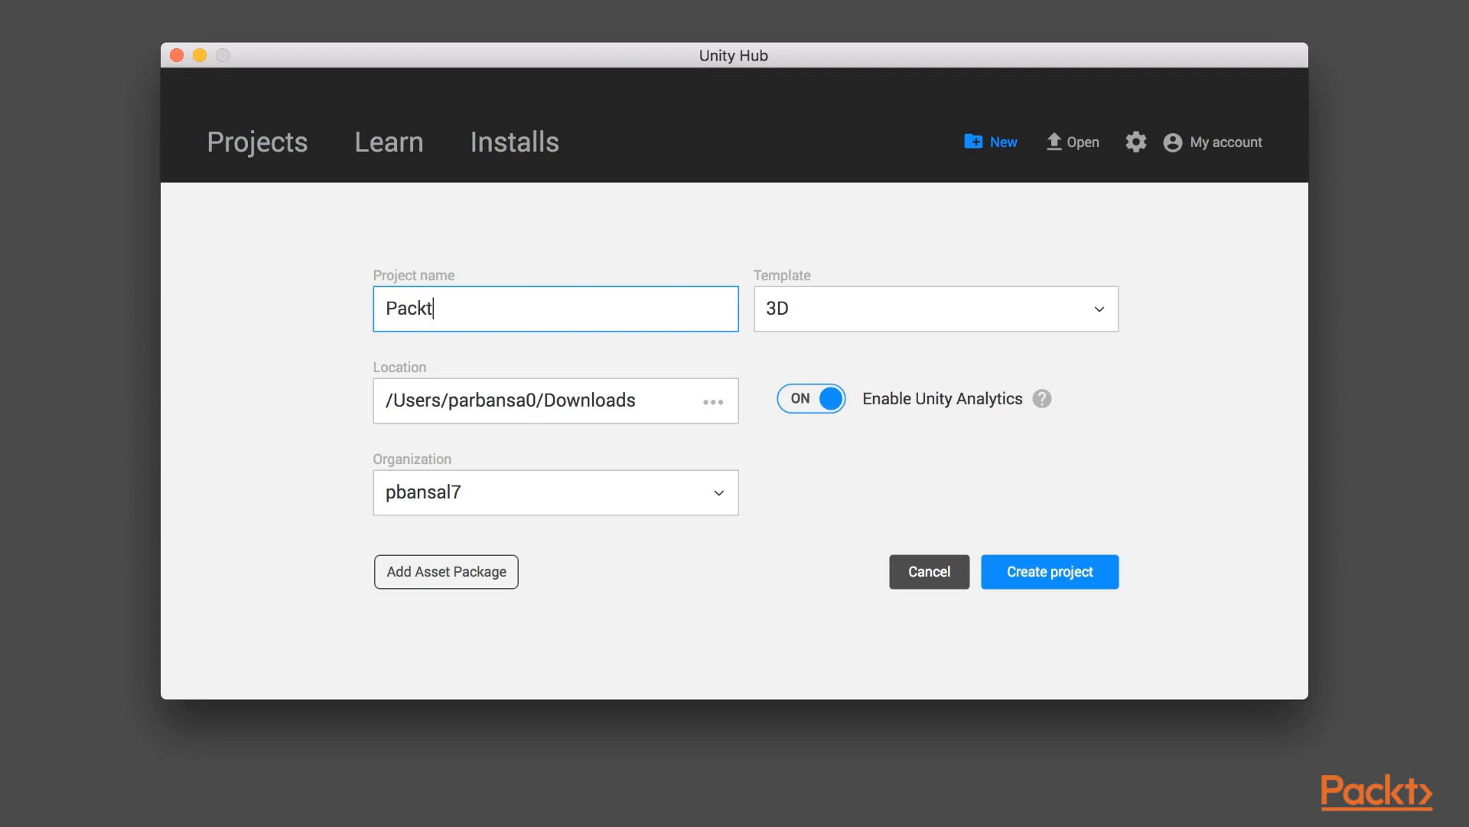
{"action": "type", "text": "Test"}
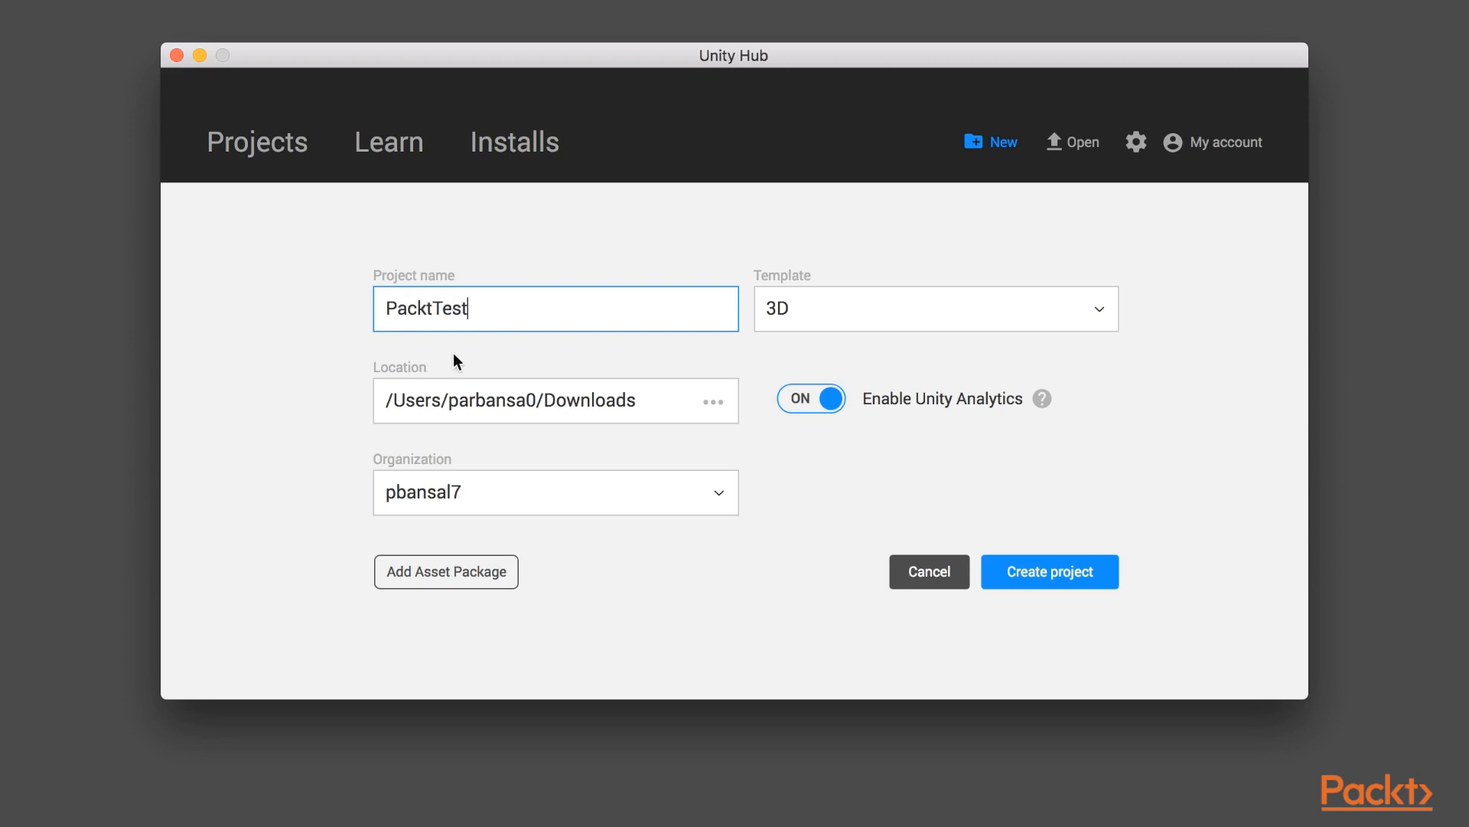
{"action": "left_click", "coordinate": [934, 309]}
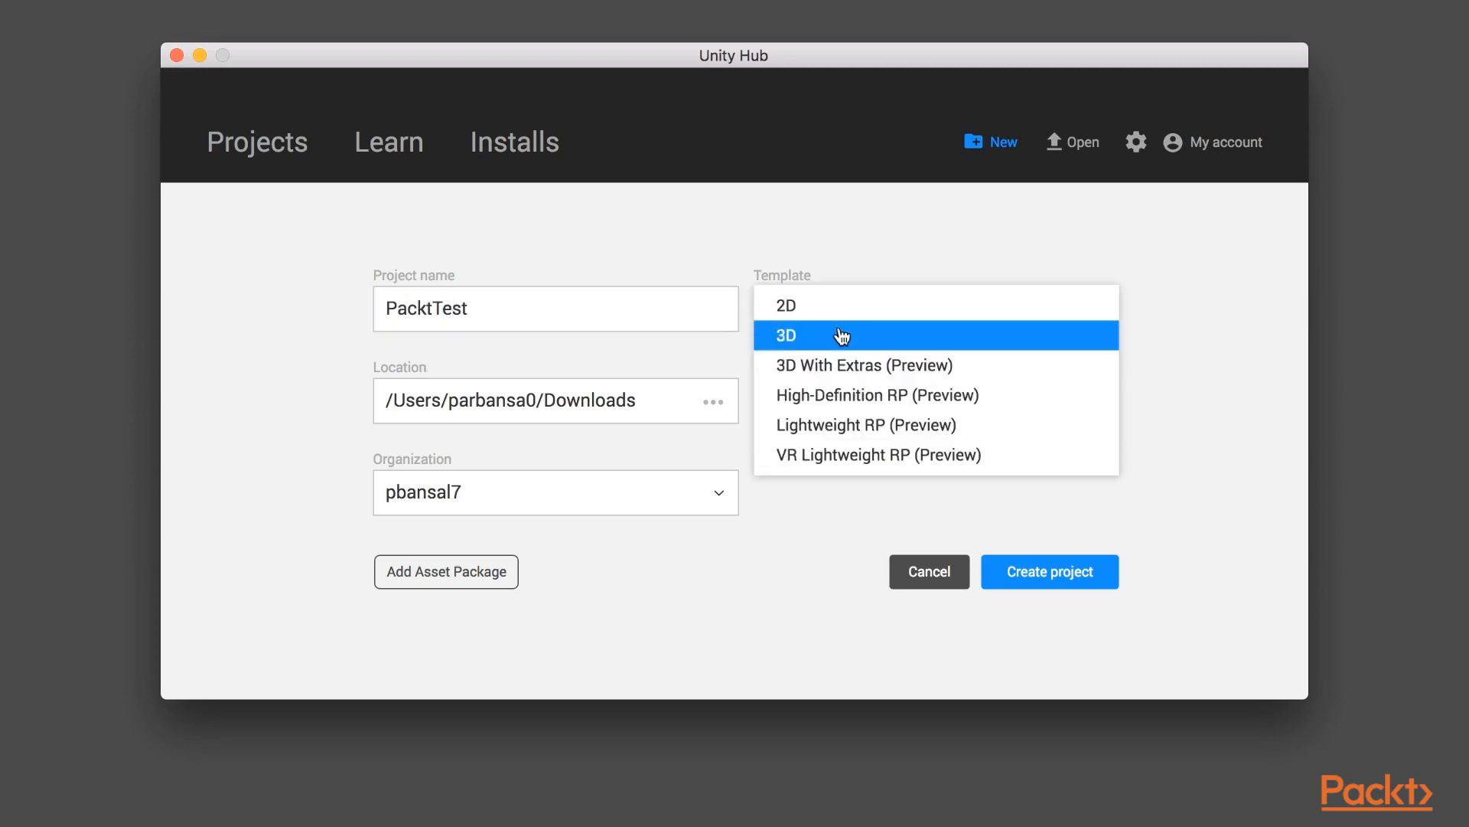
{"action": "mouse_move", "coordinate": [848, 395]}
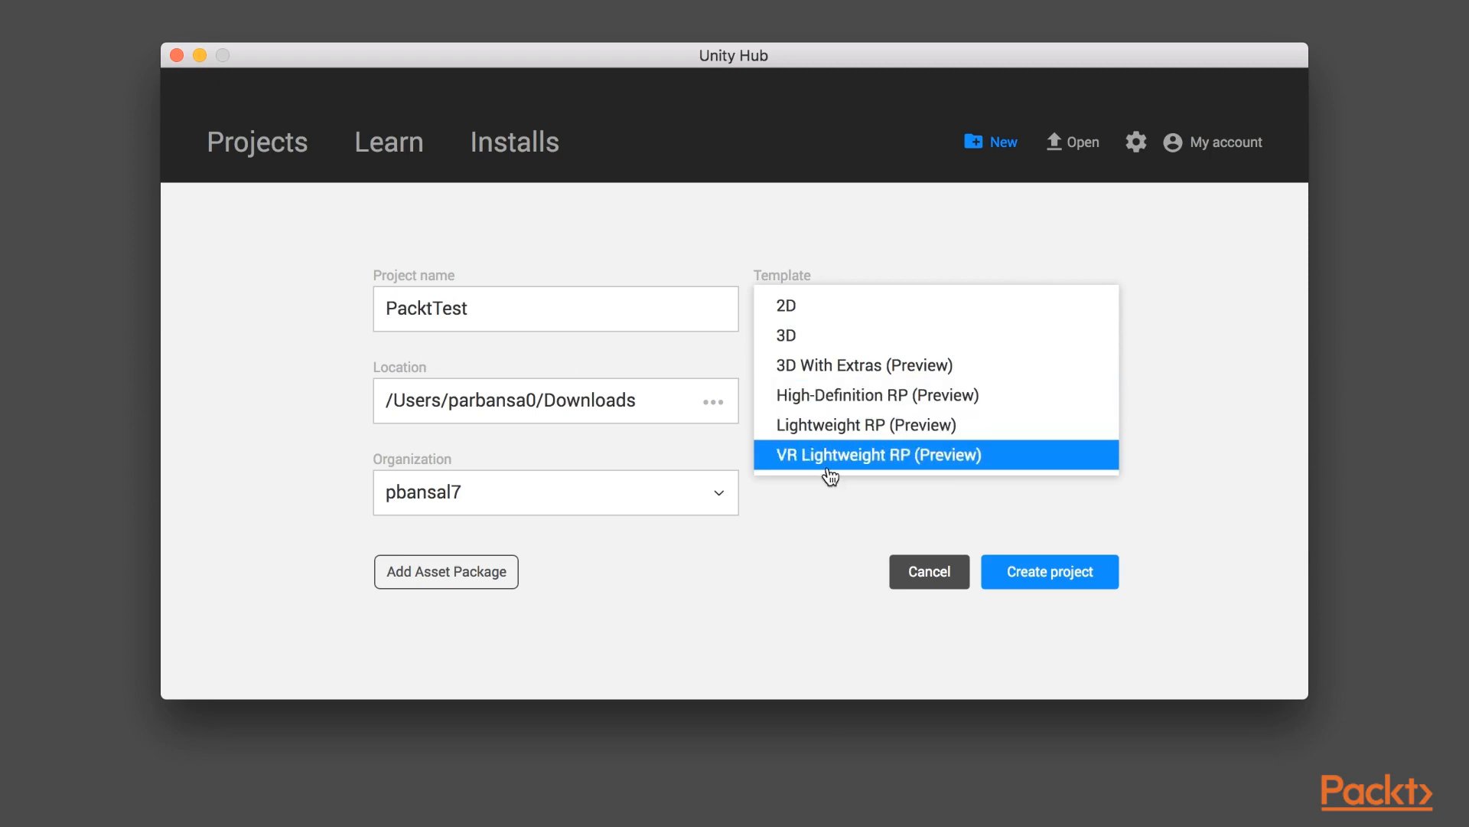
{"action": "left_click", "coordinate": [843, 335]}
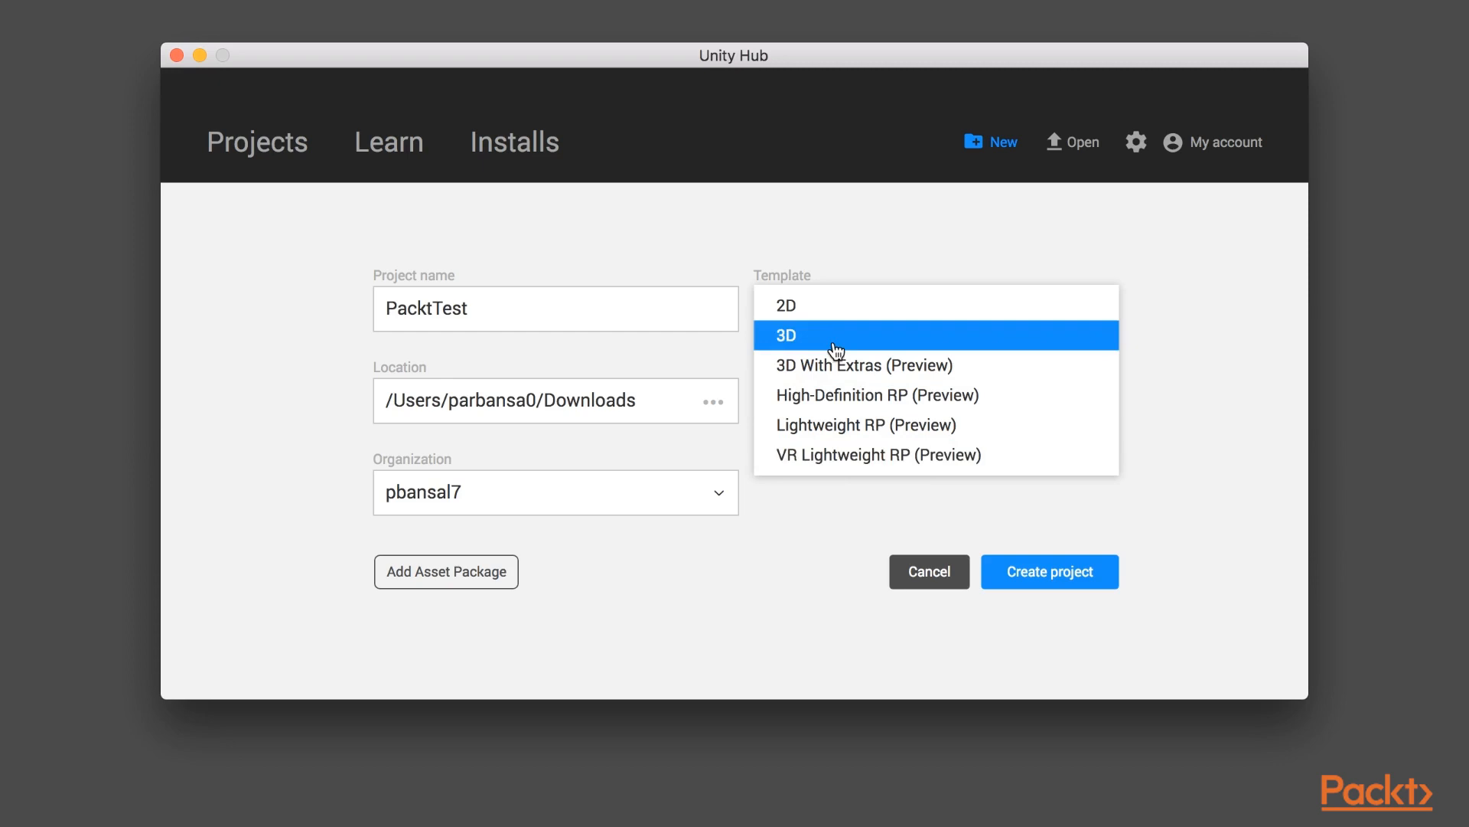
{"action": "left_click", "coordinate": [784, 335]}
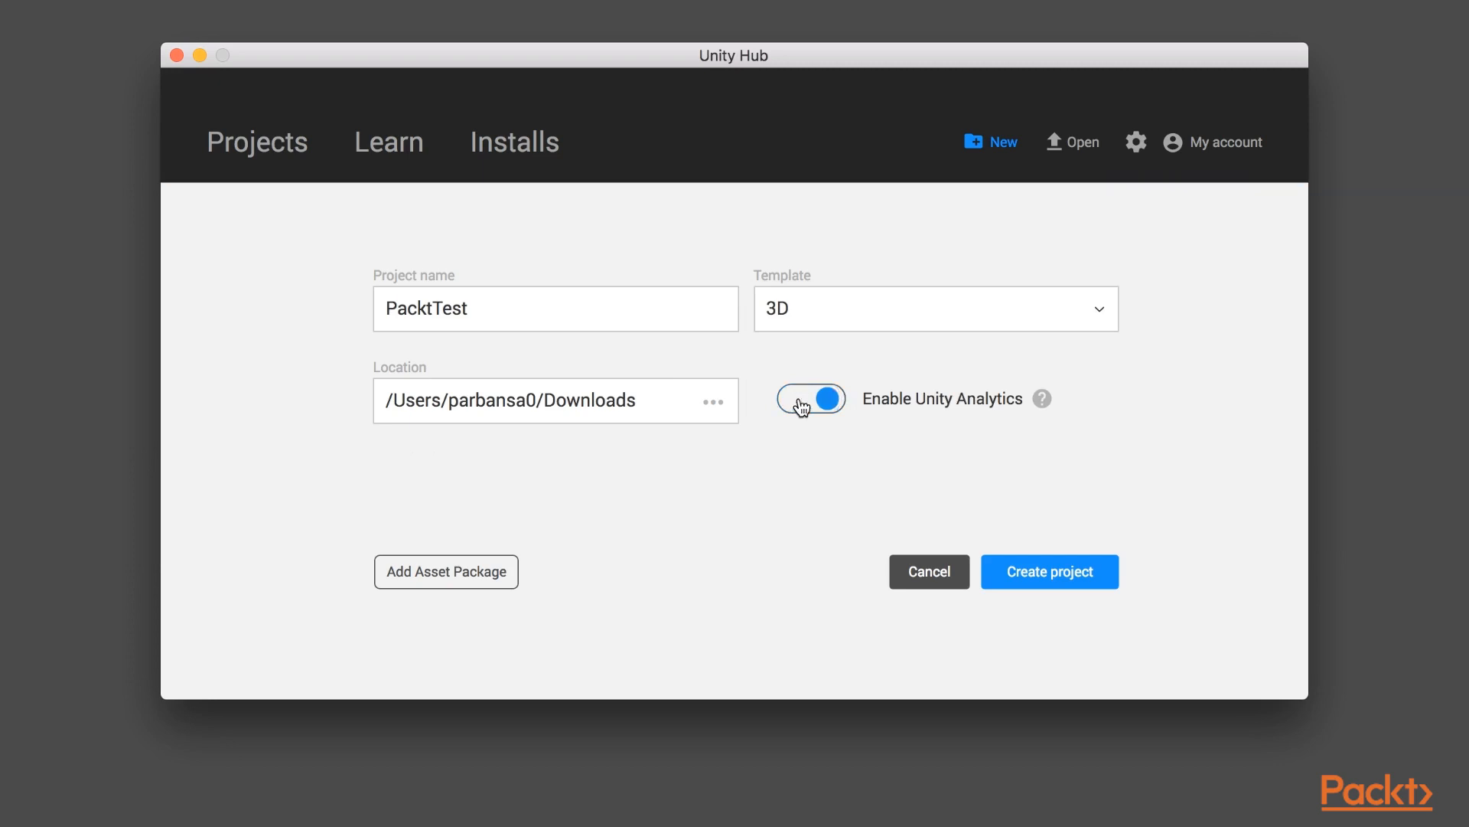
{"action": "left_click", "coordinate": [809, 398]}
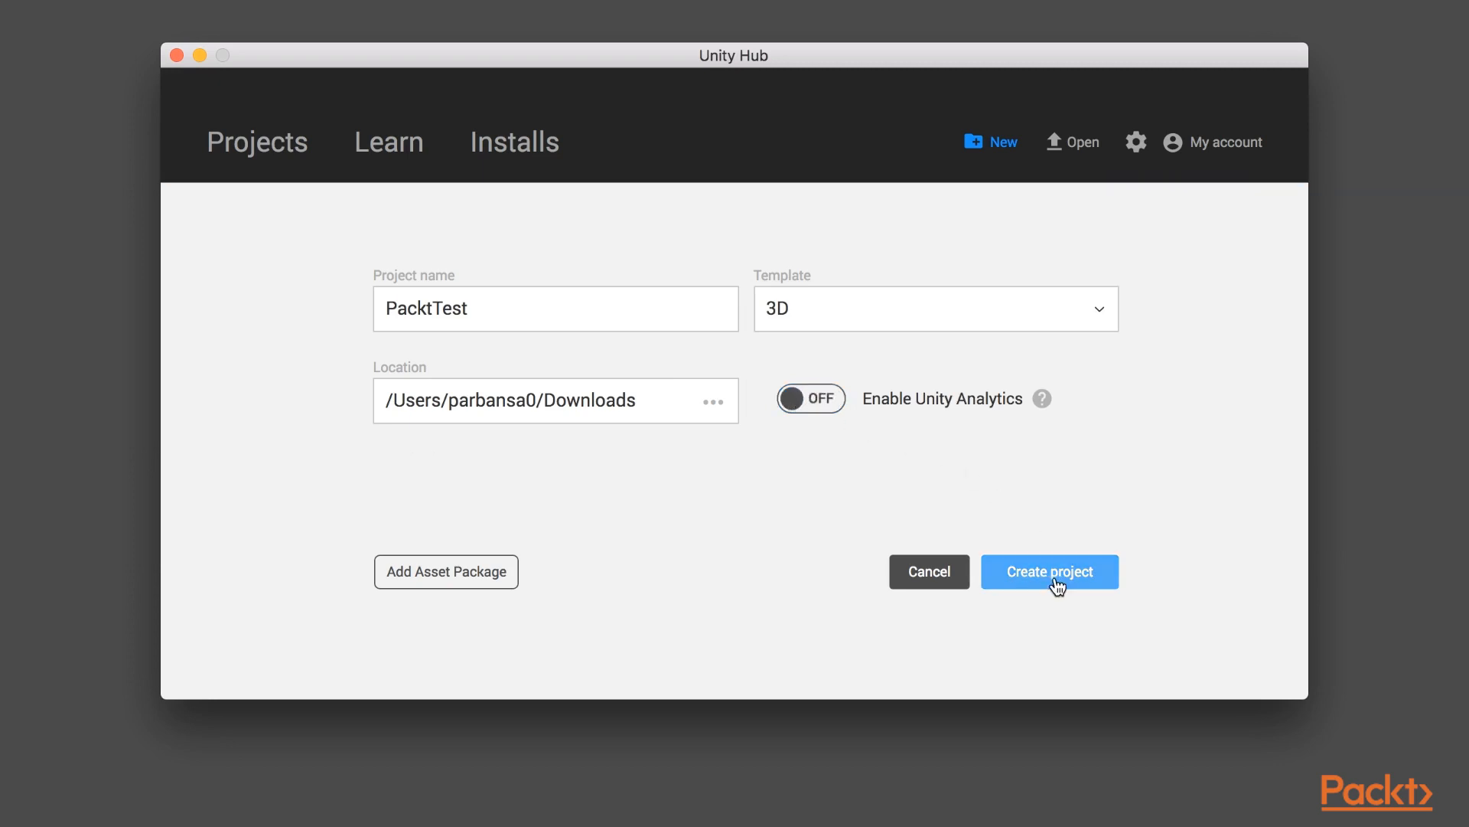
{"action": "left_click", "coordinate": [1049, 572]}
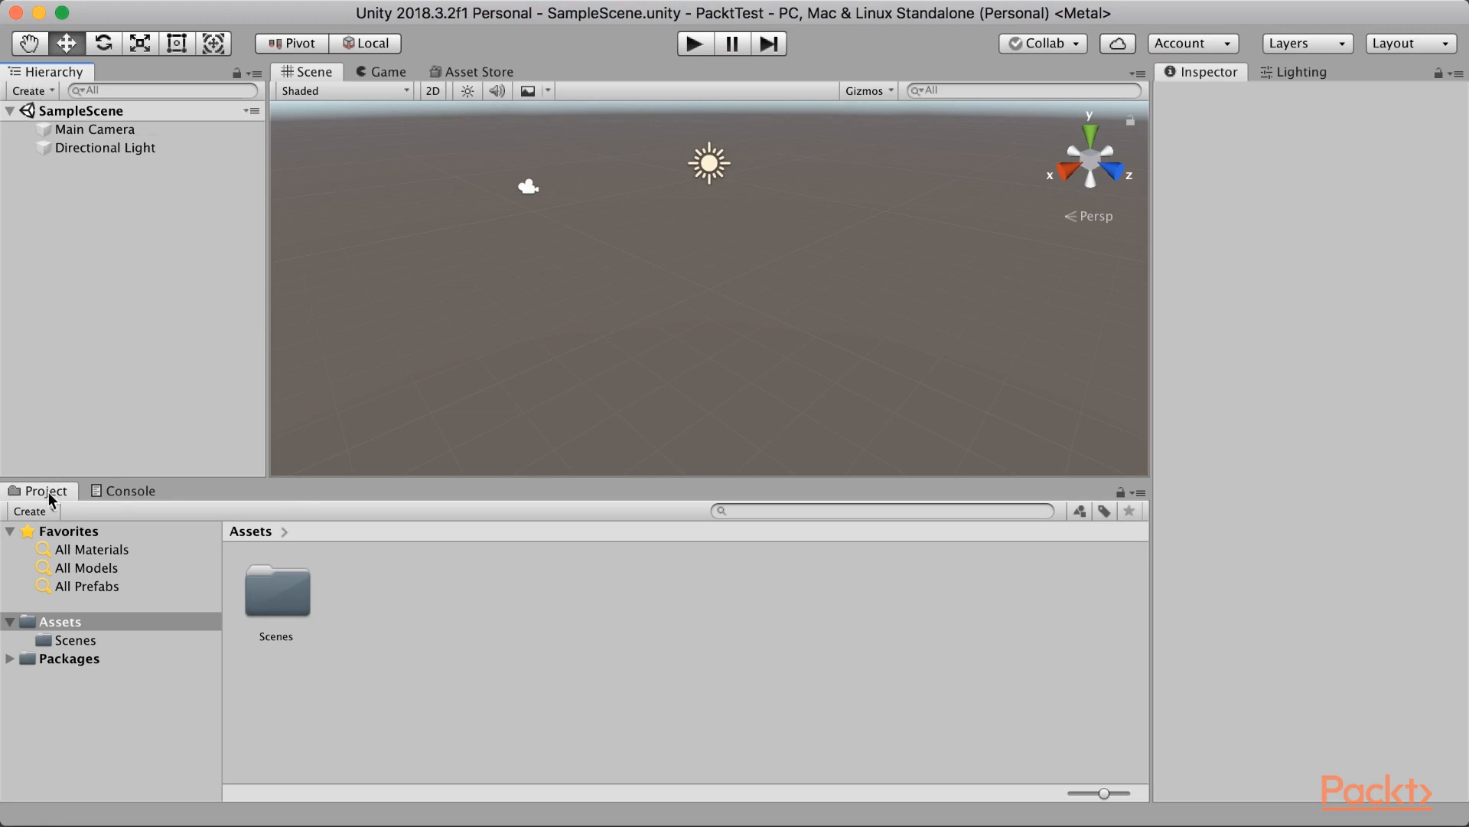
Show the Console, Game view, in-editor Asset Store and scene Lighting settings panels
{"action": "left_click", "coordinate": [129, 490]}
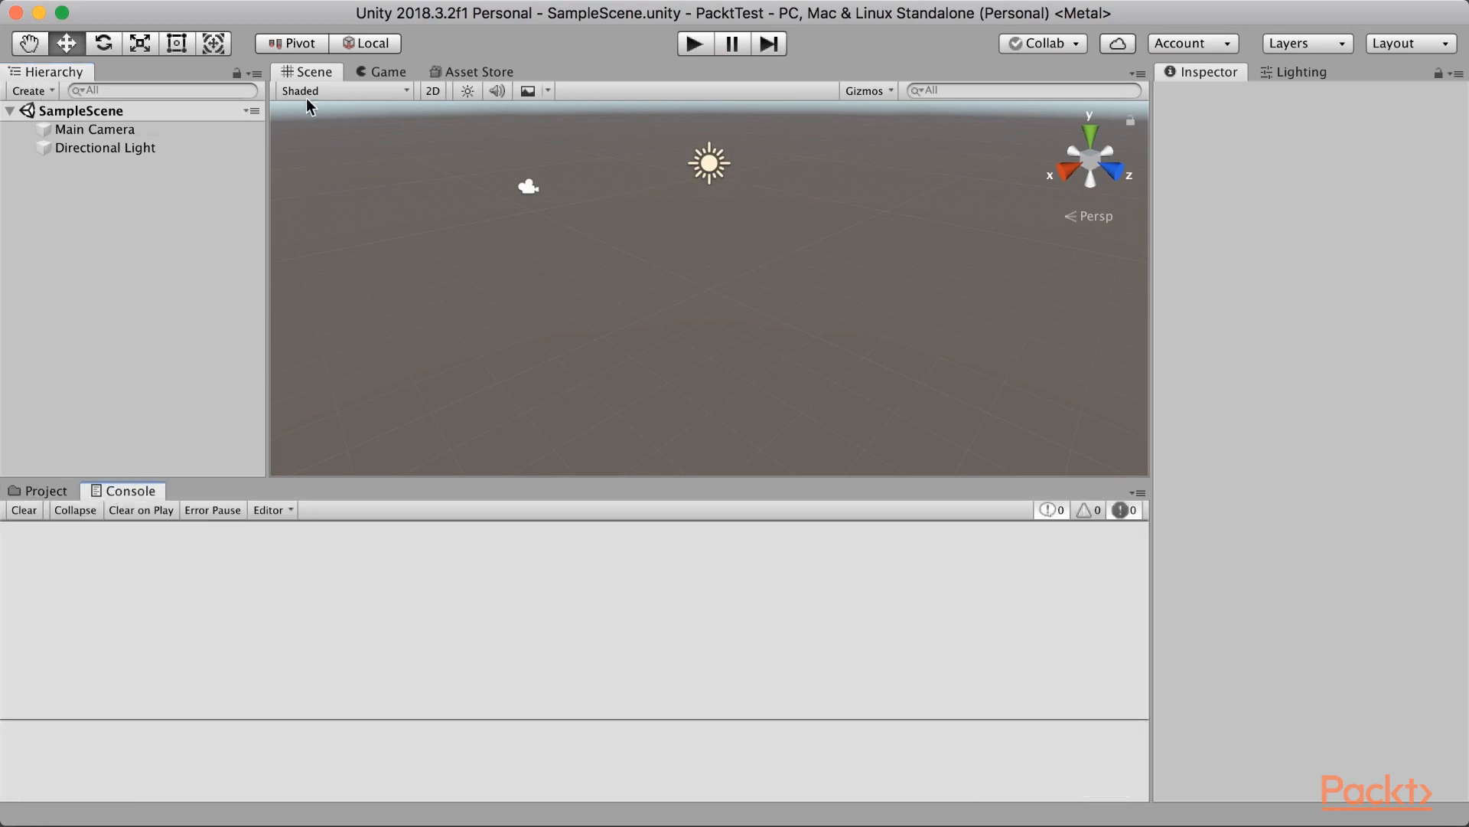
{"action": "left_click", "coordinate": [380, 71]}
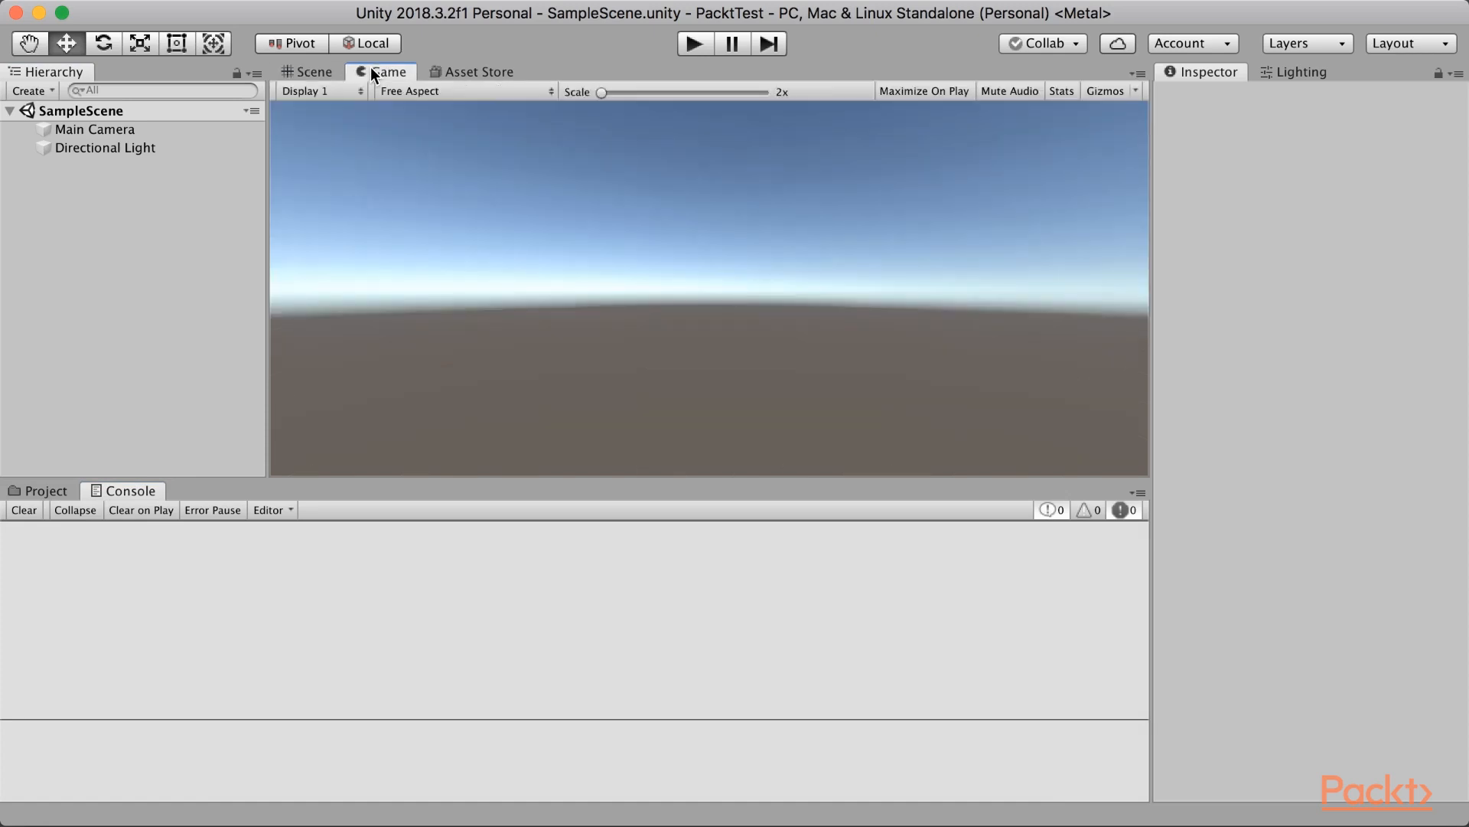
{"action": "left_click", "coordinate": [479, 71]}
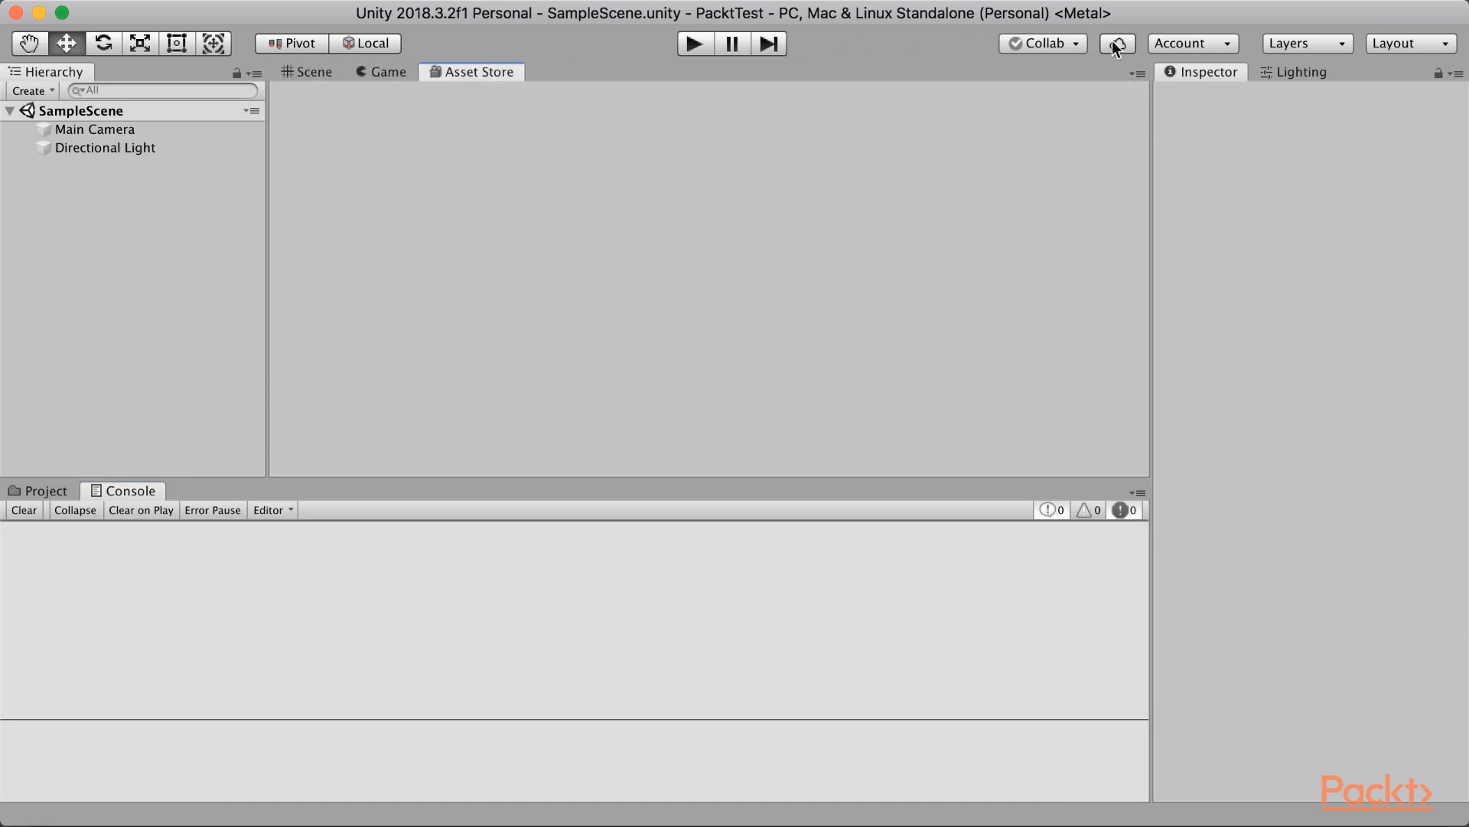
{"action": "mouse_move", "coordinate": [1301, 74]}
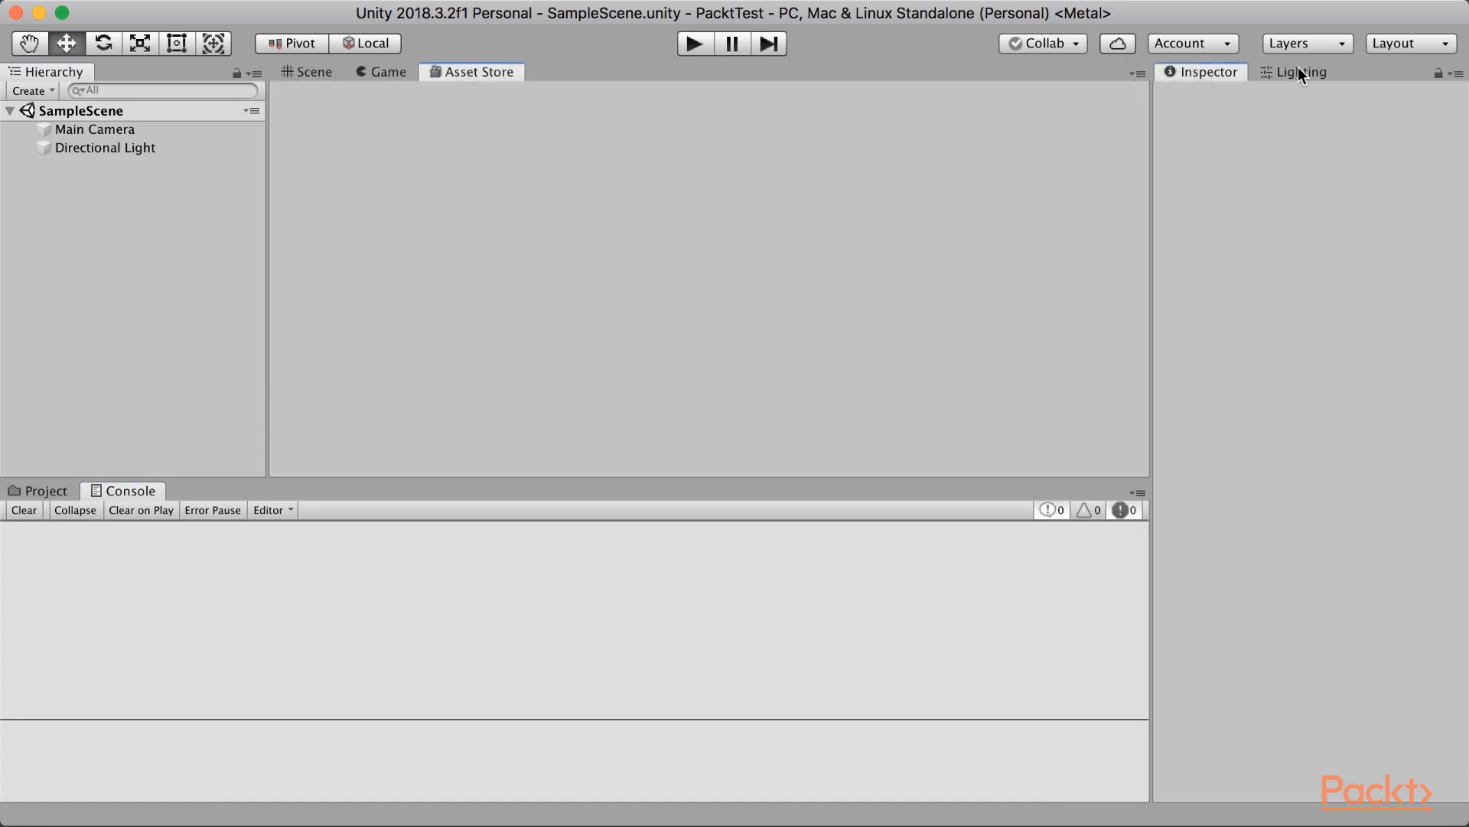
{"action": "left_click", "coordinate": [1298, 71]}
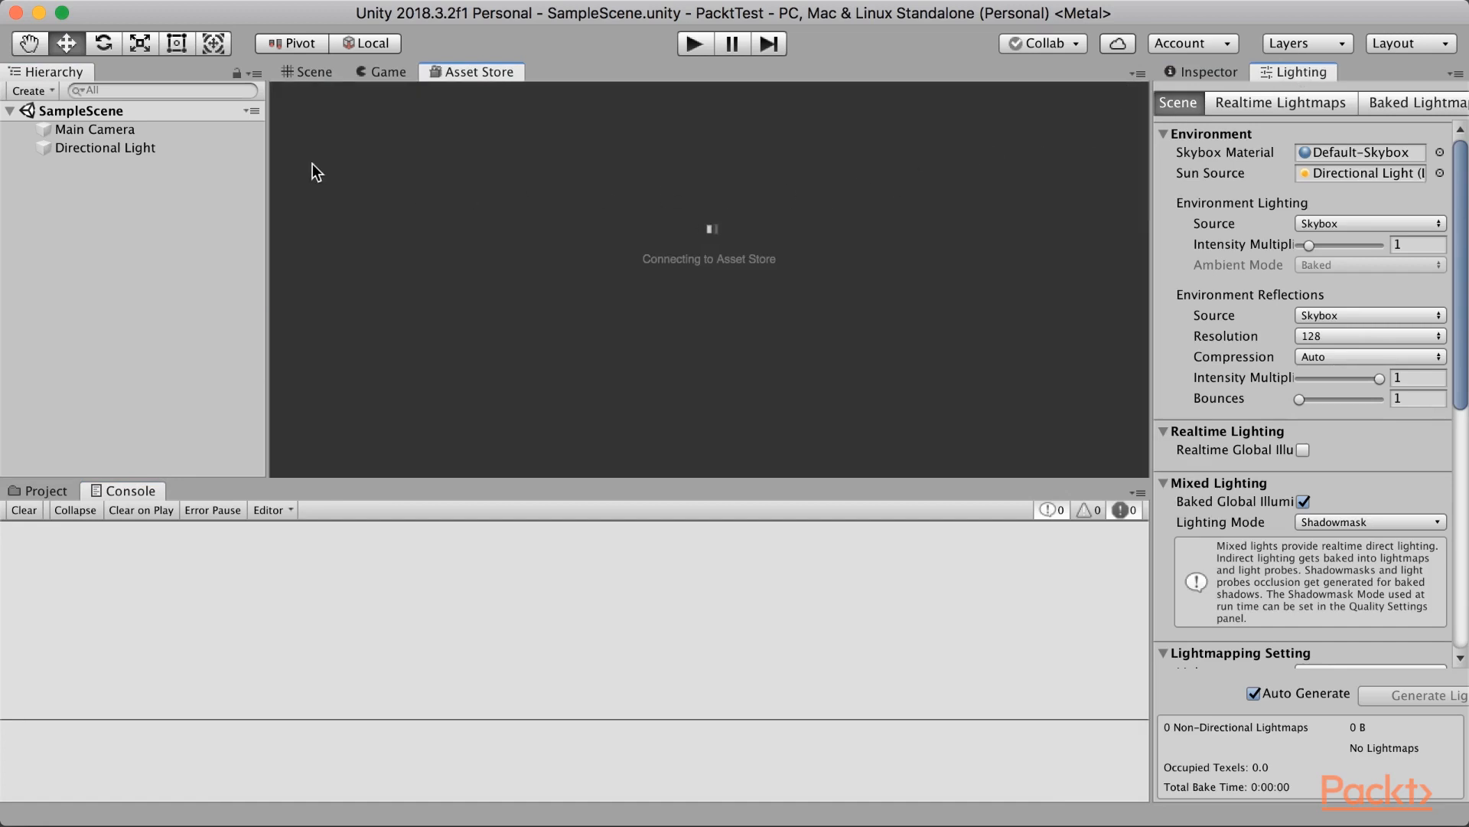
Dock the Game view in the lower panel, return to Scene view, and show window layouts
{"action": "left_click", "coordinate": [386, 71]}
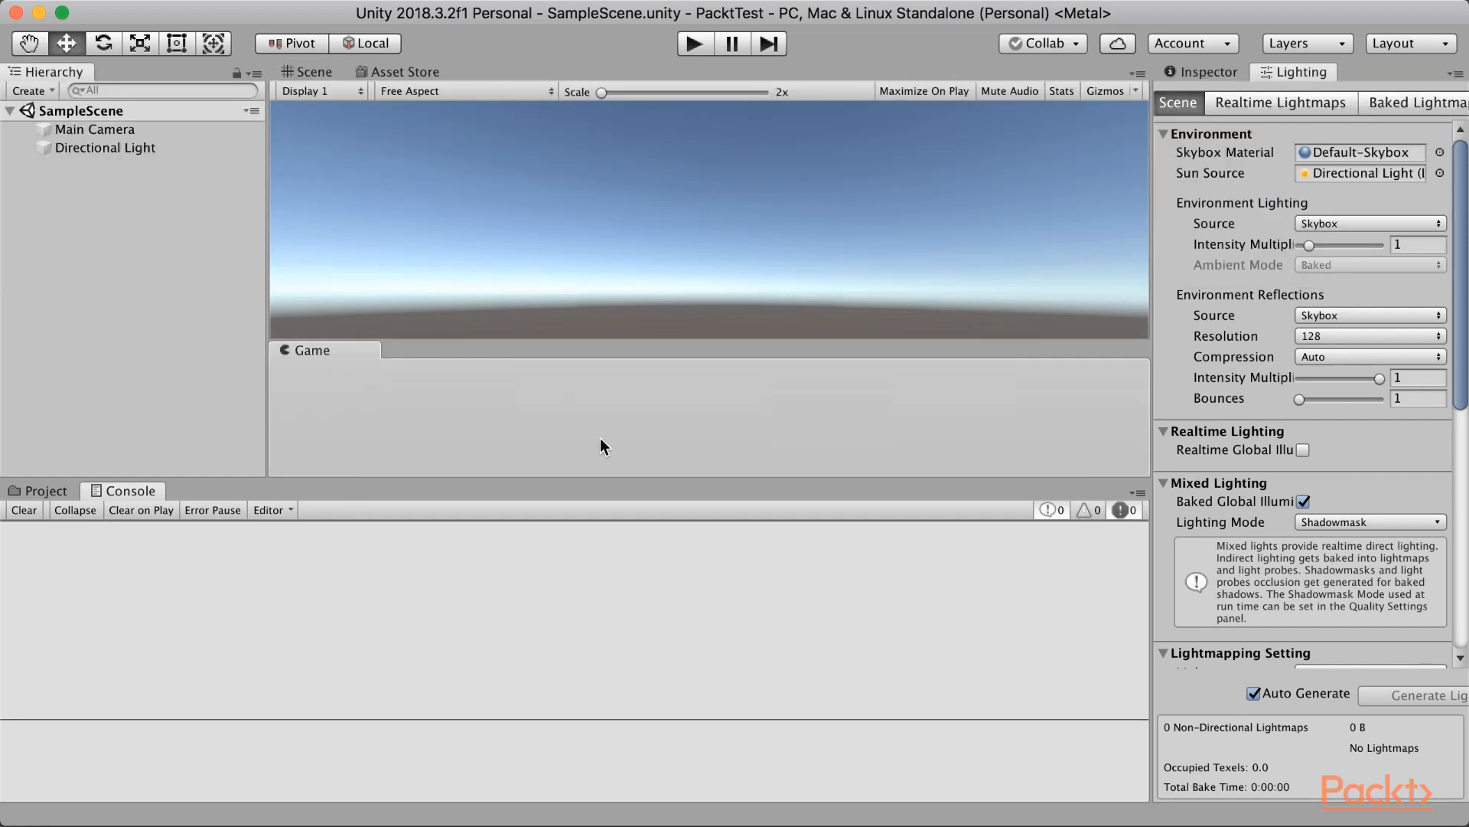
{"action": "left_click", "coordinate": [372, 72]}
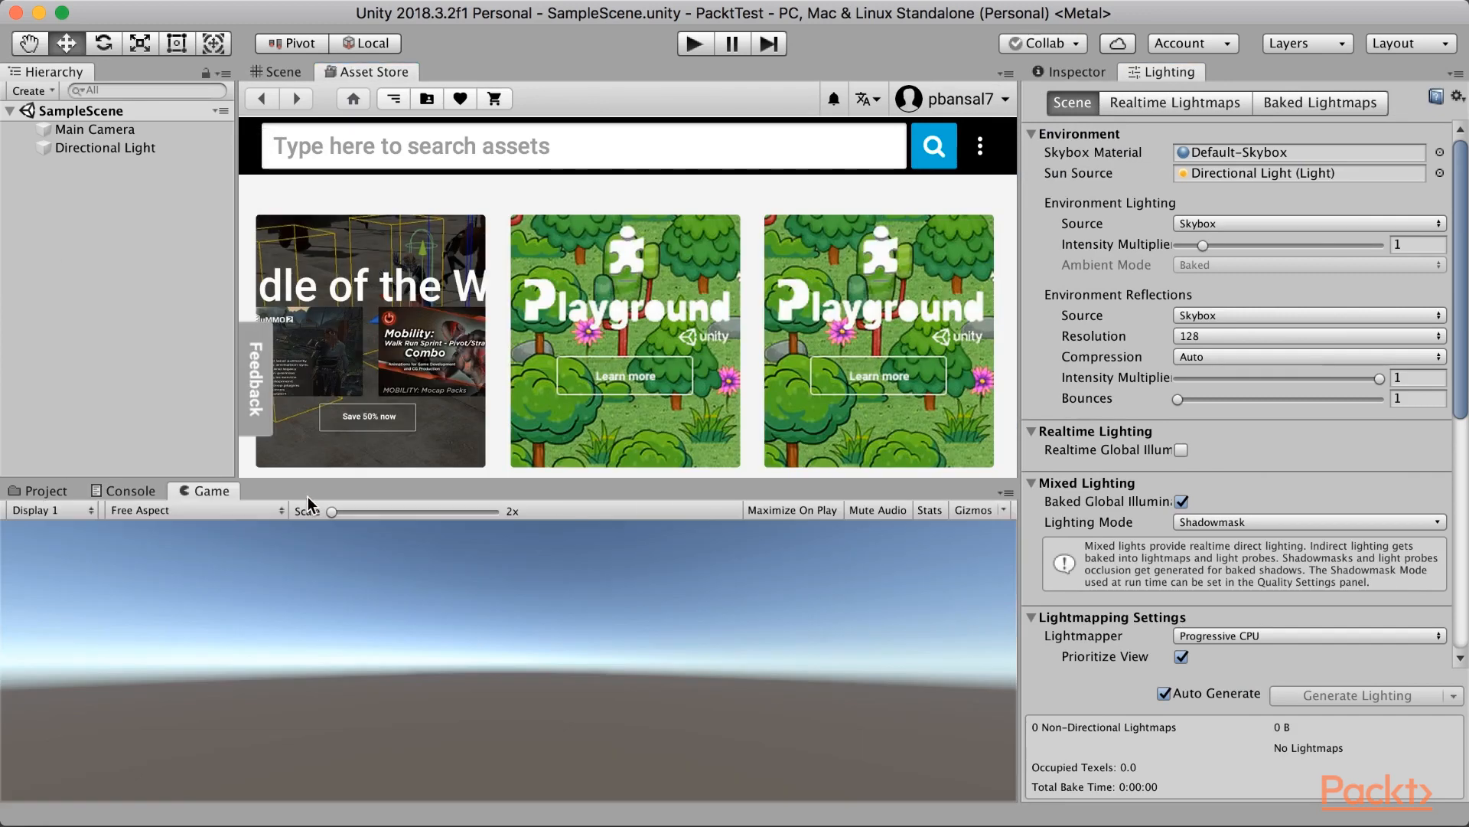
{"action": "left_click", "coordinate": [276, 72]}
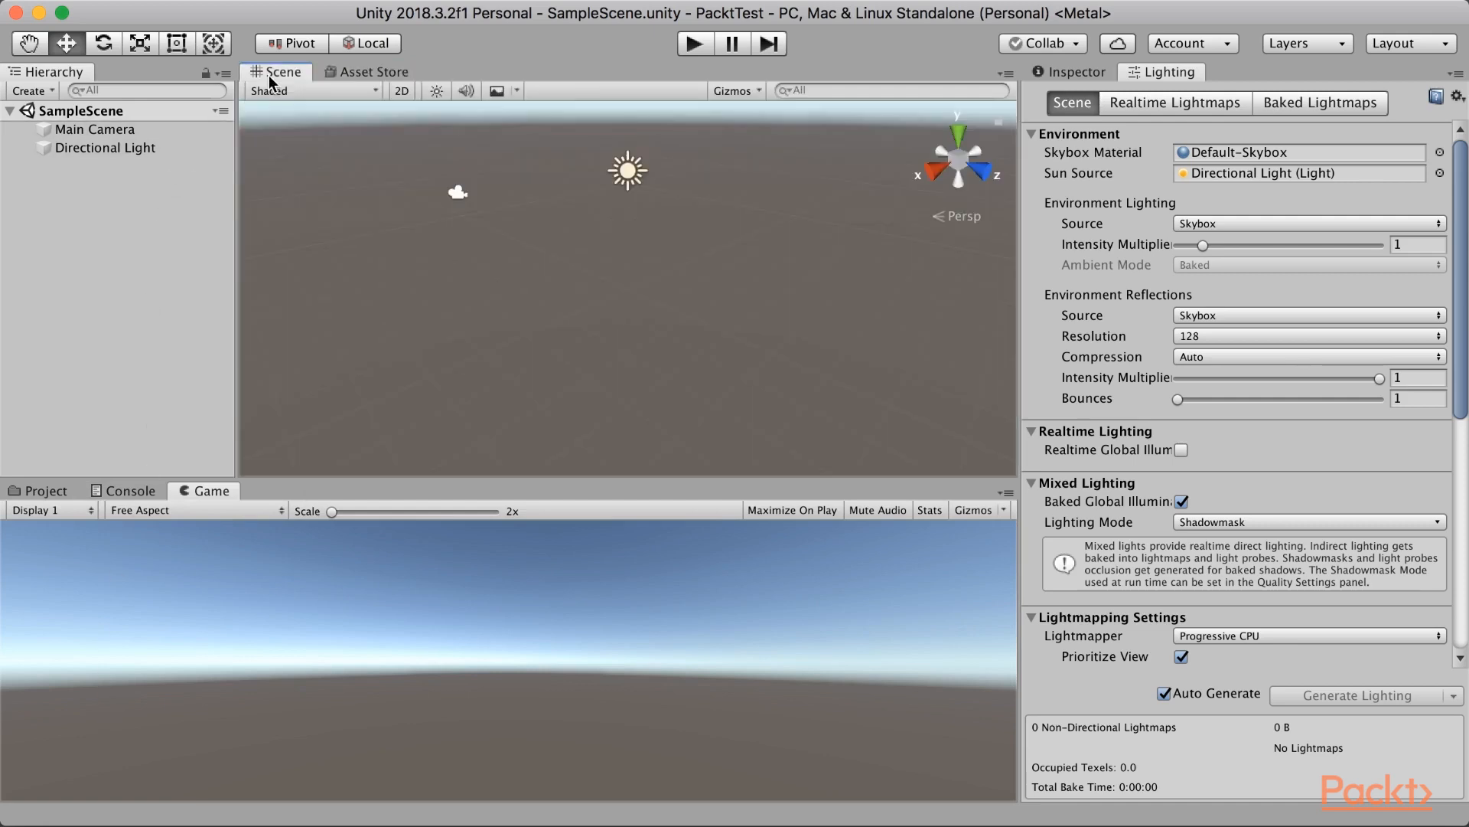
{"action": "mouse_move", "coordinate": [330, 721]}
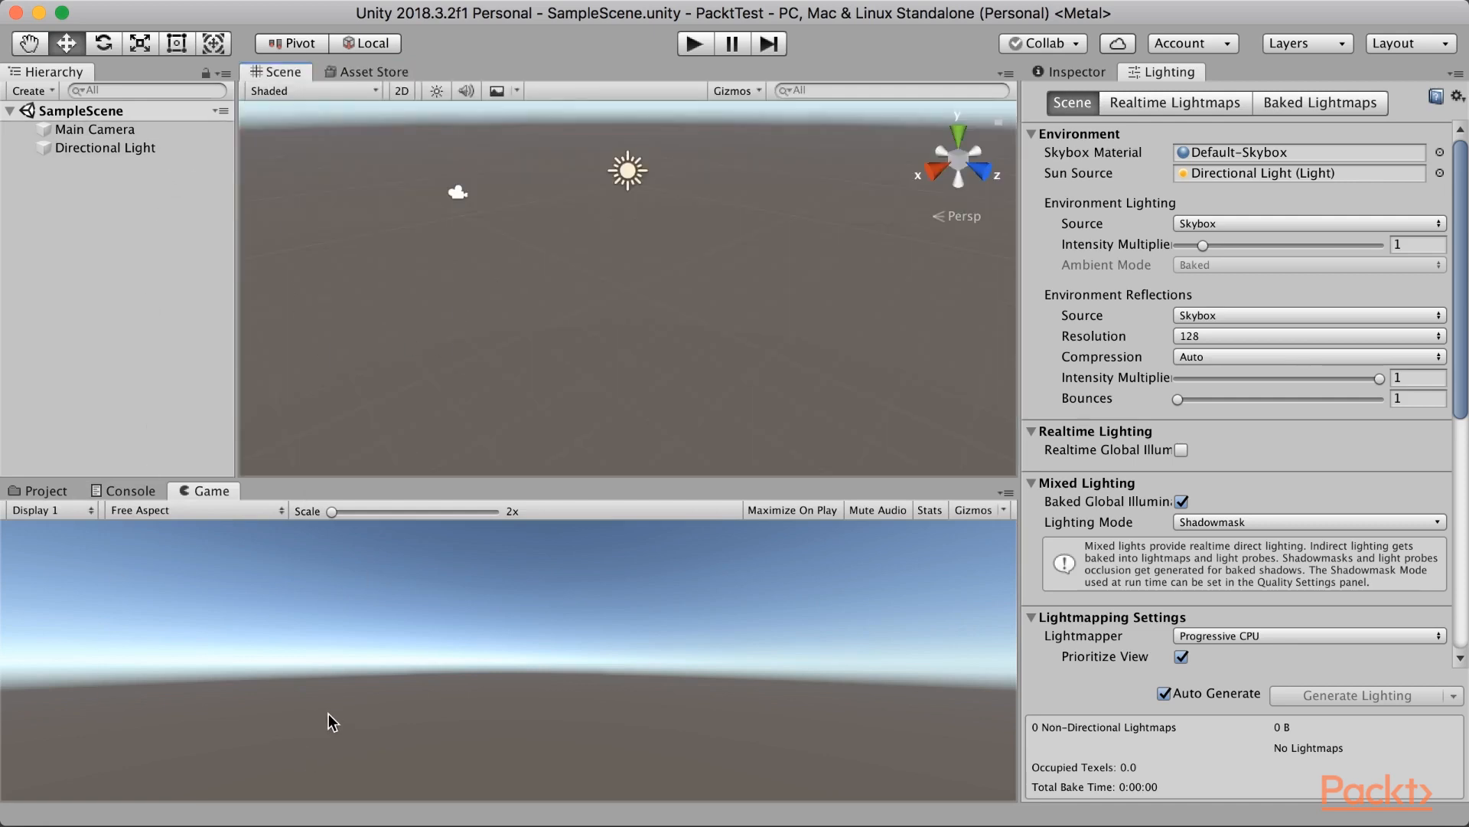
{"action": "mouse_move", "coordinate": [1209, 193]}
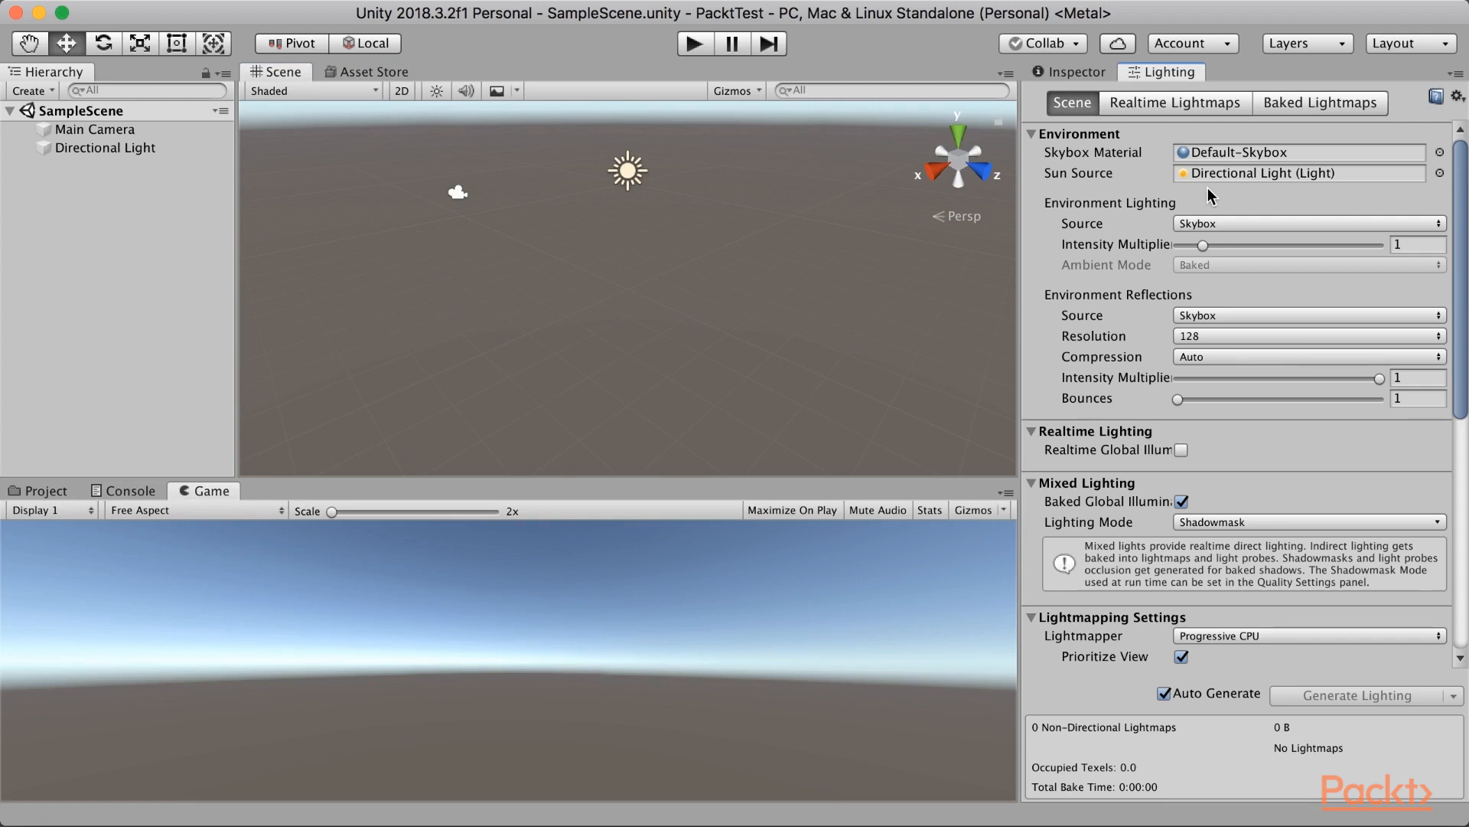
{"action": "mouse_move", "coordinate": [1312, 112]}
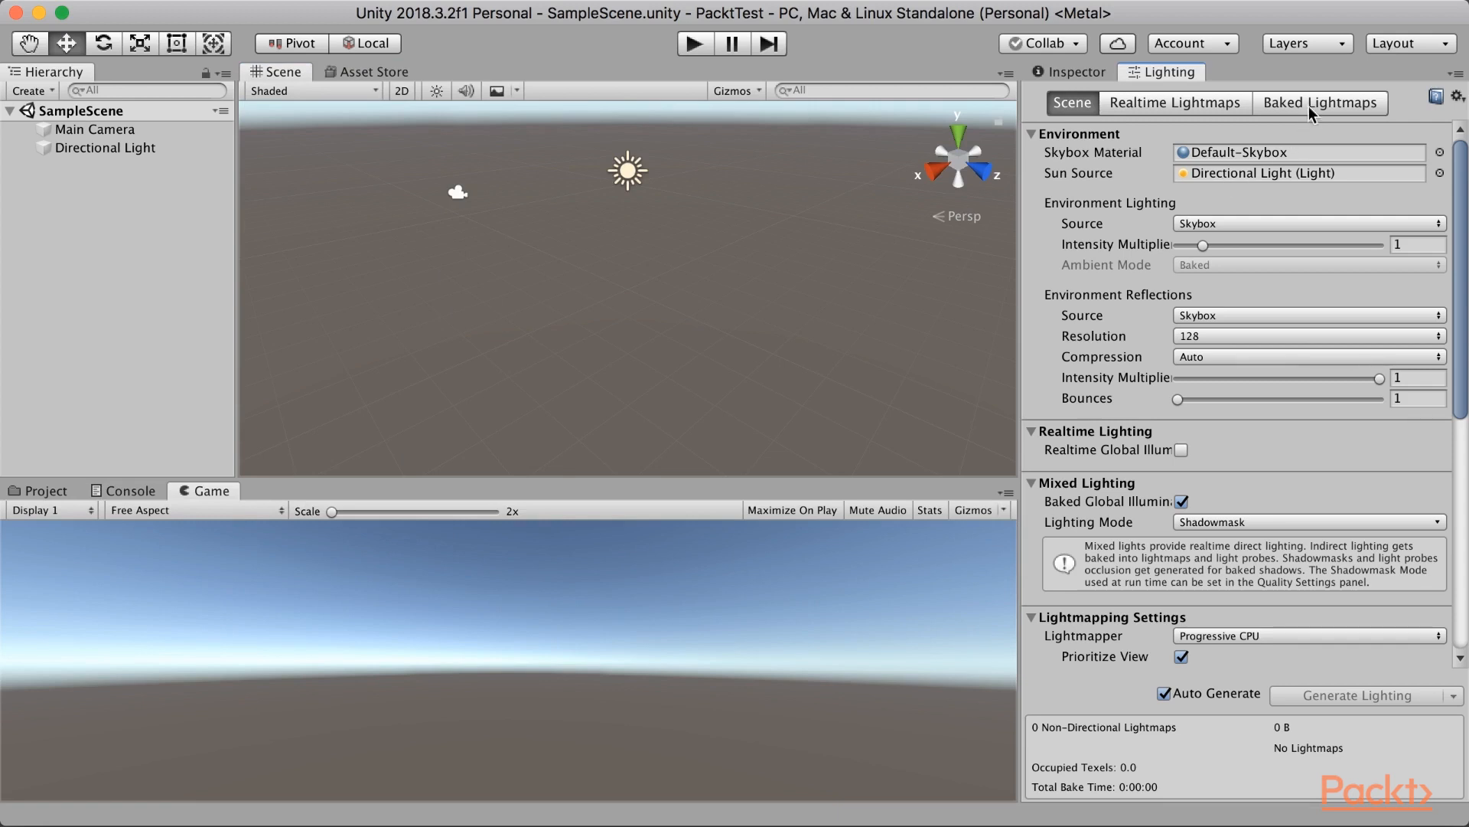
{"action": "left_click", "coordinate": [1410, 43]}
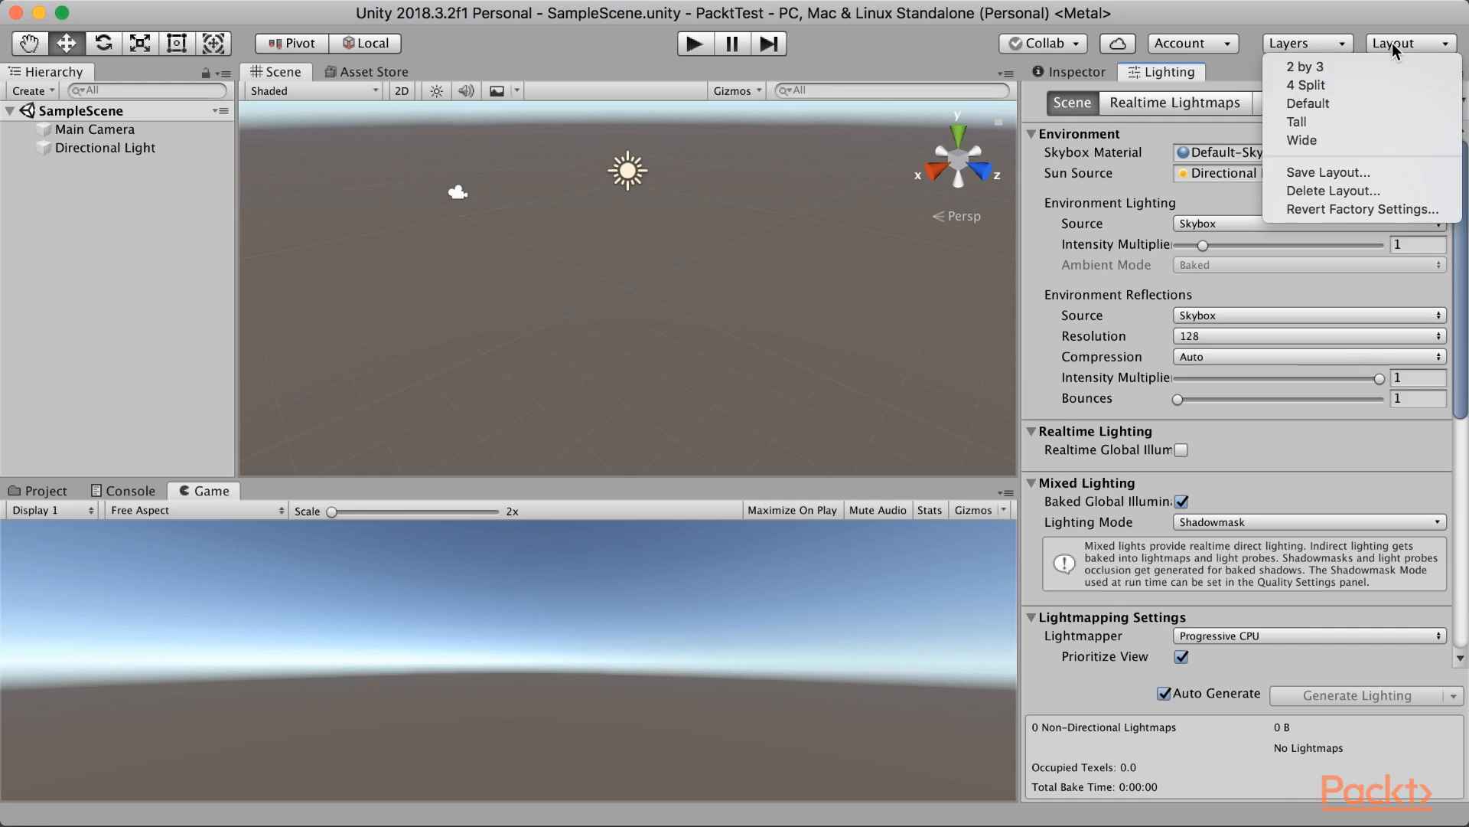
{"action": "mouse_move", "coordinate": [1303, 67]}
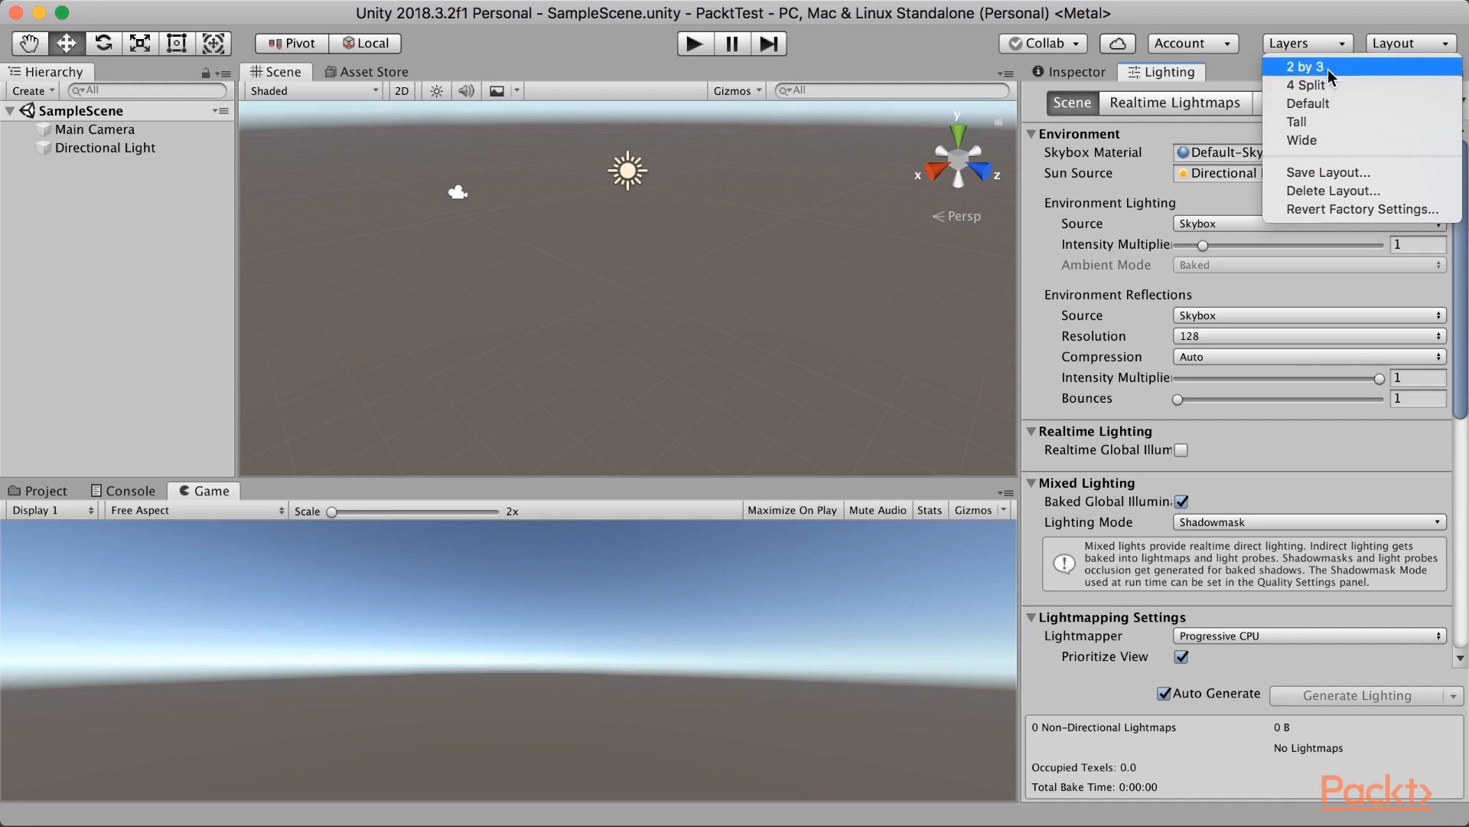
Switch the editor layout to 2 by 3, then 4 Split, then back to Default
{"action": "left_click", "coordinate": [1302, 66]}
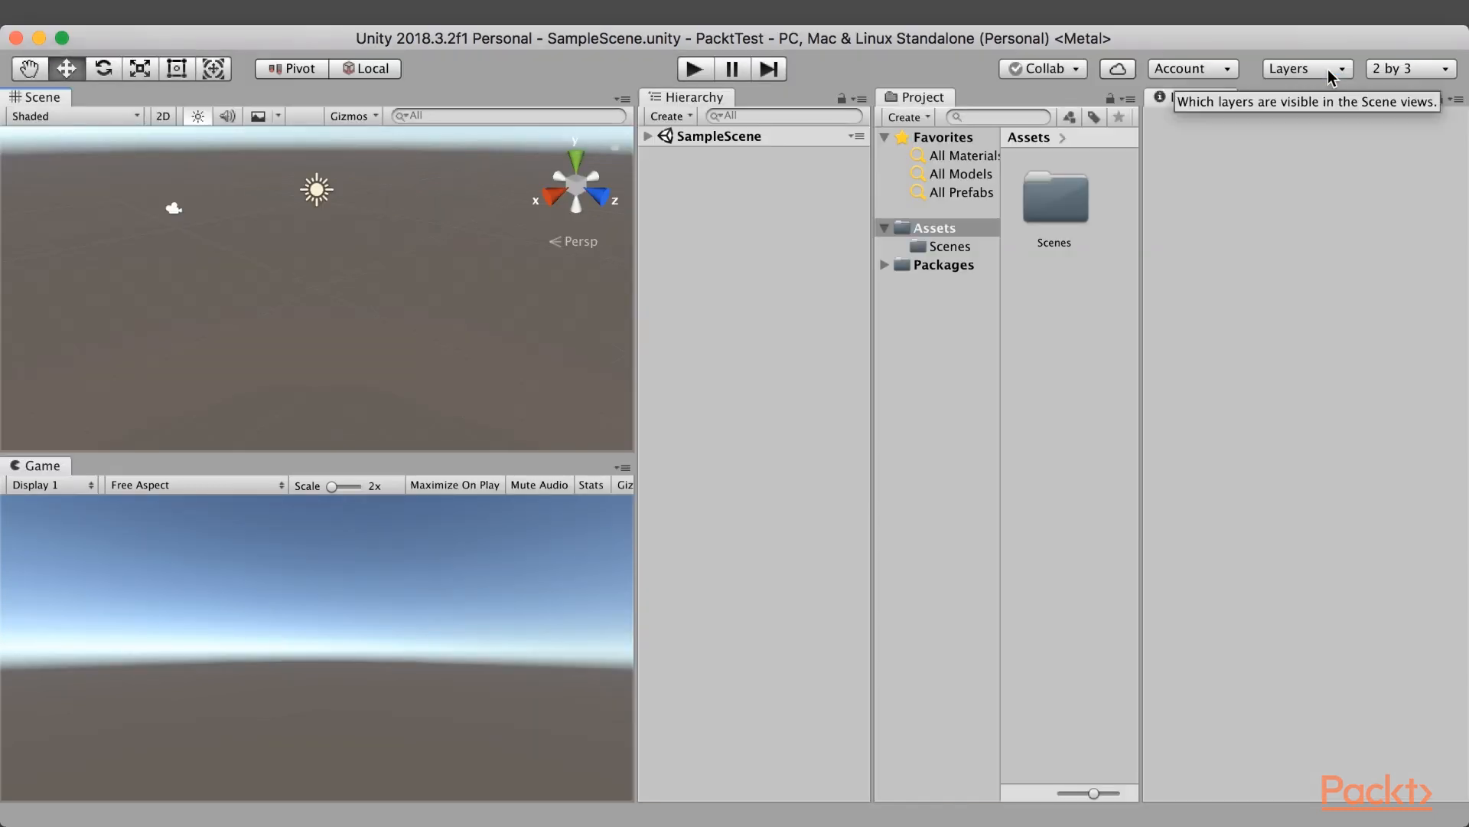
{"action": "left_click", "coordinate": [1405, 68]}
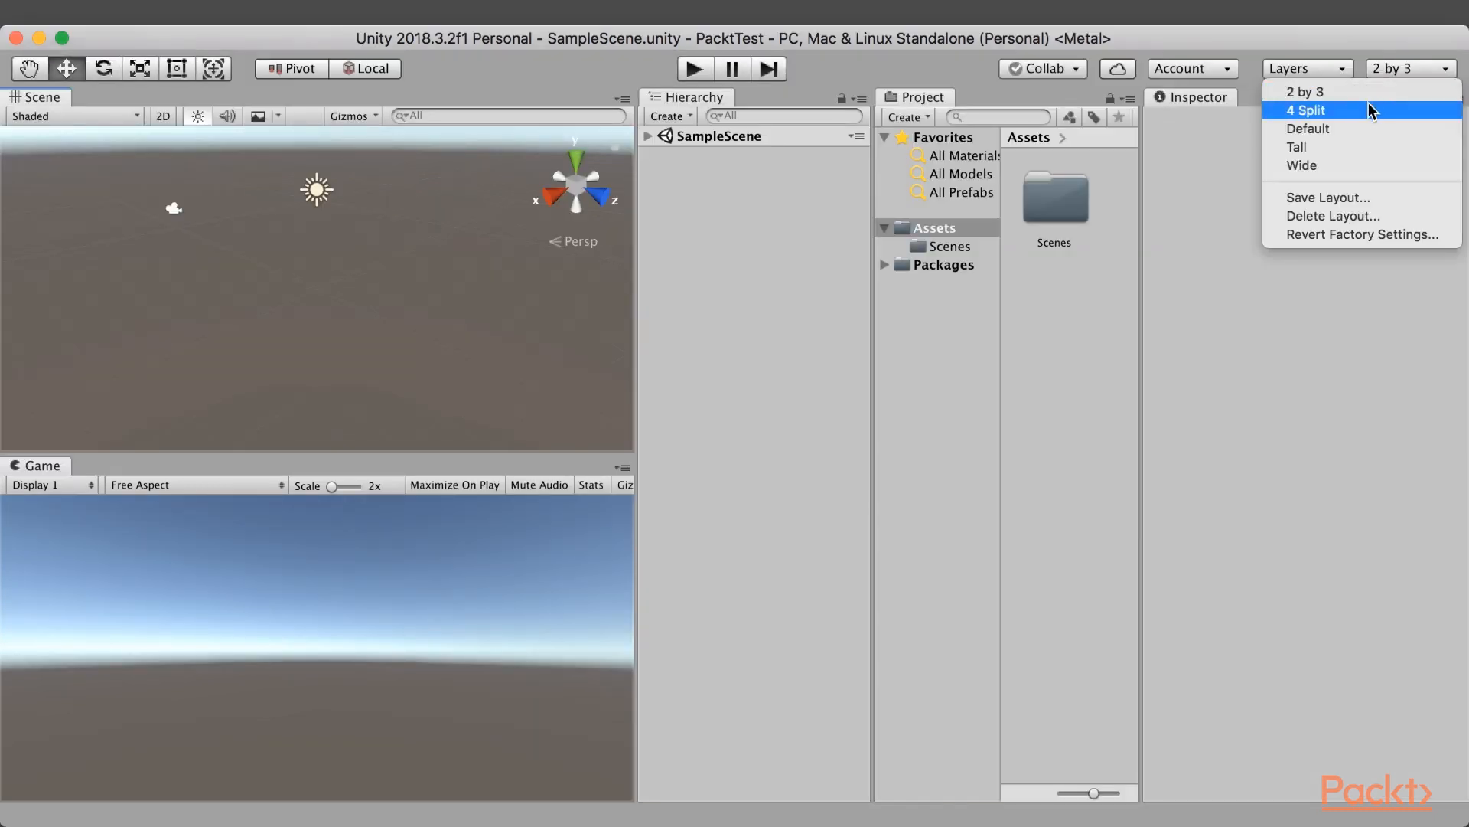
{"action": "left_click", "coordinate": [1305, 109]}
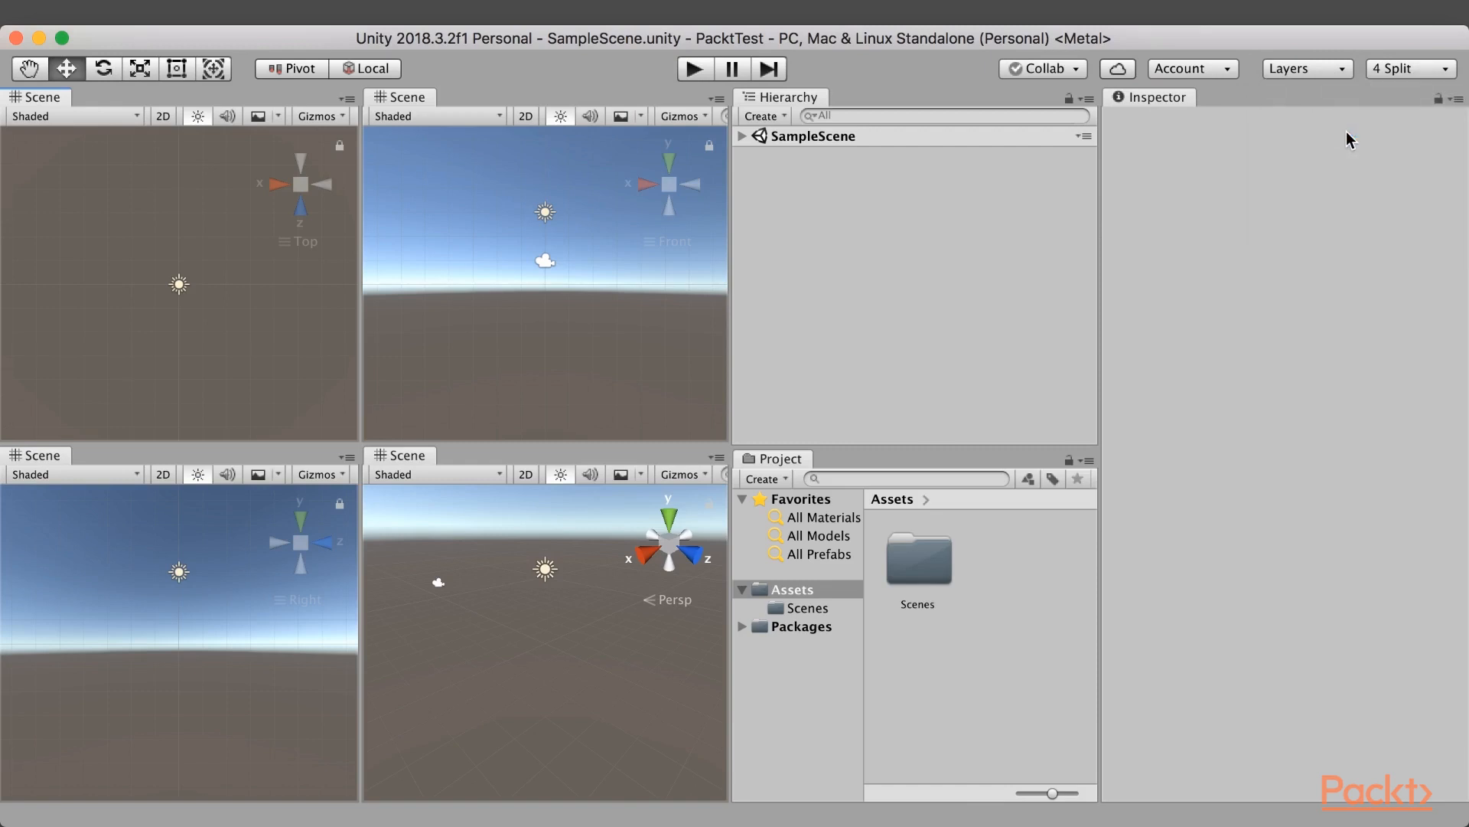
{"action": "left_click", "coordinate": [1410, 68]}
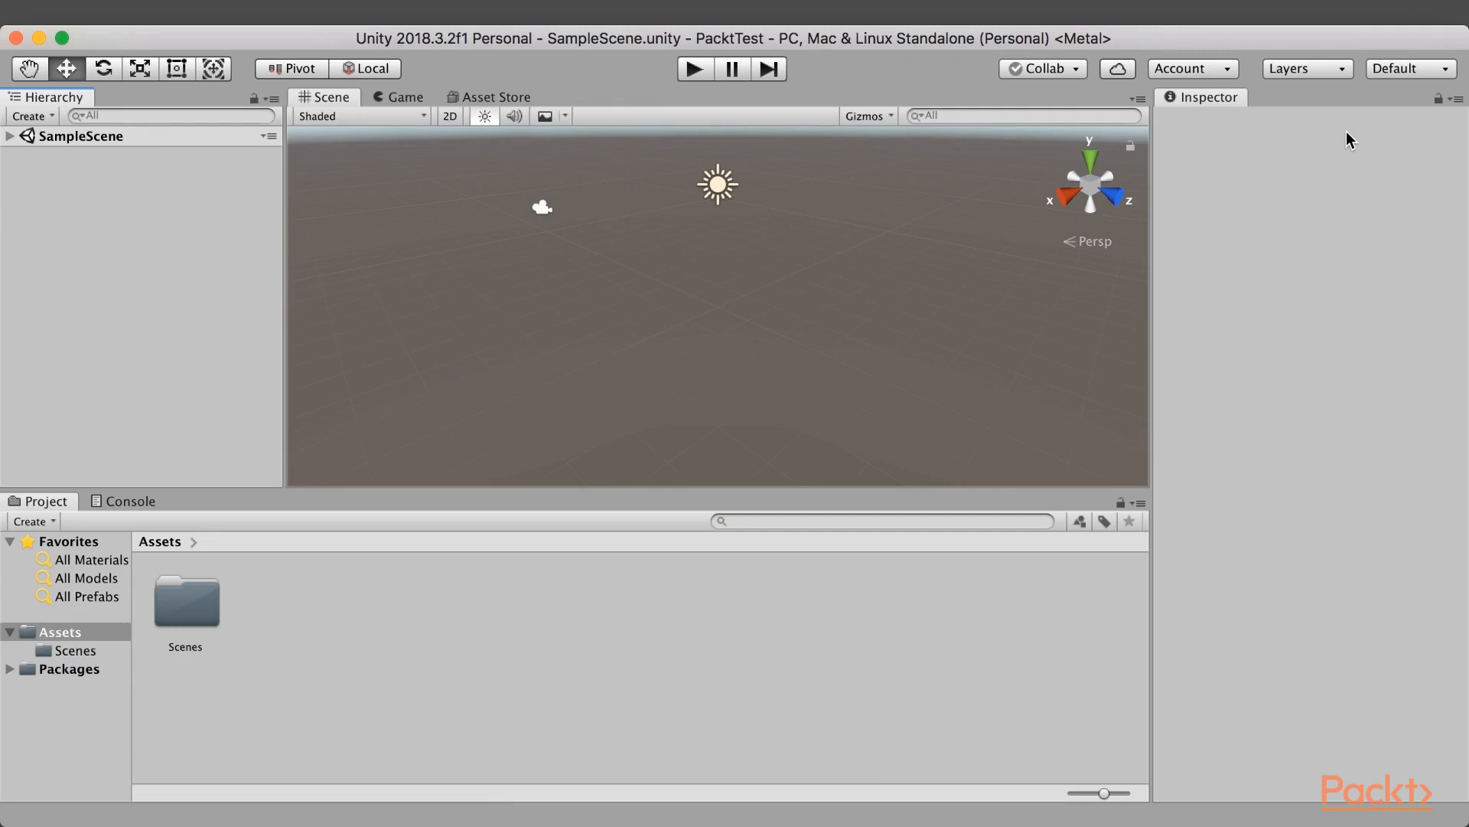
{"action": "mouse_move", "coordinate": [1347, 43]}
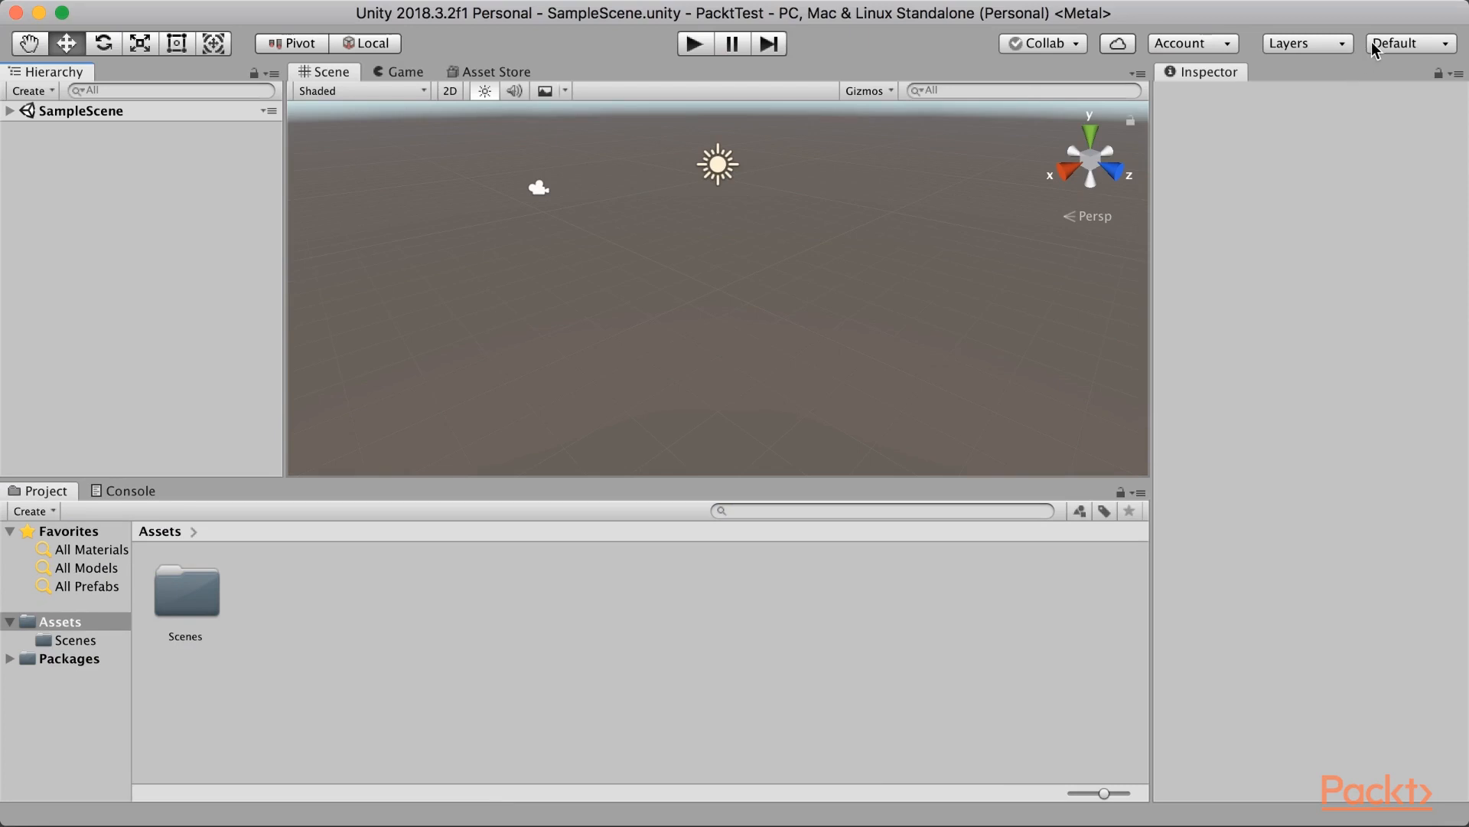
Save the current window arrangement as a layout named My_layout
{"action": "left_click", "coordinate": [1401, 43]}
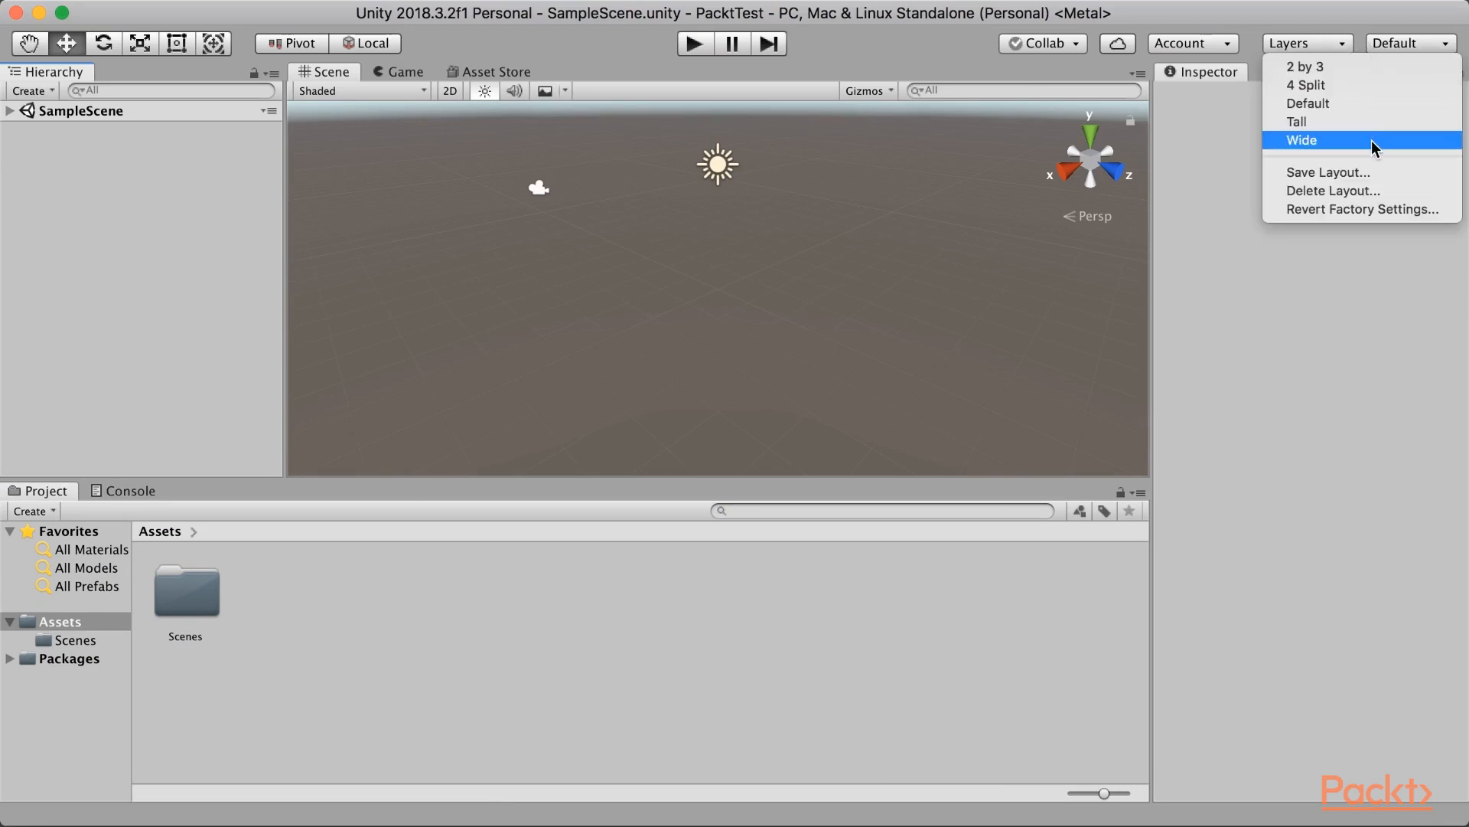
{"action": "mouse_move", "coordinate": [1329, 172]}
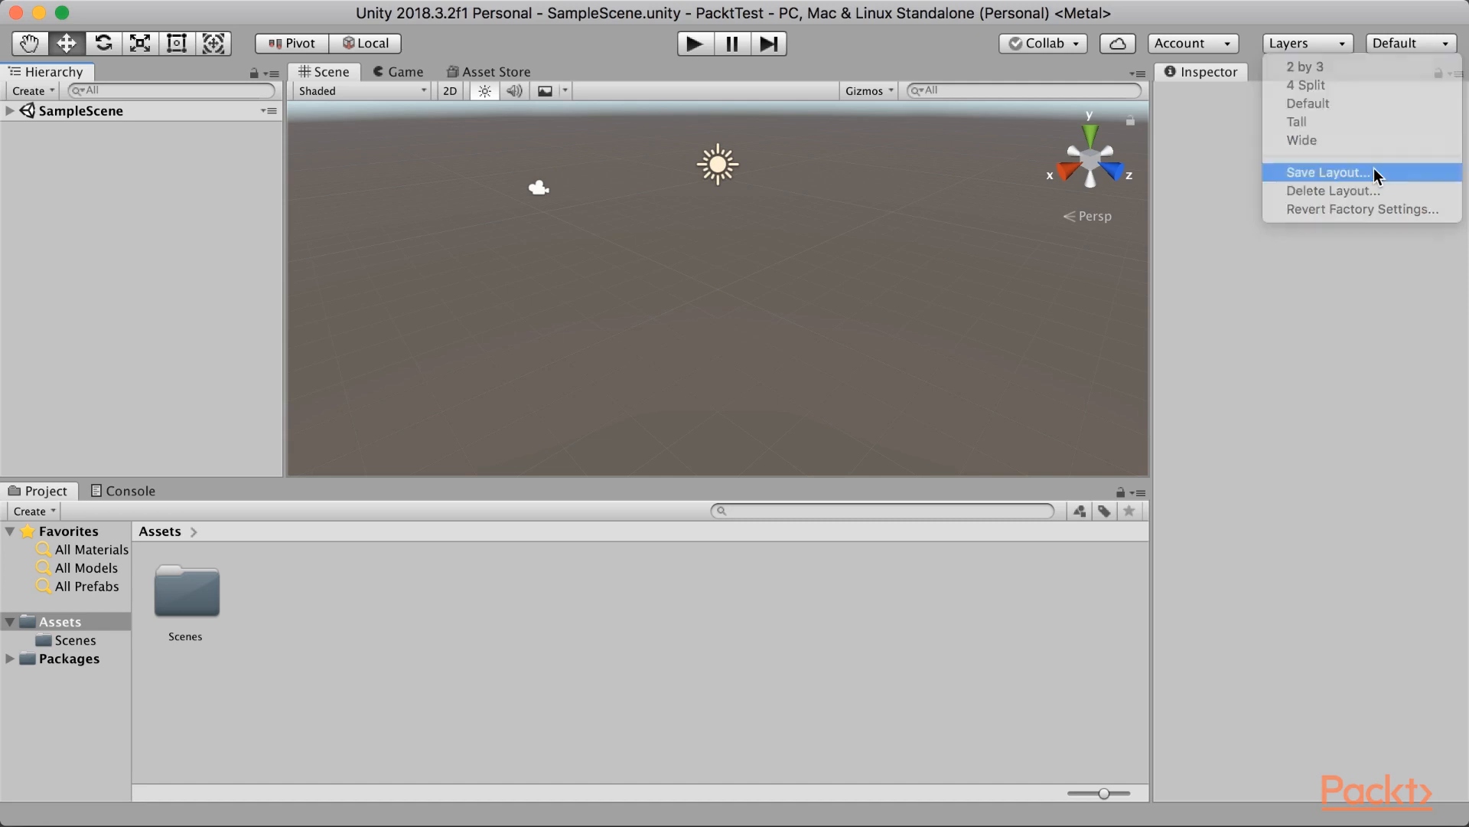
{"action": "left_click", "coordinate": [1328, 172]}
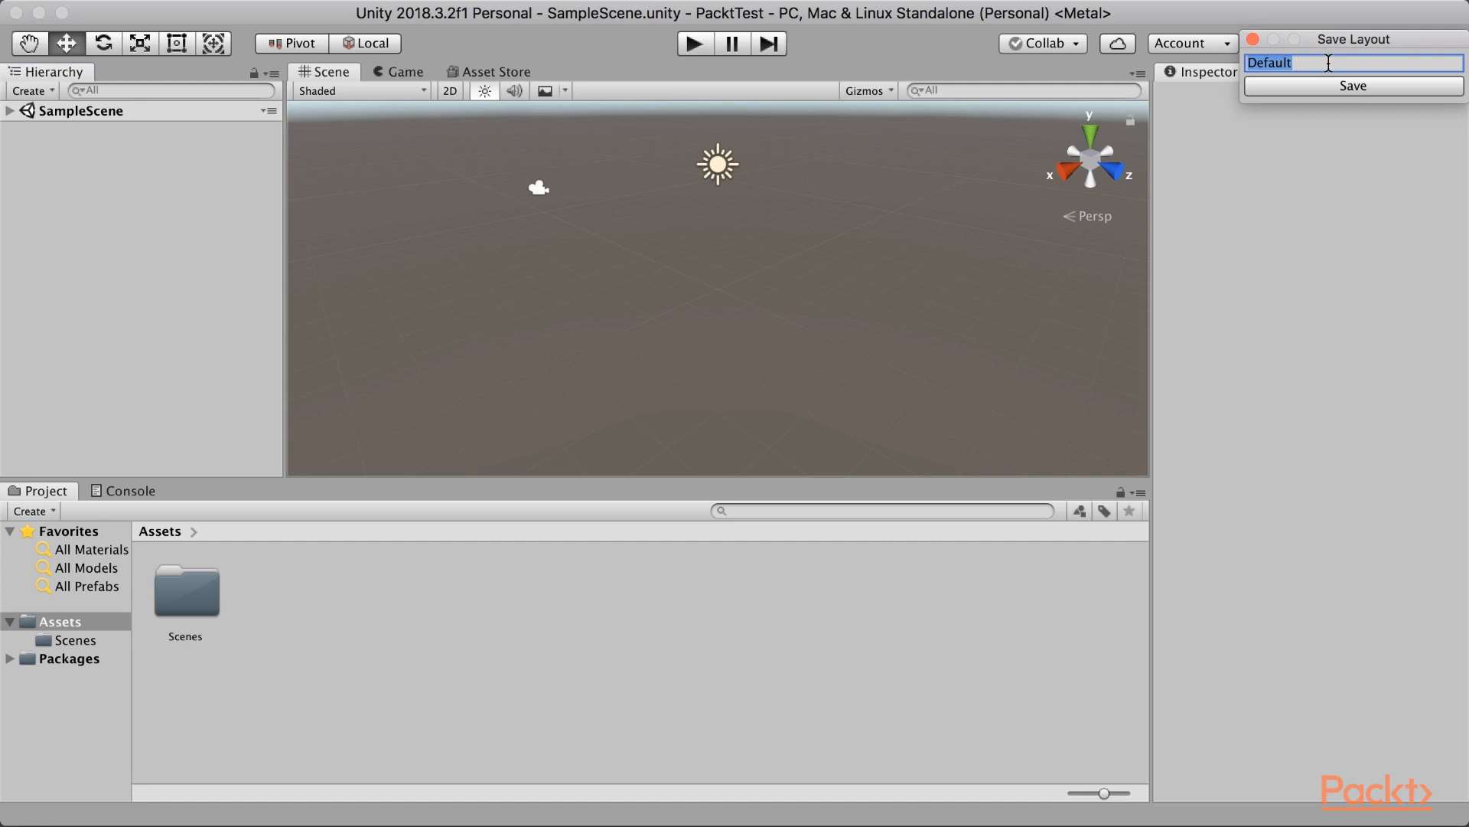
{"action": "type", "text": "My_"}
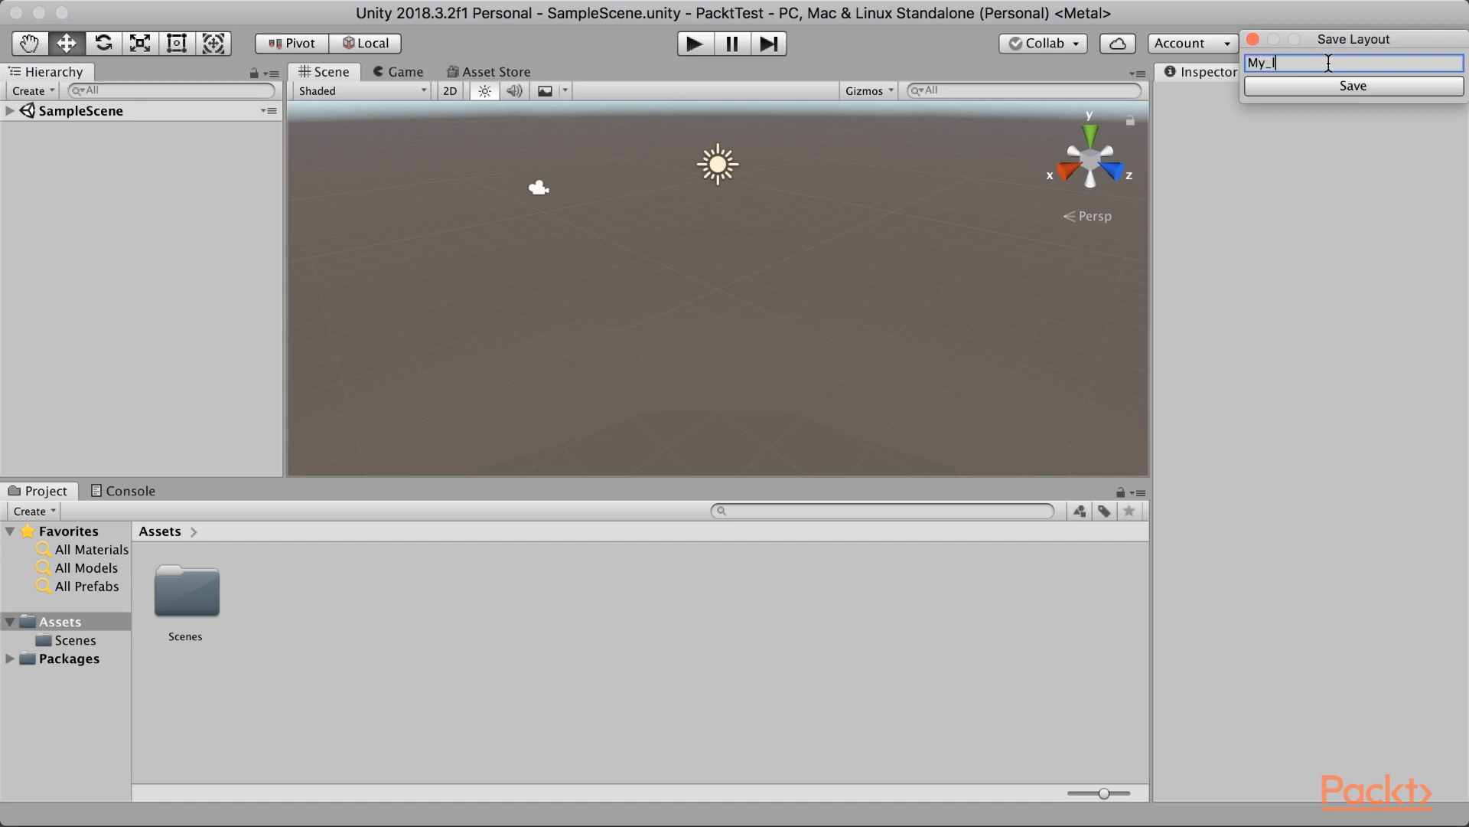
{"action": "type", "text": "layout"}
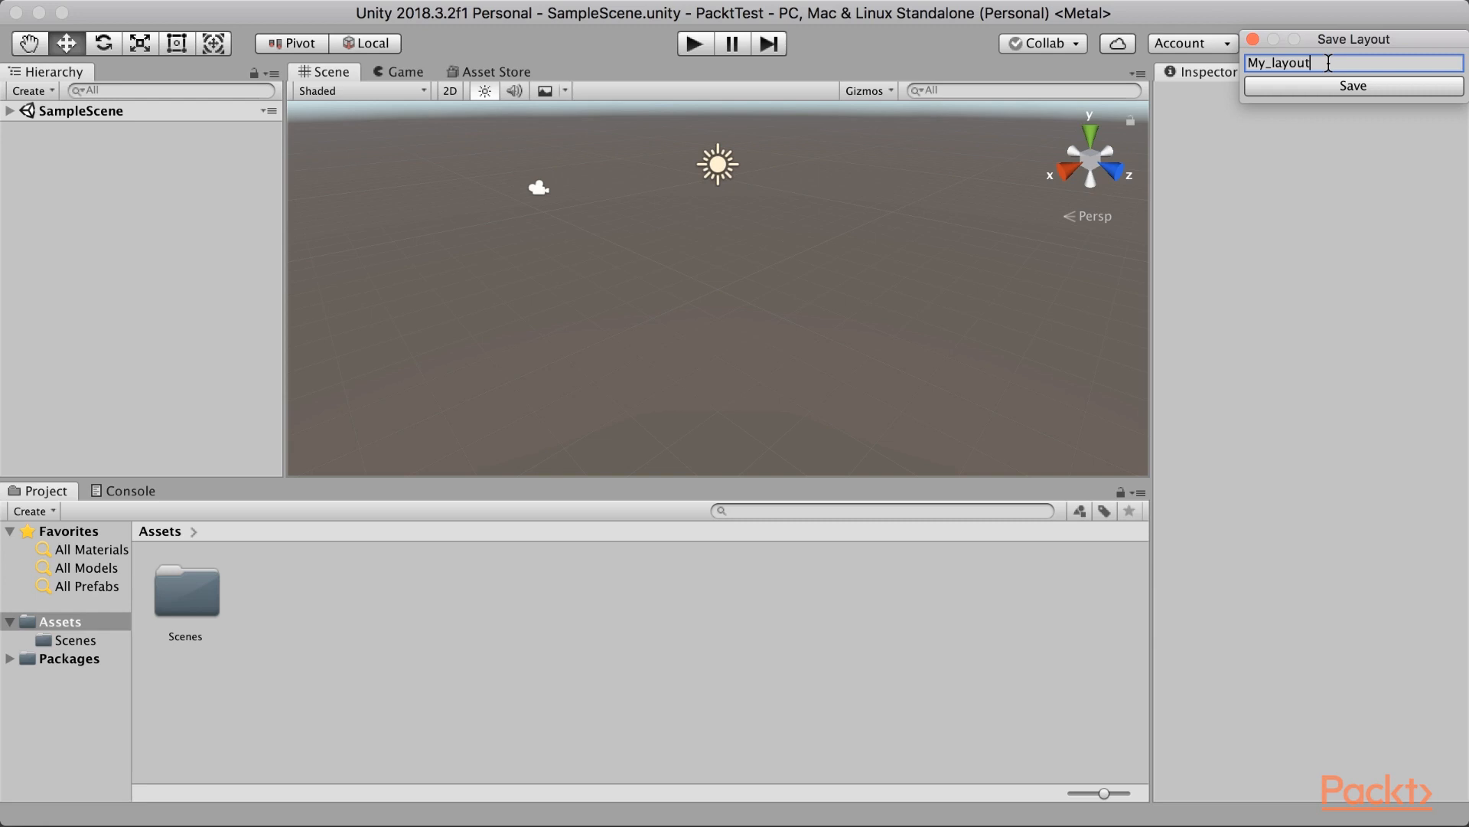
{"action": "left_click", "coordinate": [1352, 85]}
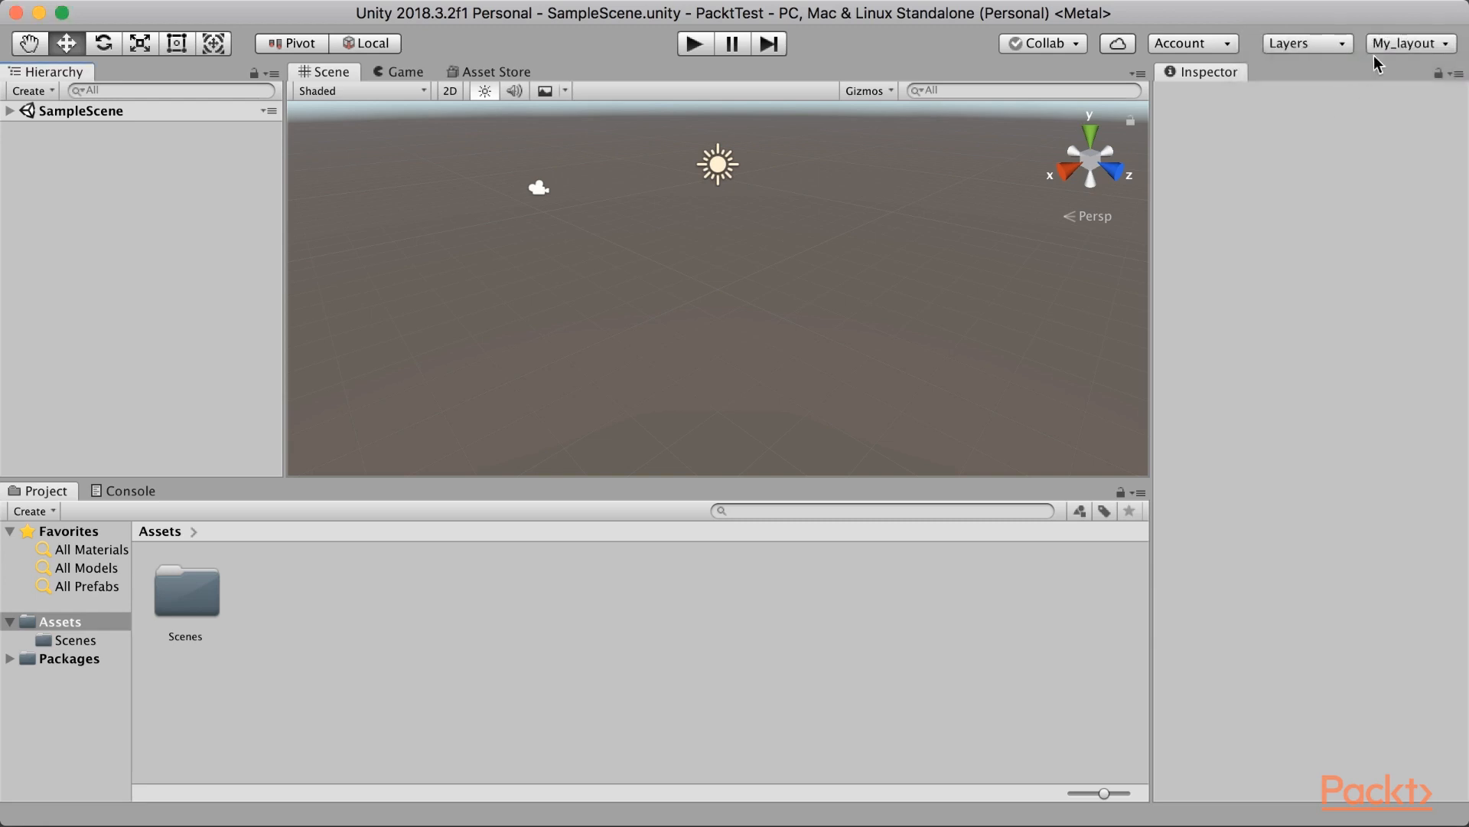
Delete the saved My_layout layout via Delete Layout
{"action": "left_click", "coordinate": [1409, 43]}
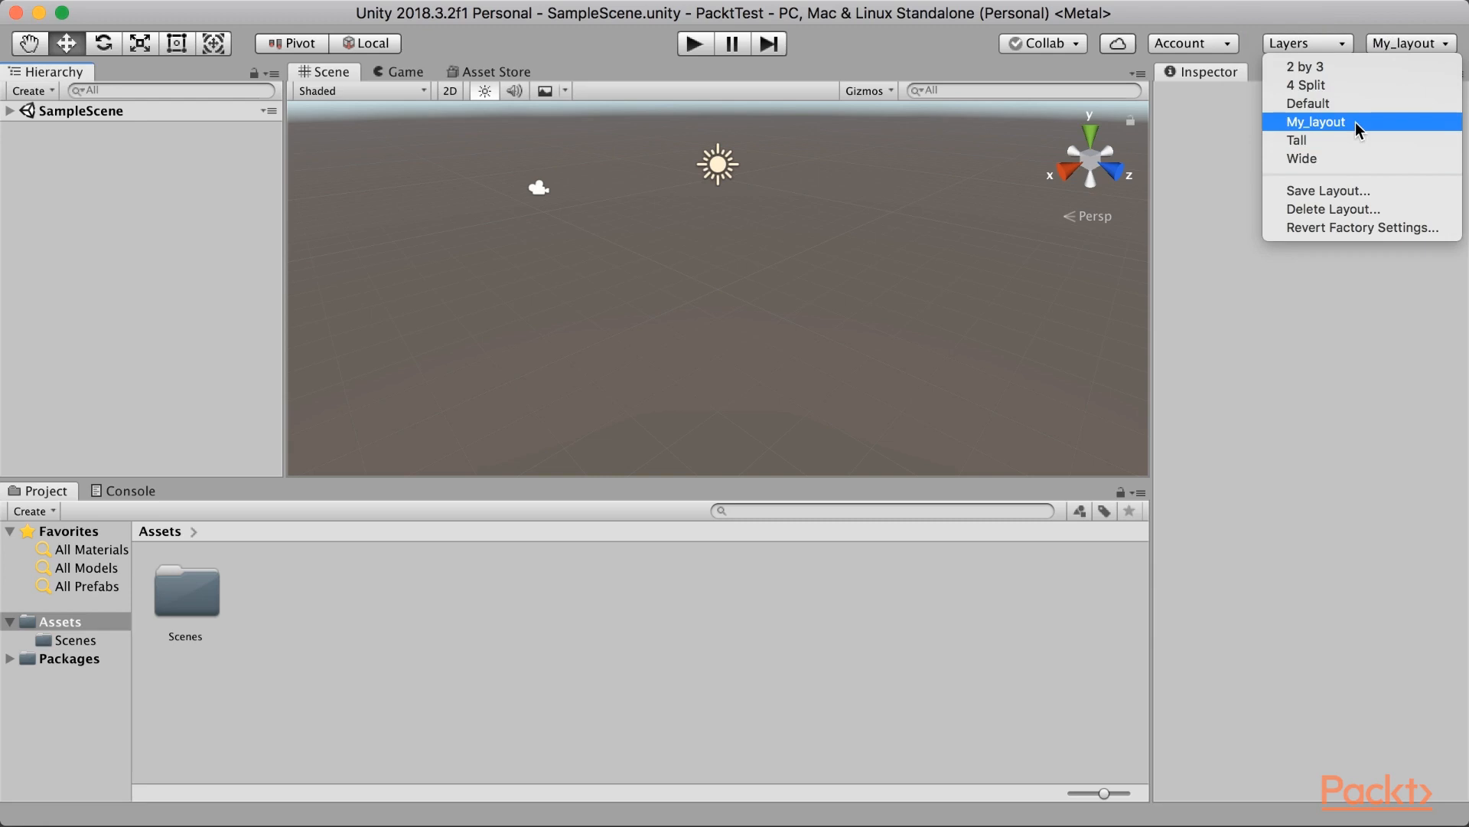
{"action": "mouse_move", "coordinate": [1364, 208]}
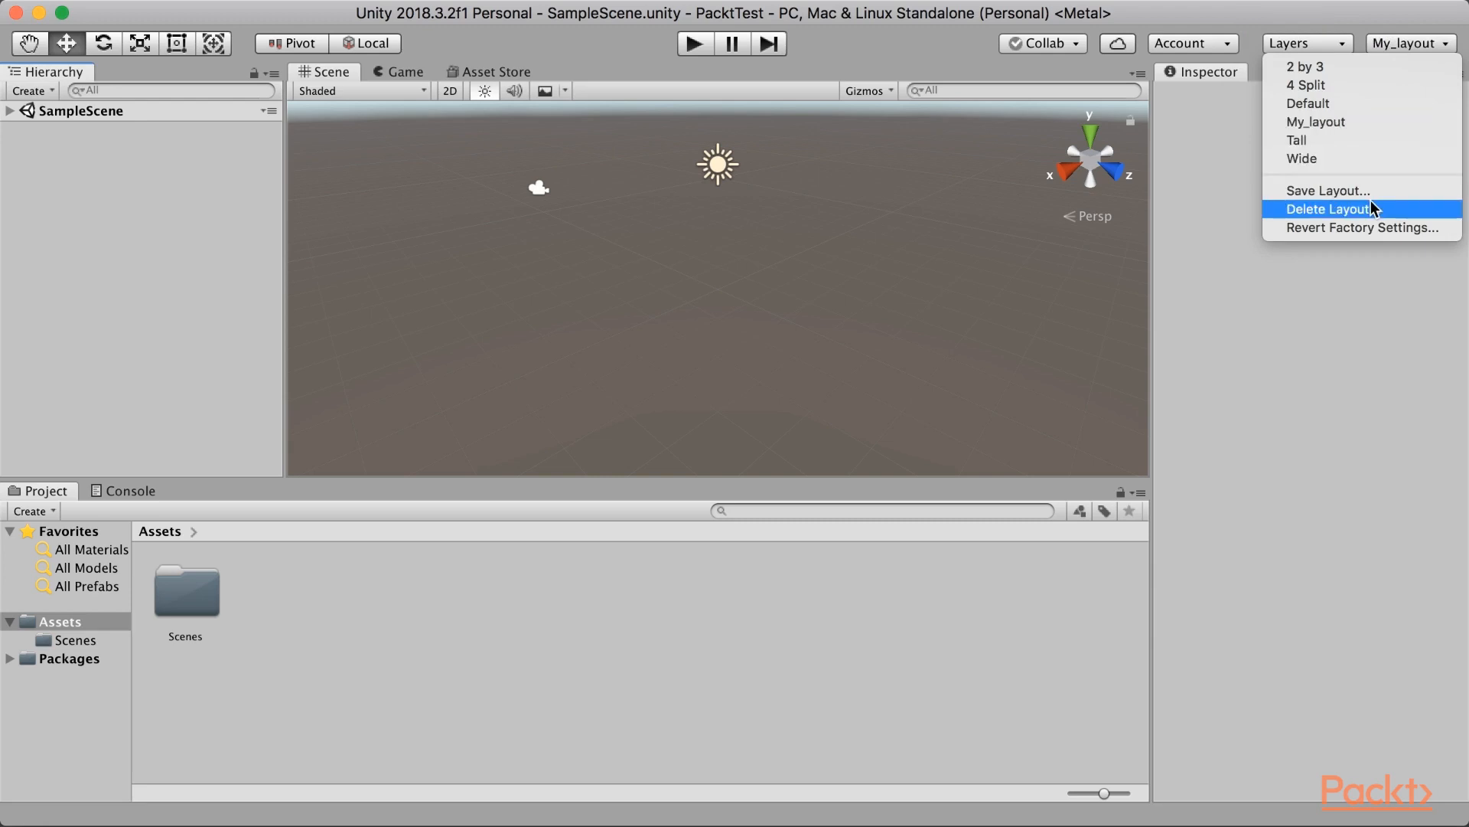
{"action": "left_click", "coordinate": [1327, 209]}
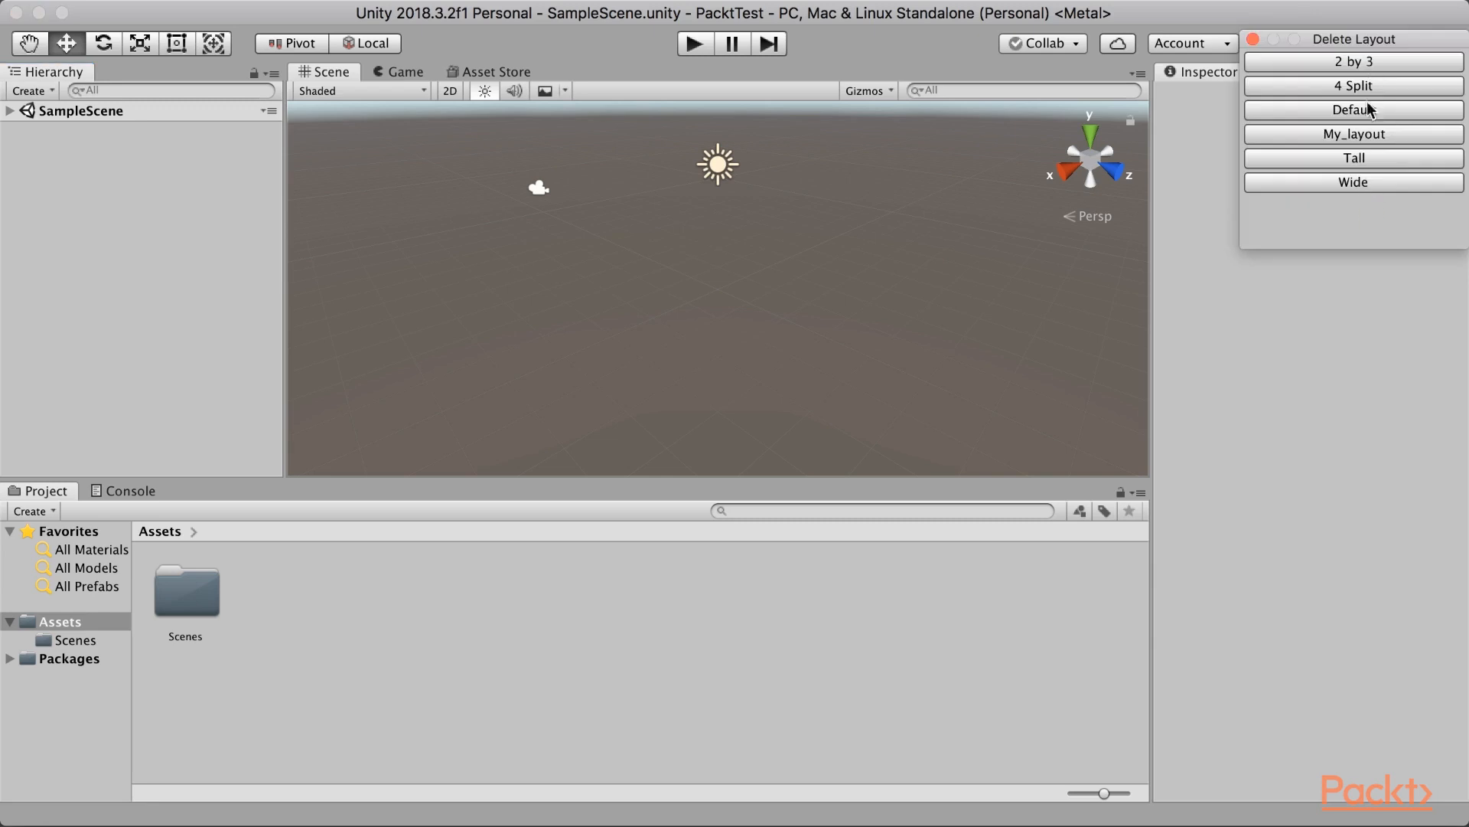
{"action": "left_click", "coordinate": [1252, 44]}
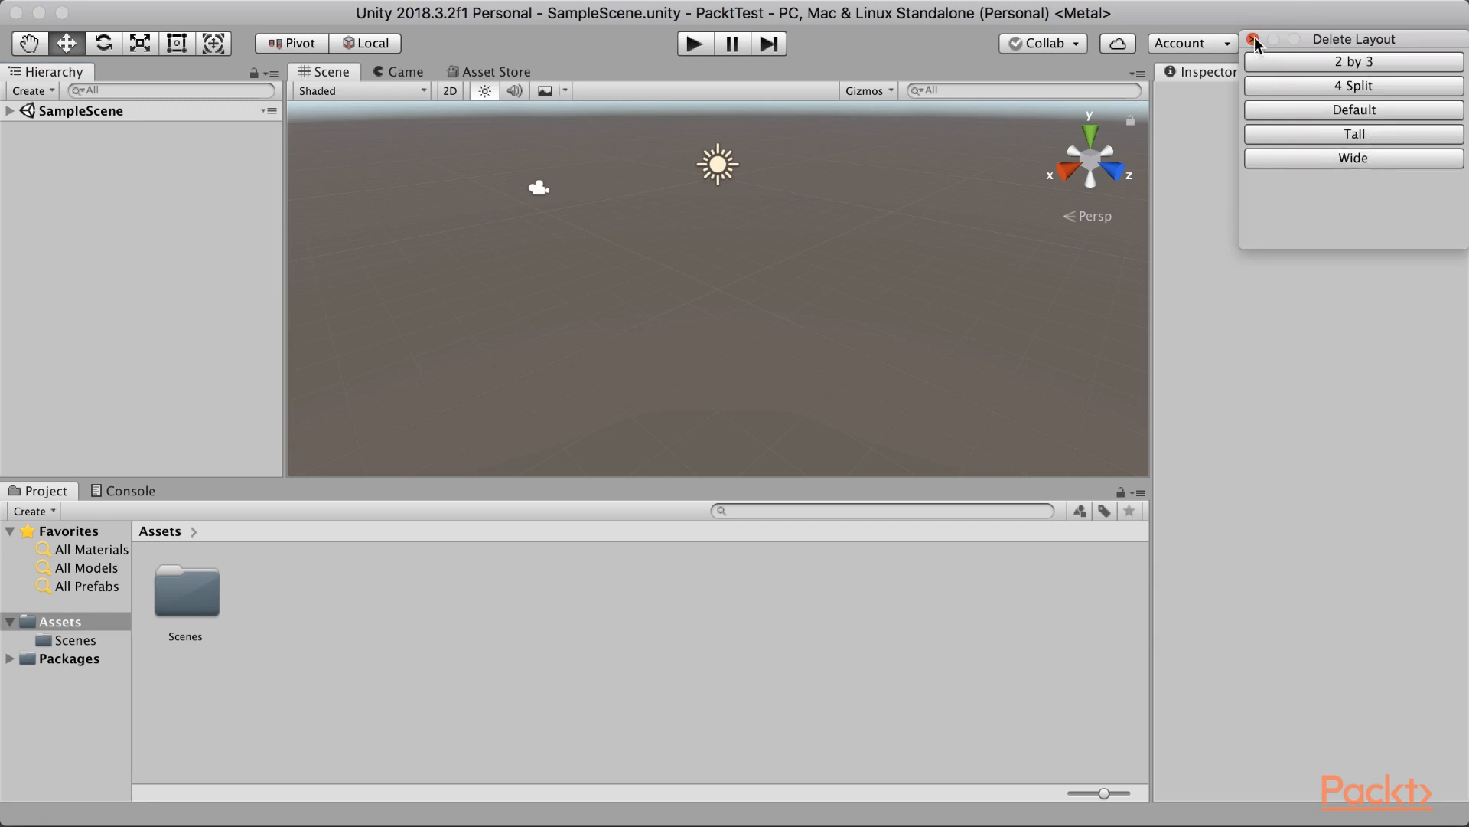
{"action": "left_click", "coordinate": [409, 625]}
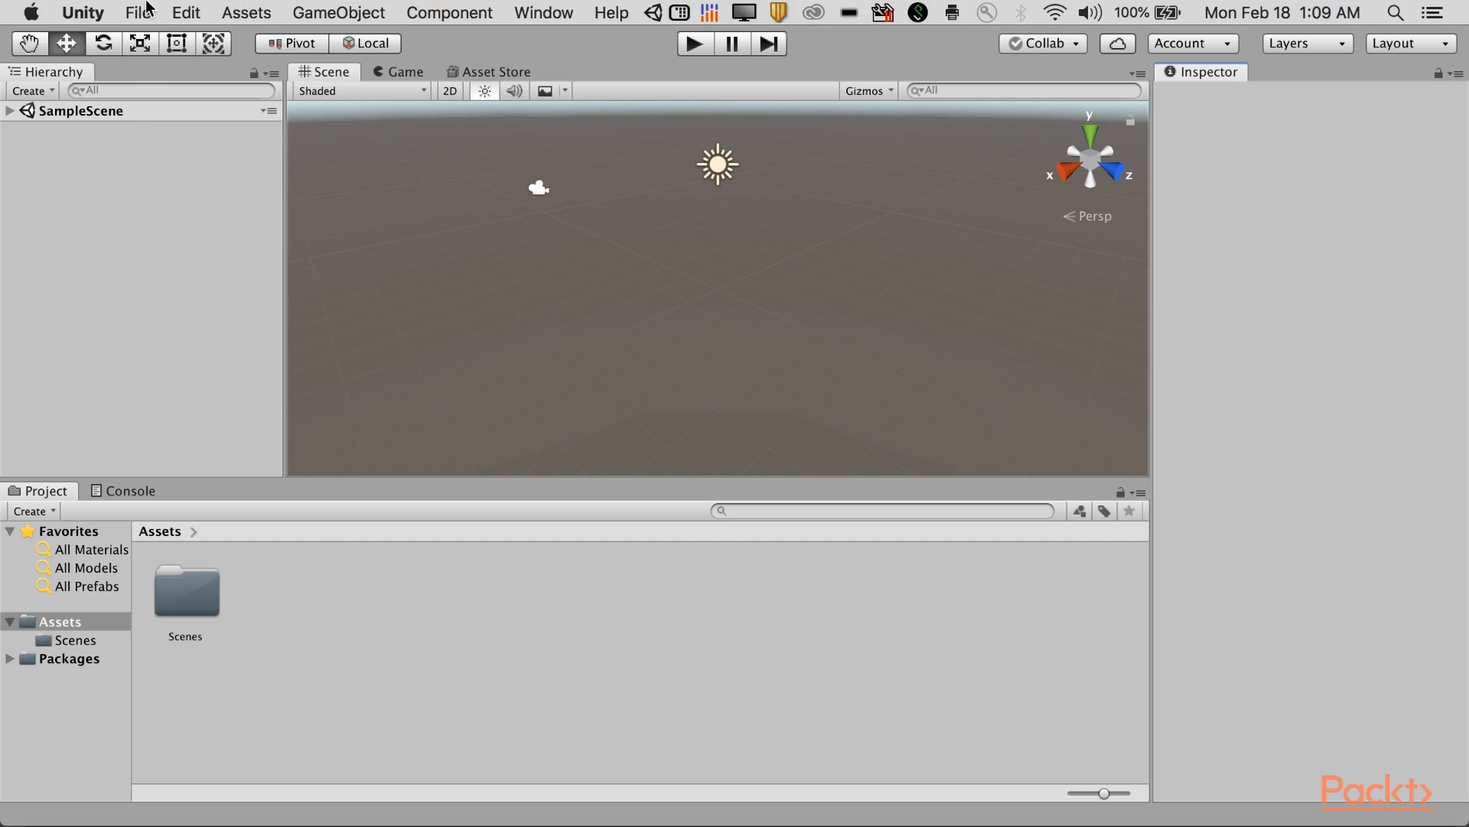
In Build Settings, select Android and switch the project platform to it
{"action": "left_click", "coordinate": [139, 12]}
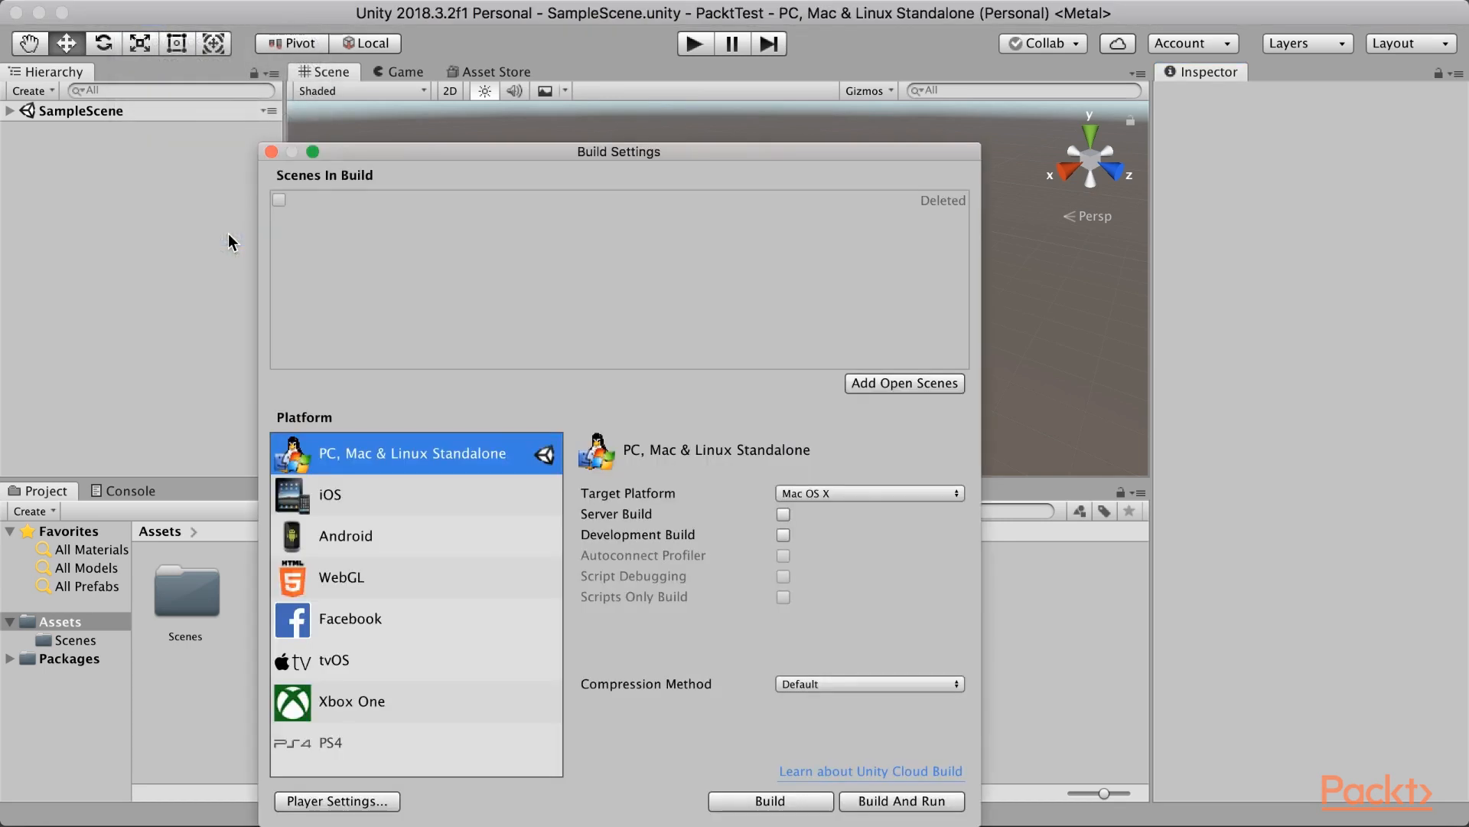
{"action": "mouse_move", "coordinate": [359, 547]}
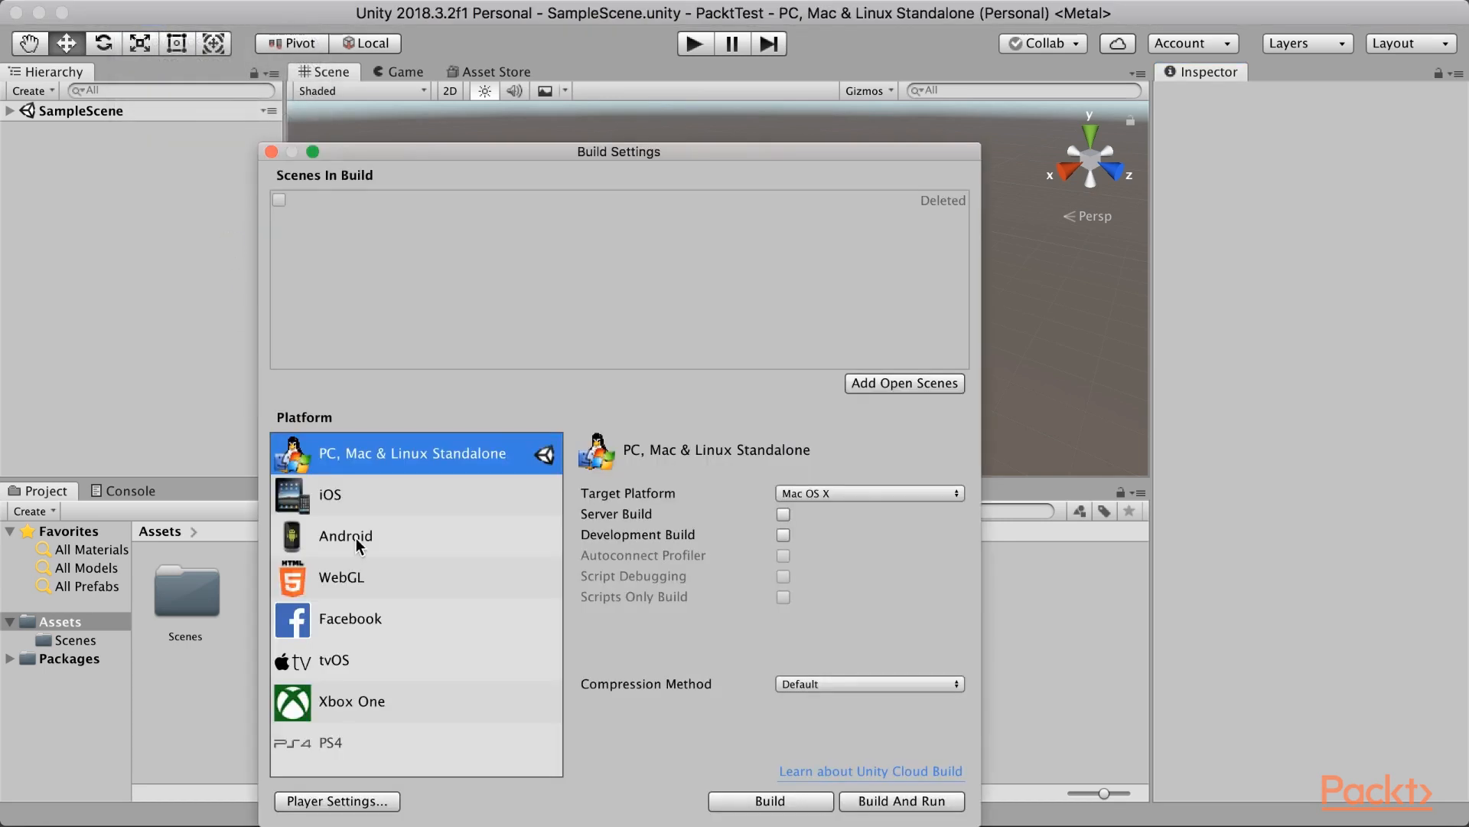
{"action": "left_click", "coordinate": [345, 535]}
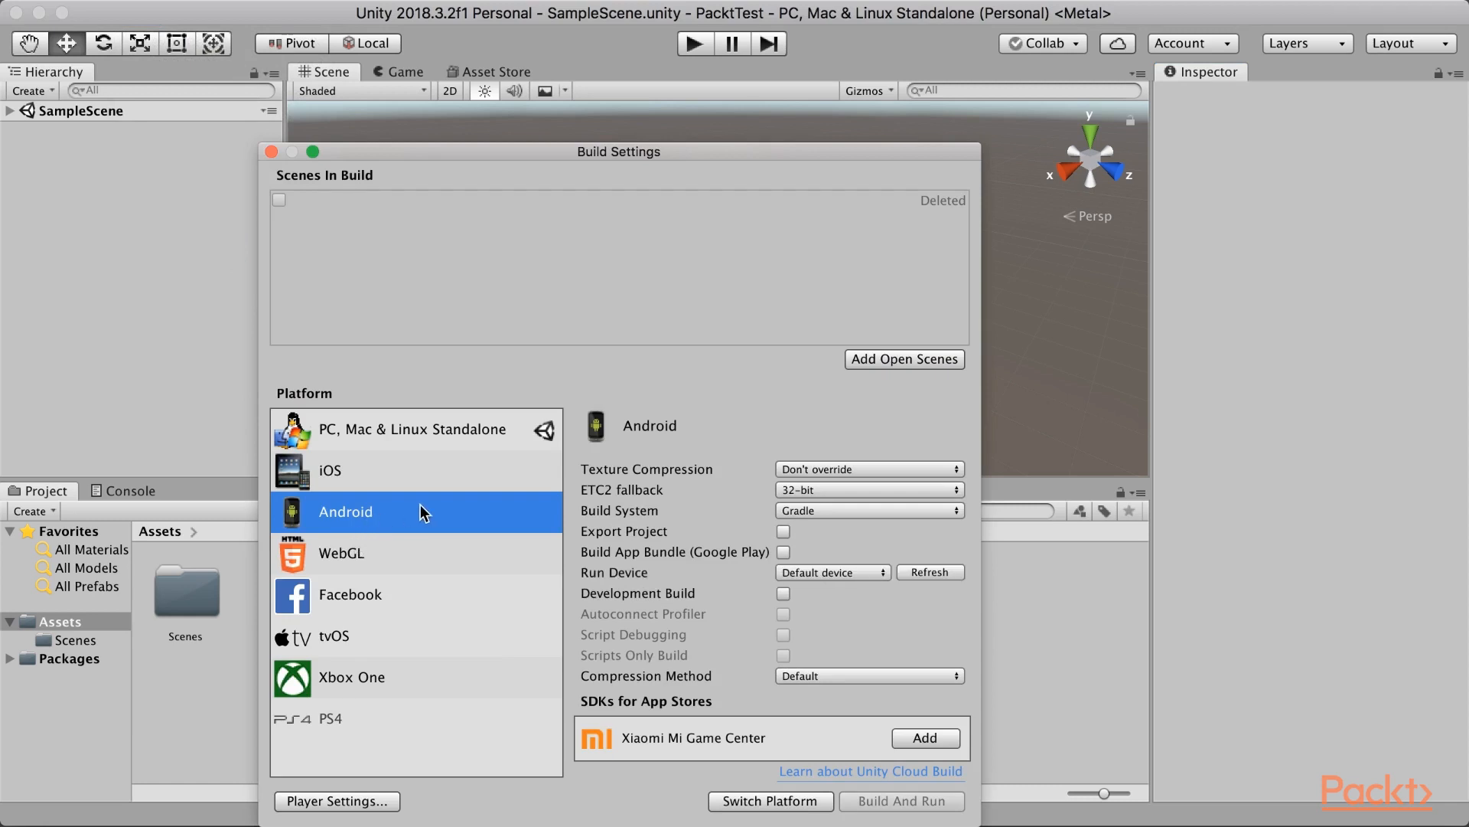
{"action": "mouse_move", "coordinate": [618, 566]}
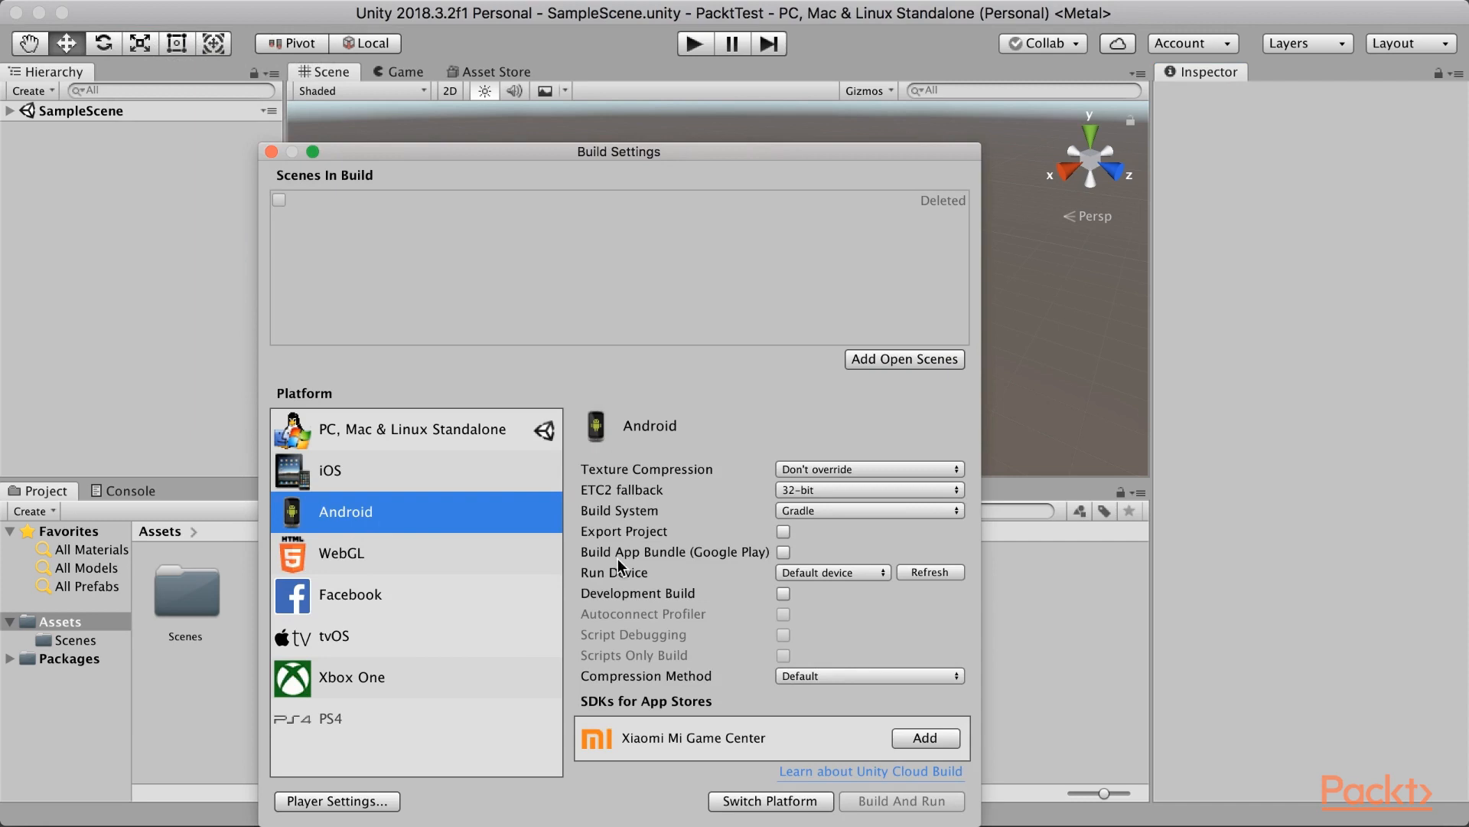
{"action": "mouse_move", "coordinate": [634, 535]}
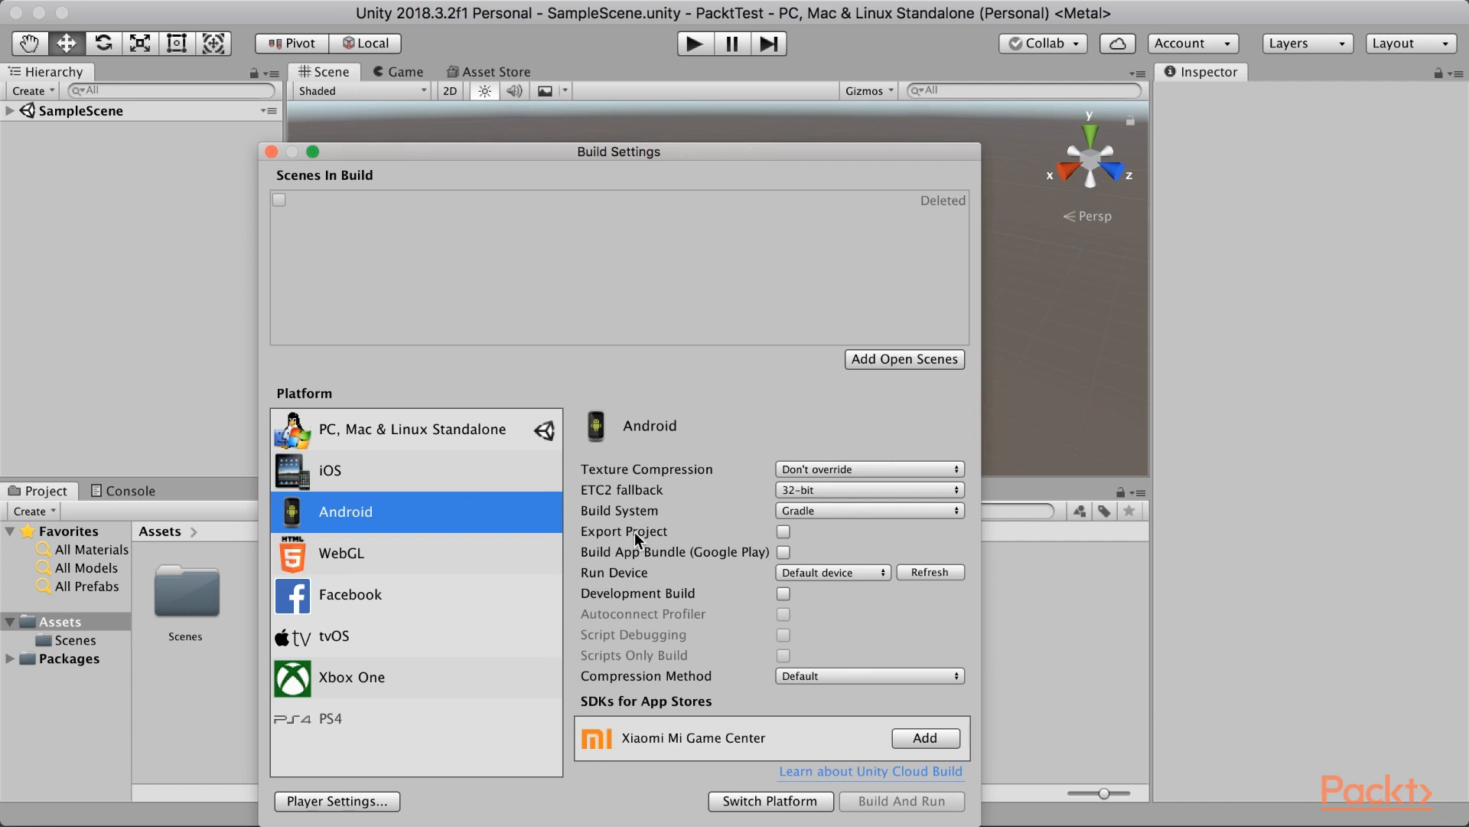
{"action": "mouse_move", "coordinate": [722, 709]}
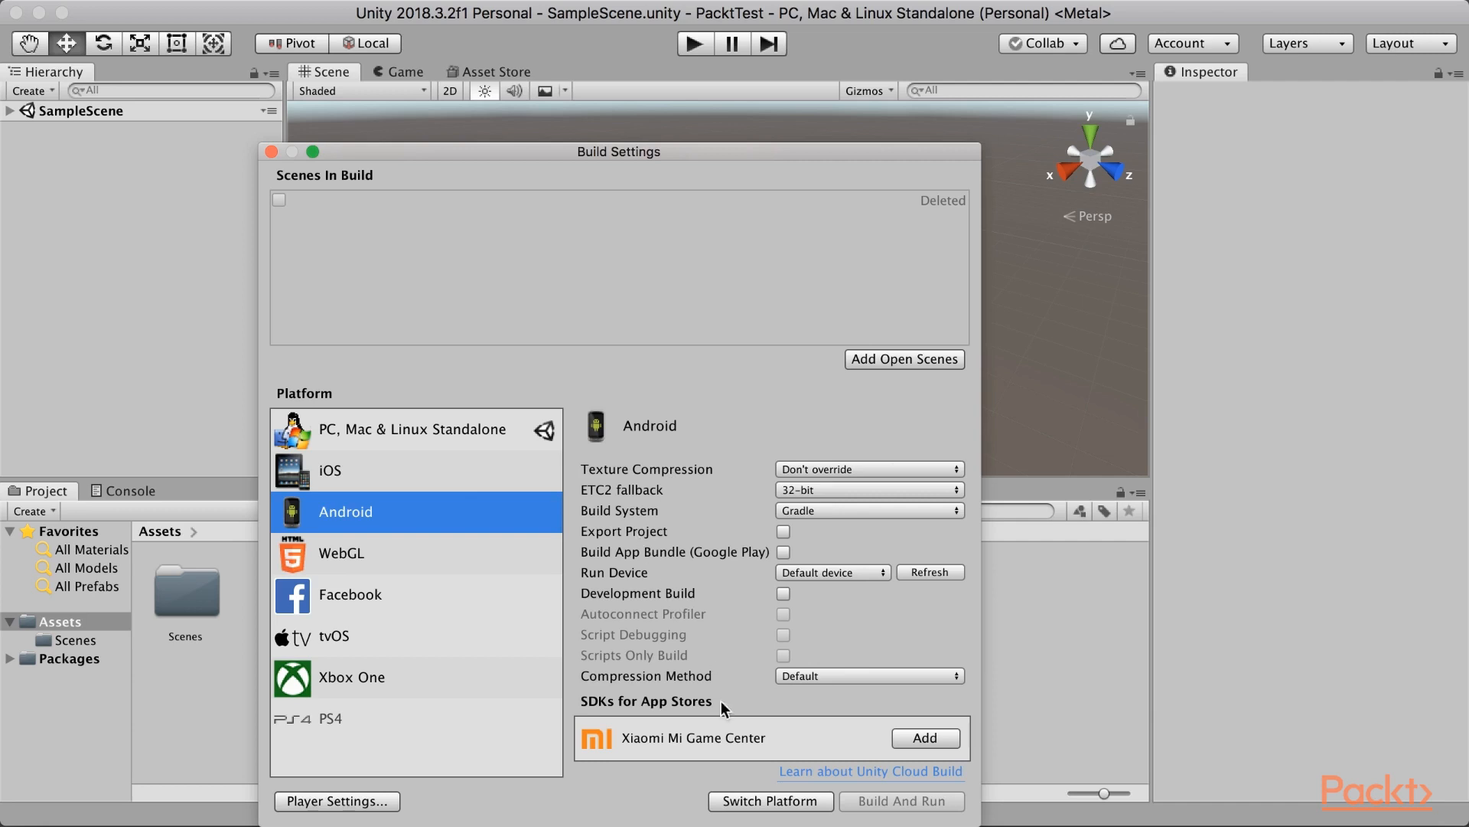
{"action": "left_click", "coordinate": [769, 800]}
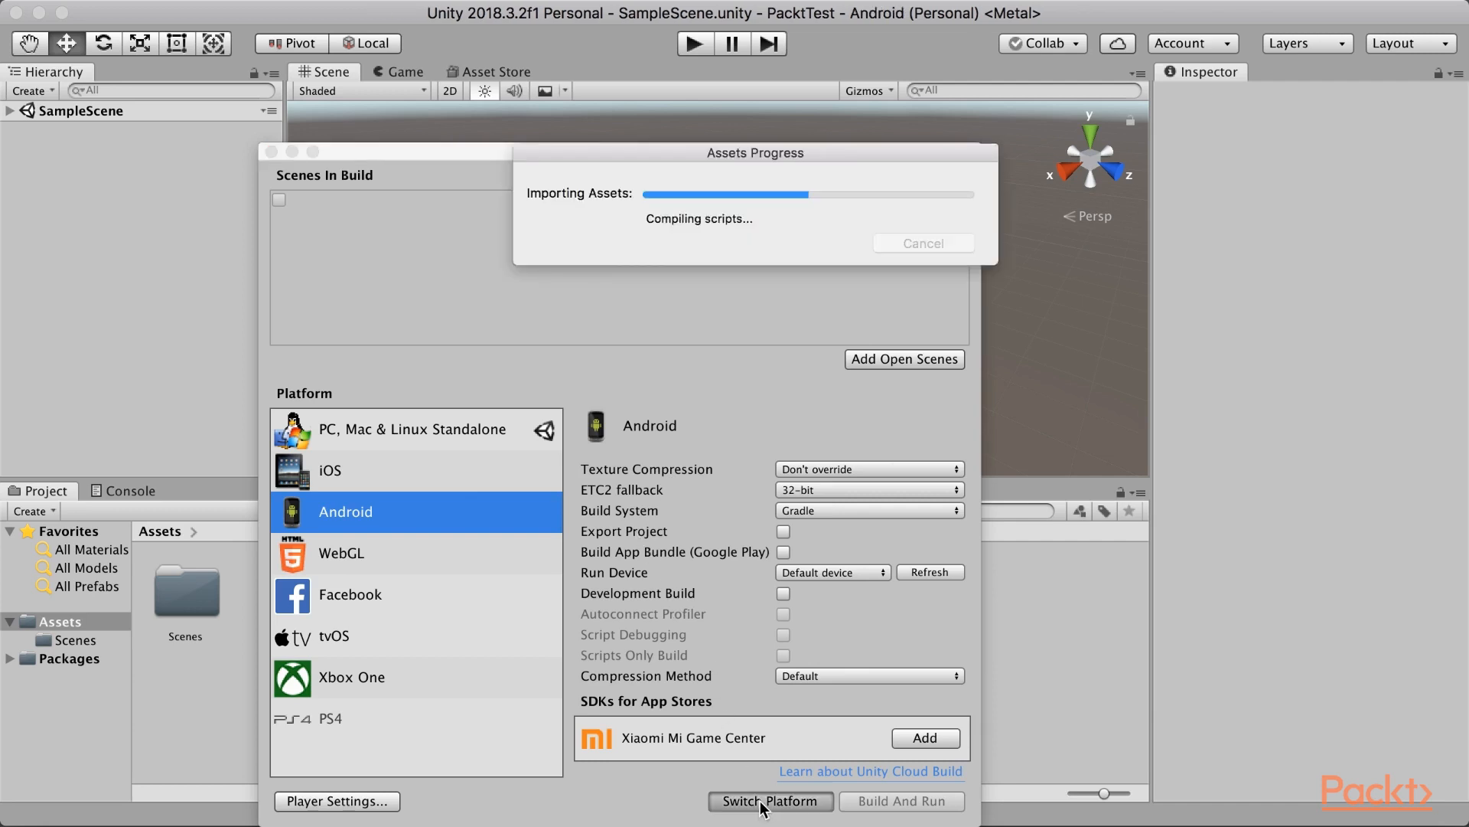
{"action": "left_click", "coordinate": [770, 800]}
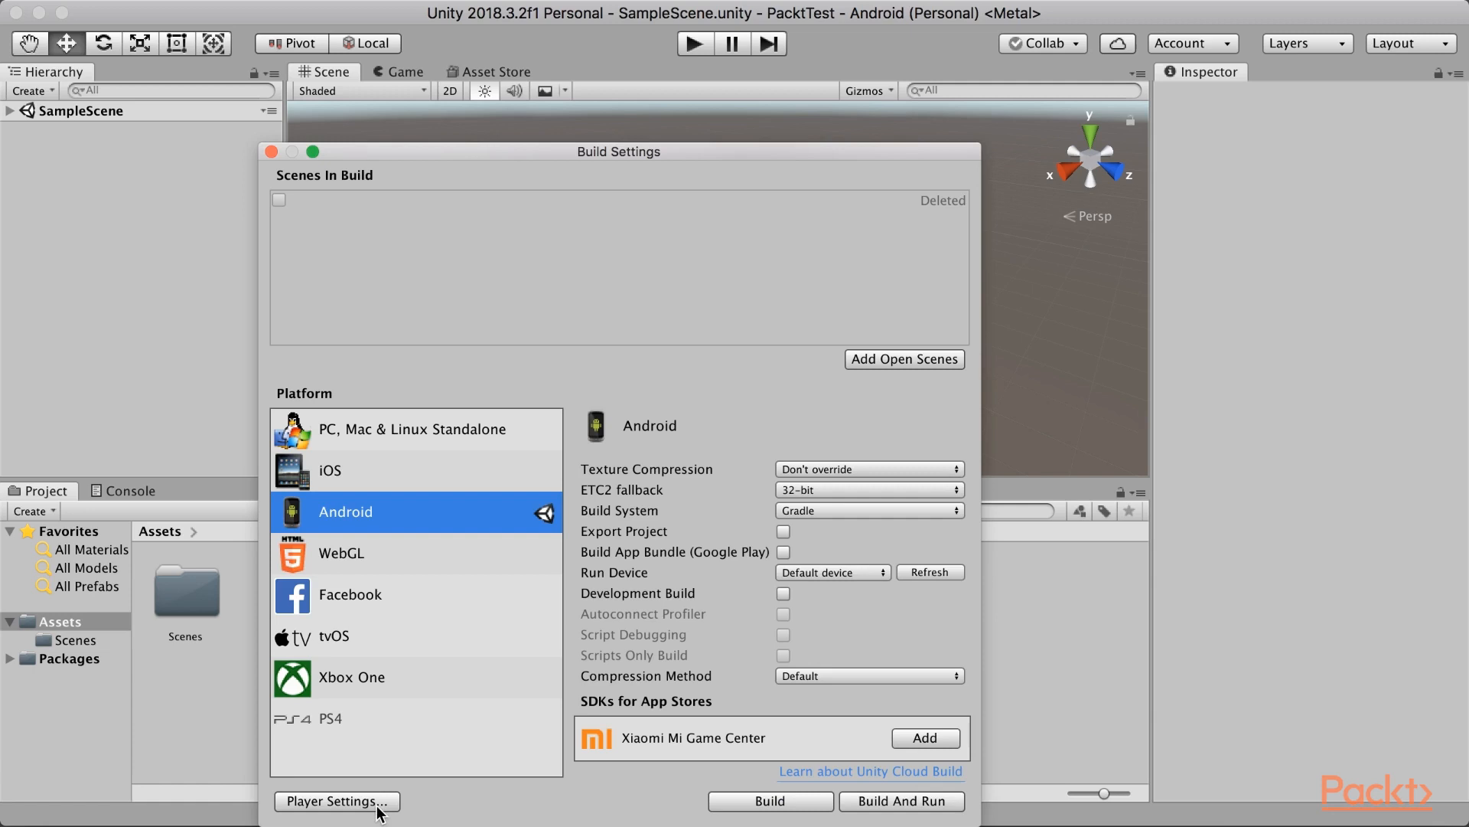
Open the Android Player Settings and set the company name to Parul
{"action": "left_click", "coordinate": [335, 801]}
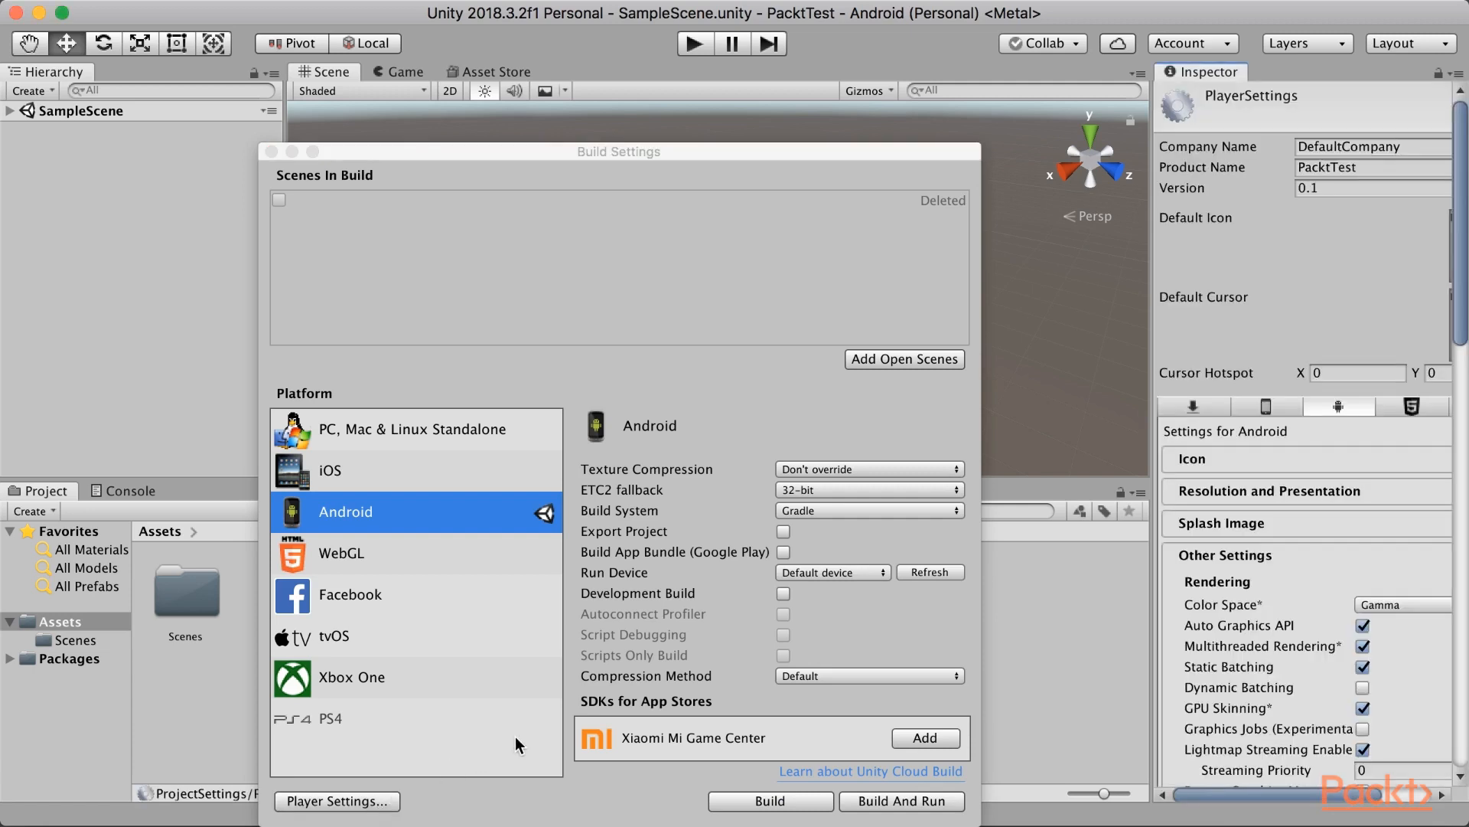
{"action": "mouse_move", "coordinate": [1372, 522]}
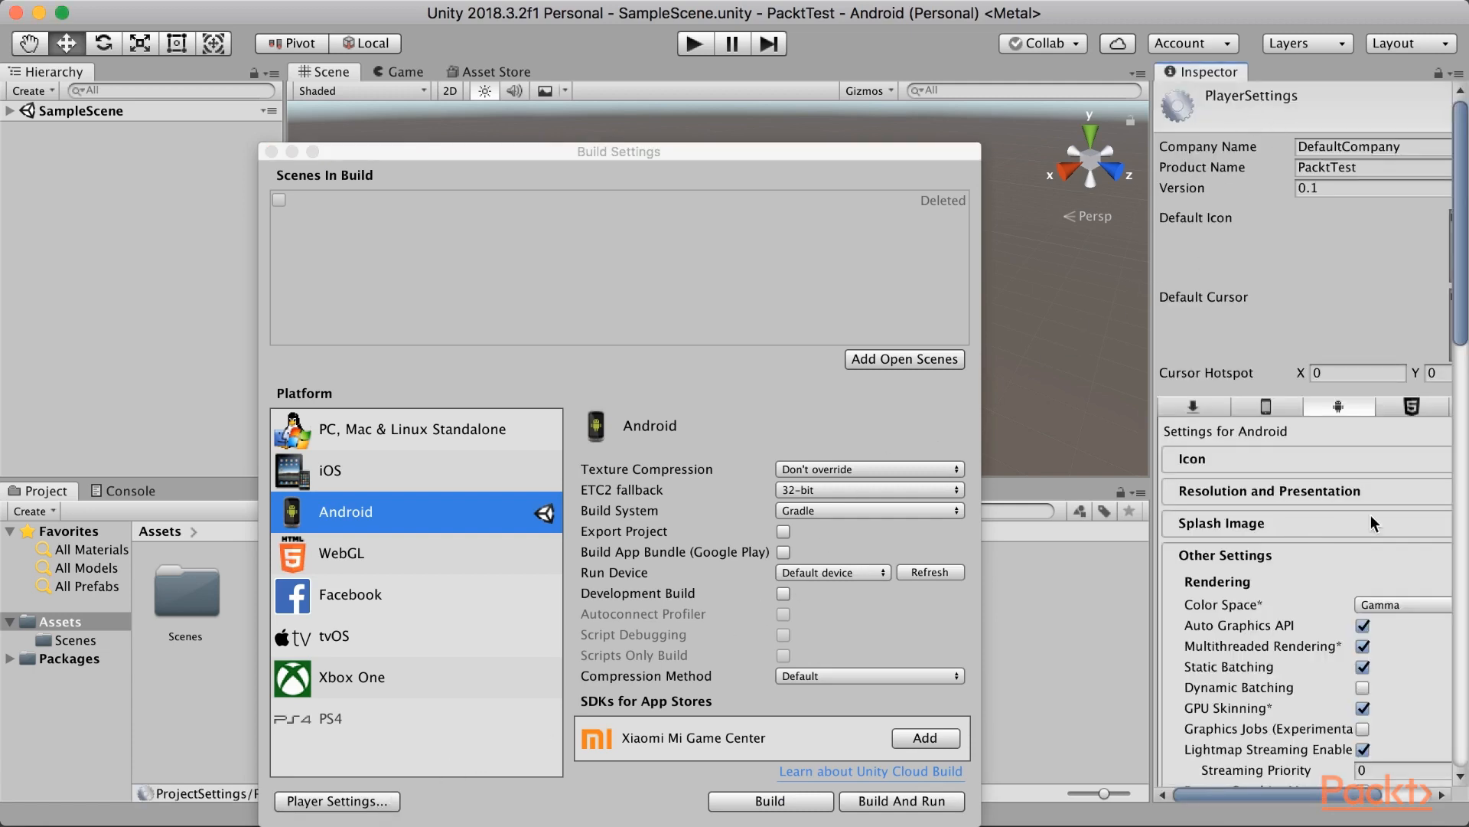
{"action": "mouse_move", "coordinate": [1366, 264]}
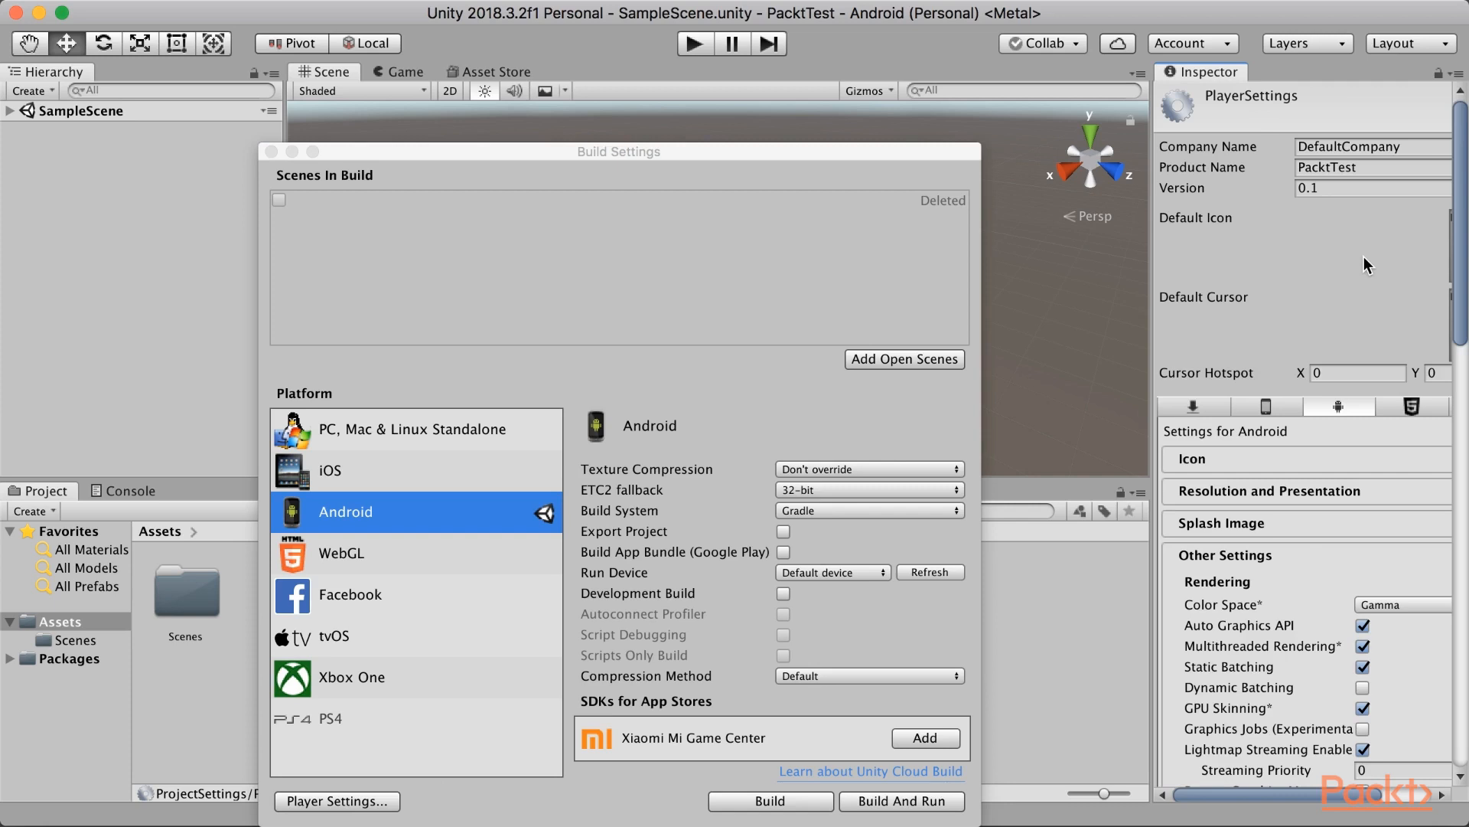
{"action": "mouse_move", "coordinate": [1374, 145]}
{"action": "type", "text": "Parul"}
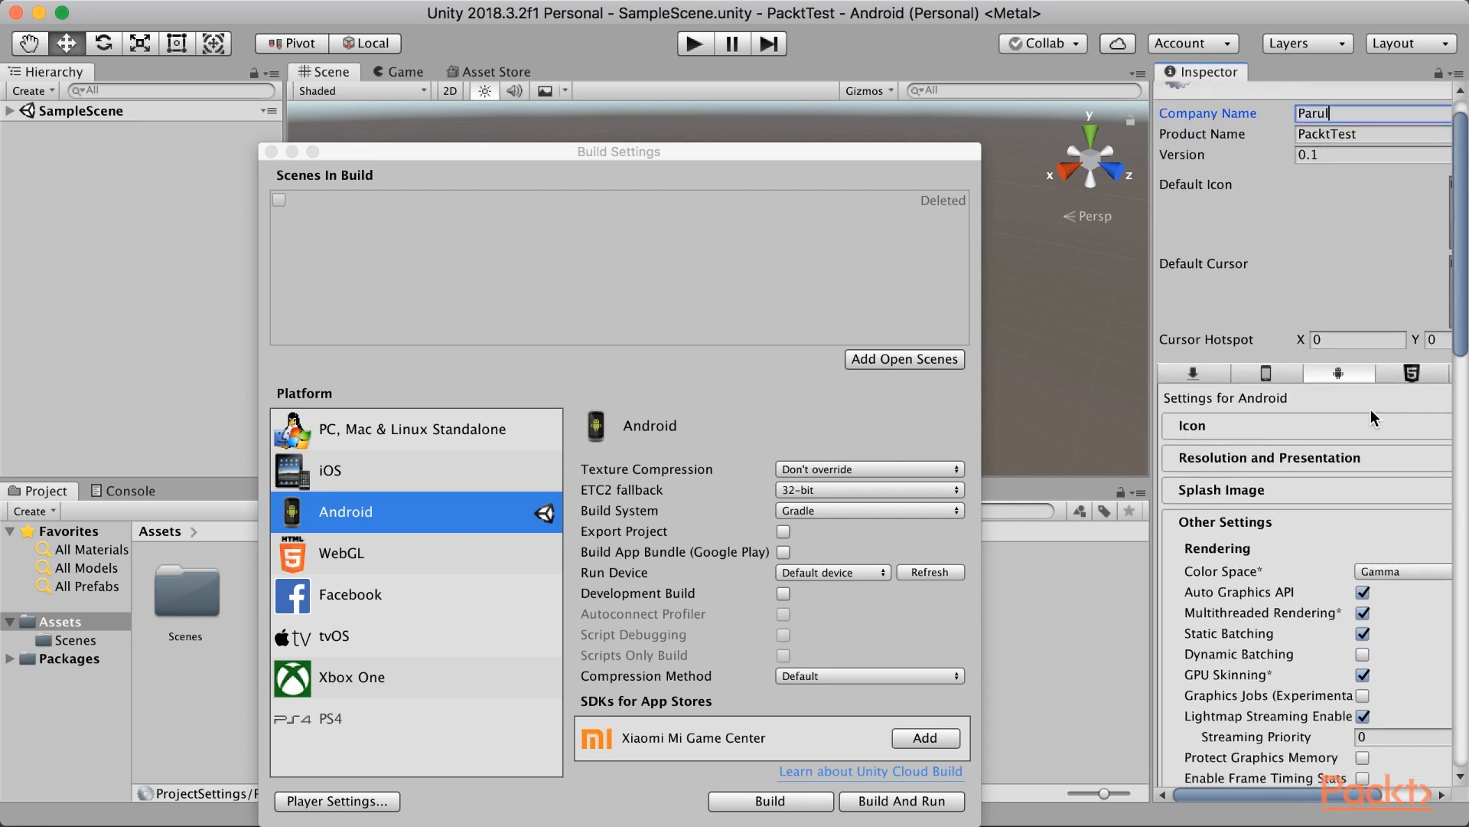
{"action": "scroll", "scroll_direction": "down", "scroll_amount": 3}
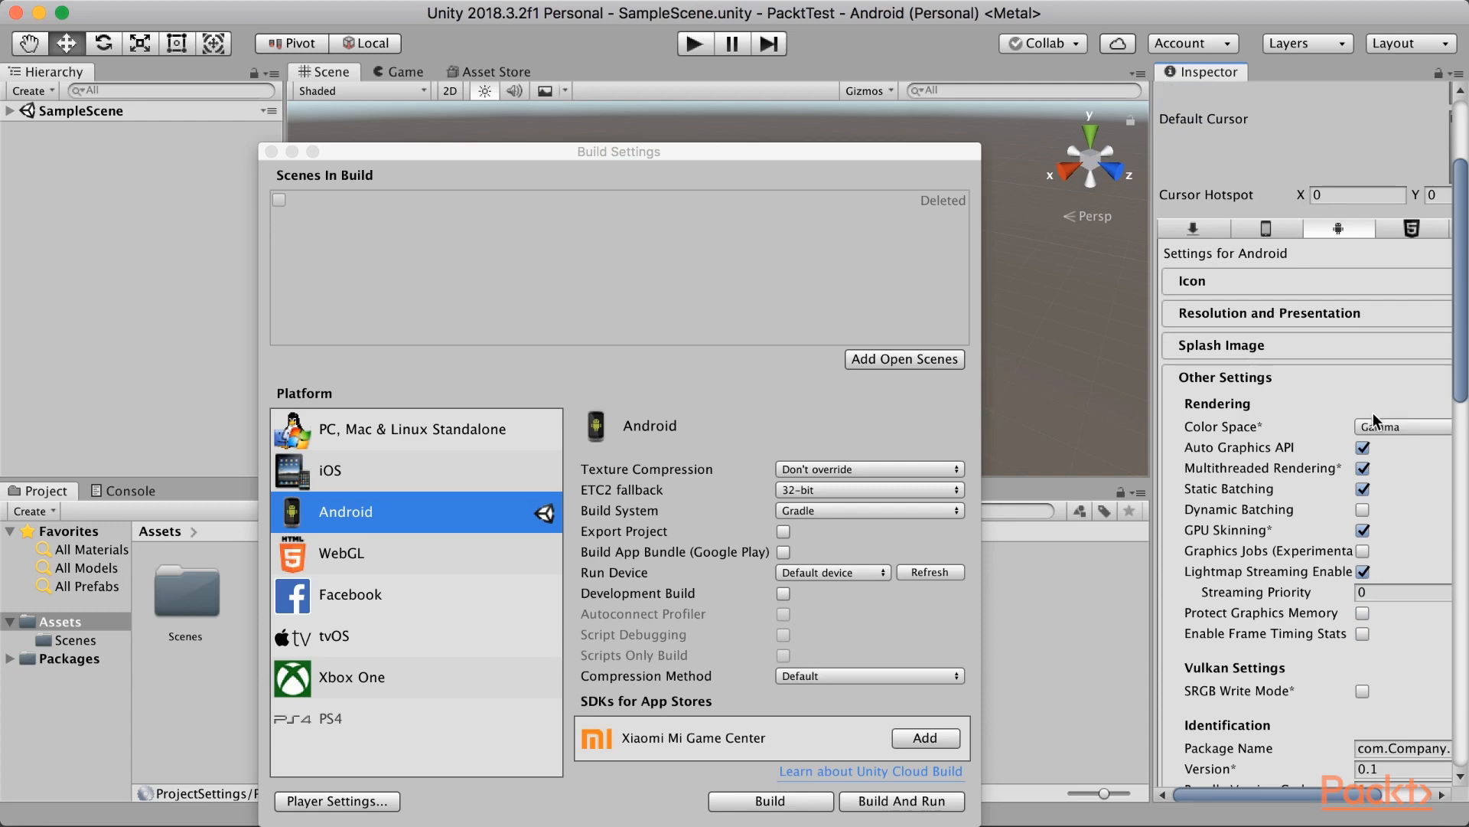
{"action": "scroll", "scroll_direction": "down", "scroll_amount": 3}
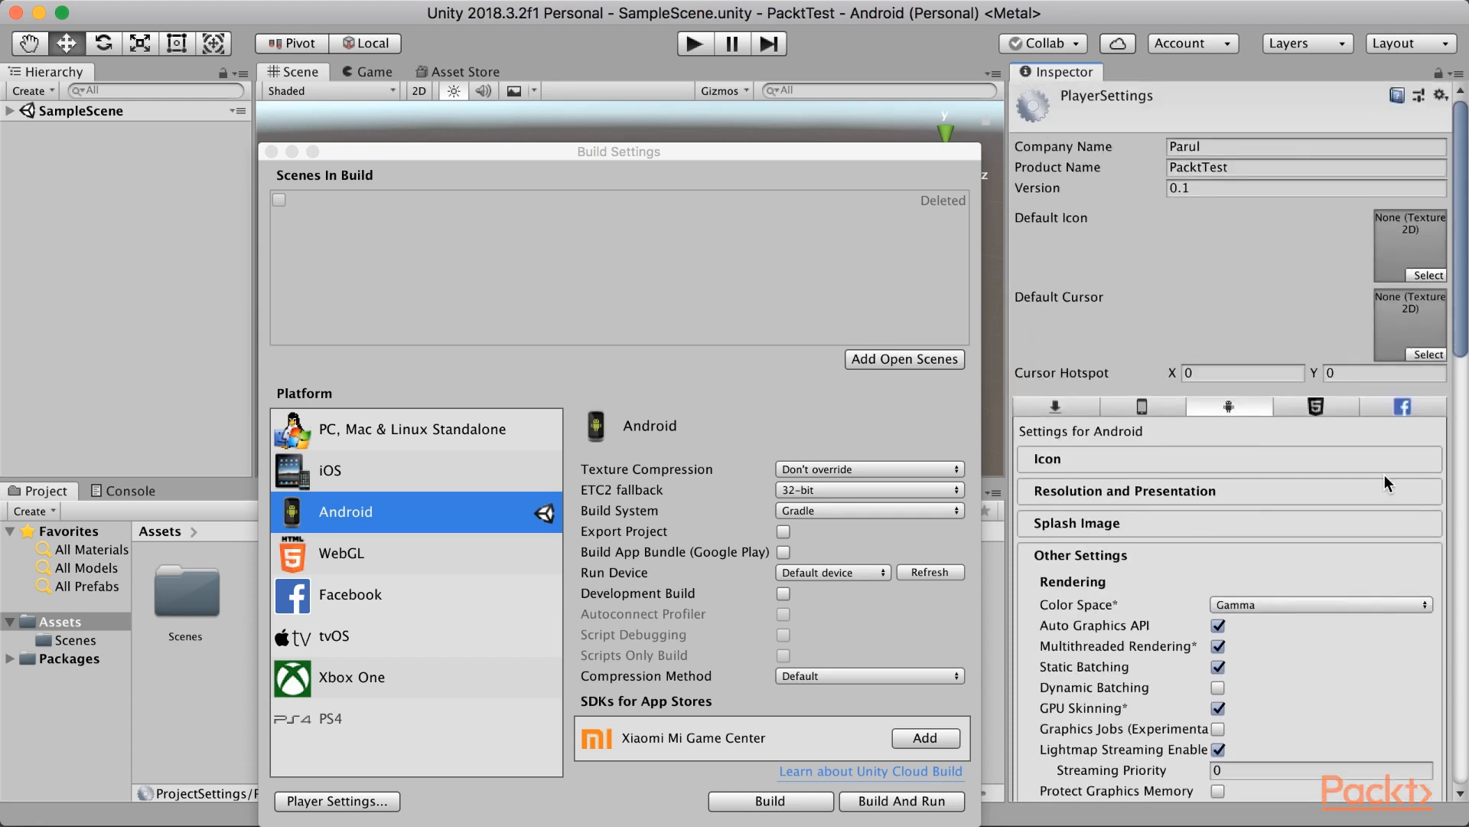
Set Minimum API Level to Android 9.0 'Pie' (API 28) and Target API to Automatic
{"action": "triple_click", "coordinate": [1306, 166]}
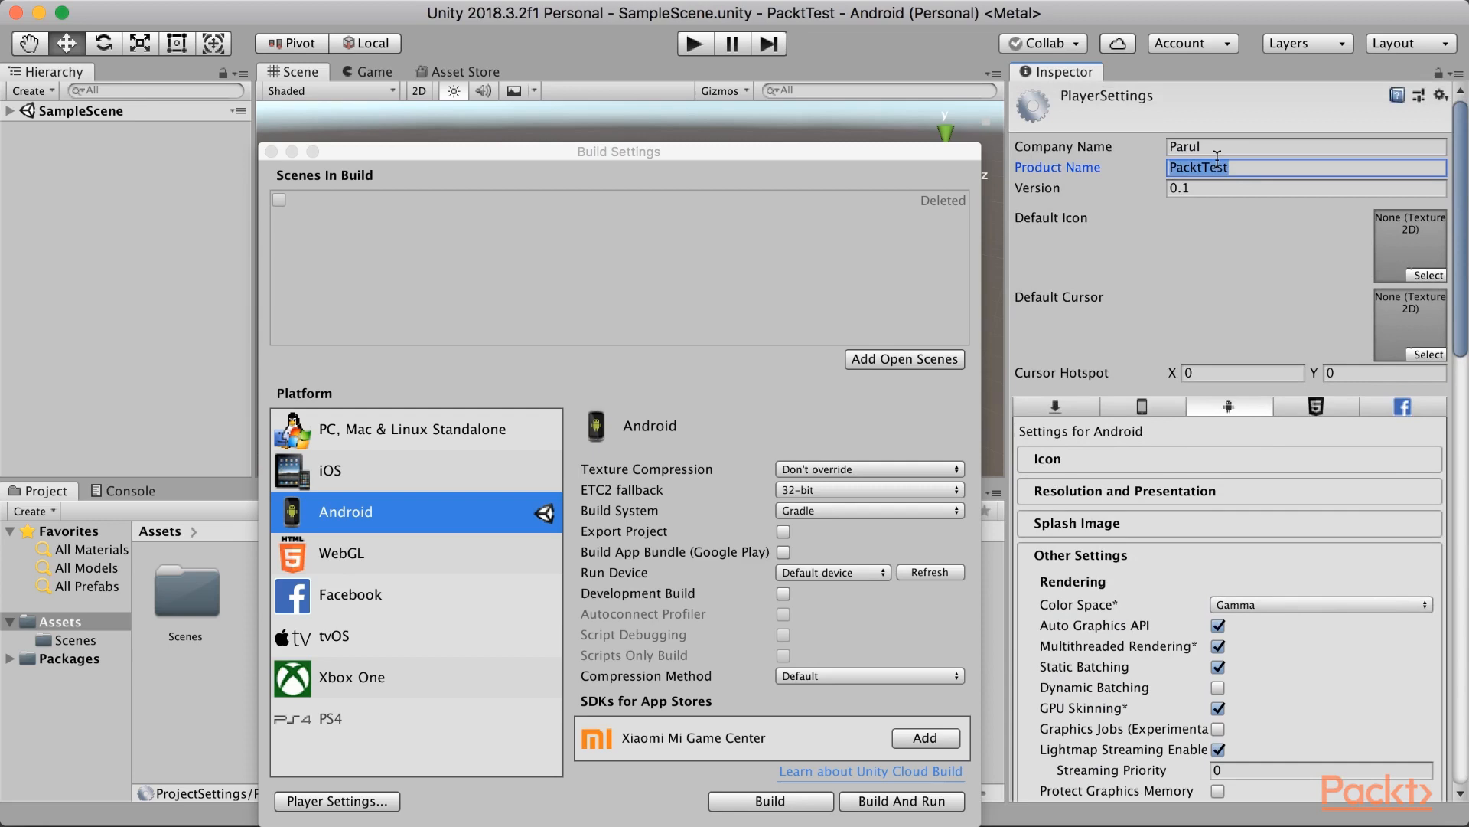
{"action": "scroll", "scroll_direction": "down", "scroll_amount": 3}
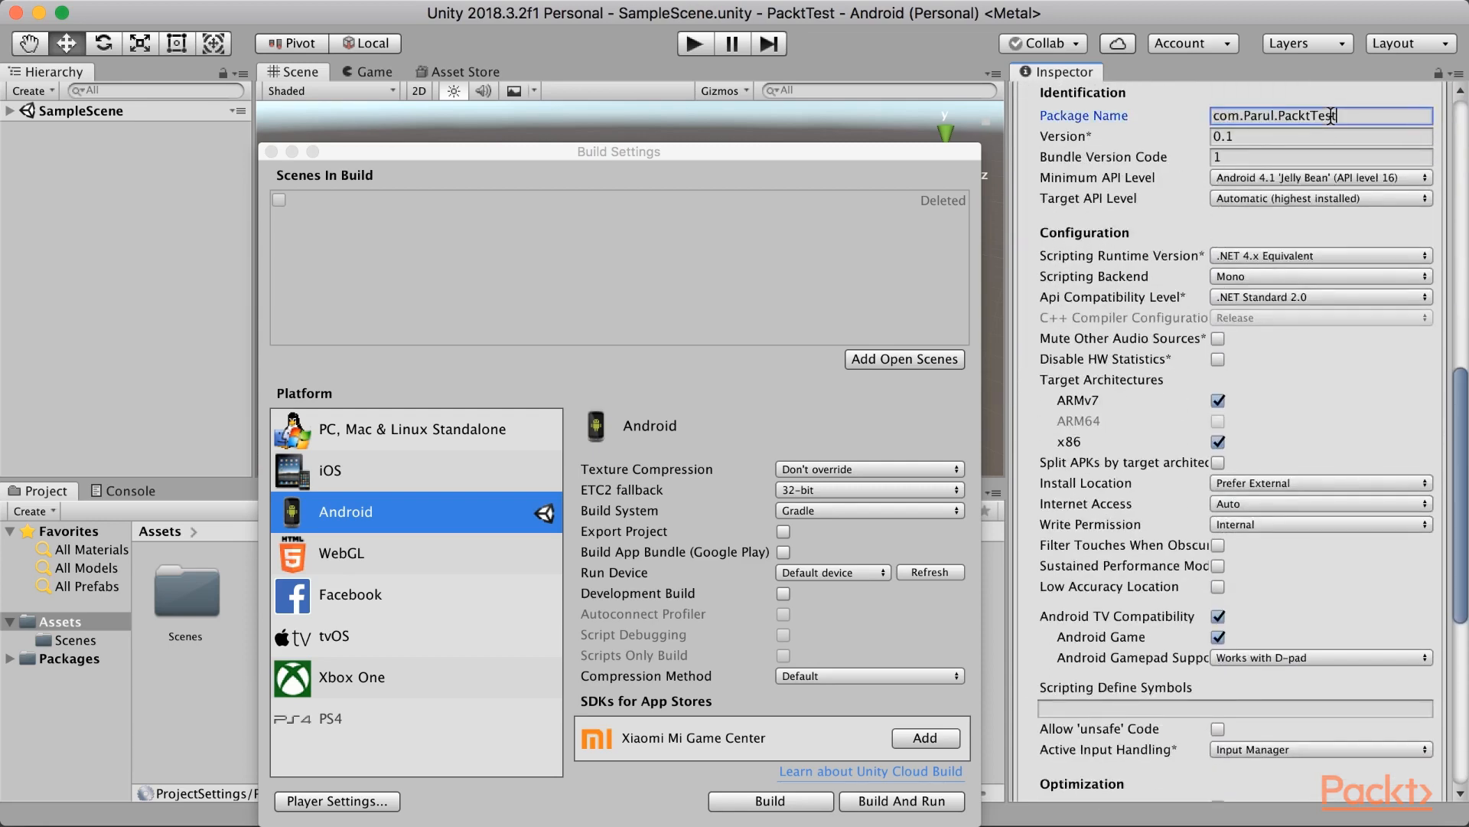
{"action": "left_click", "coordinate": [1319, 177]}
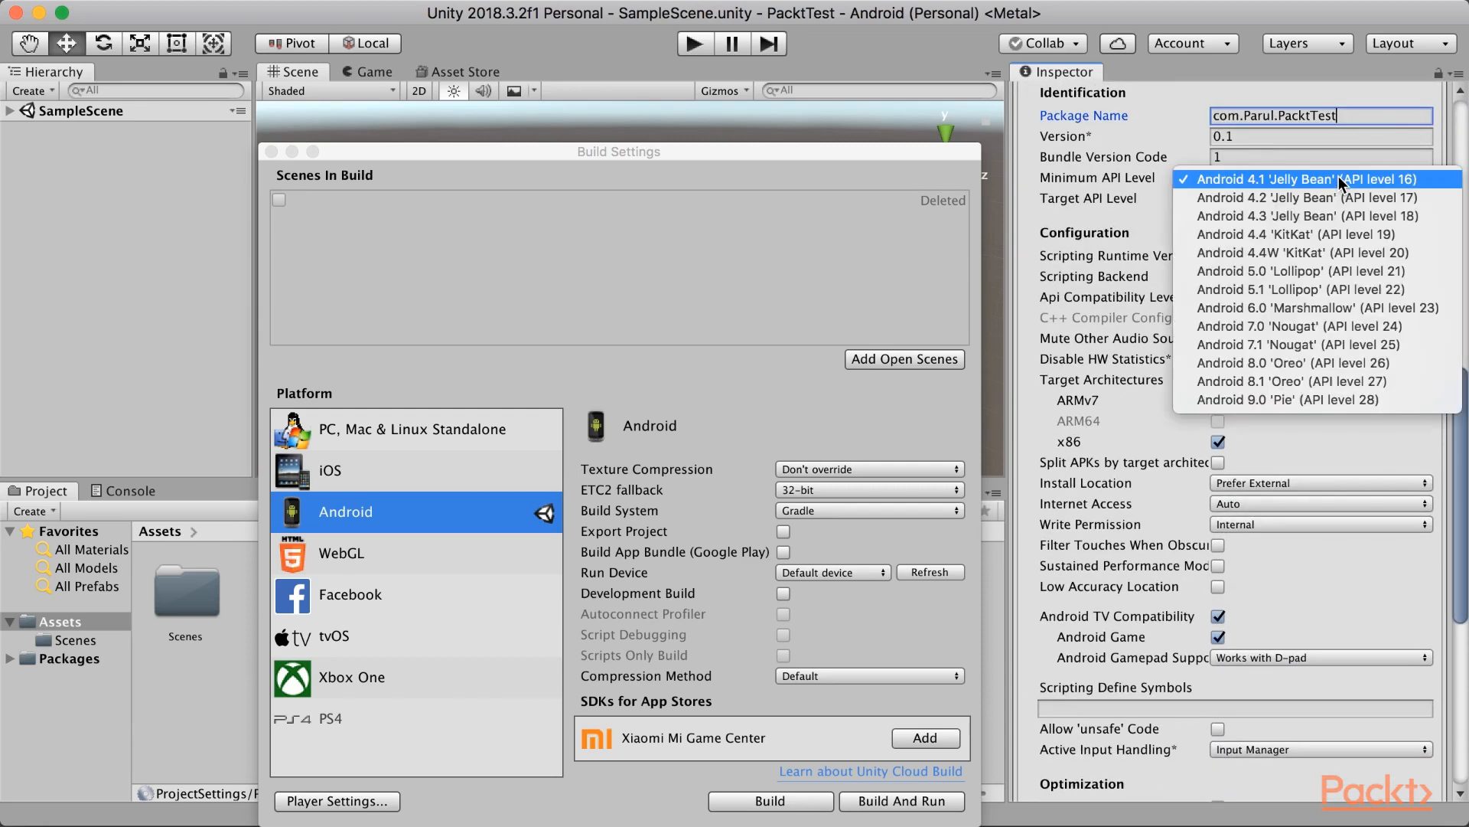
{"action": "mouse_move", "coordinate": [1325, 400]}
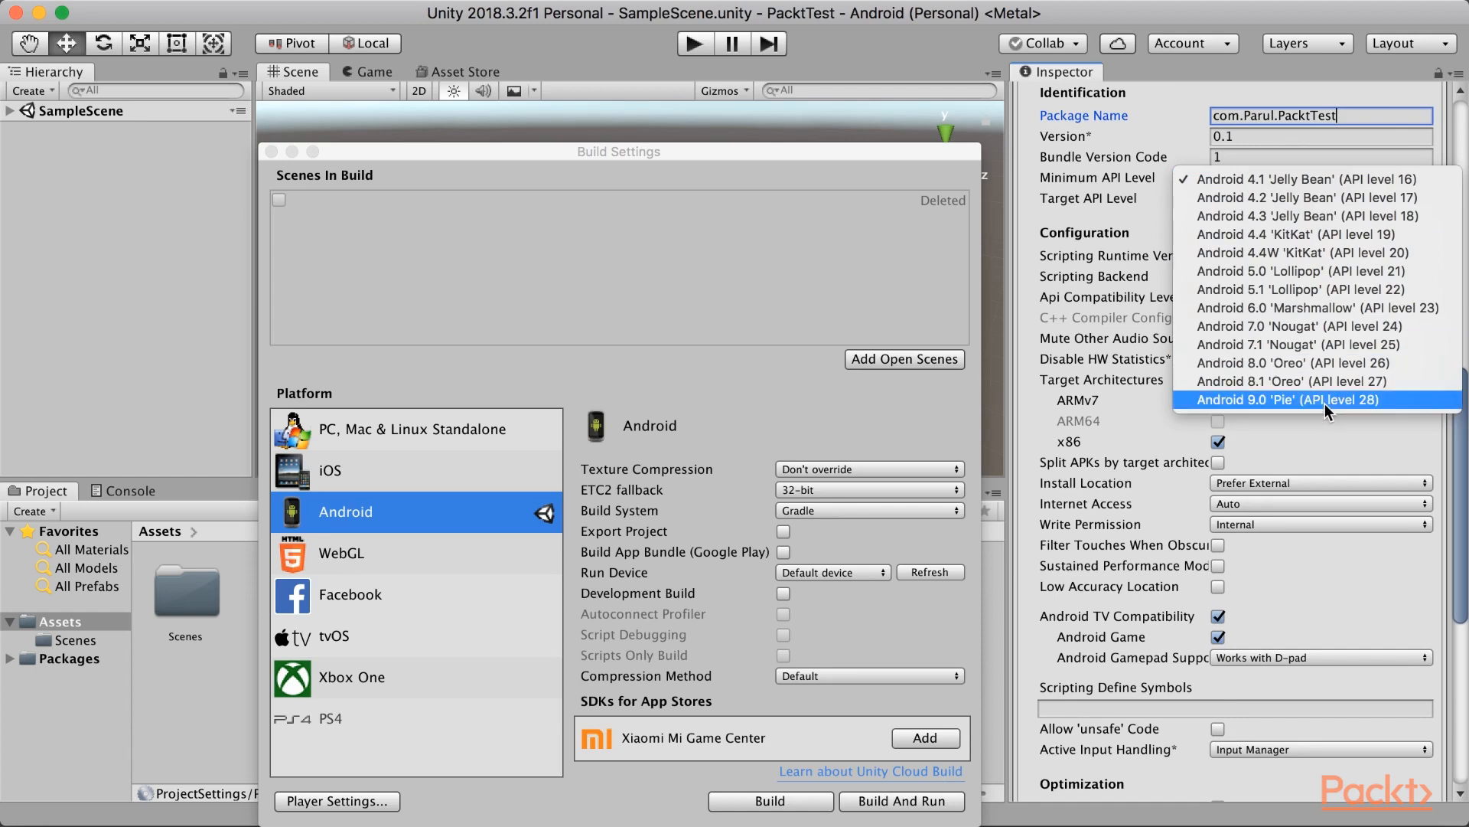
{"action": "mouse_move", "coordinate": [1340, 343]}
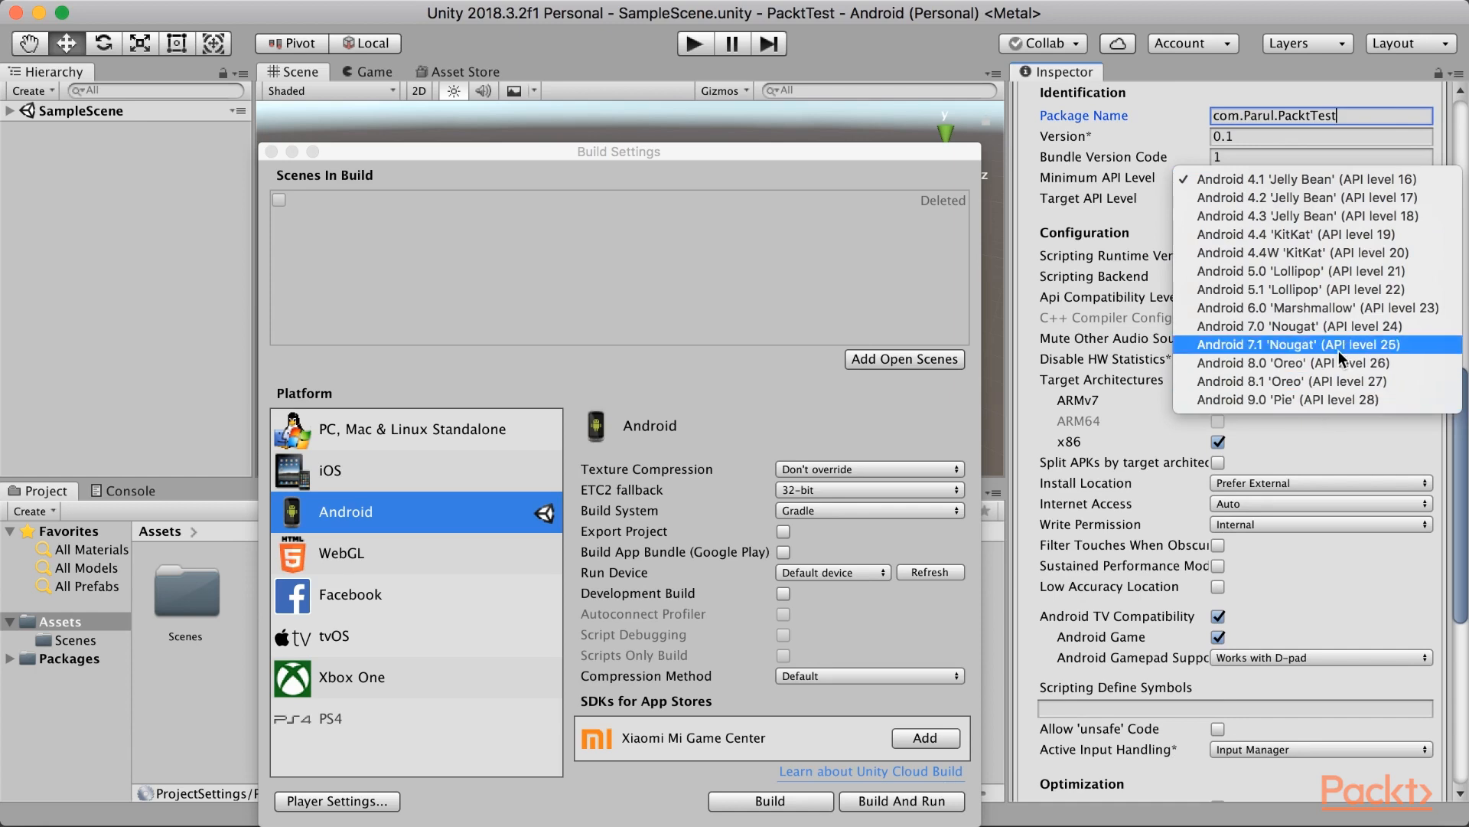
{"action": "mouse_move", "coordinate": [1340, 400]}
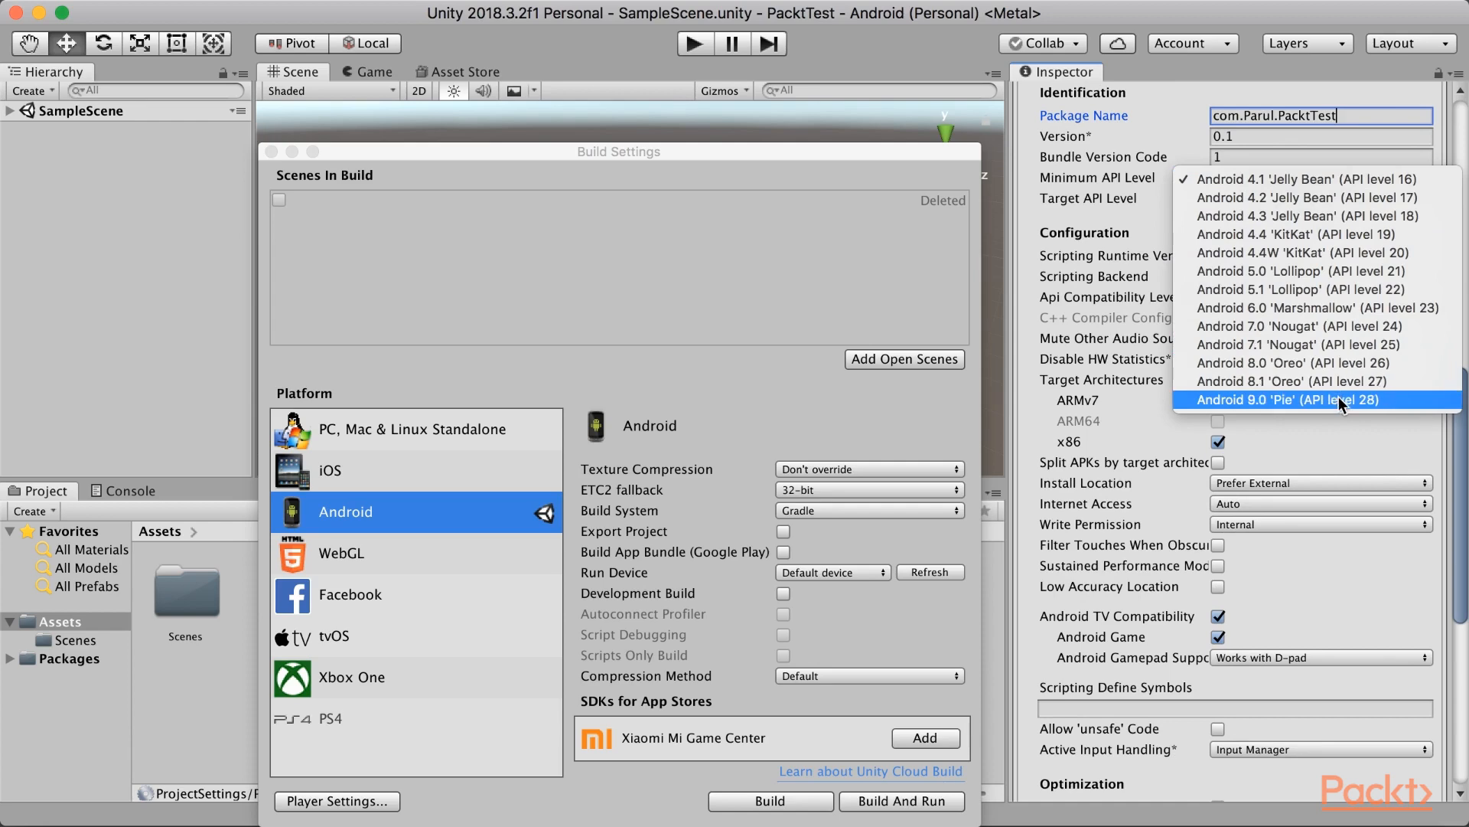
{"action": "left_click", "coordinate": [1317, 399]}
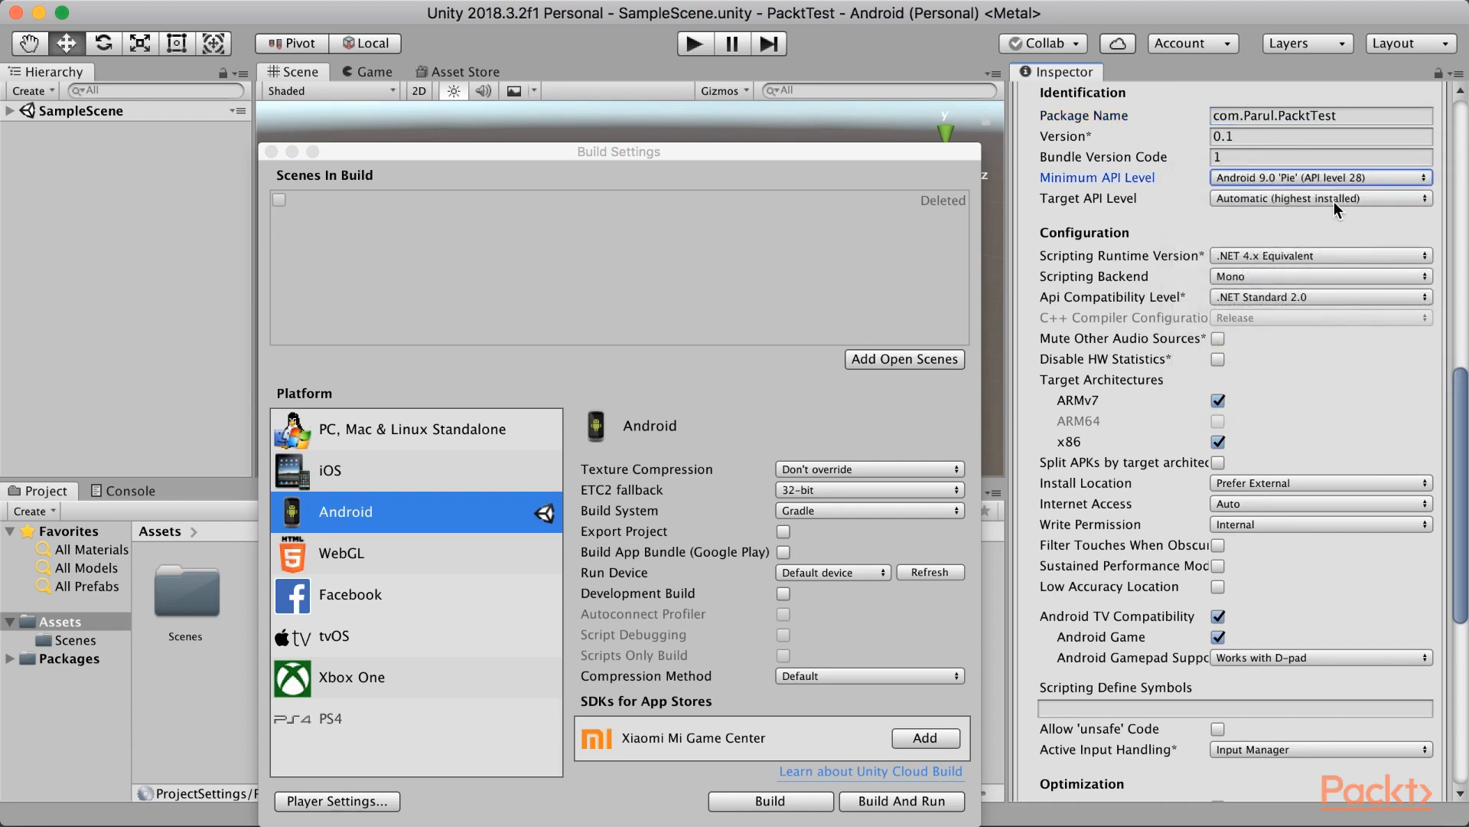
{"action": "left_click", "coordinate": [1320, 177]}
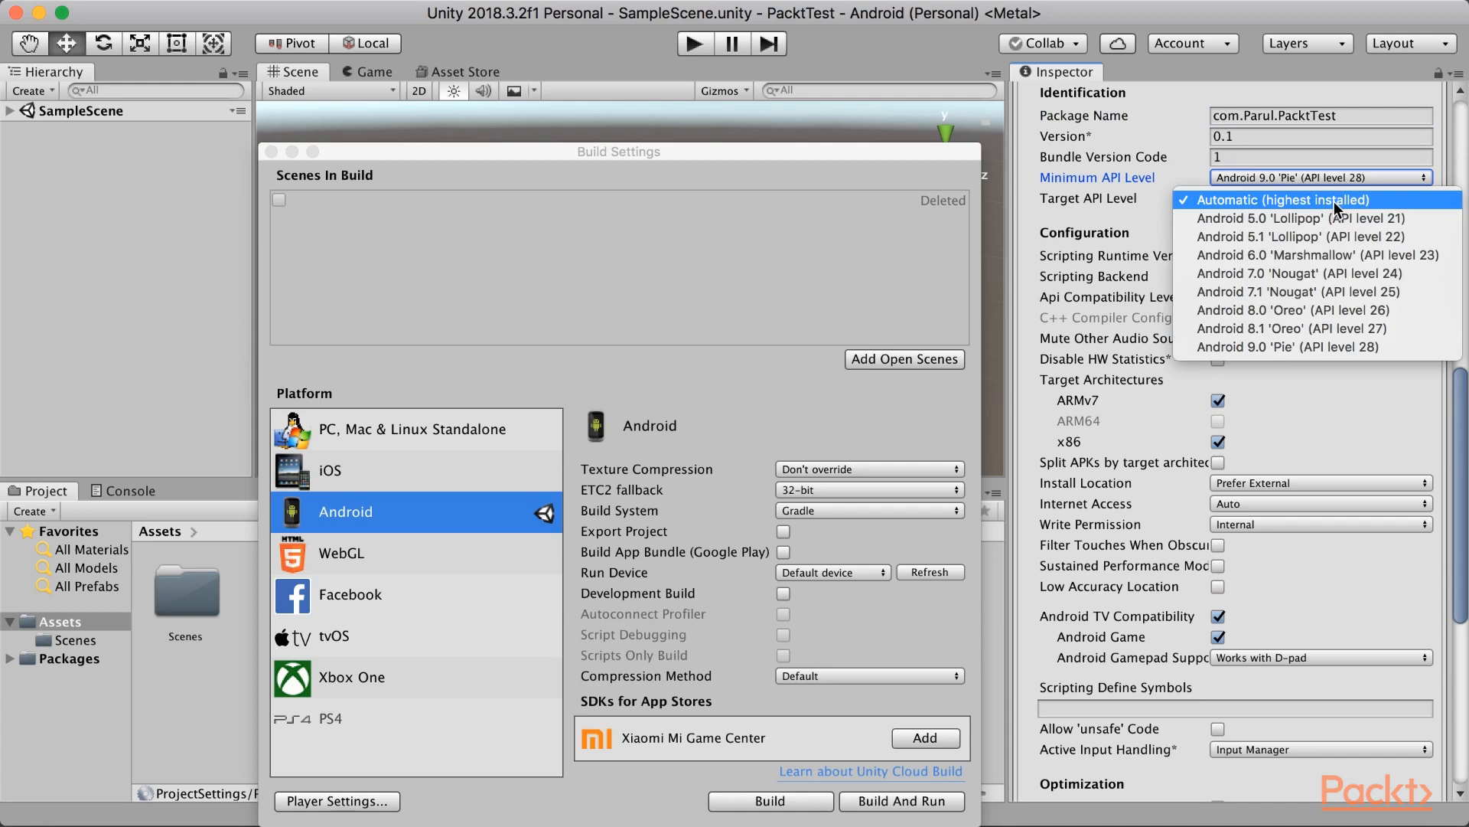
{"action": "left_click", "coordinate": [1279, 199]}
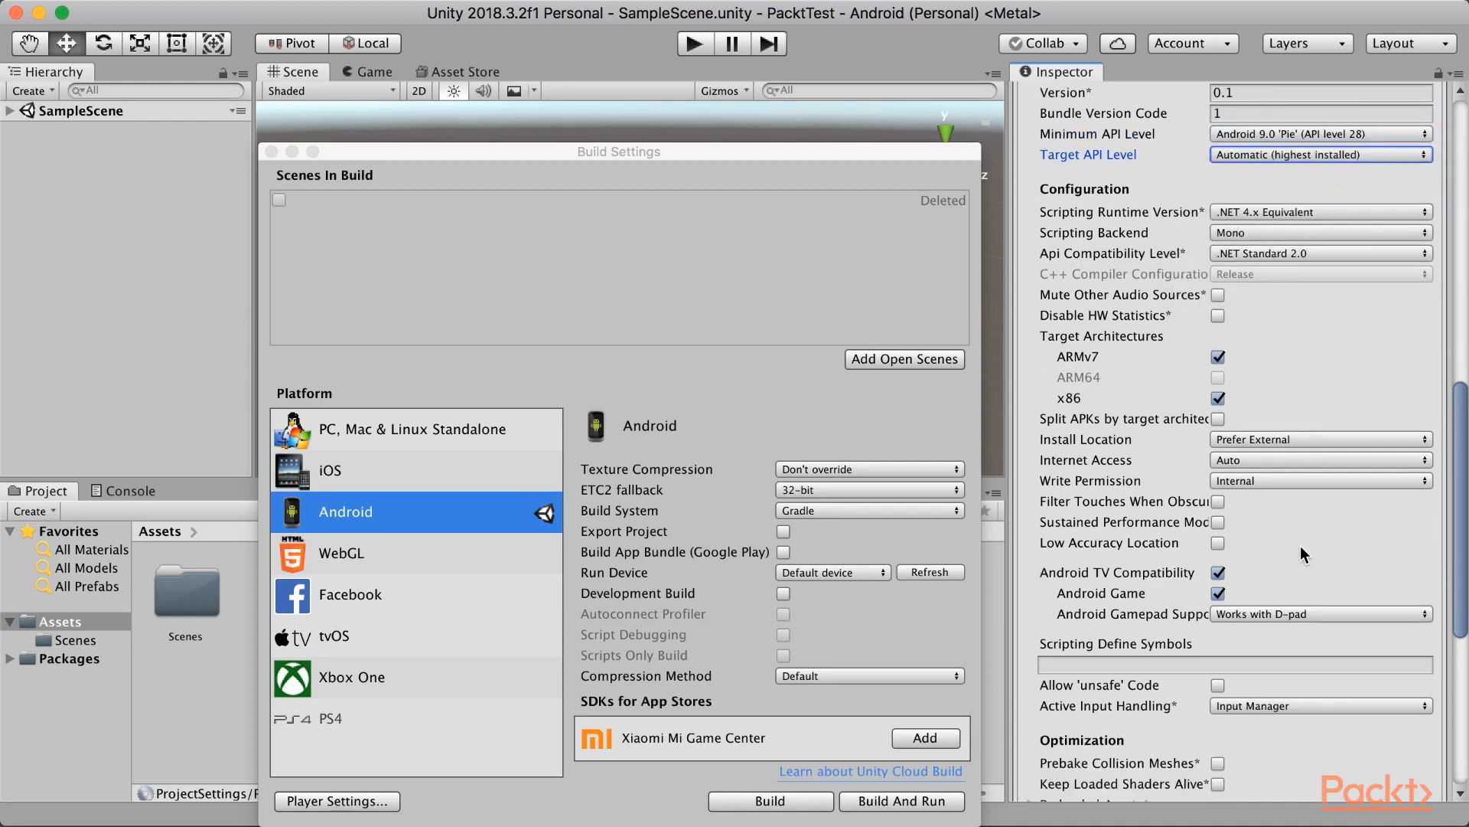
Scroll the Inspector past Other Settings to bring XR Settings into view
{"action": "scroll", "scroll_direction": "down", "scroll_amount": 3}
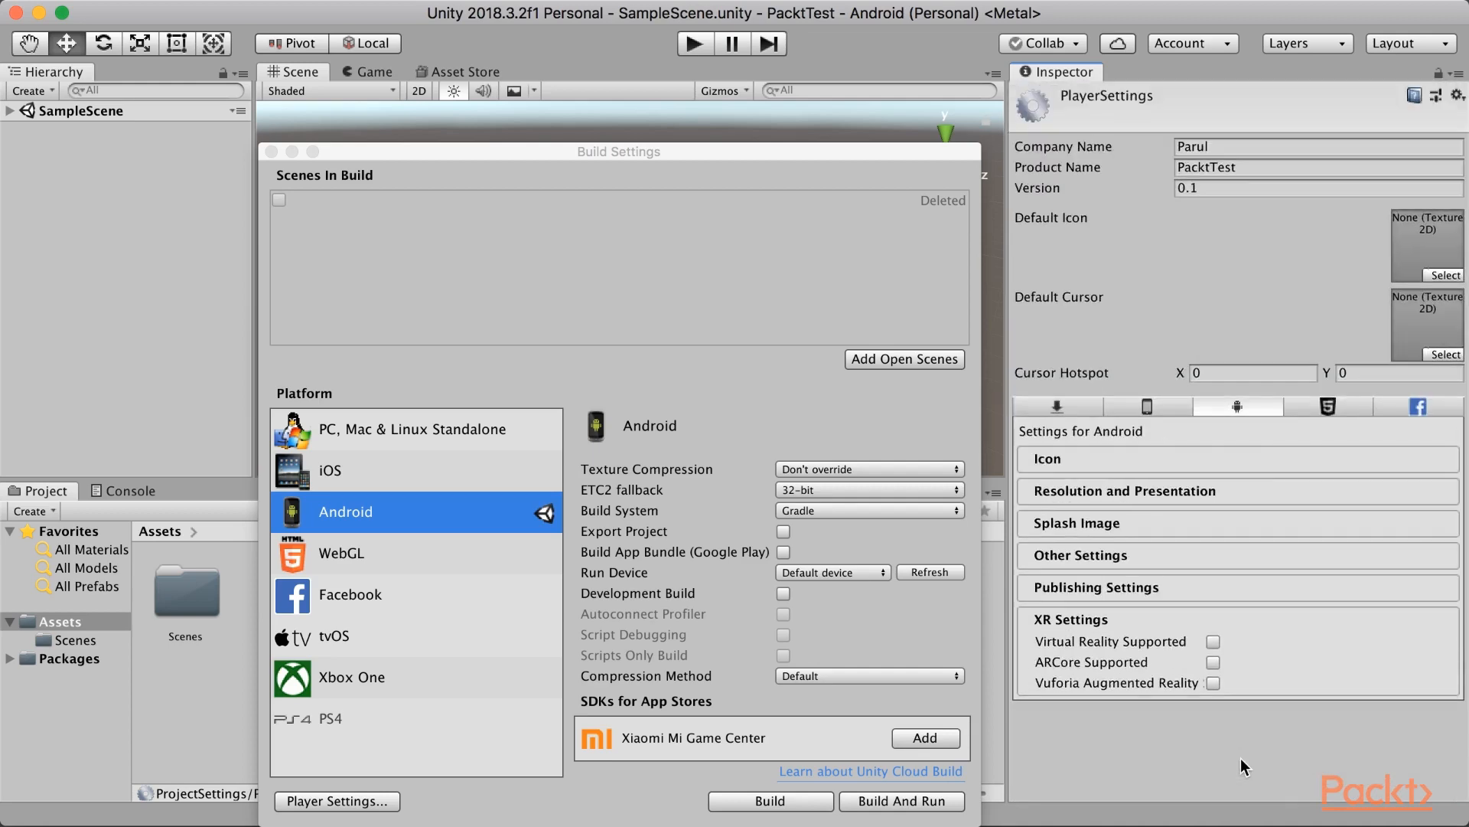
{"action": "mouse_move", "coordinate": [1216, 647]}
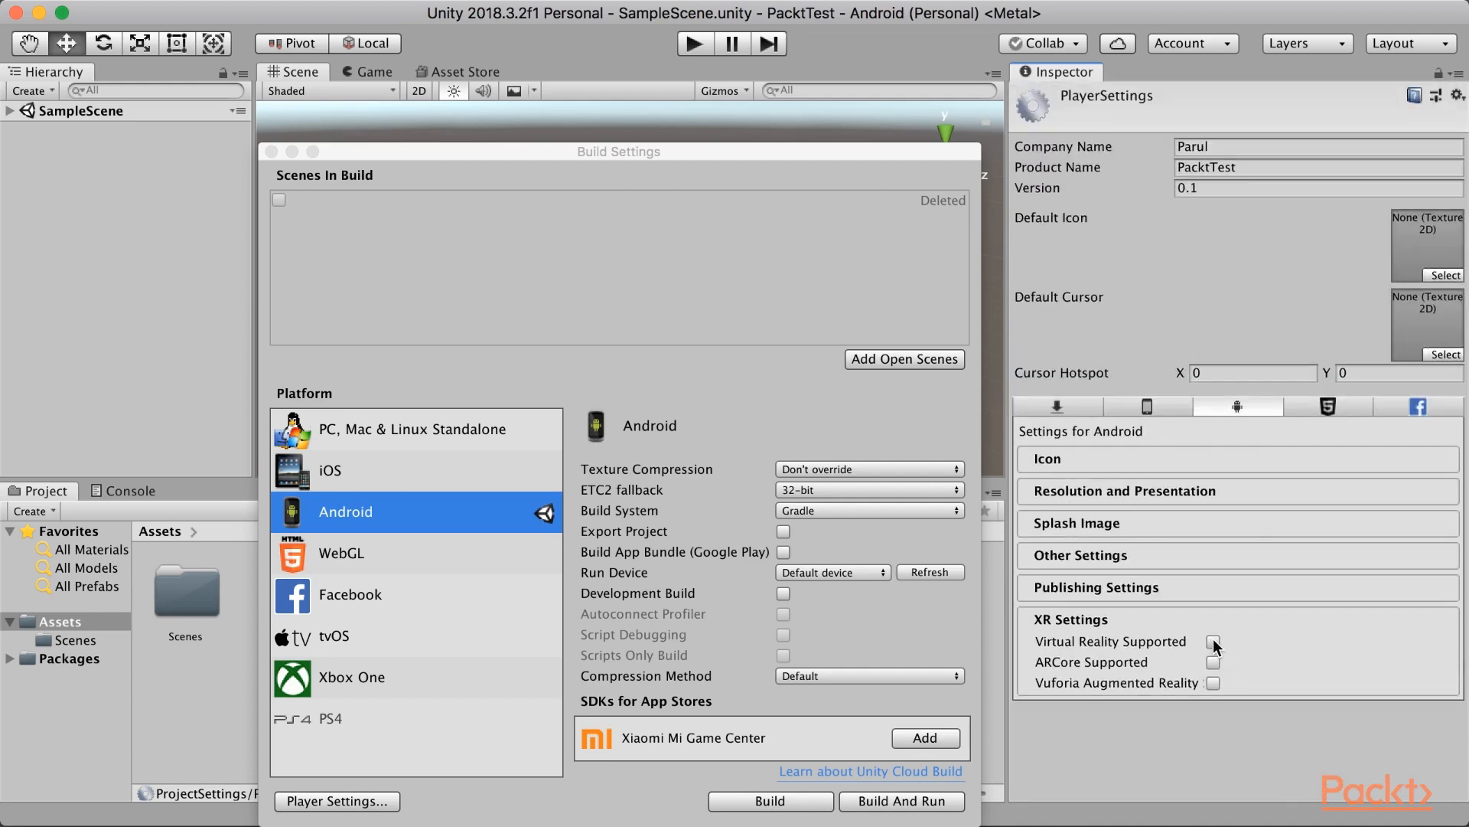
Tick Virtual Reality Supported and add Cardboard and Daydream to the Virtual Reality SDKs list
{"action": "left_click", "coordinate": [1214, 642]}
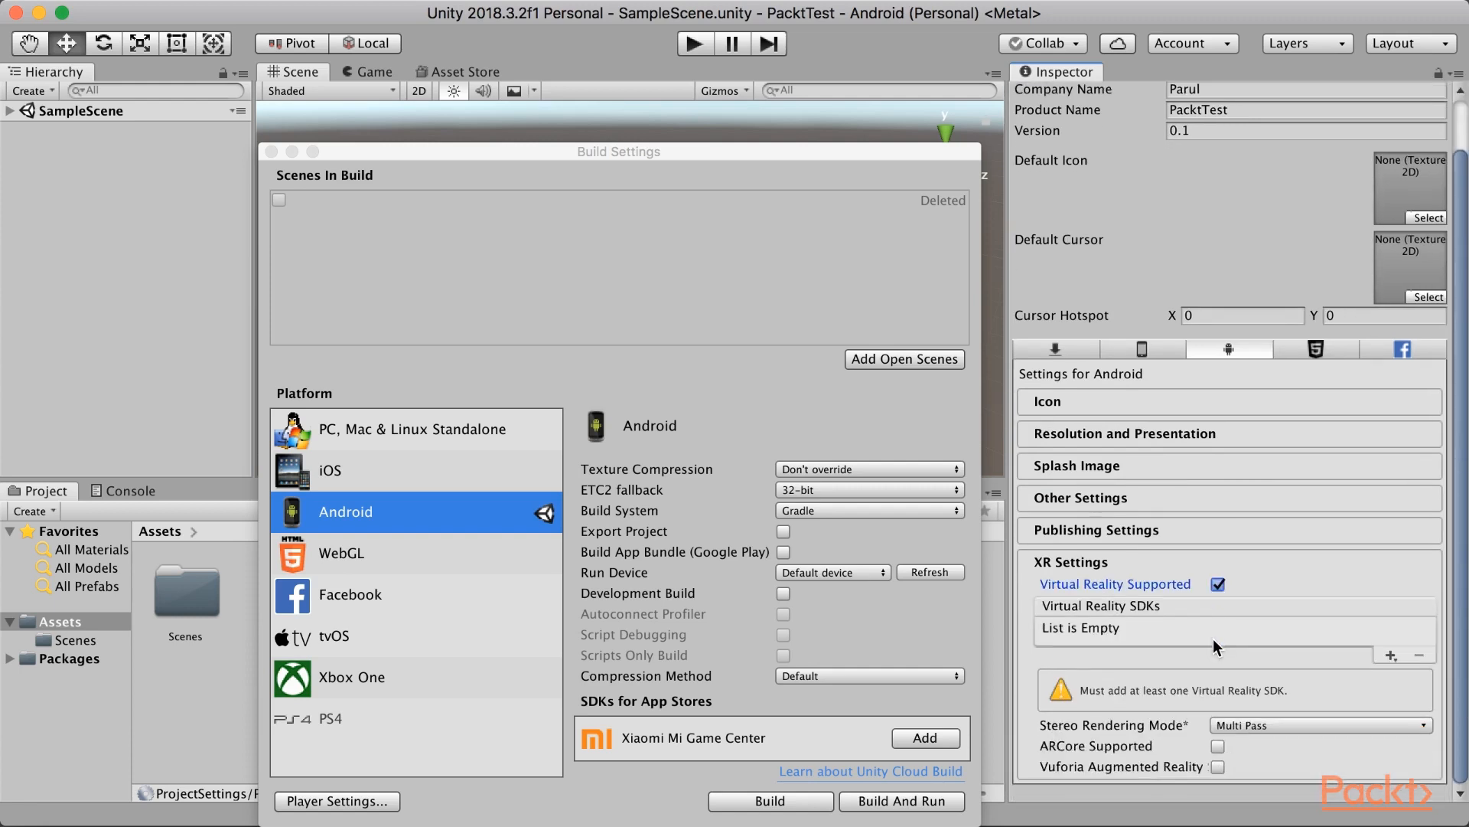
{"action": "mouse_move", "coordinate": [1040, 609]}
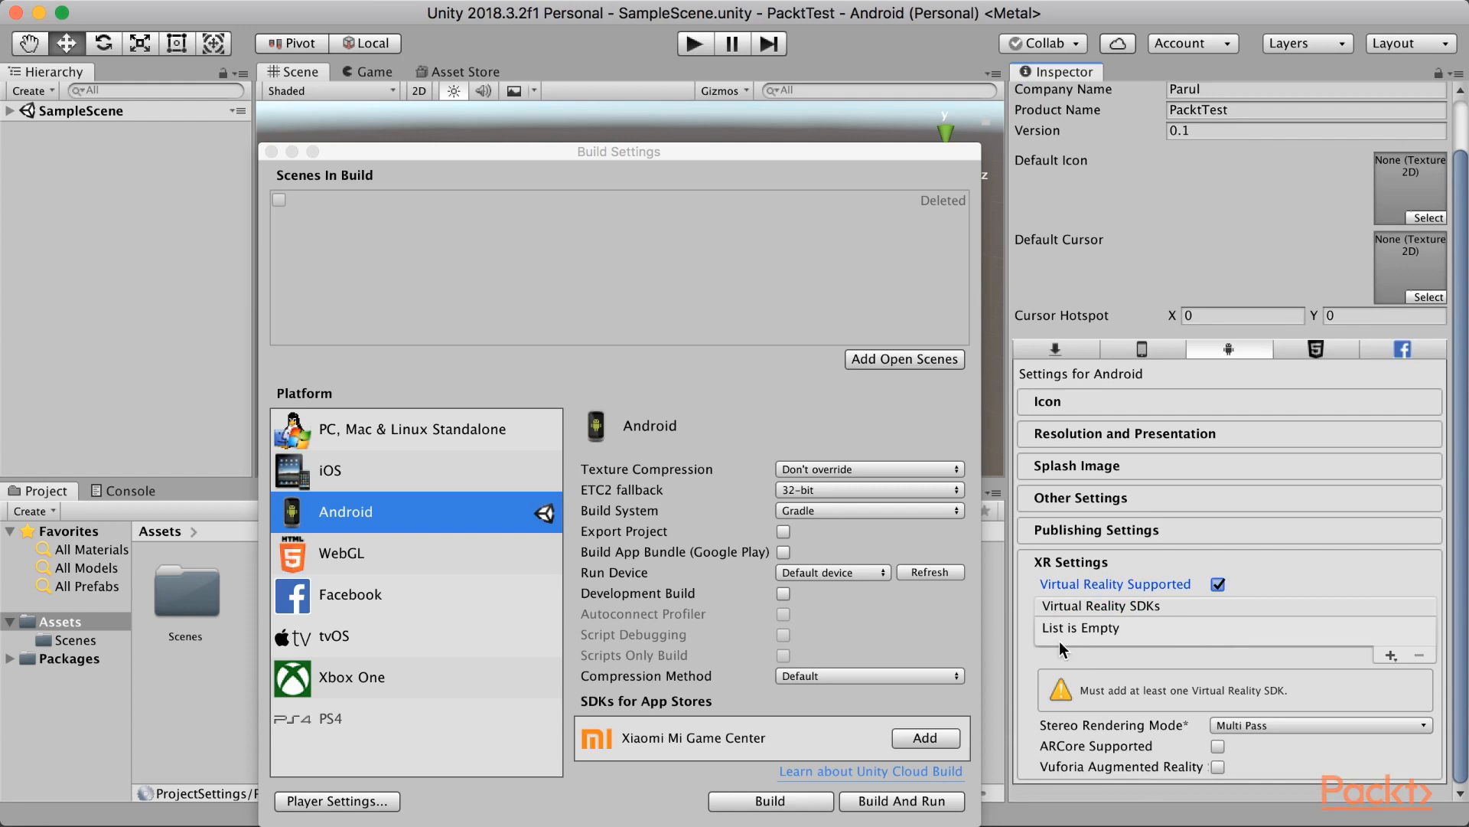
{"action": "mouse_move", "coordinate": [1396, 659]}
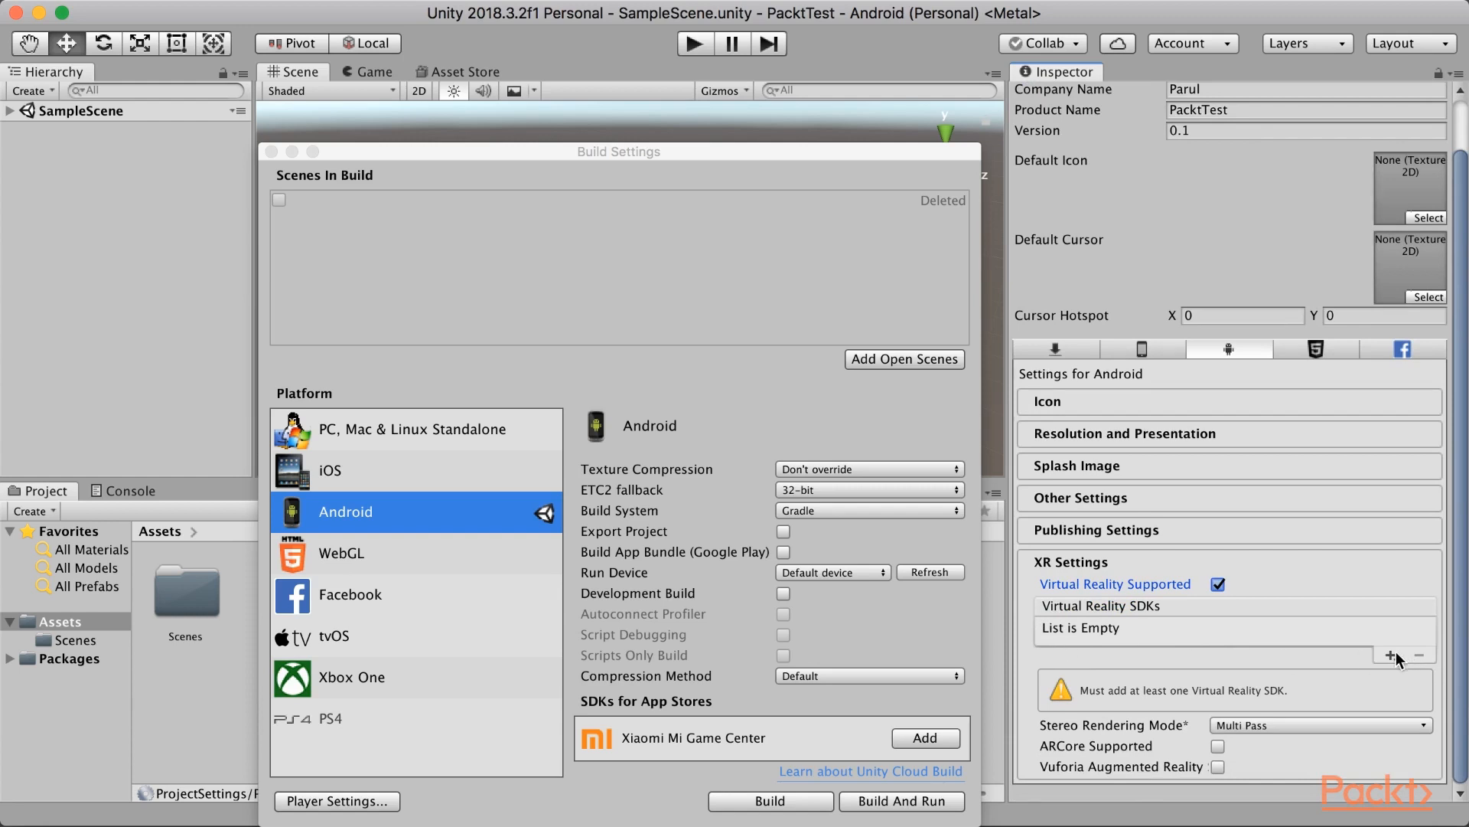
{"action": "left_click", "coordinate": [1390, 657]}
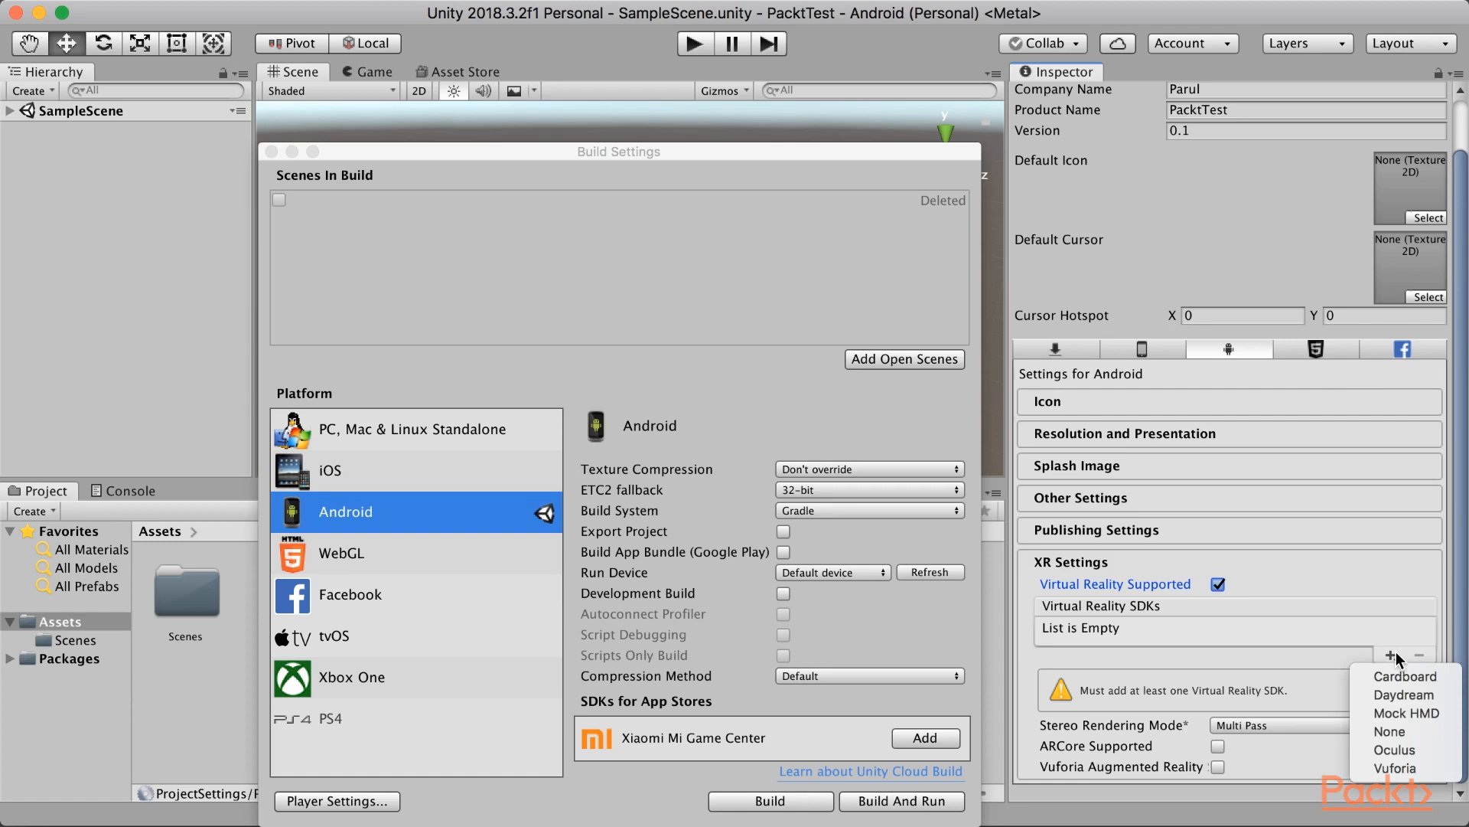
{"action": "mouse_move", "coordinate": [1406, 677]}
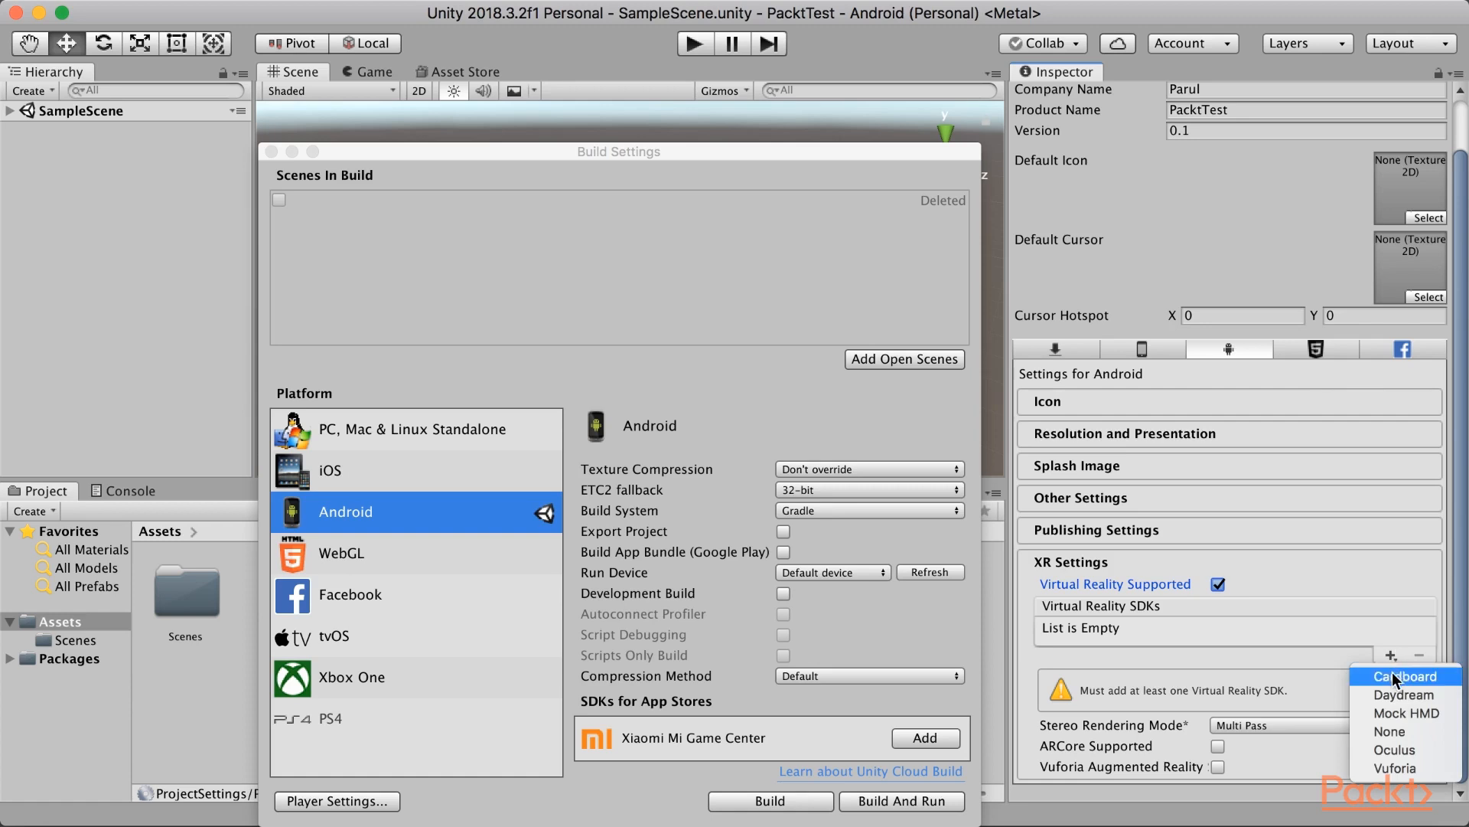
{"action": "left_click", "coordinate": [1405, 675]}
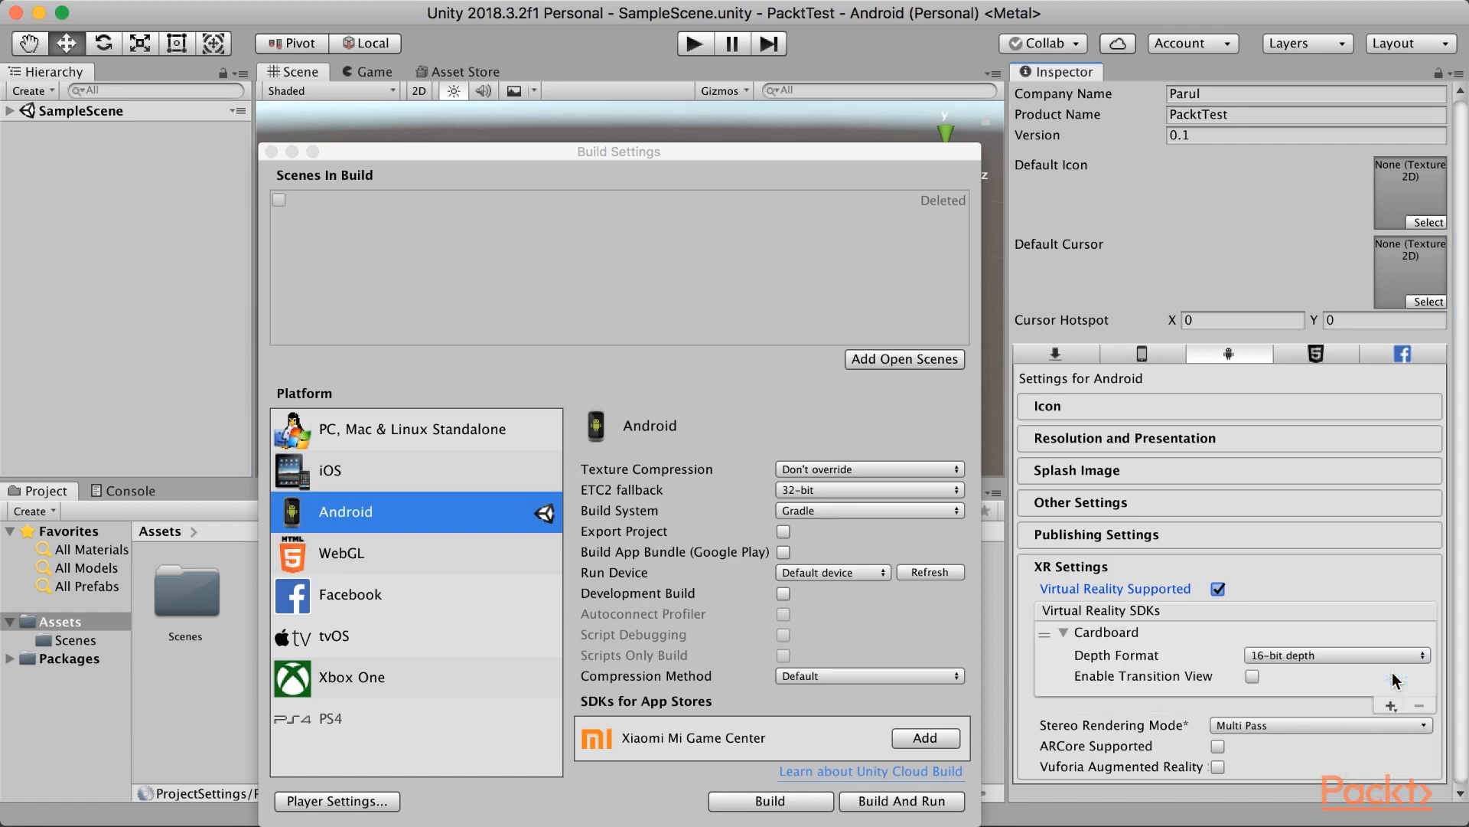
{"action": "left_click", "coordinate": [1390, 704]}
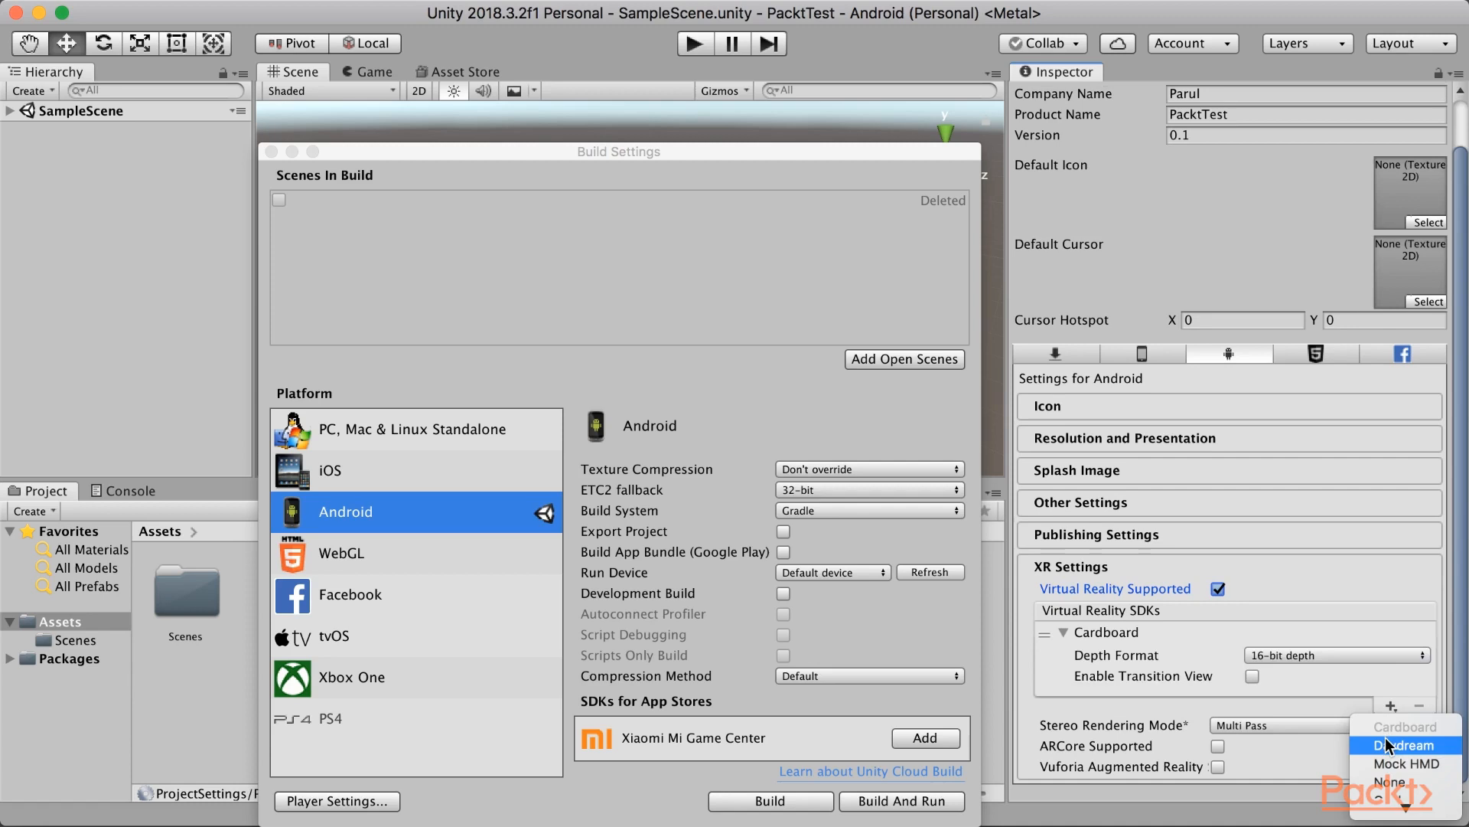
{"action": "left_click", "coordinate": [1403, 744]}
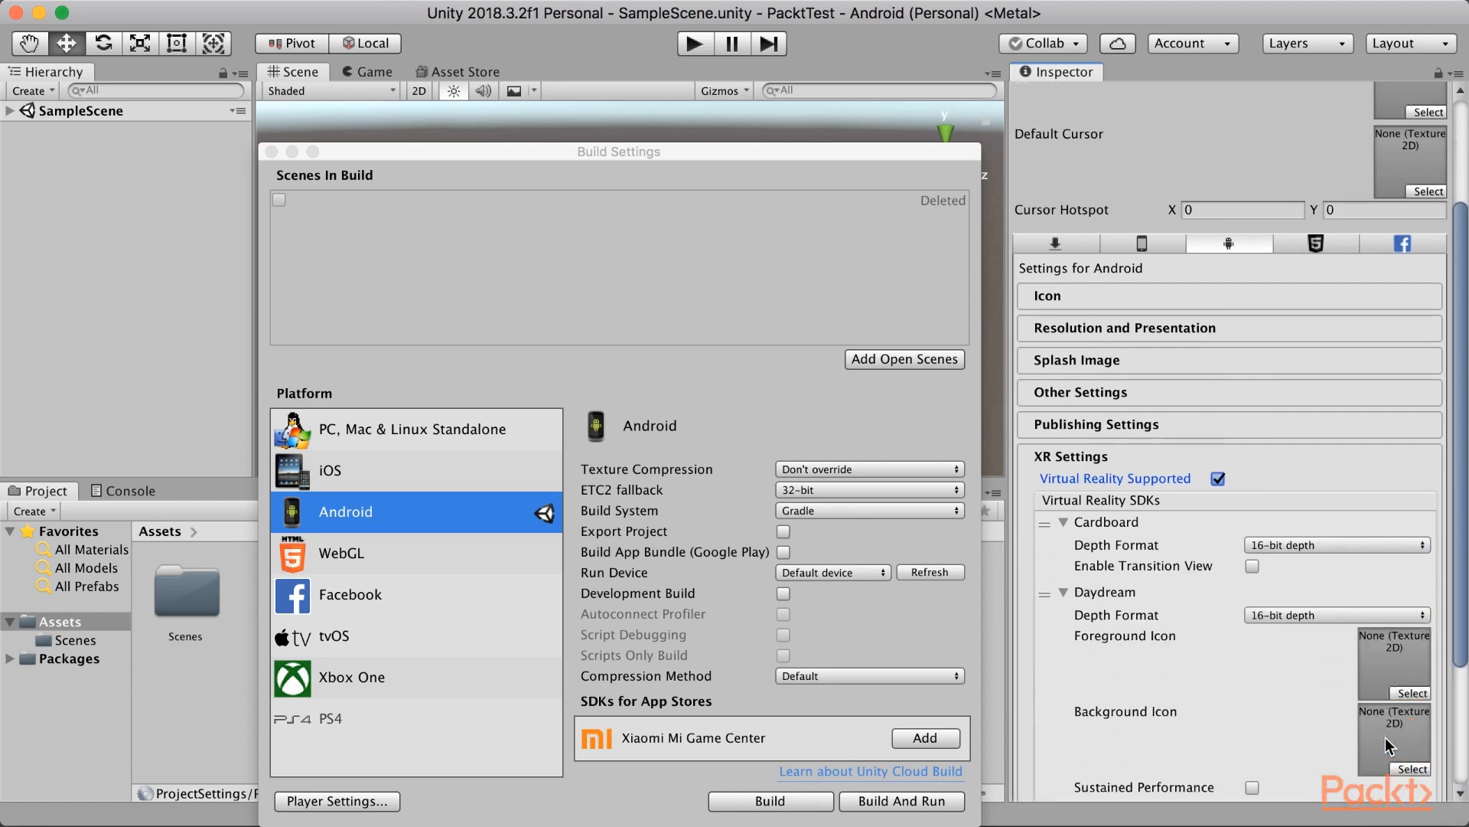
{"action": "scroll", "scroll_direction": "down", "scroll_amount": 3}
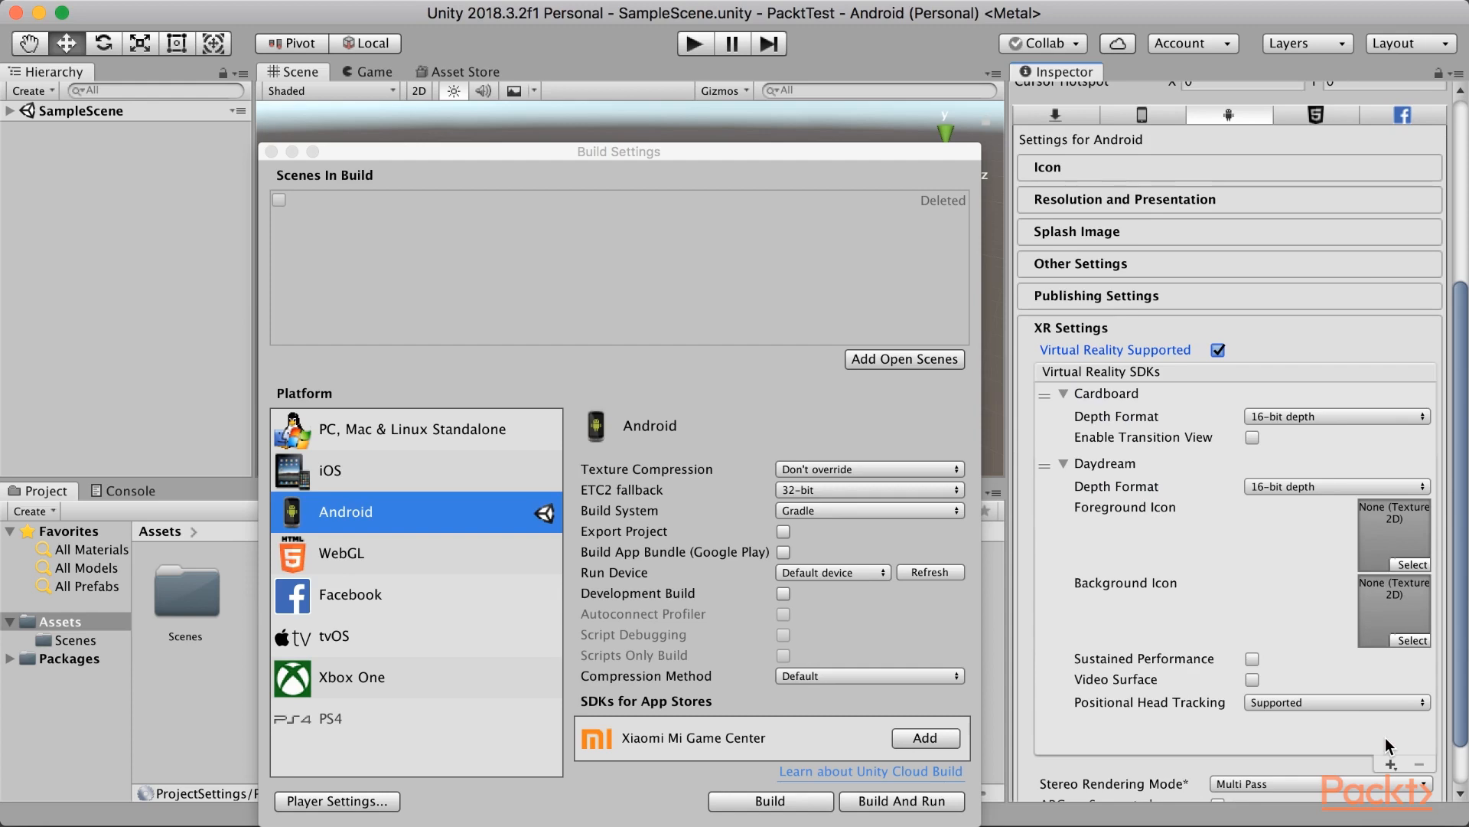
{"action": "scroll", "scroll_direction": "up", "scroll_amount": 3}
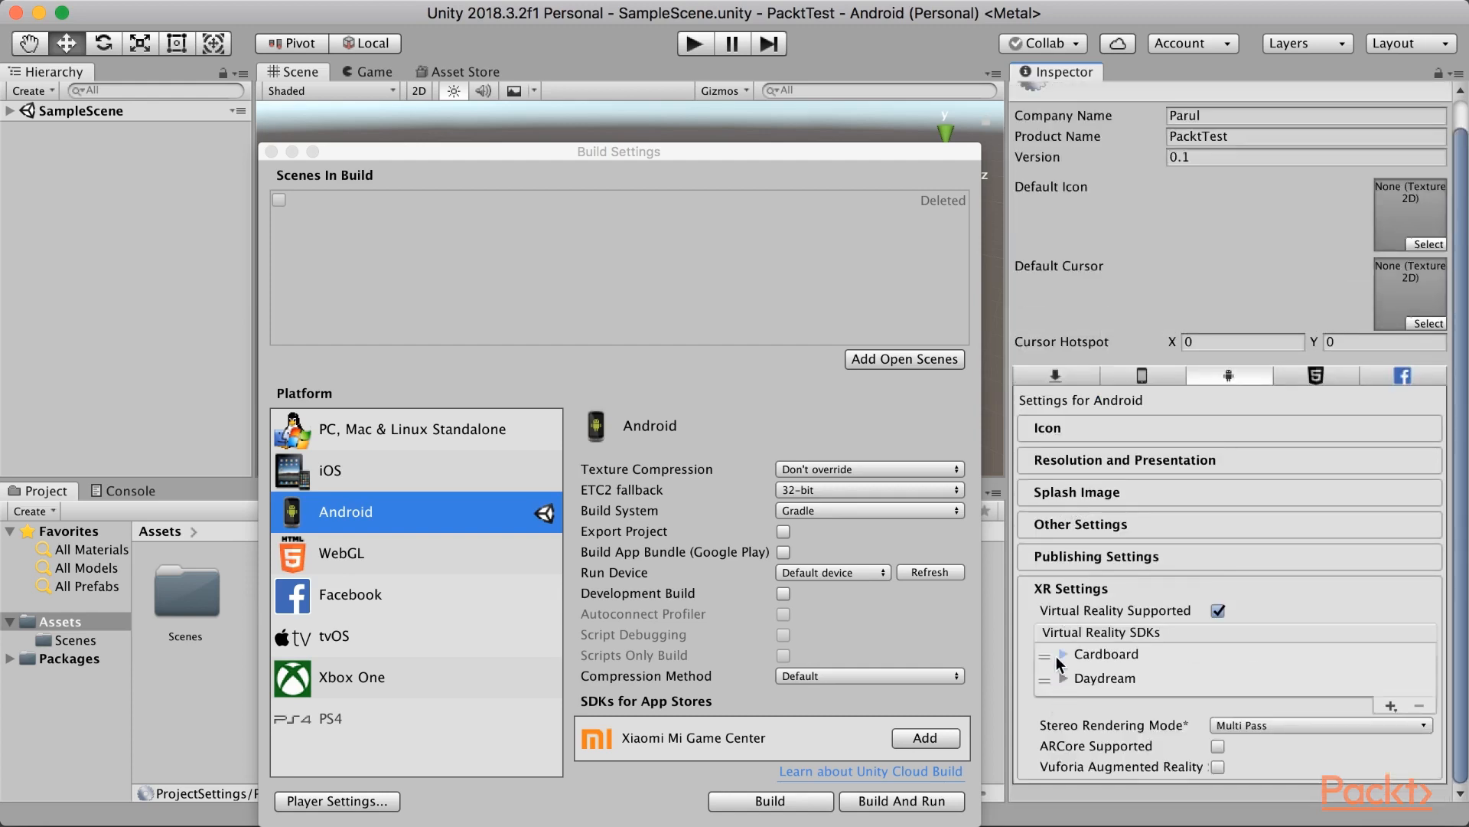
{"action": "mouse_move", "coordinate": [1098, 681]}
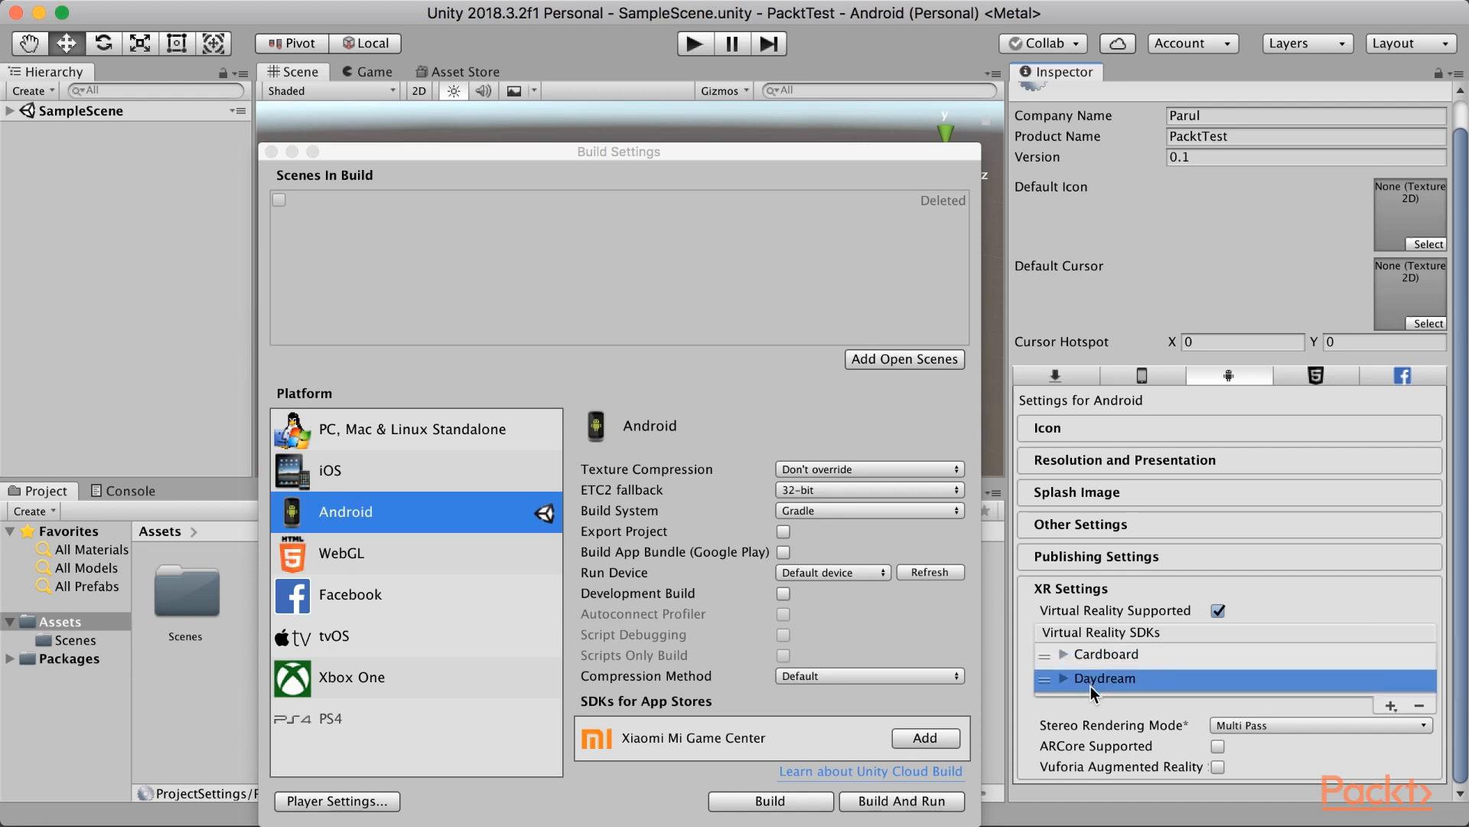
{"action": "mouse_move", "coordinate": [1093, 668]}
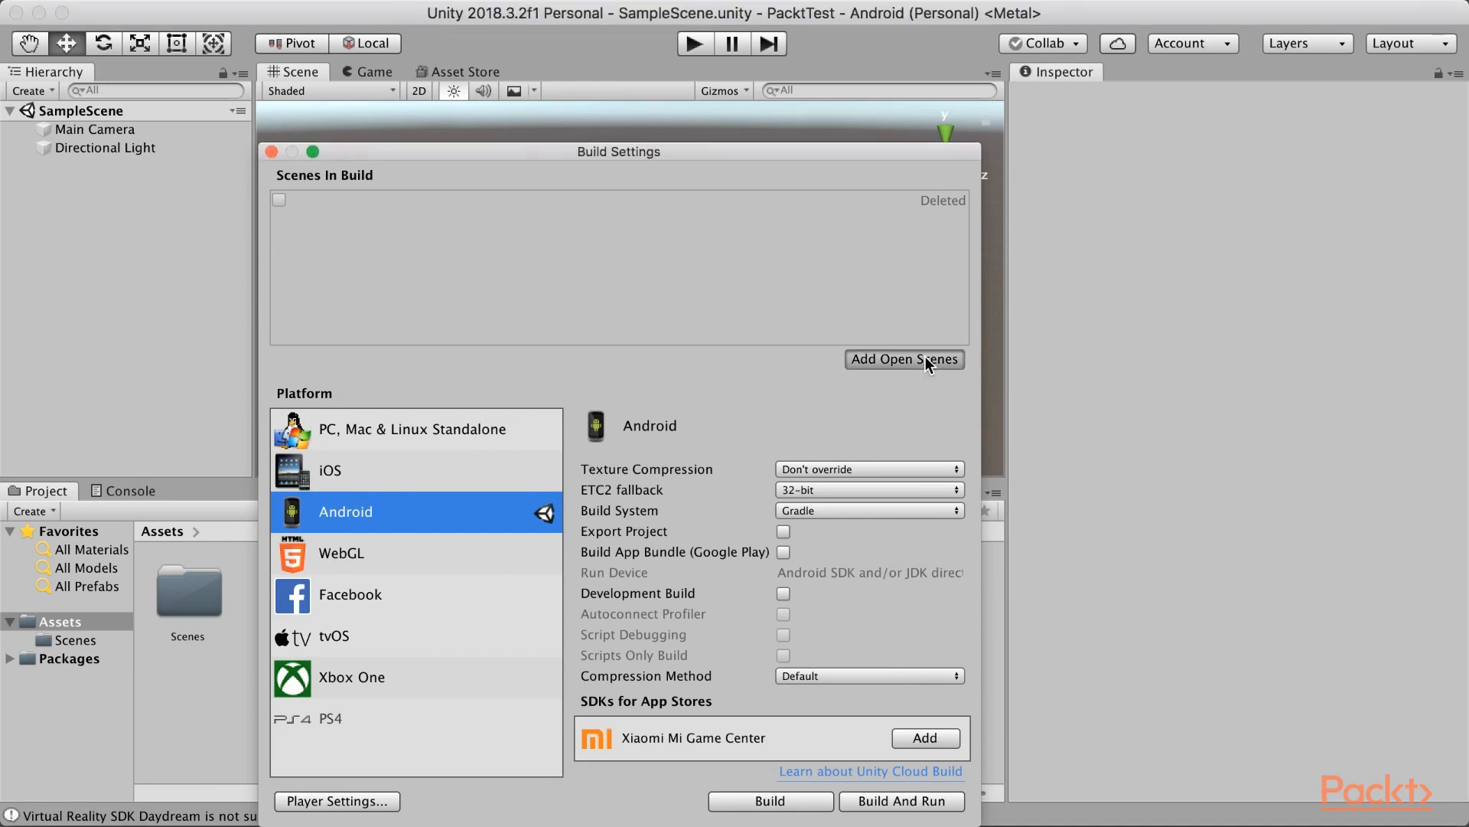
Add SampleScene to the build, then Build And Run saving as packtTest in the build folder
{"action": "left_click", "coordinate": [902, 359]}
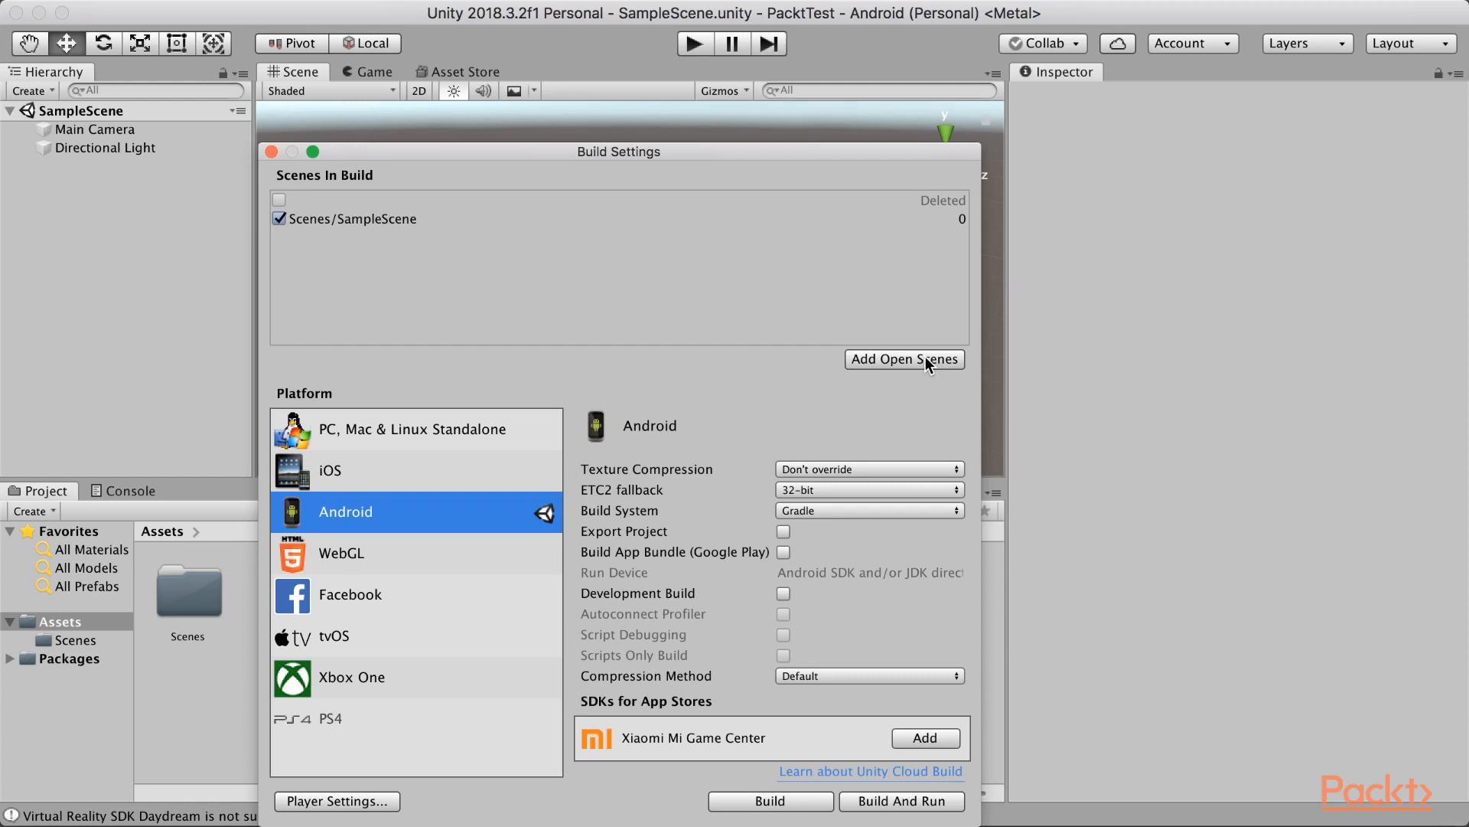
{"action": "mouse_move", "coordinate": [902, 802]}
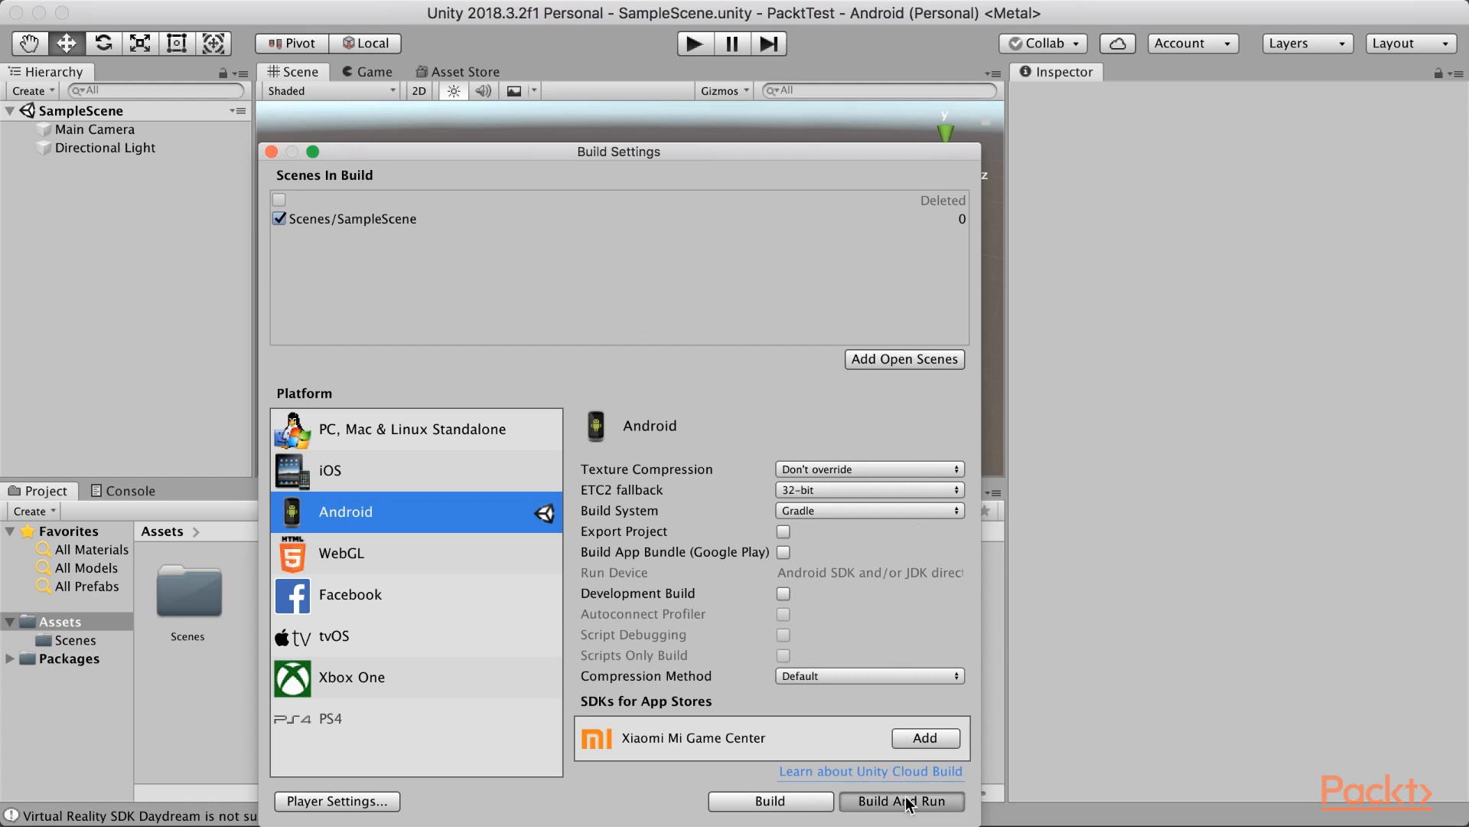
{"action": "left_click", "coordinate": [901, 801]}
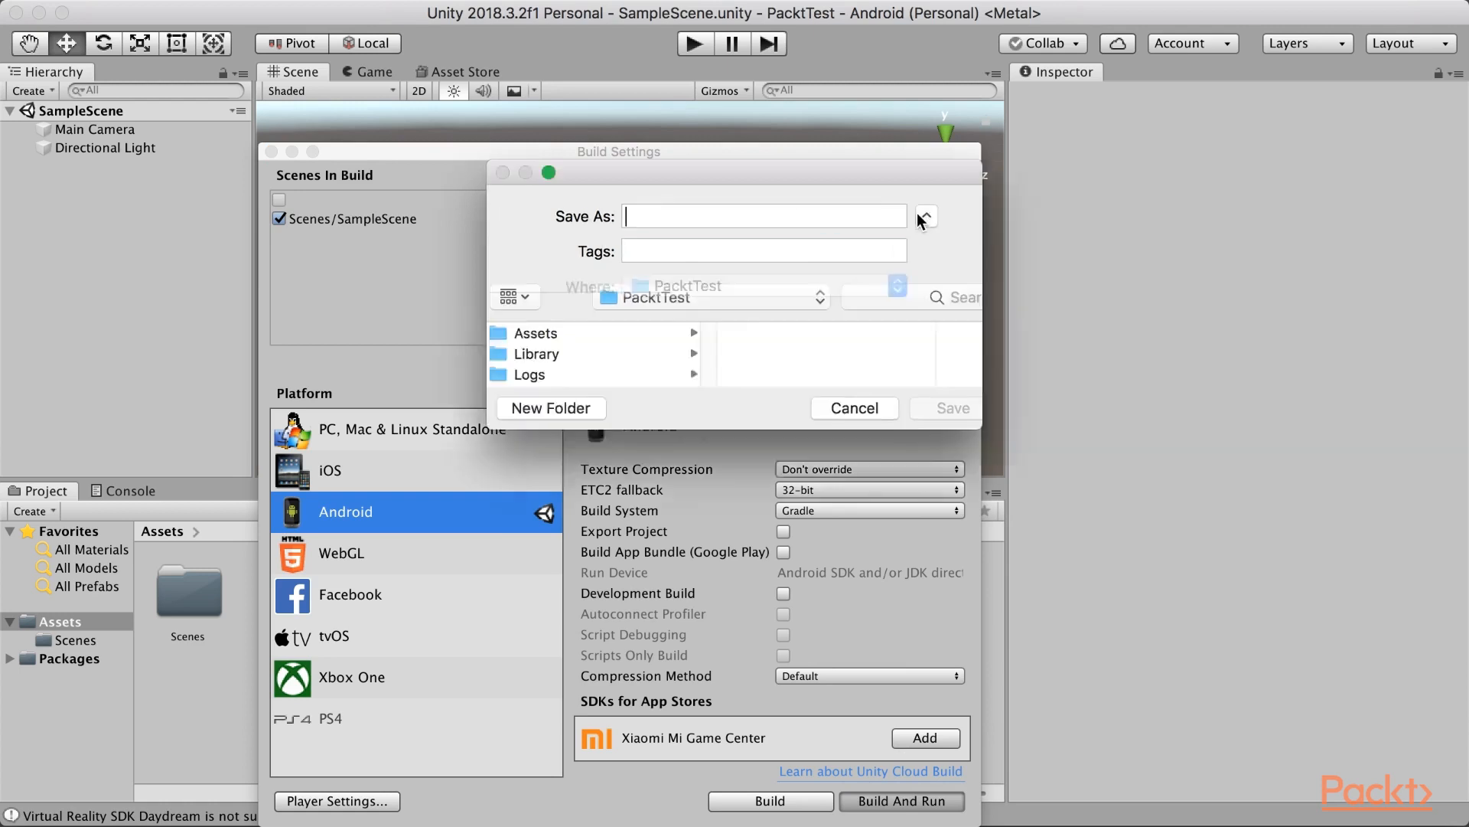
{"action": "left_click", "coordinate": [923, 217]}
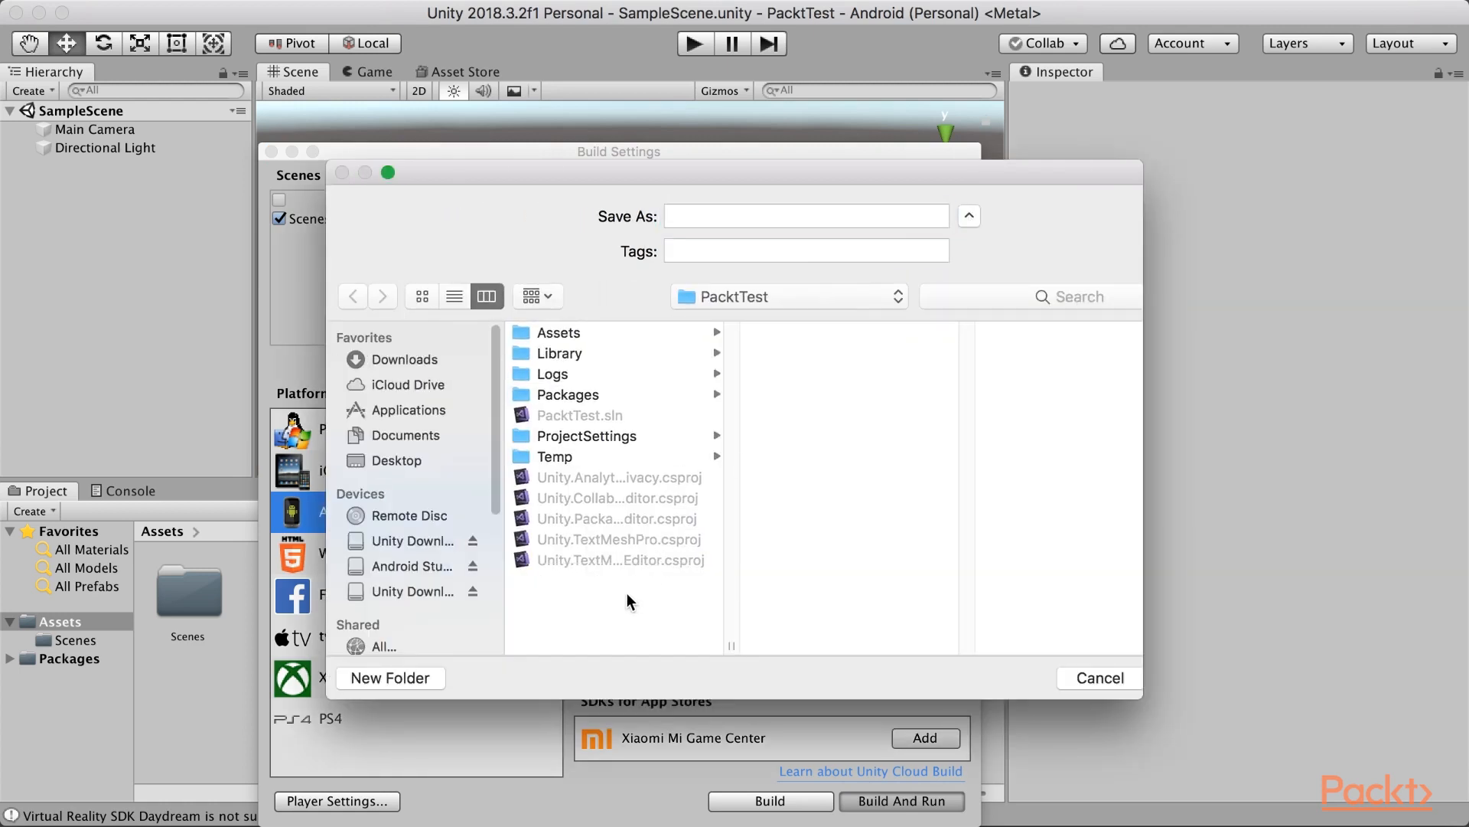
{"action": "left_click", "coordinate": [389, 678]}
{"action": "type", "text": "p"}
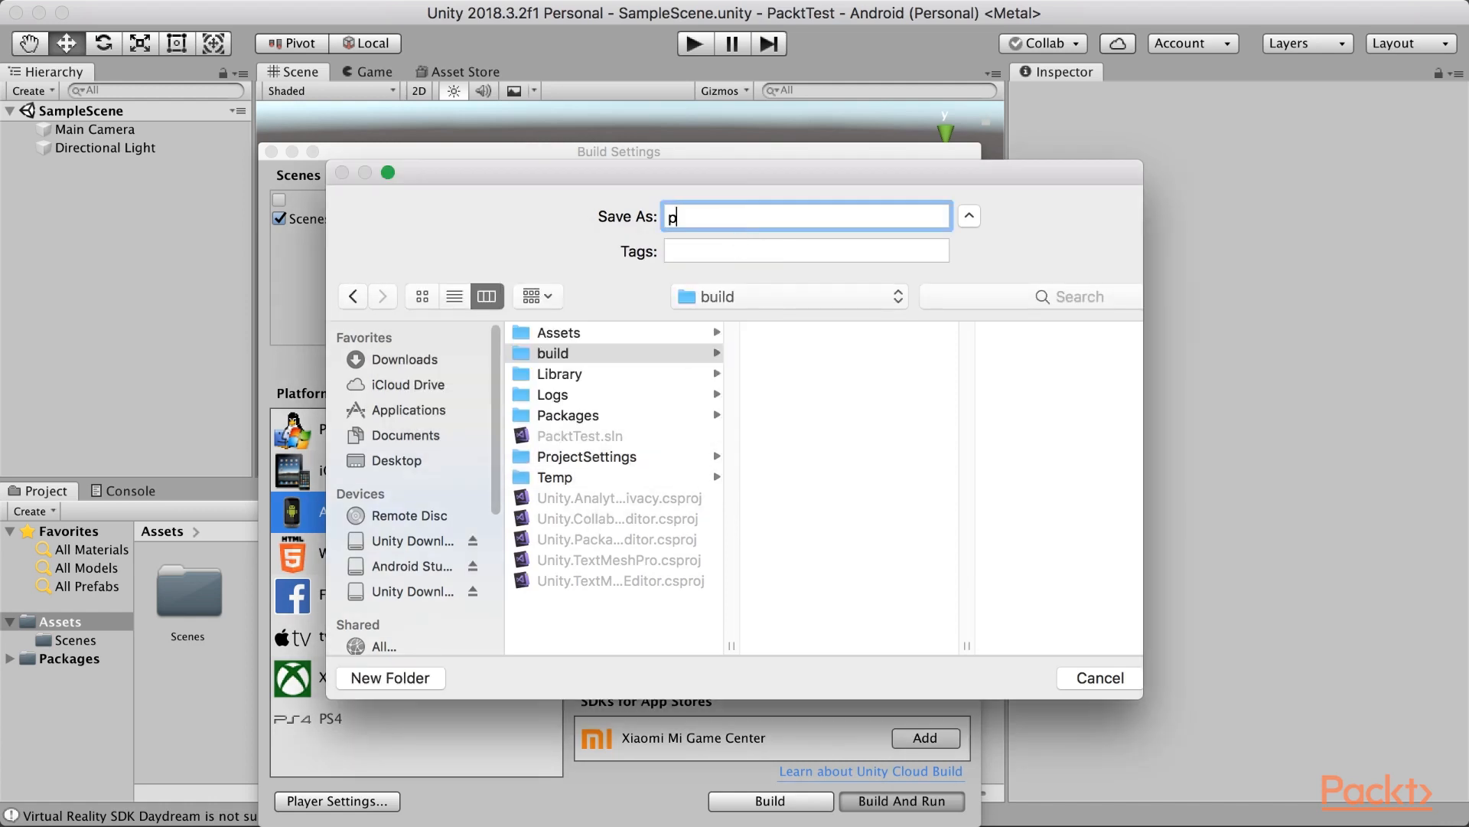
{"action": "type", "text": "acktTest"}
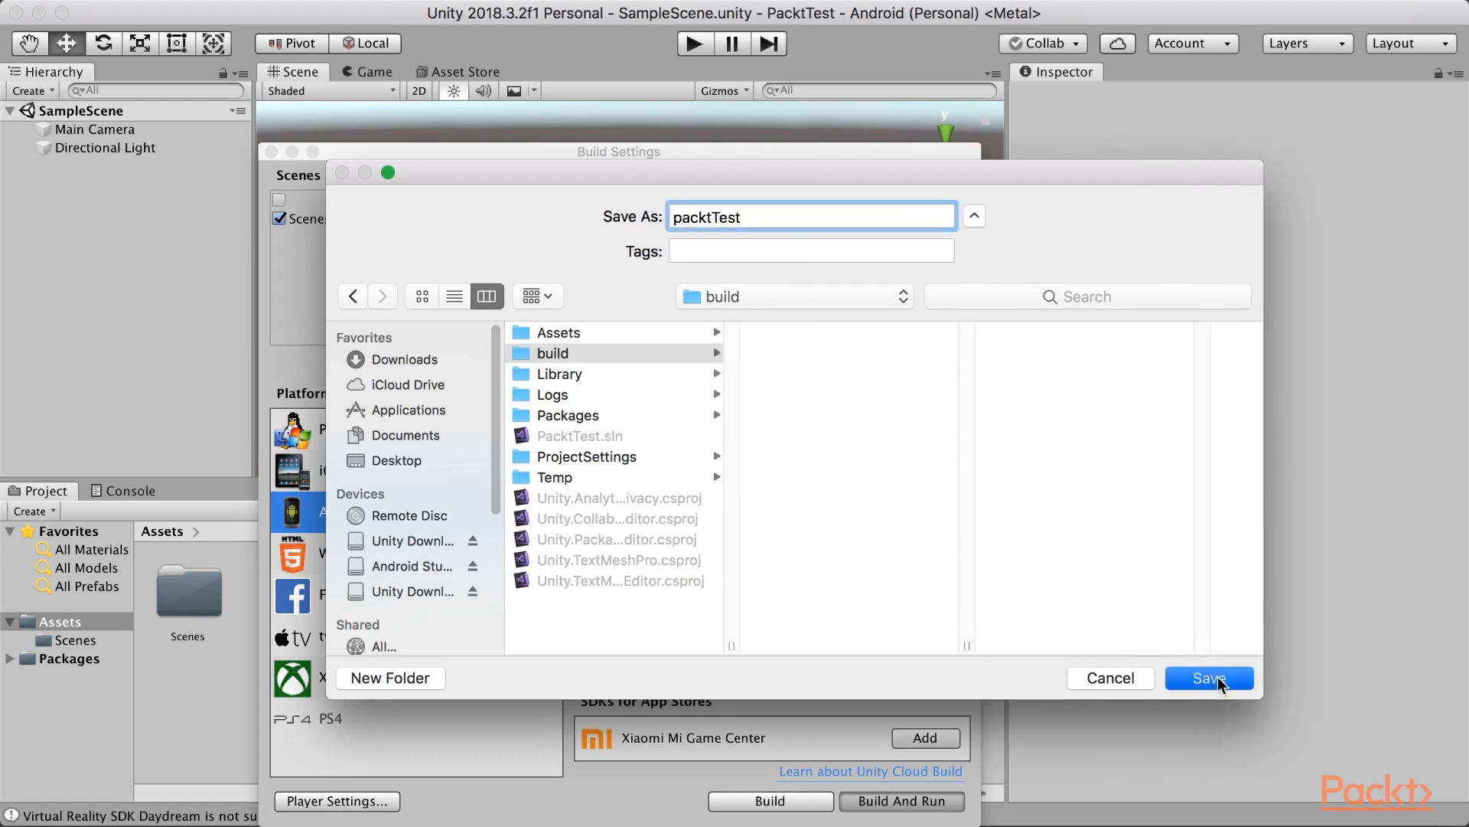
{"action": "left_click", "coordinate": [1208, 677]}
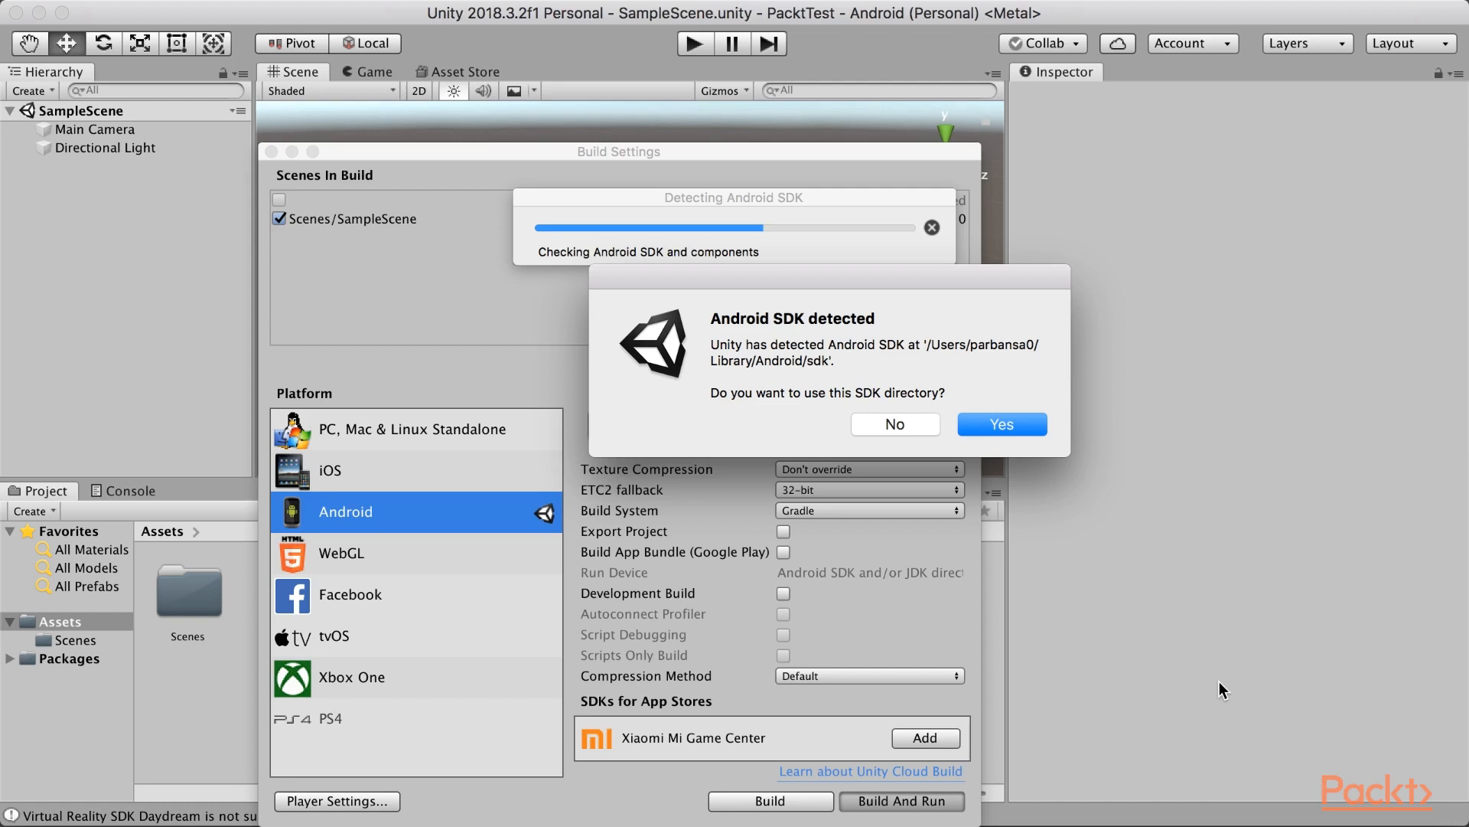
{"action": "mouse_move", "coordinate": [894, 424]}
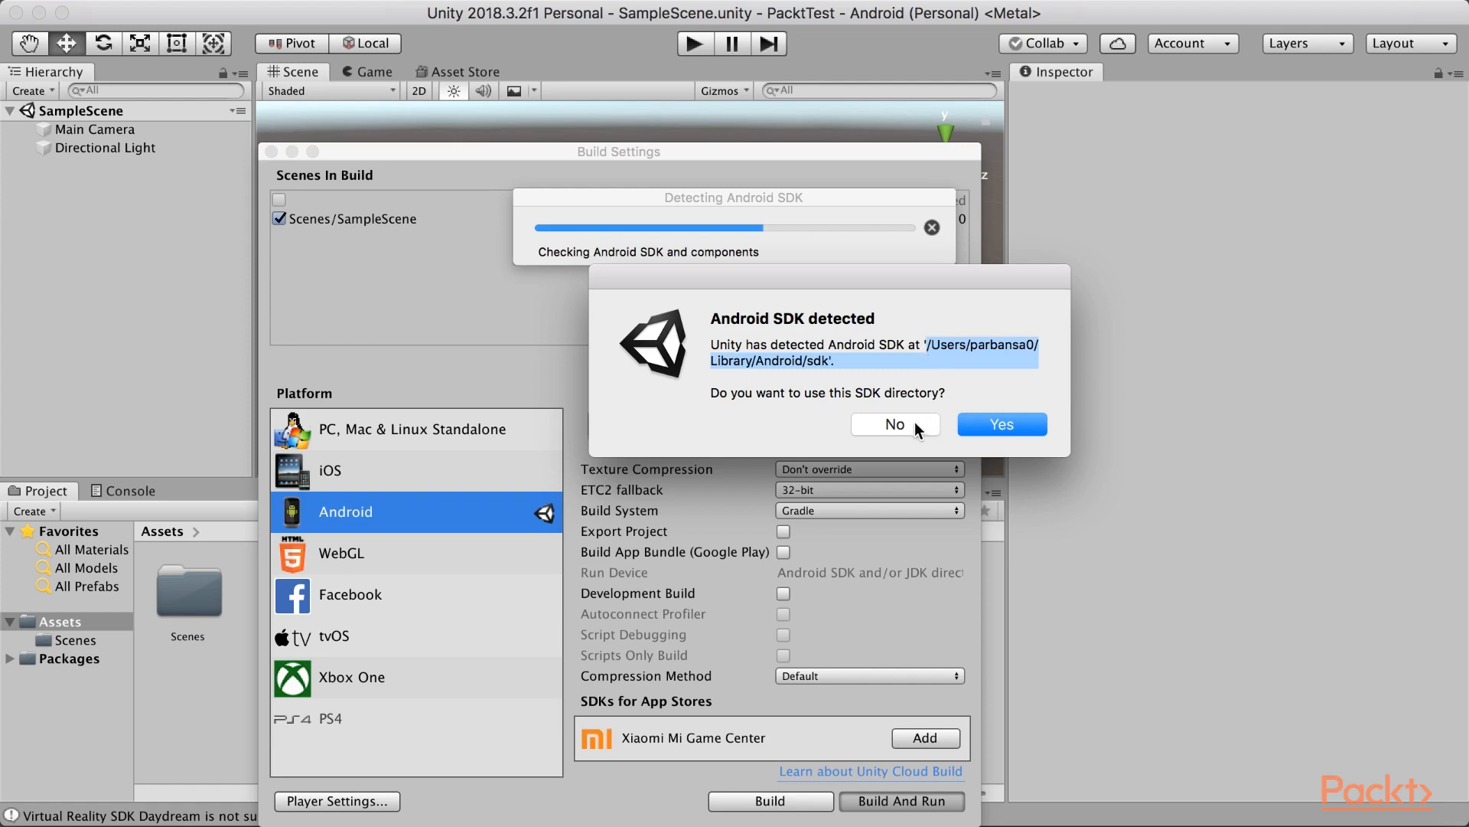
Decline the detected Android SDK, cancel the directory picker, and dismiss the SDK-not-found alert
{"action": "left_click", "coordinate": [893, 423]}
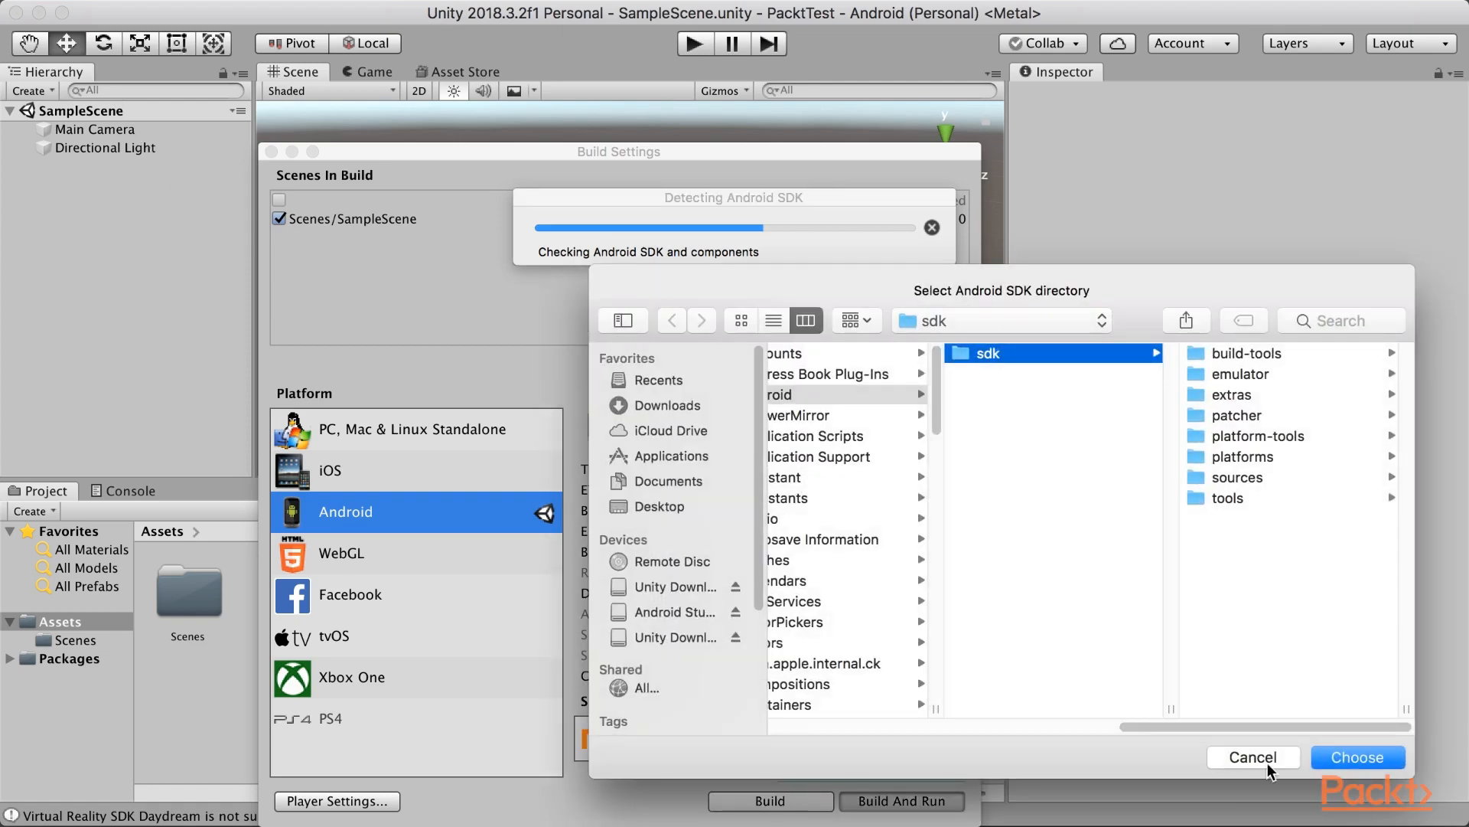
{"action": "left_click", "coordinate": [1358, 757]}
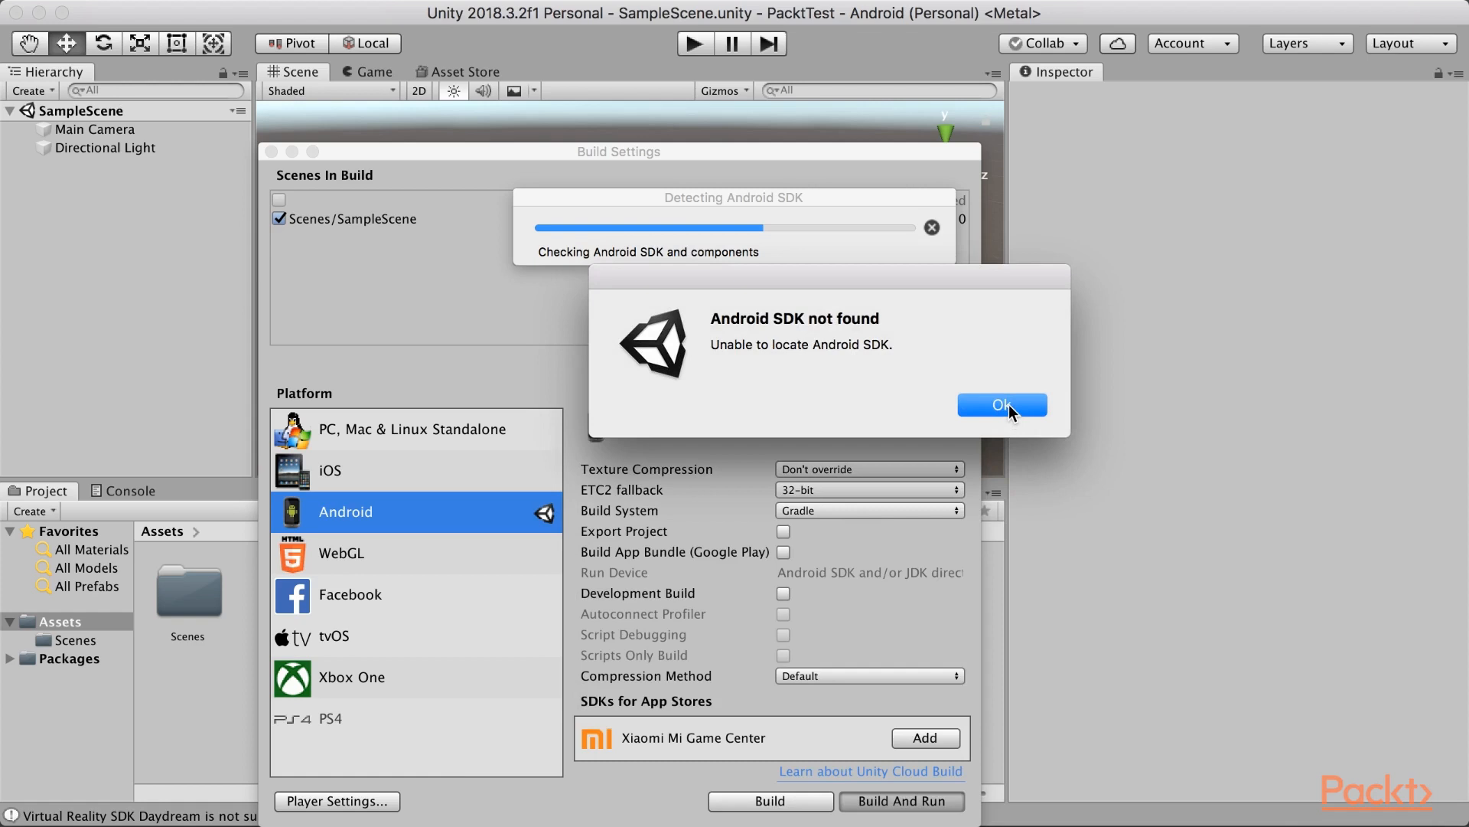
{"action": "left_click", "coordinate": [1001, 404]}
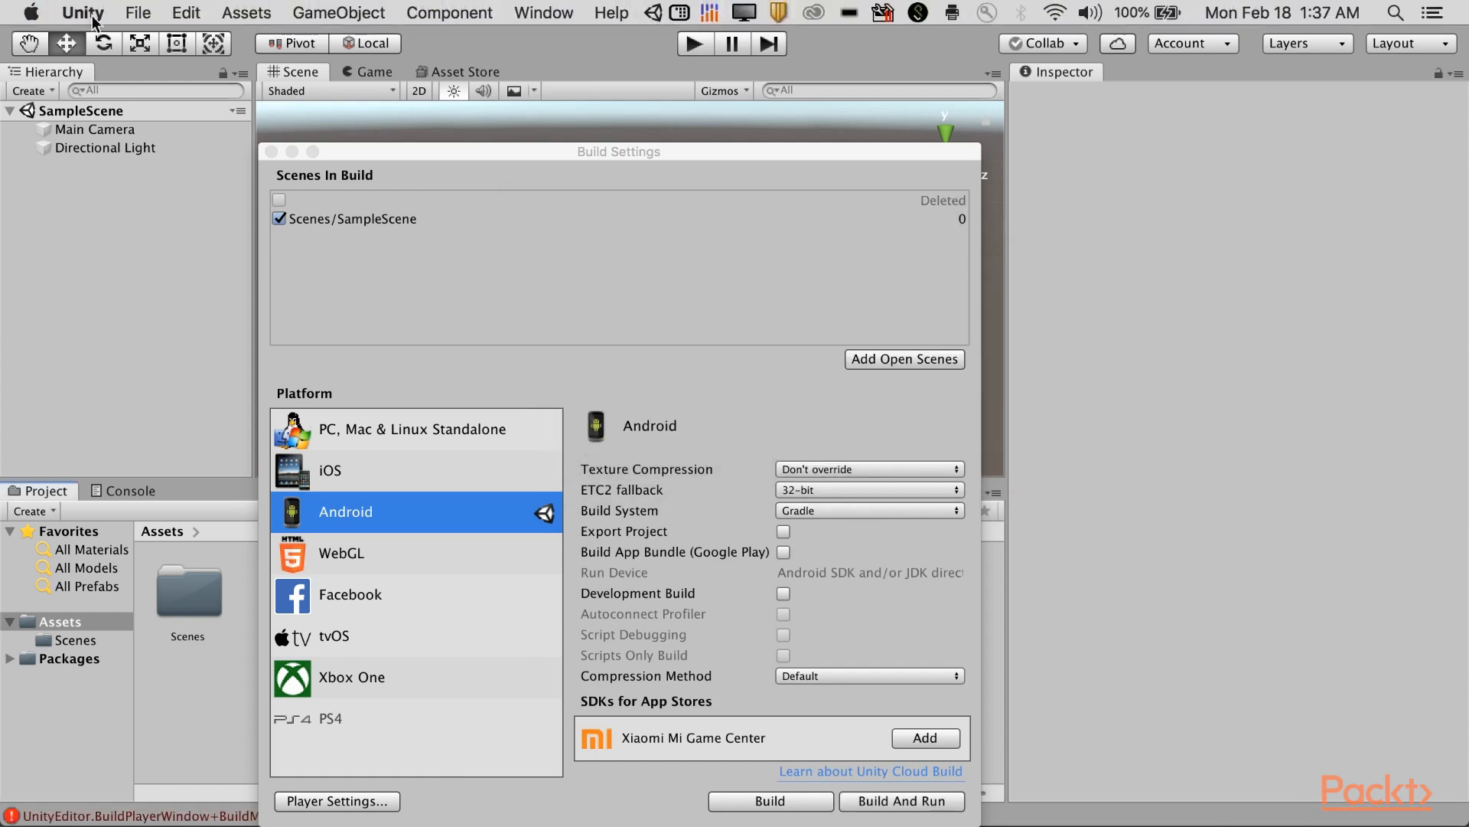
{"action": "left_click", "coordinate": [82, 12]}
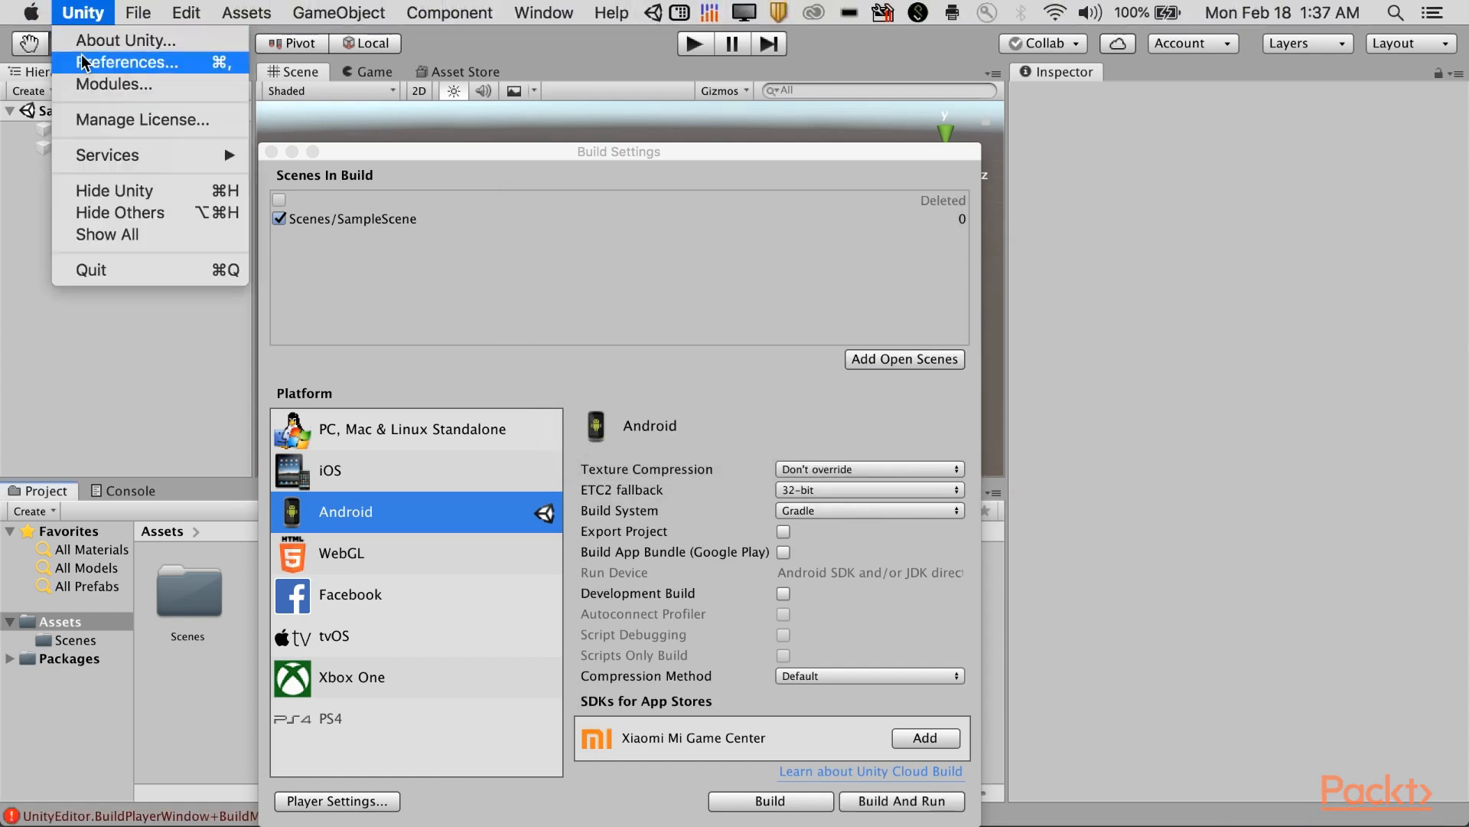
{"action": "left_click", "coordinate": [129, 62]}
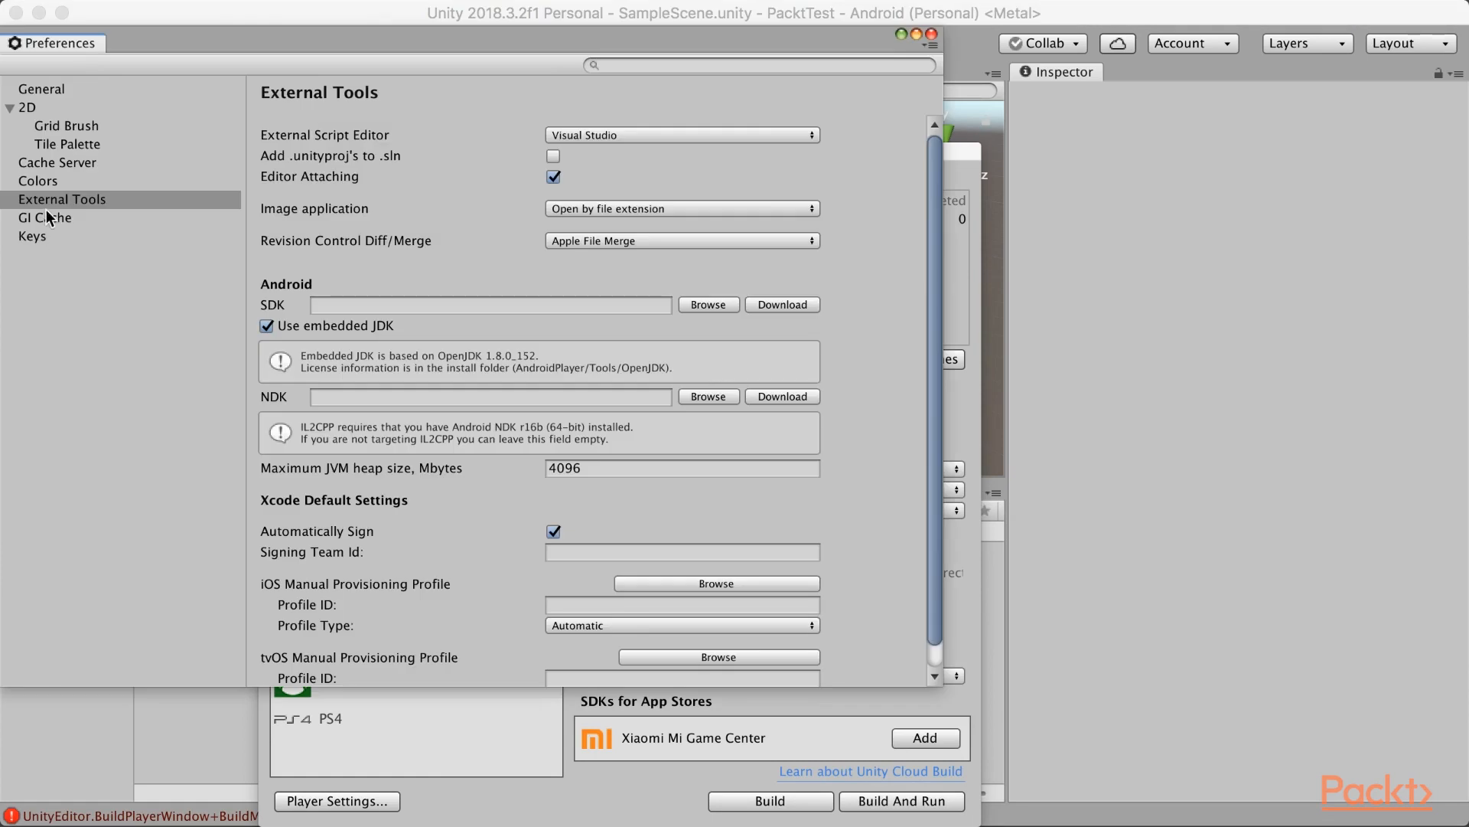
{"action": "mouse_move", "coordinate": [313, 233]}
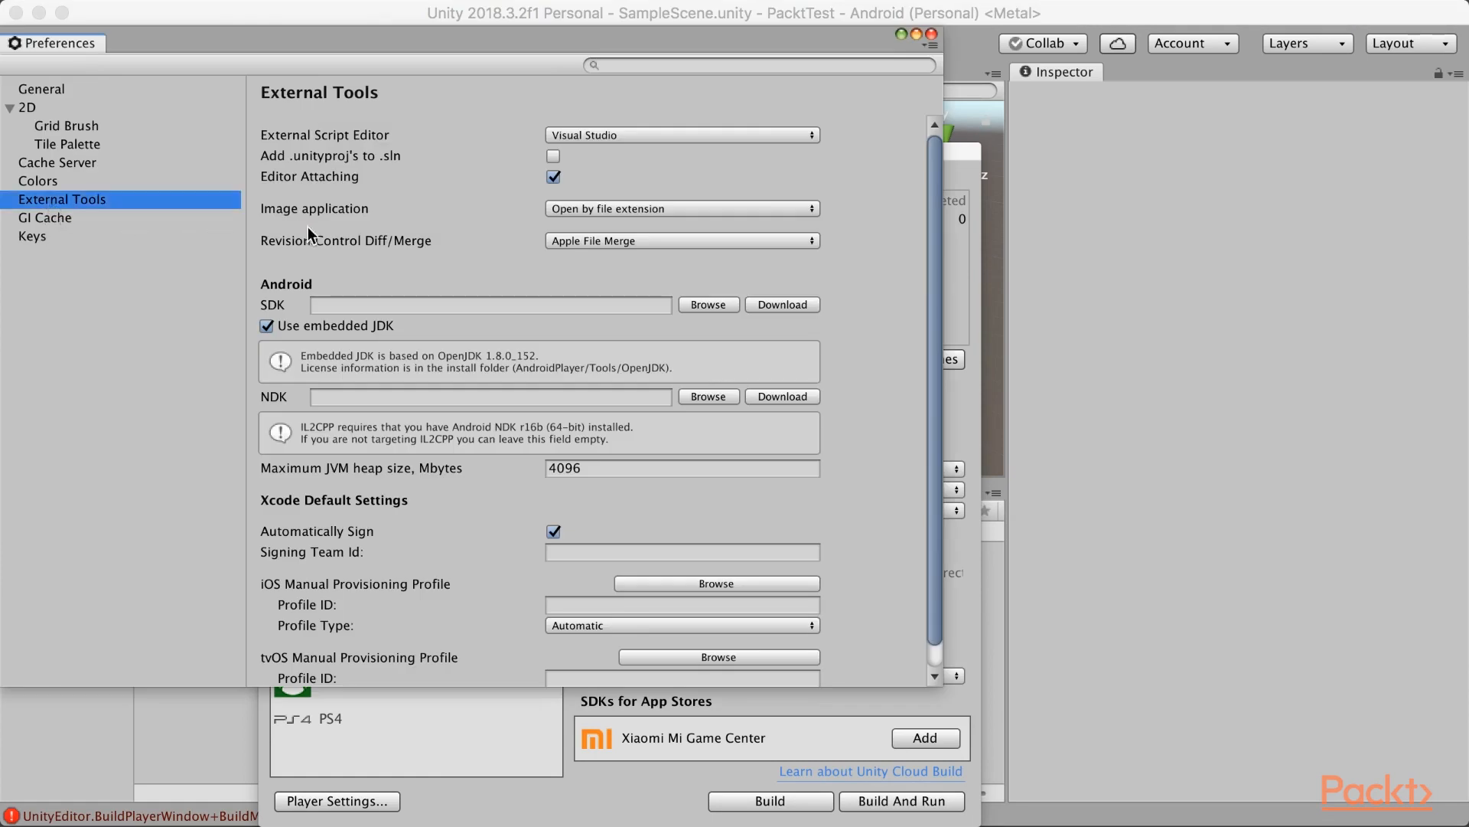
{"action": "mouse_move", "coordinate": [347, 303]}
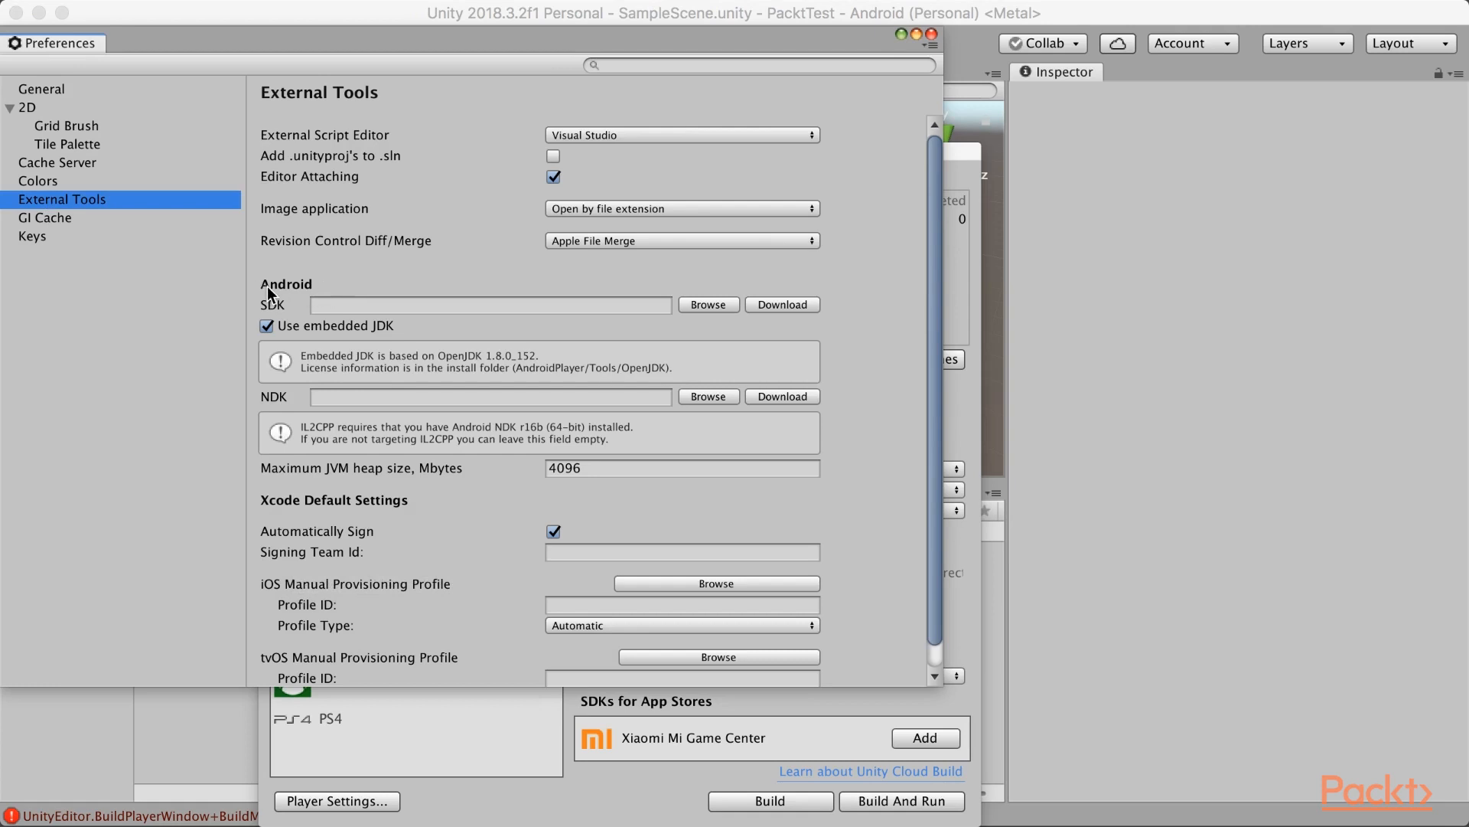
{"action": "mouse_move", "coordinate": [288, 309]}
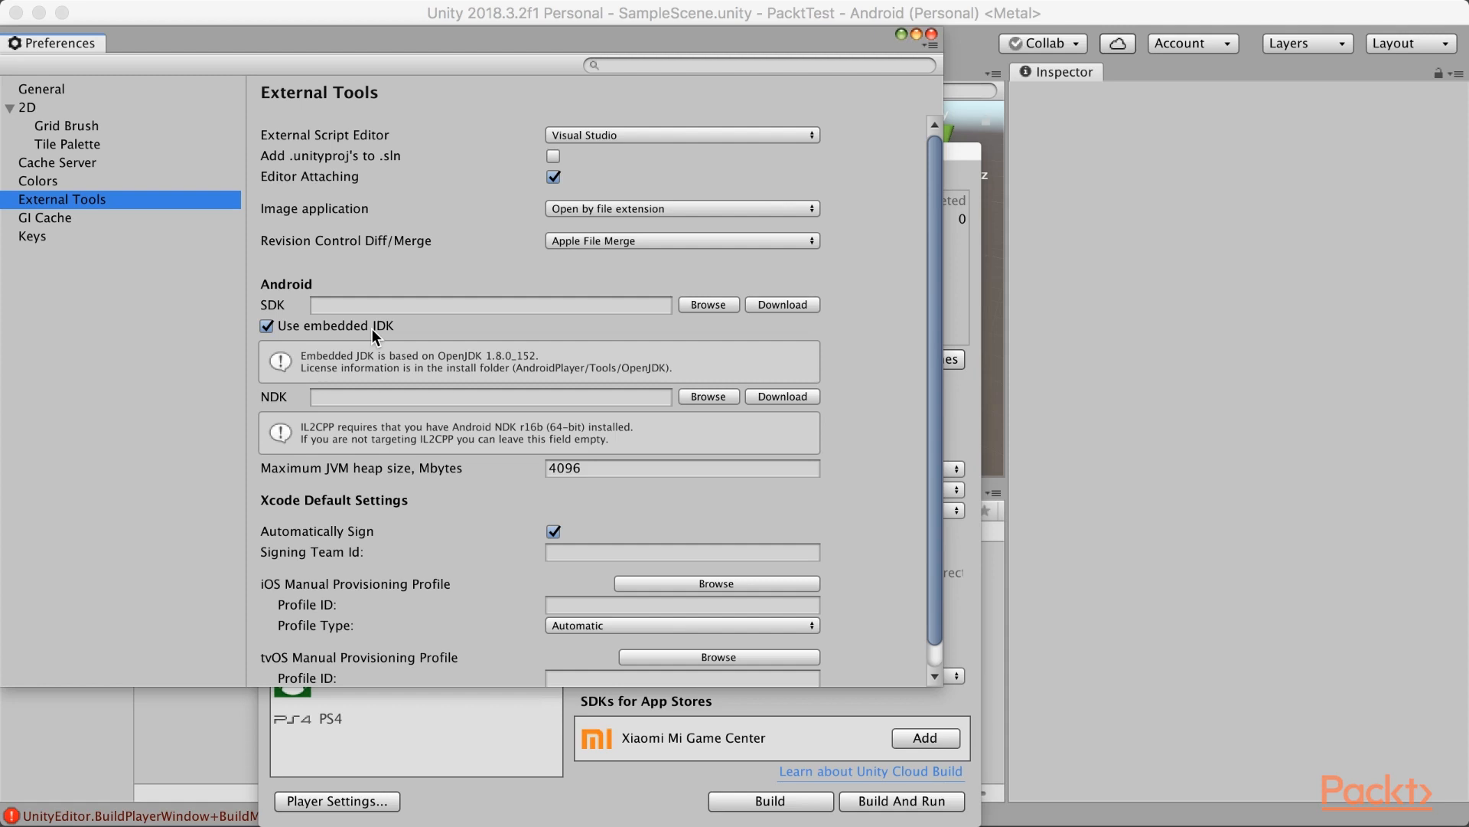
{"action": "left_click", "coordinate": [265, 325]}
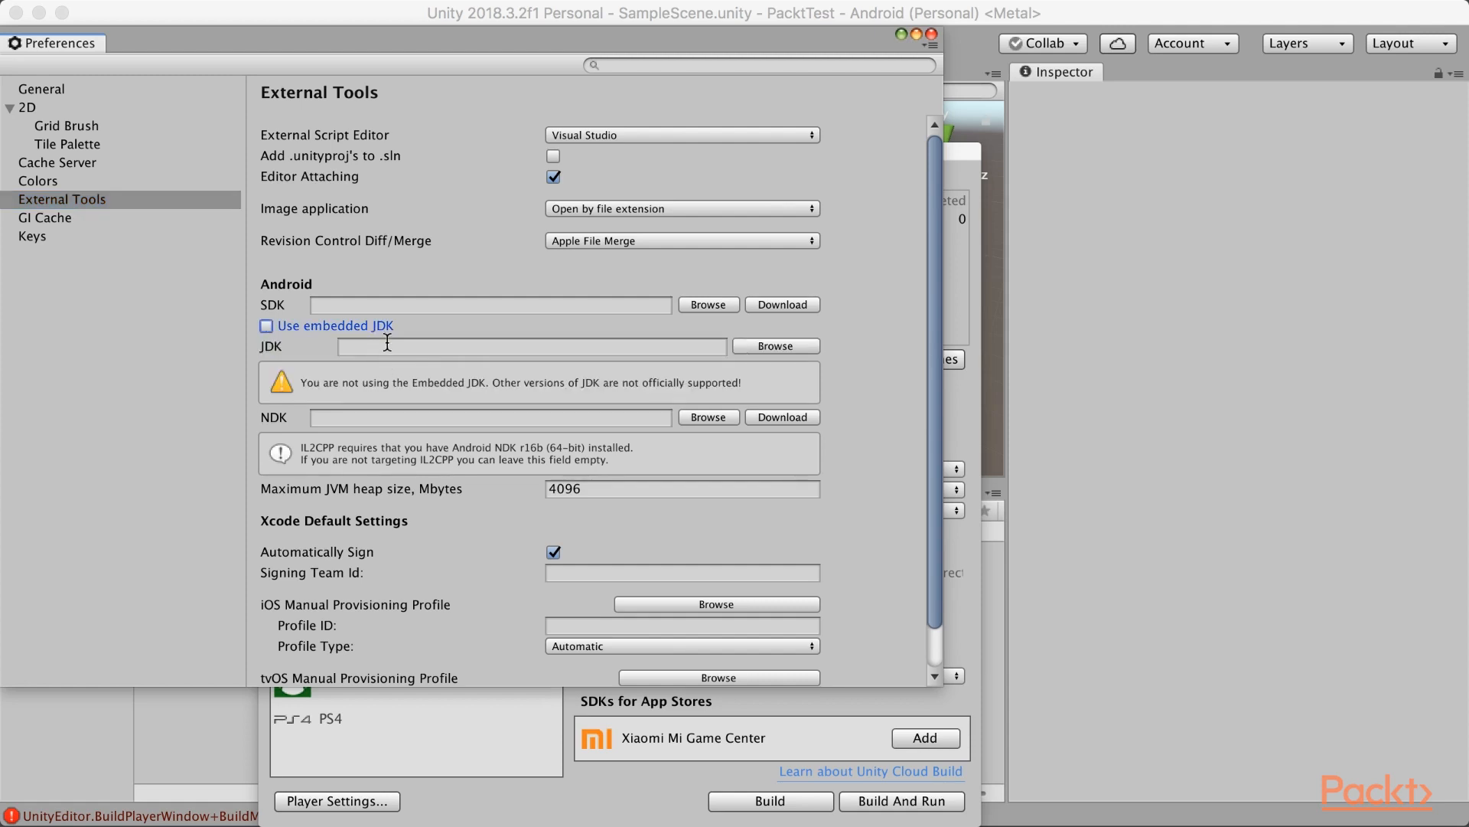
{"action": "left_click", "coordinate": [266, 325]}
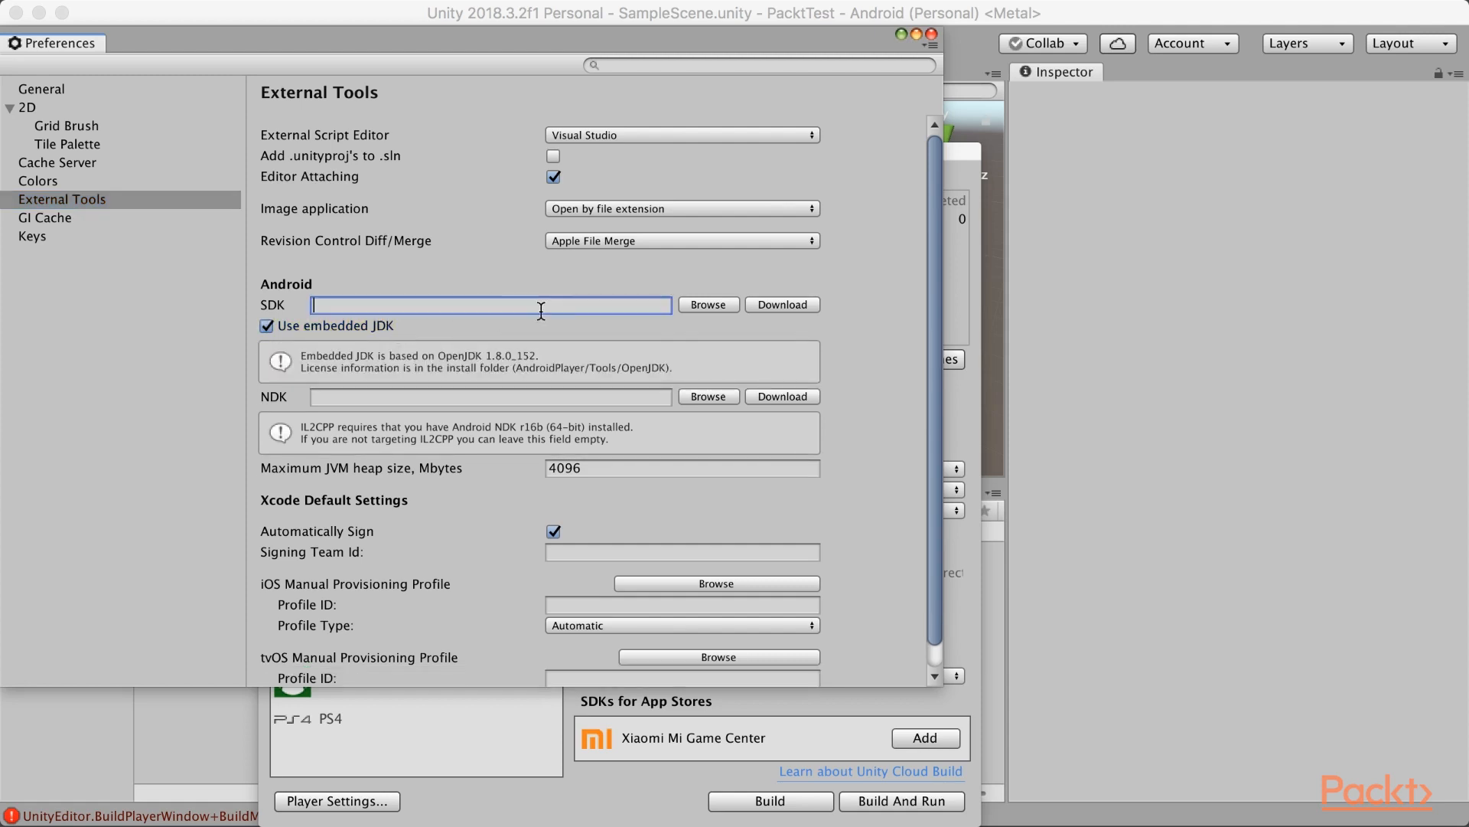
{"action": "mouse_move", "coordinate": [602, 300]}
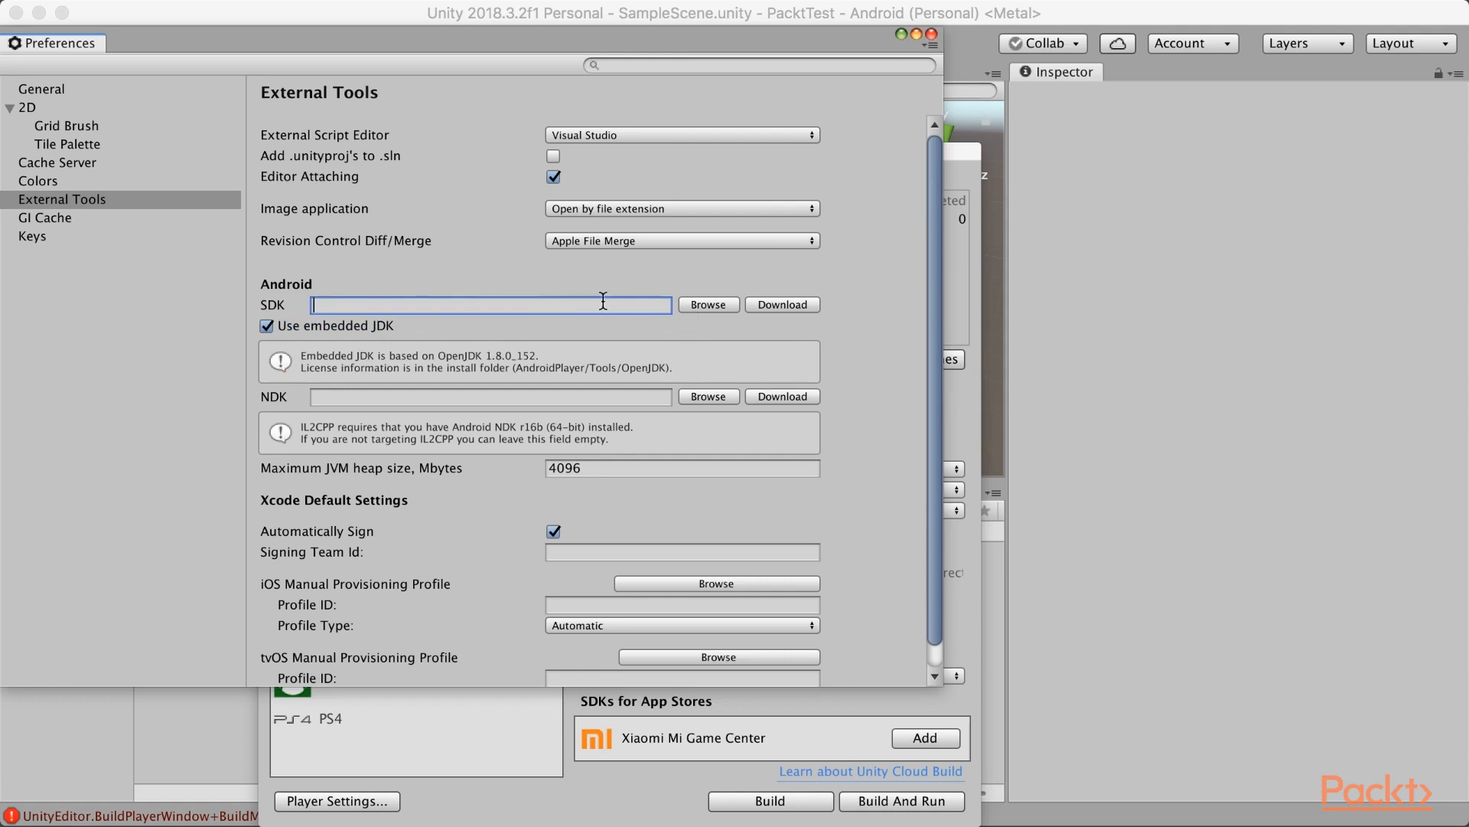
{"action": "type", "text": "/Users/parbansa0/Library/Android/sdk"}
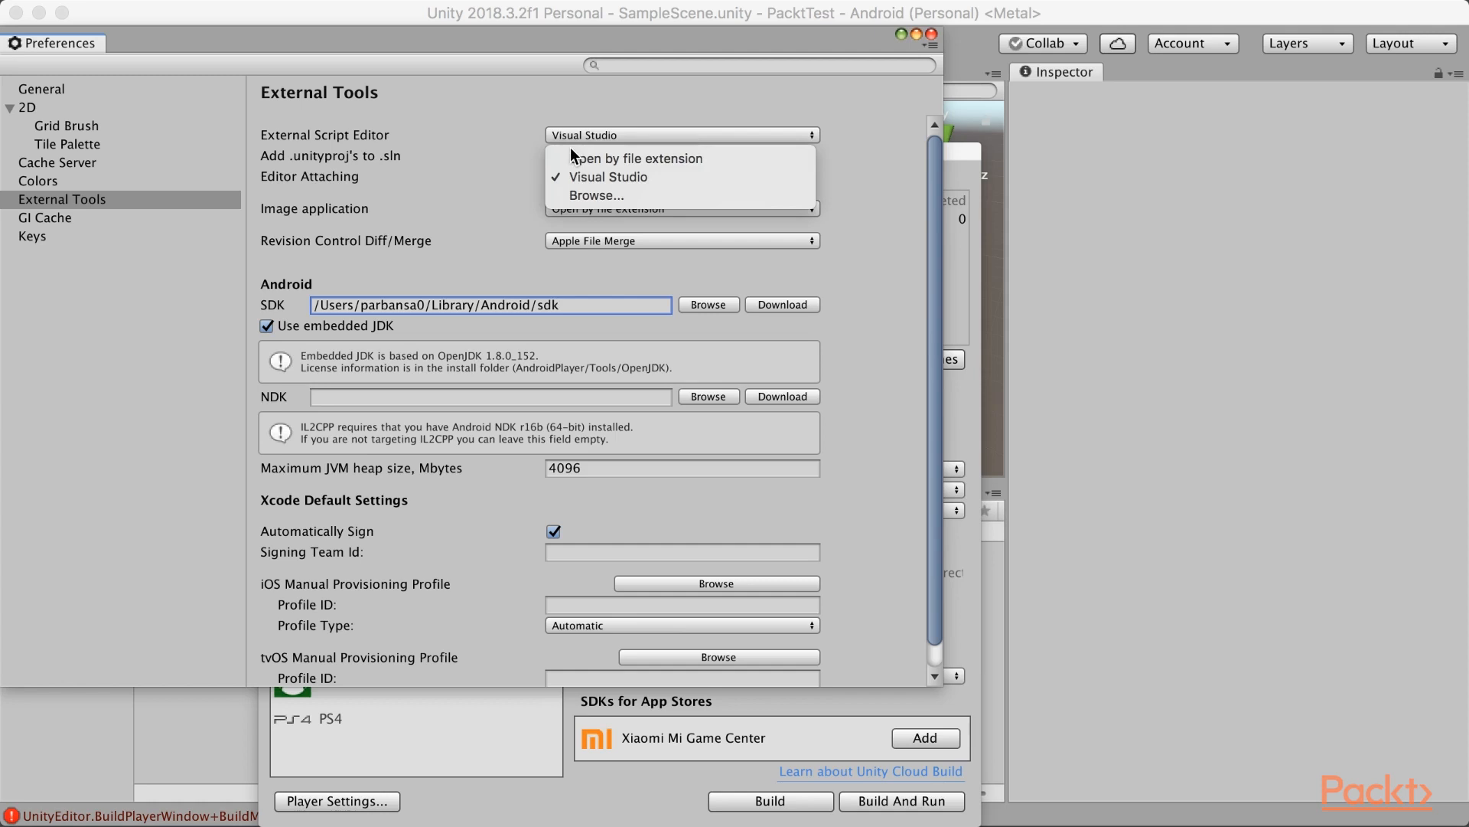
{"action": "mouse_move", "coordinate": [607, 176]}
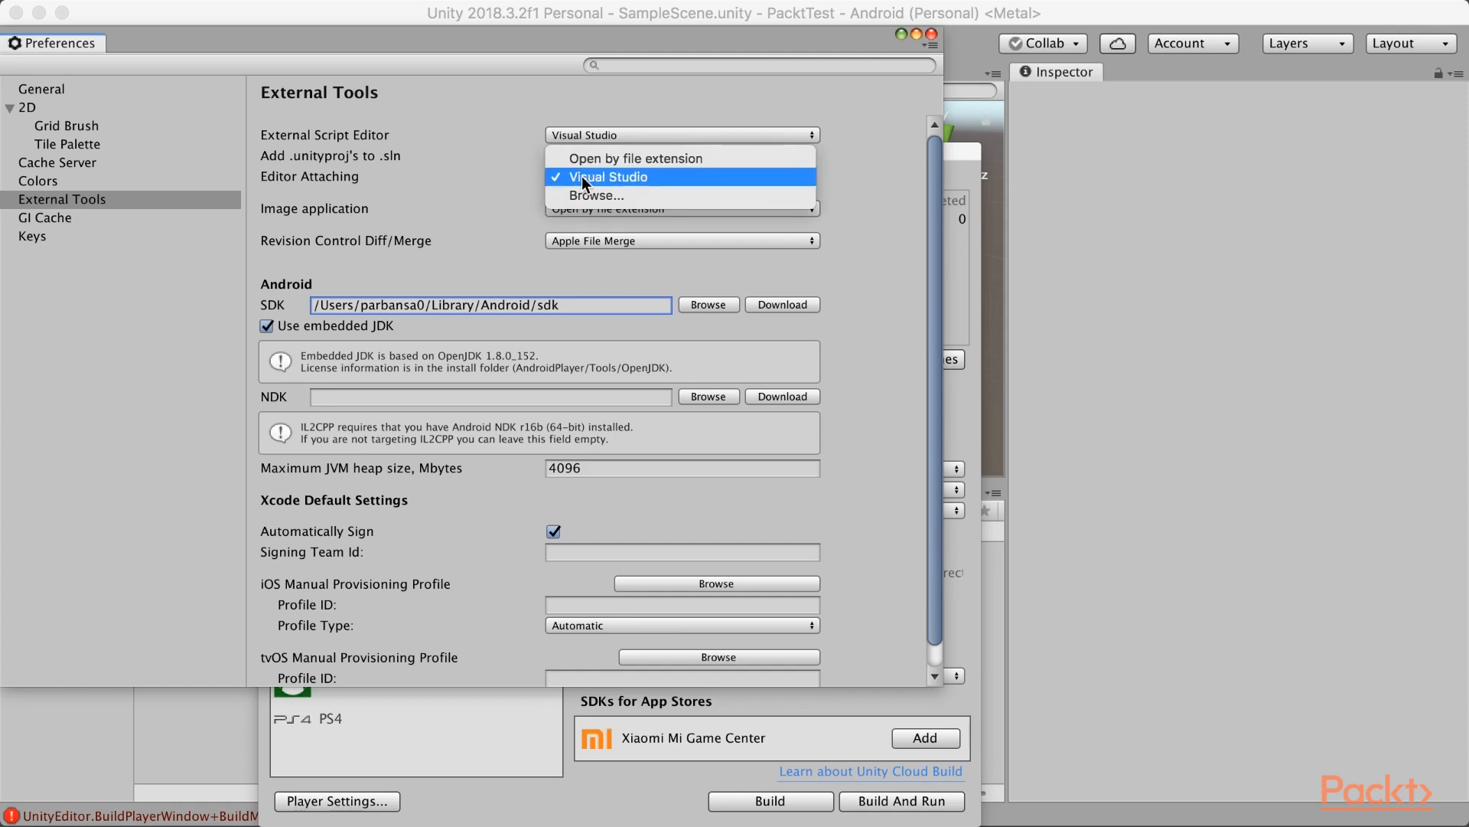
{"action": "mouse_move", "coordinate": [640, 185]}
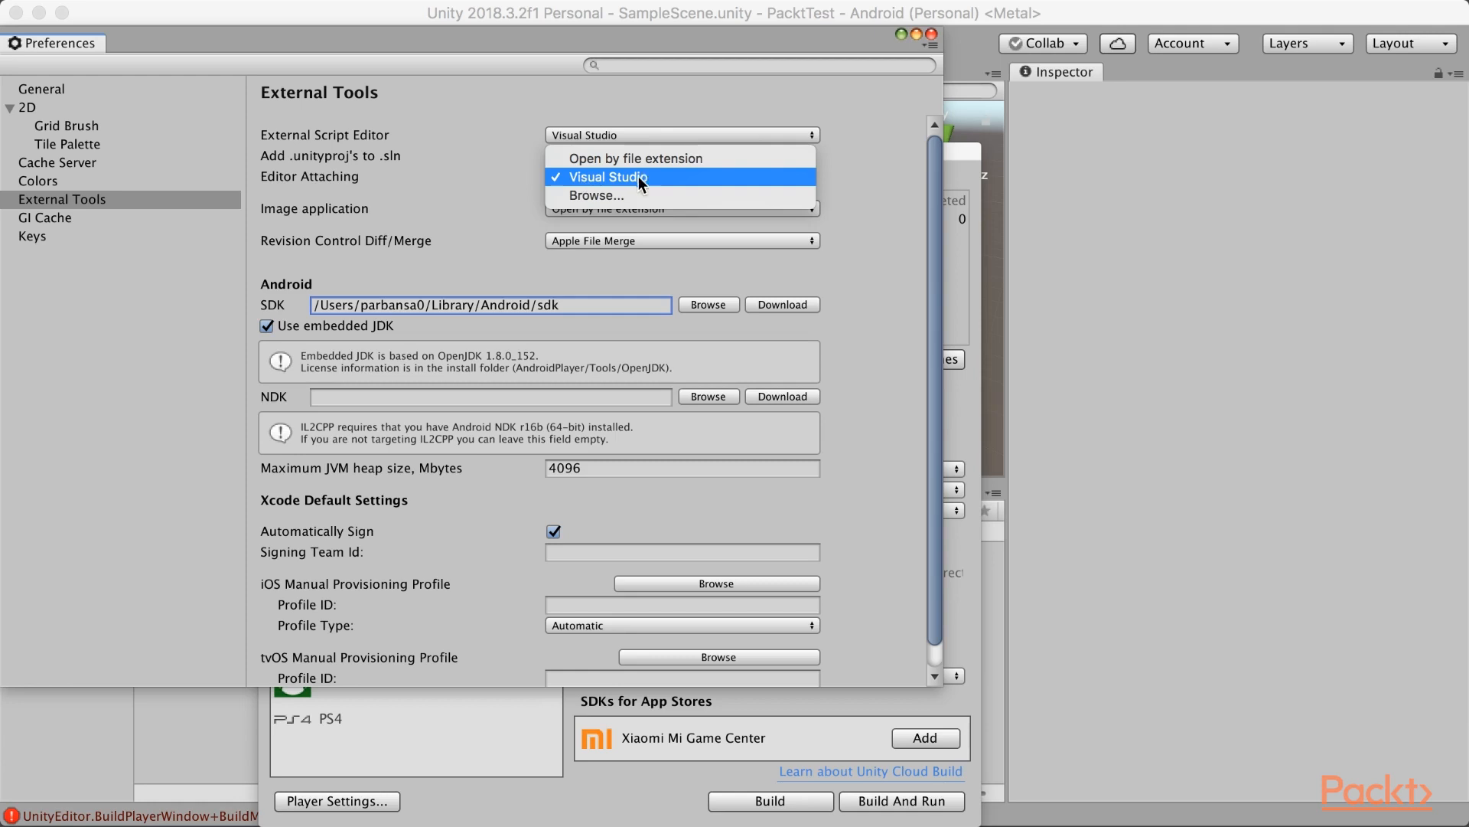
{"action": "mouse_move", "coordinate": [663, 185]}
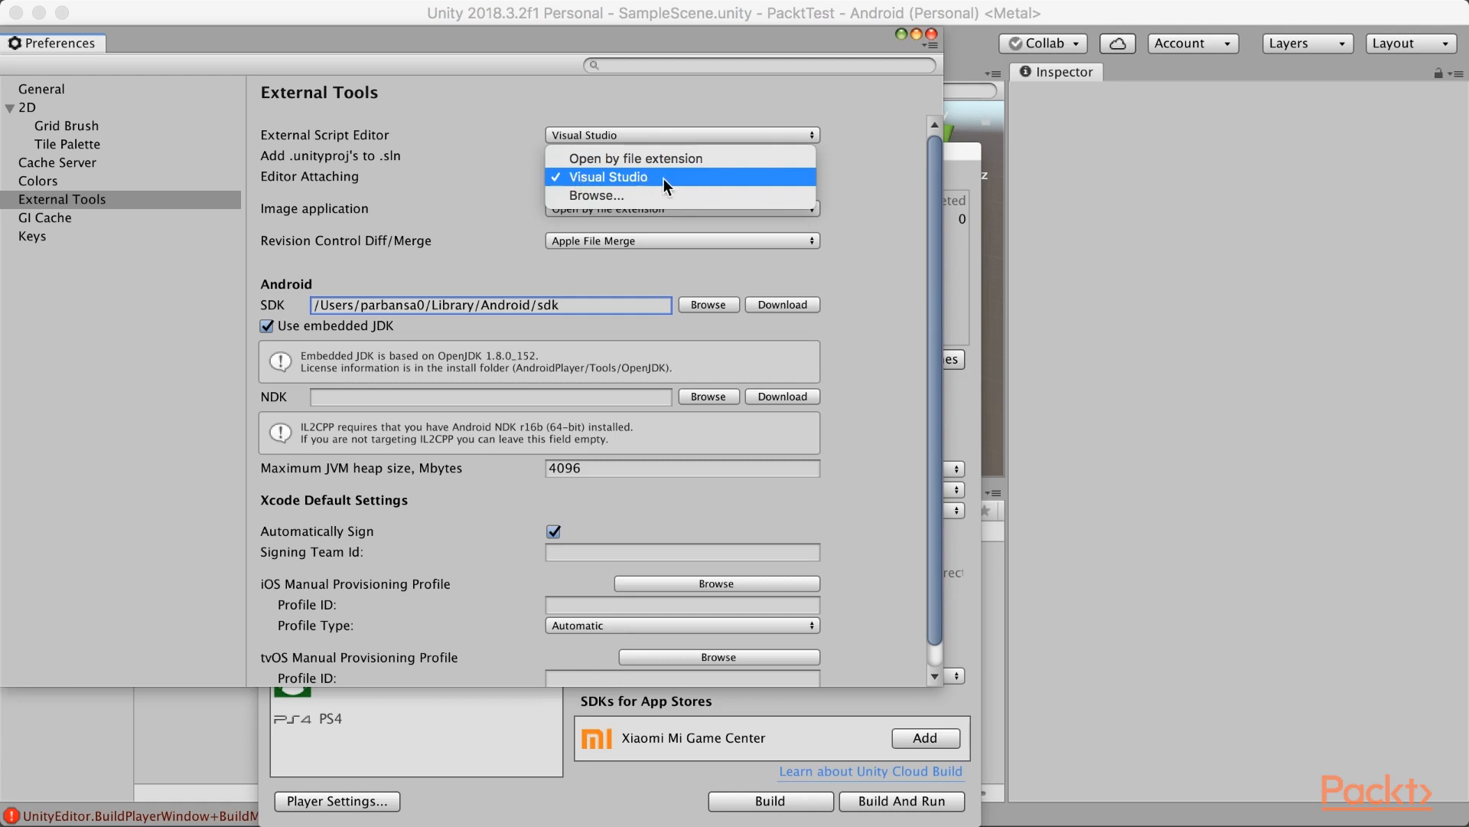
Keep Visual Studio as the external script editor and close Preferences
{"action": "left_click", "coordinate": [608, 176]}
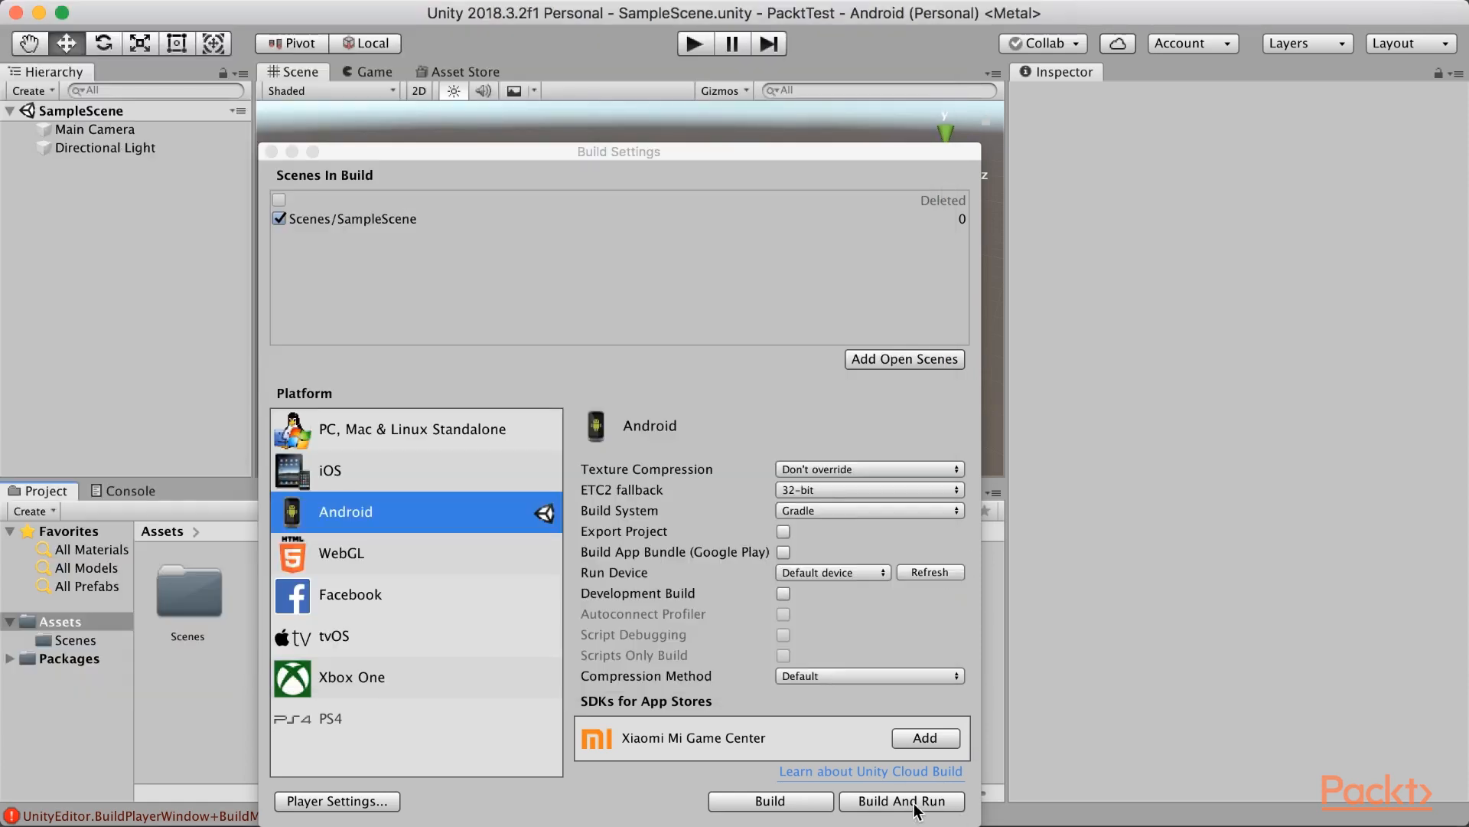
Build and run the Android app again, saving it as packtTest in the build folder
{"action": "left_click", "coordinate": [900, 801]}
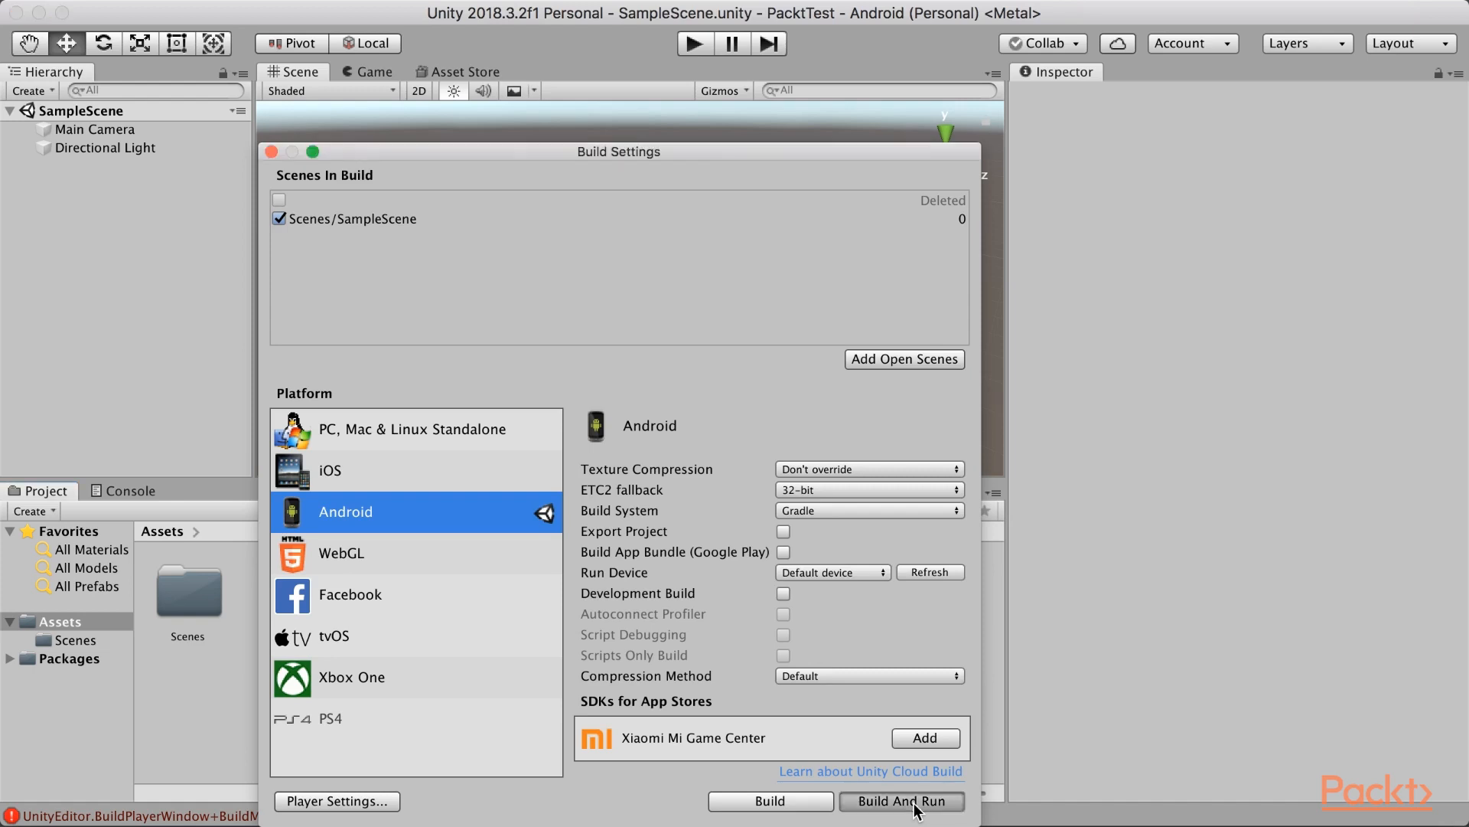
{"action": "left_click", "coordinate": [901, 800]}
{"action": "type", "text": "packtTest"}
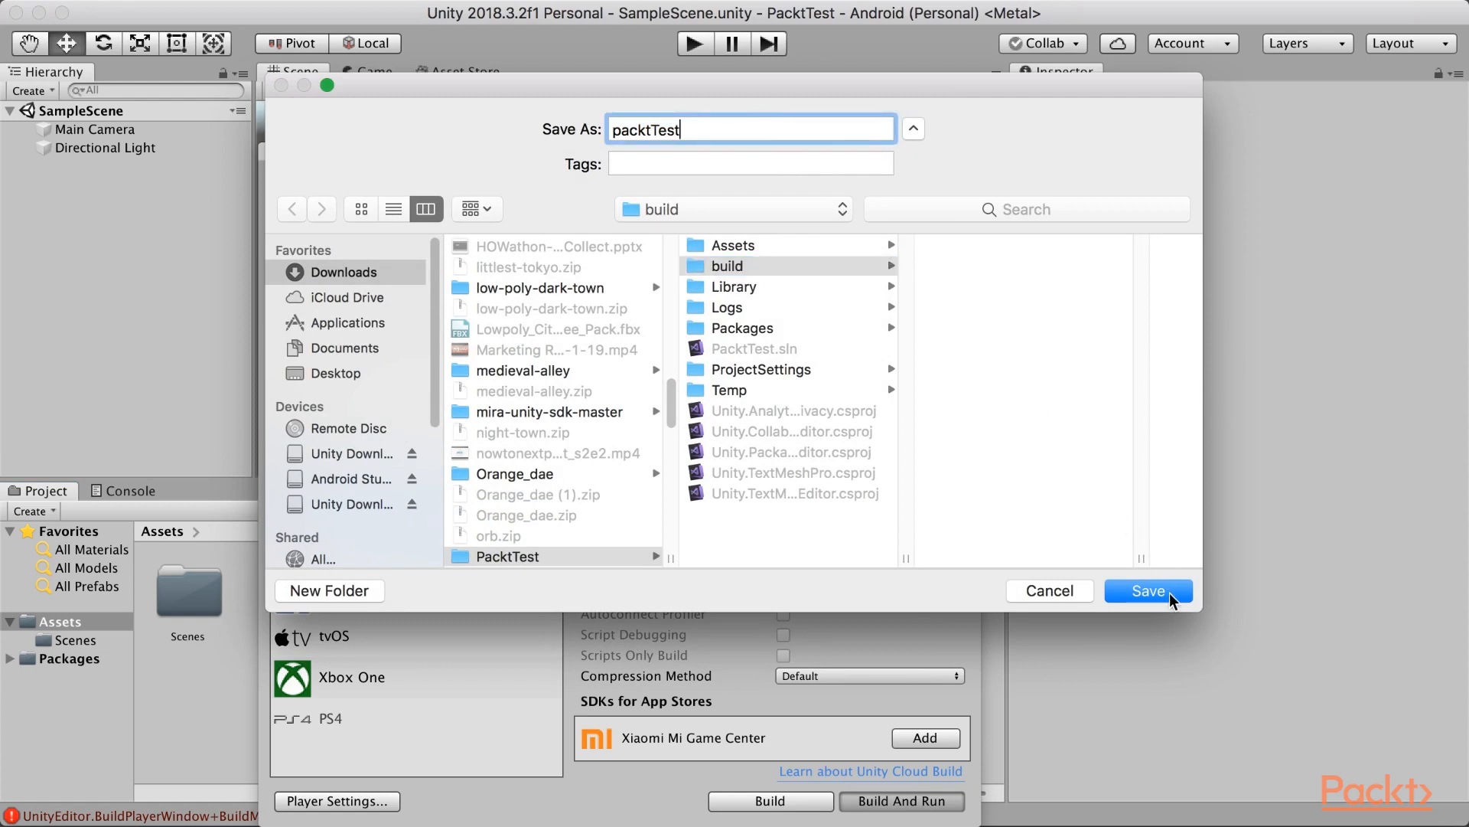
{"action": "left_click", "coordinate": [1147, 590]}
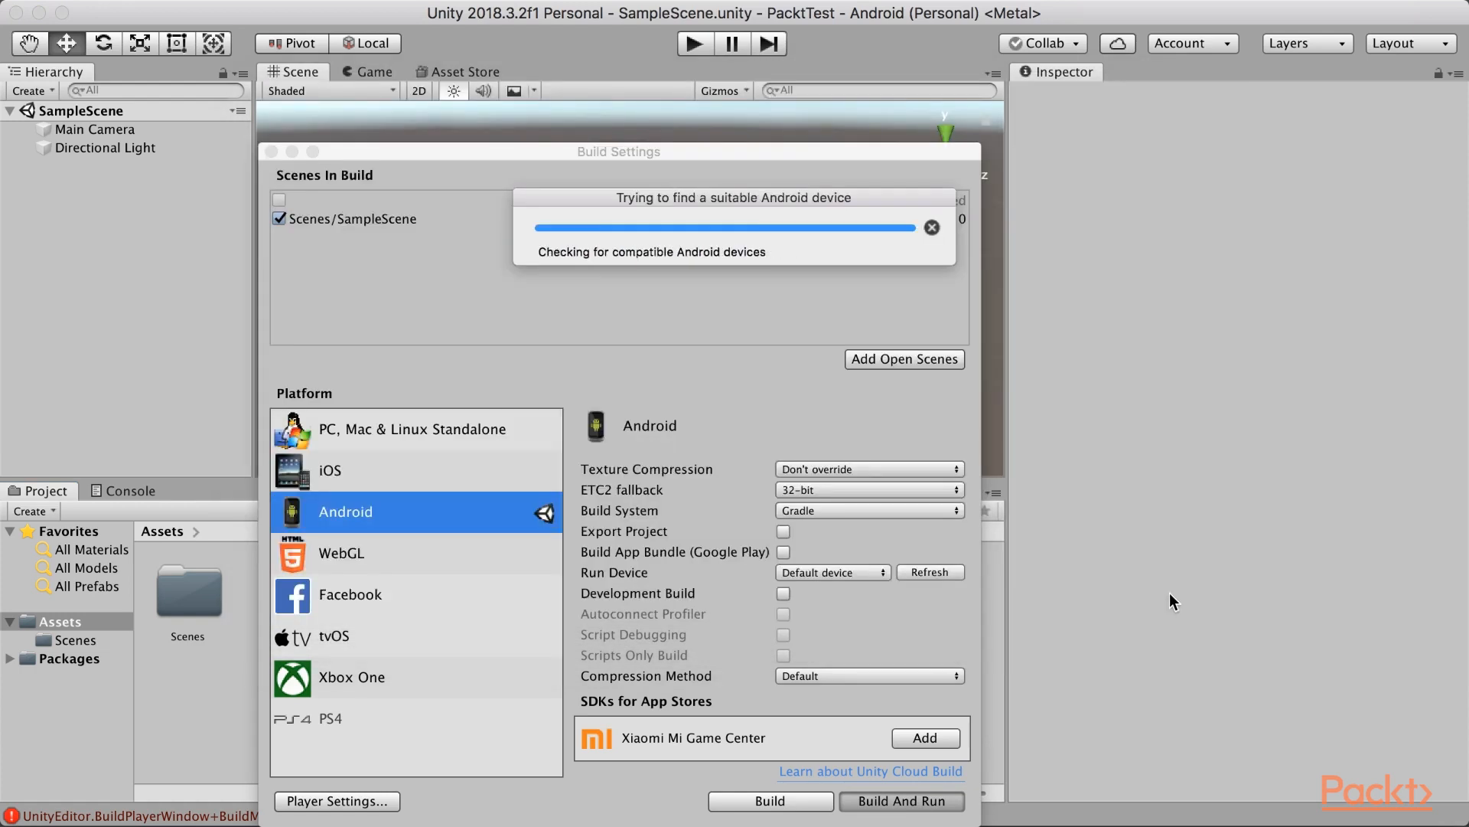